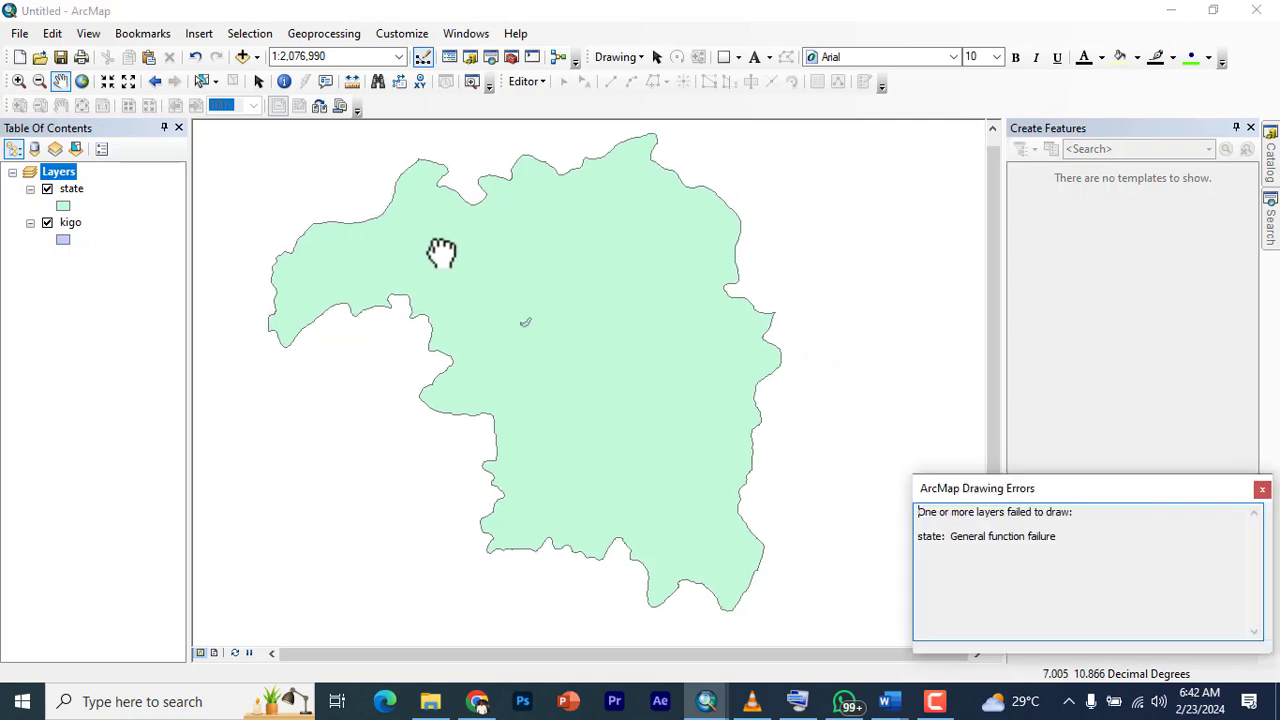
mouse_move(1258, 488)
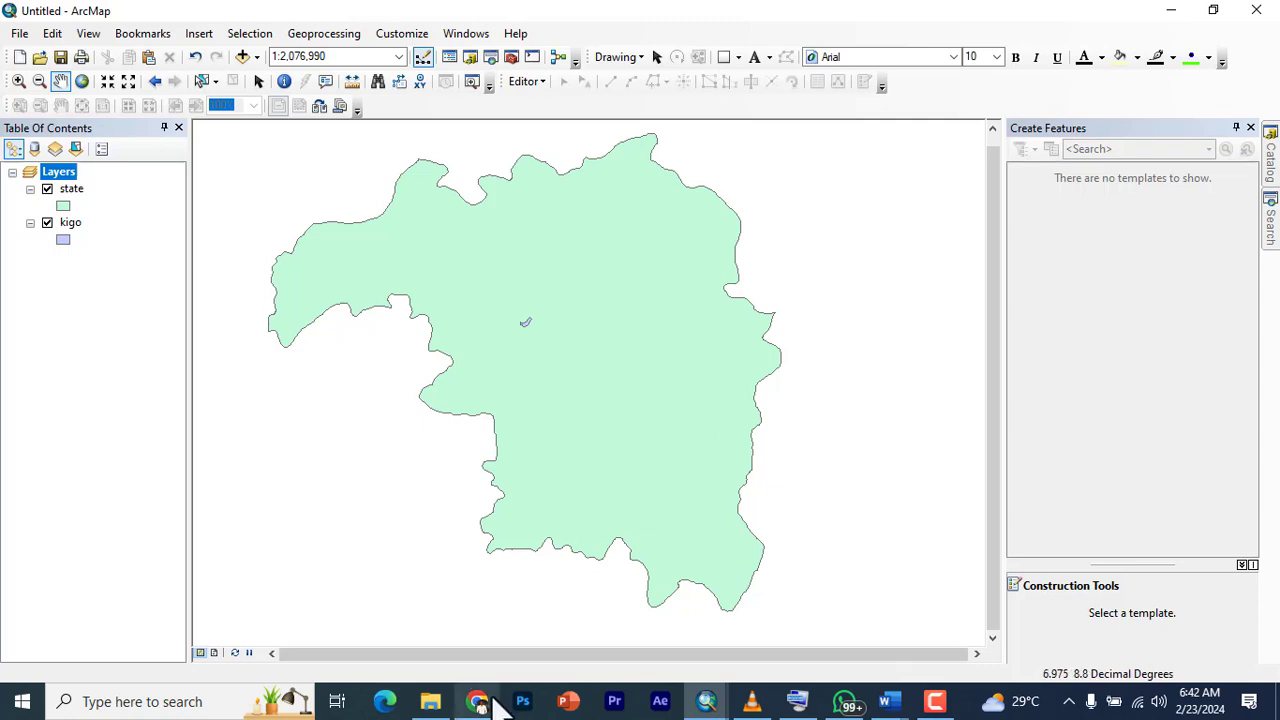
- Search Google for worldclim in a new Chrome tab and land on the WorldClim home page
click(476, 700)
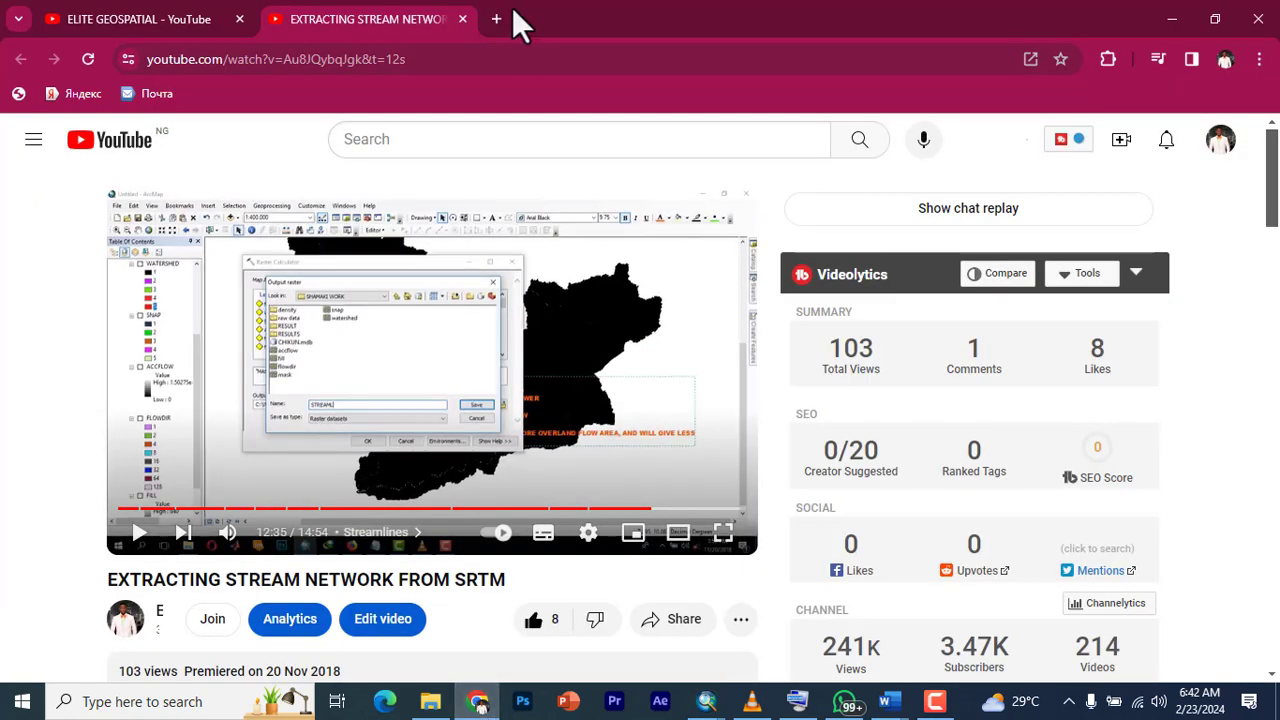
click(496, 18)
text(w)
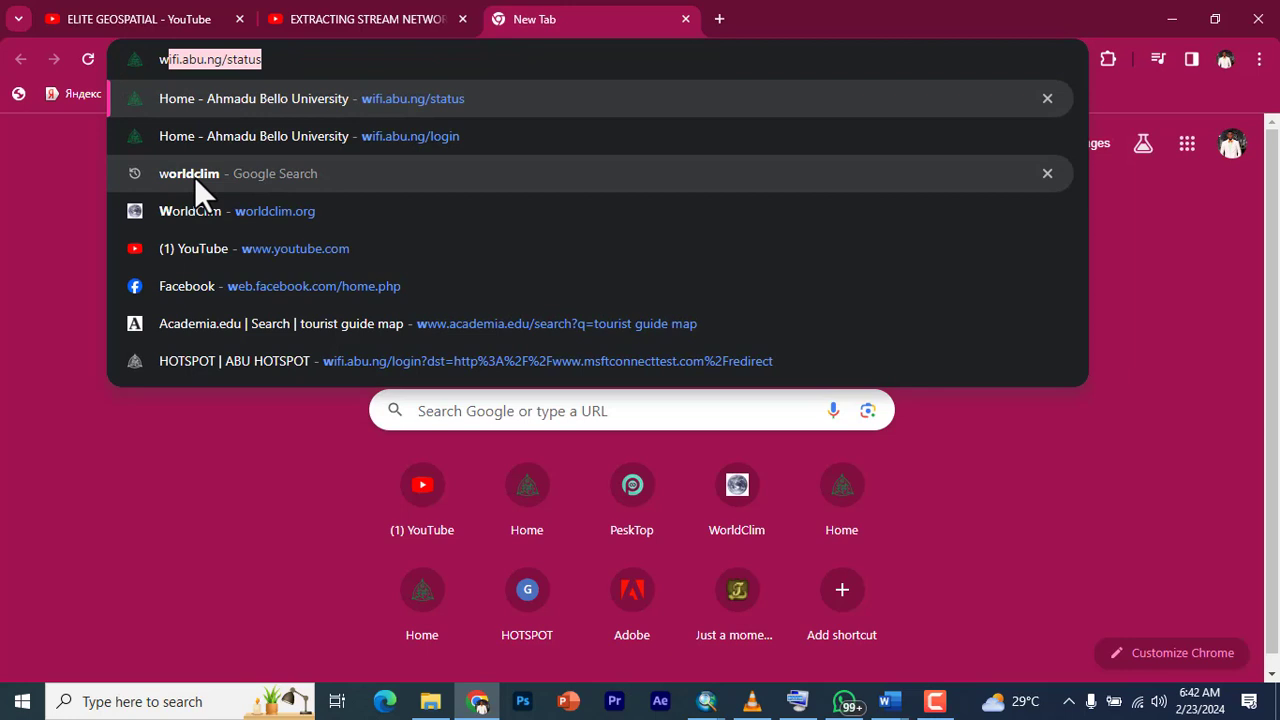
click(188, 172)
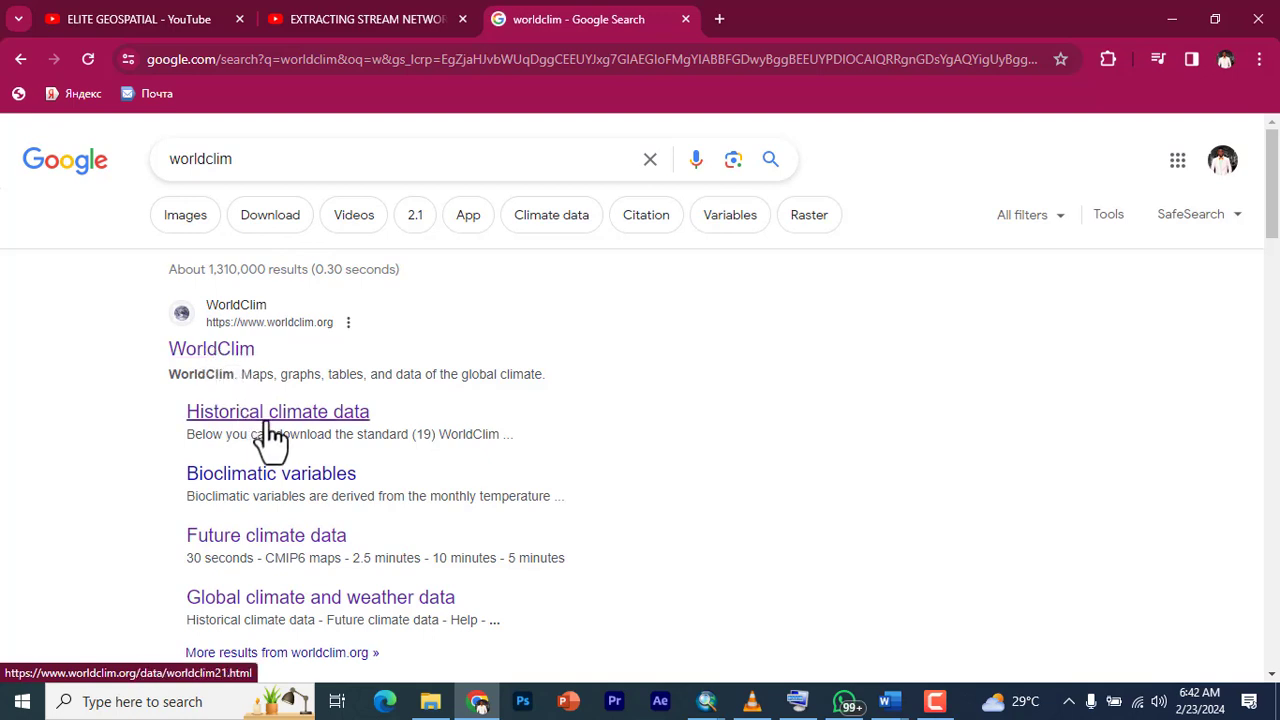
mouse_move(316, 440)
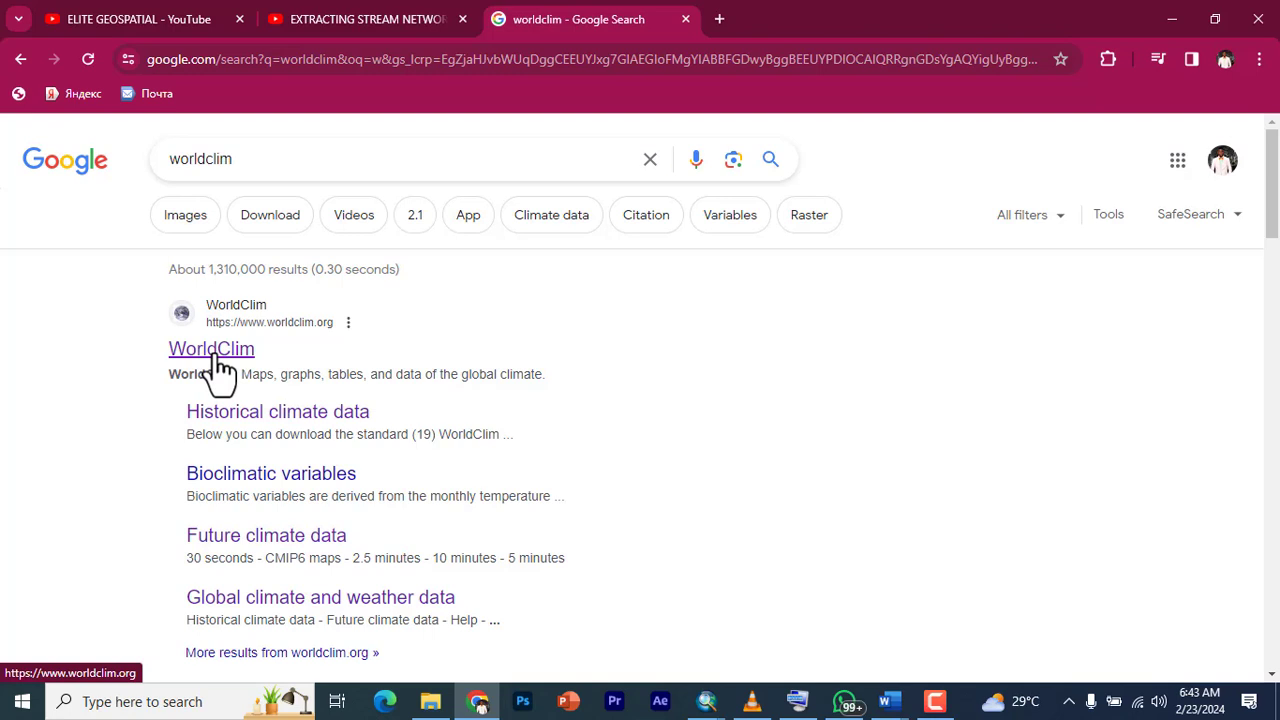
click(212, 348)
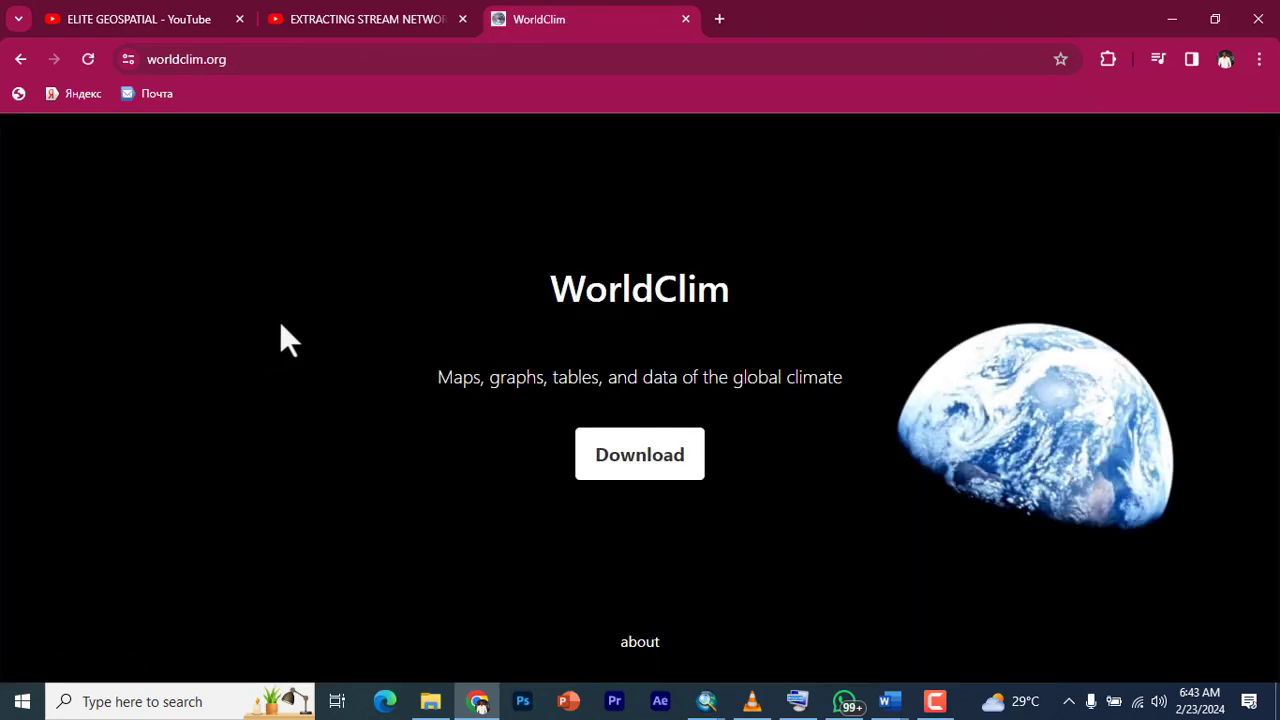
mouse_move(722, 480)
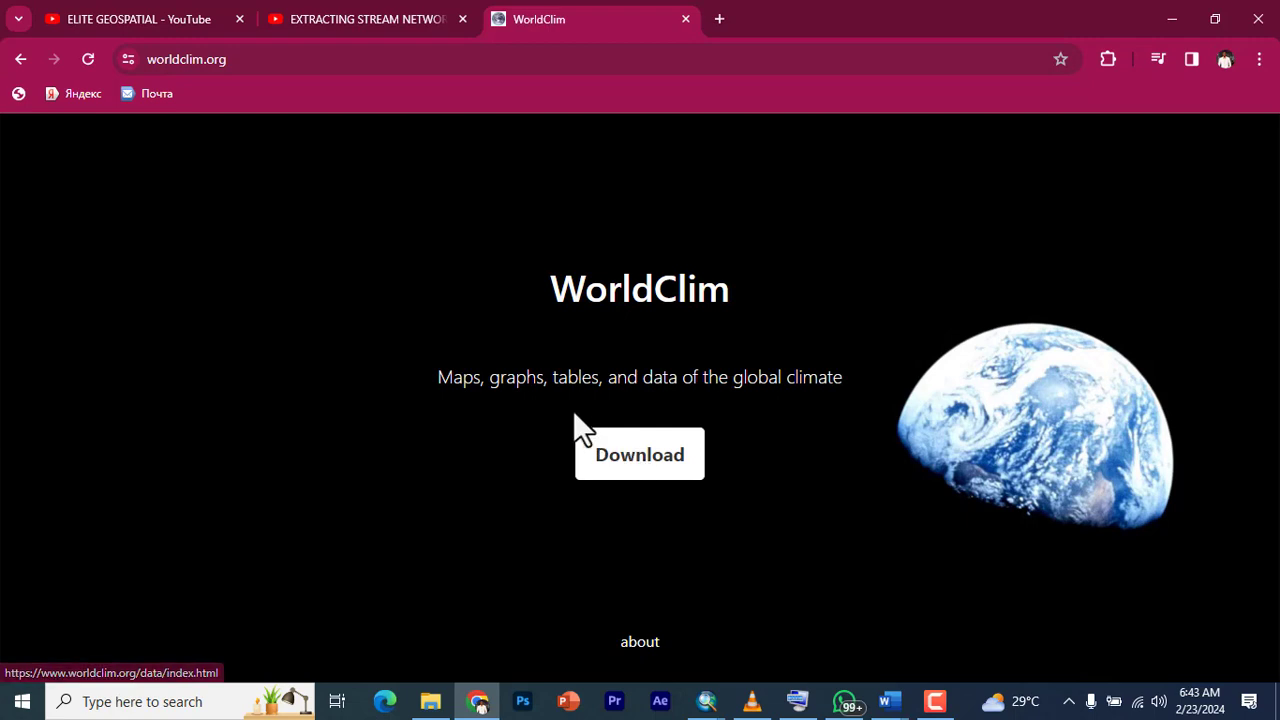
mouse_move(736, 410)
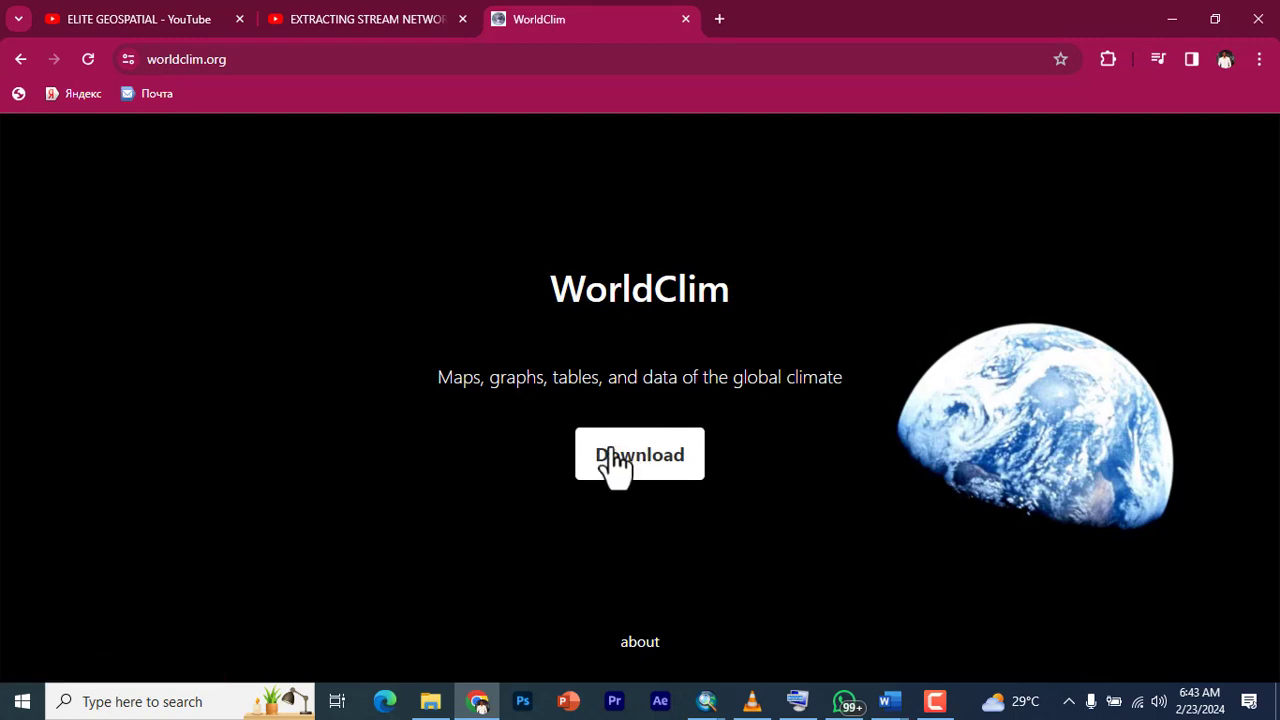
- Reach WorldClim's historical climate data page from the download page, dismissing the ad overlay
click(640, 454)
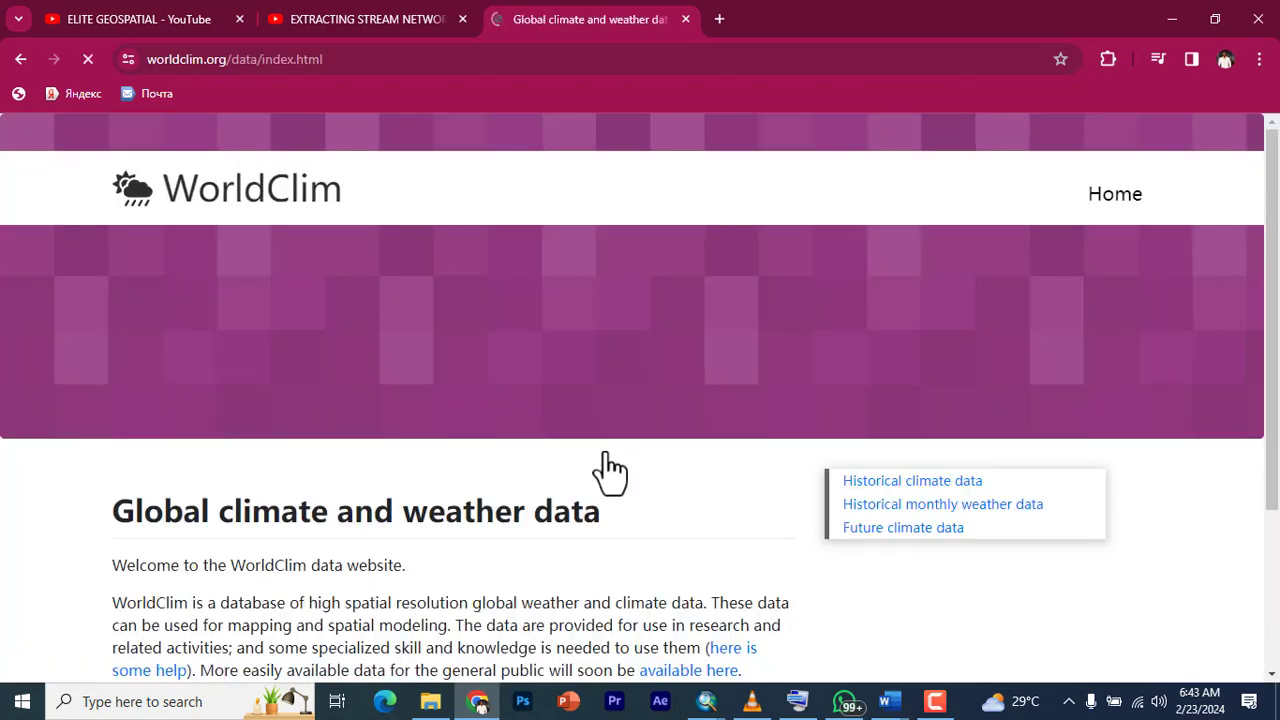
scroll(down, 3)
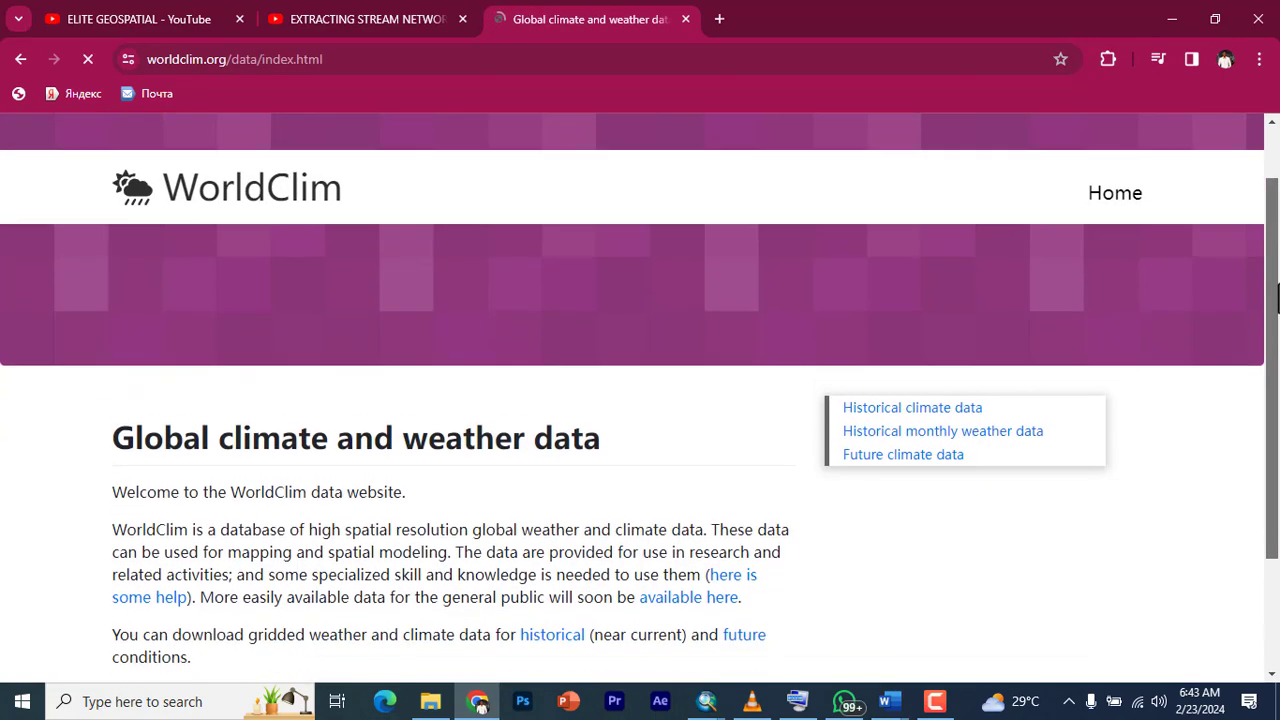
scroll(down, 3)
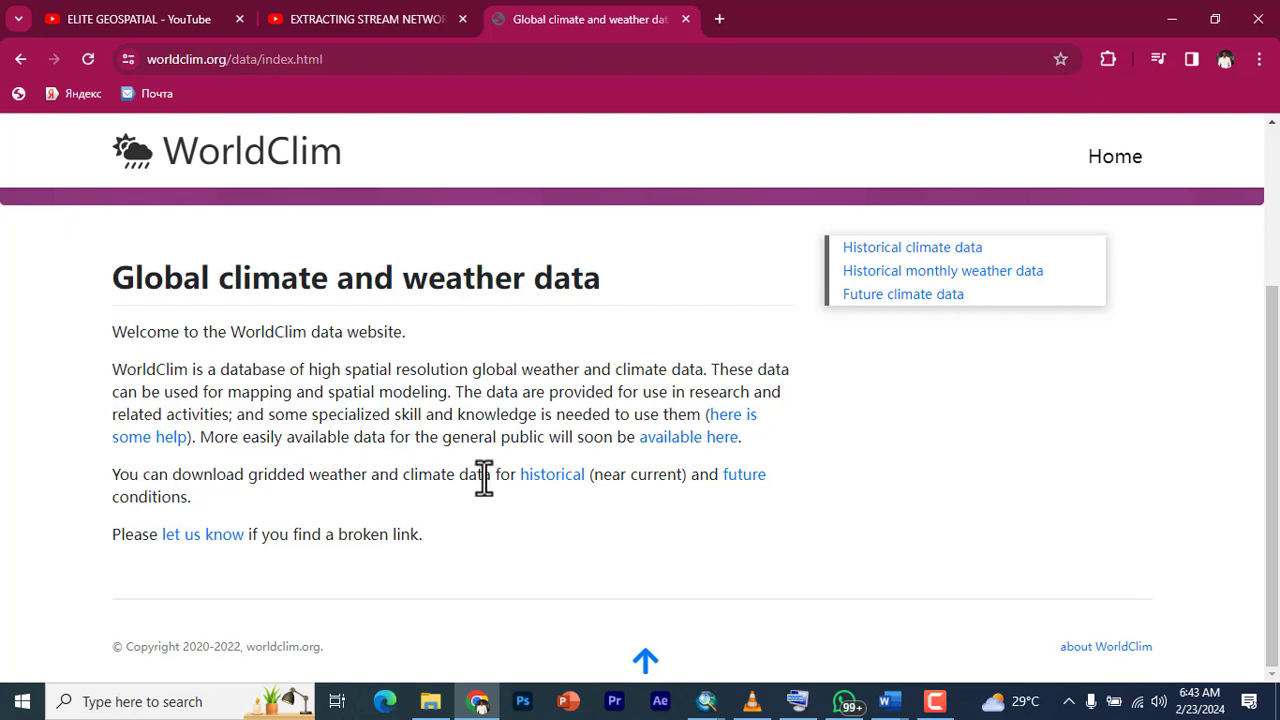
mouse_move(520, 480)
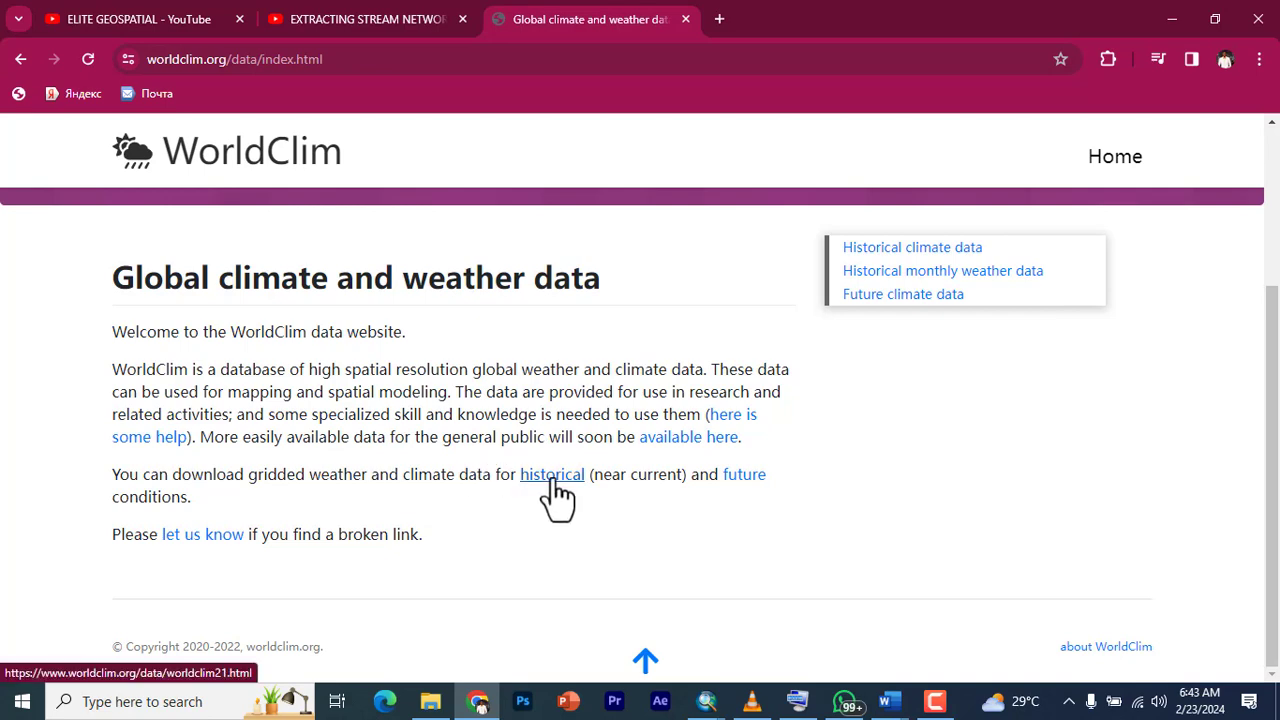
click(552, 474)
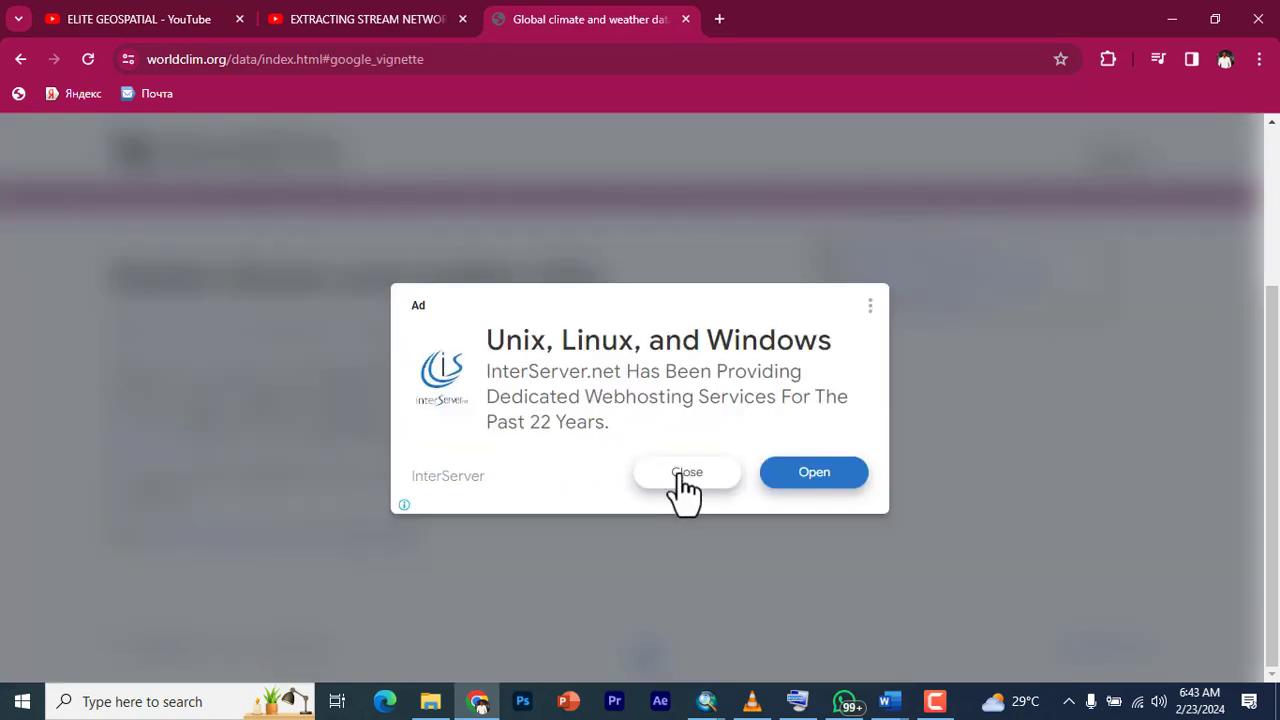
click(688, 472)
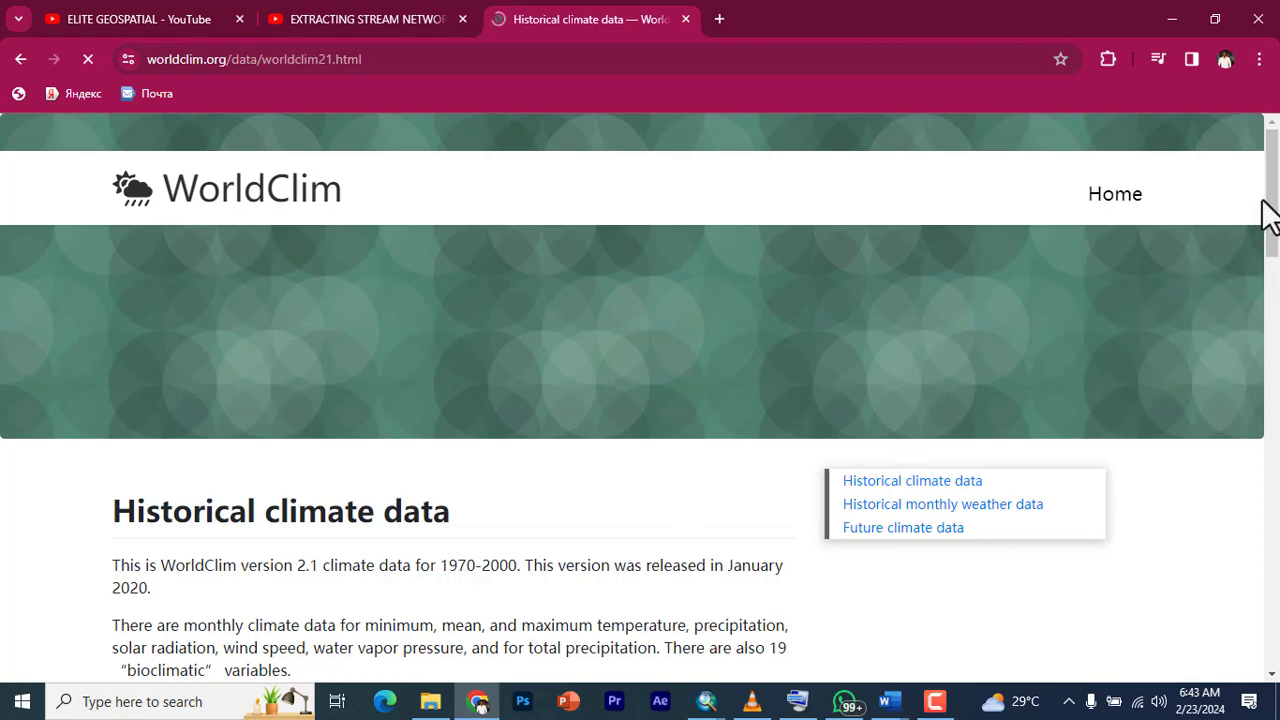
- Scroll down to the table of variables at four spatial resolutions
scroll(down, 3)
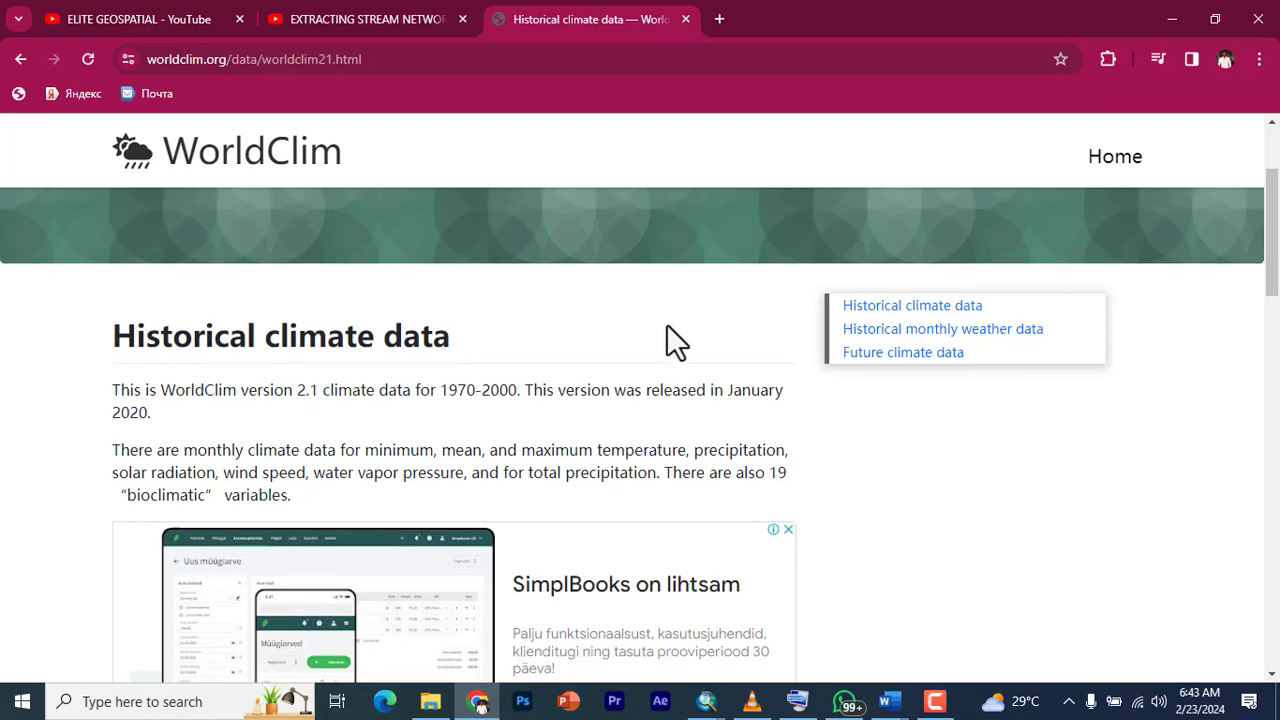
mouse_move(424, 424)
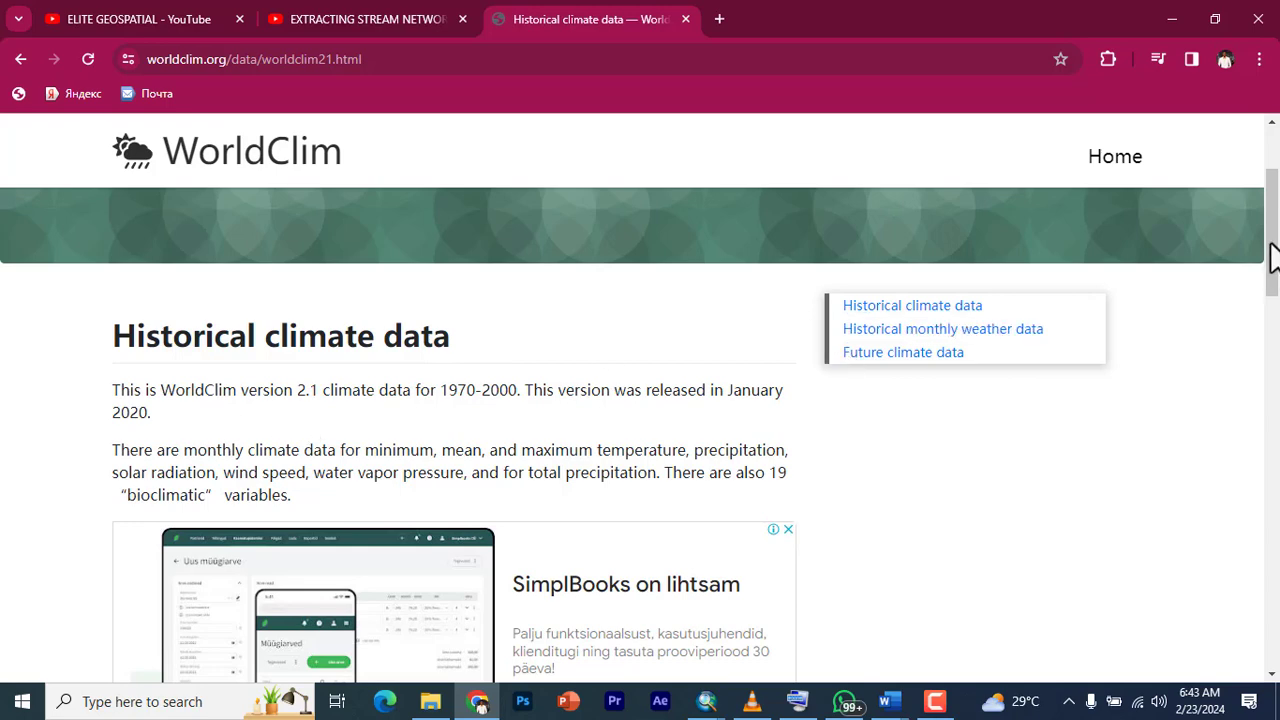
scroll(down, 3)
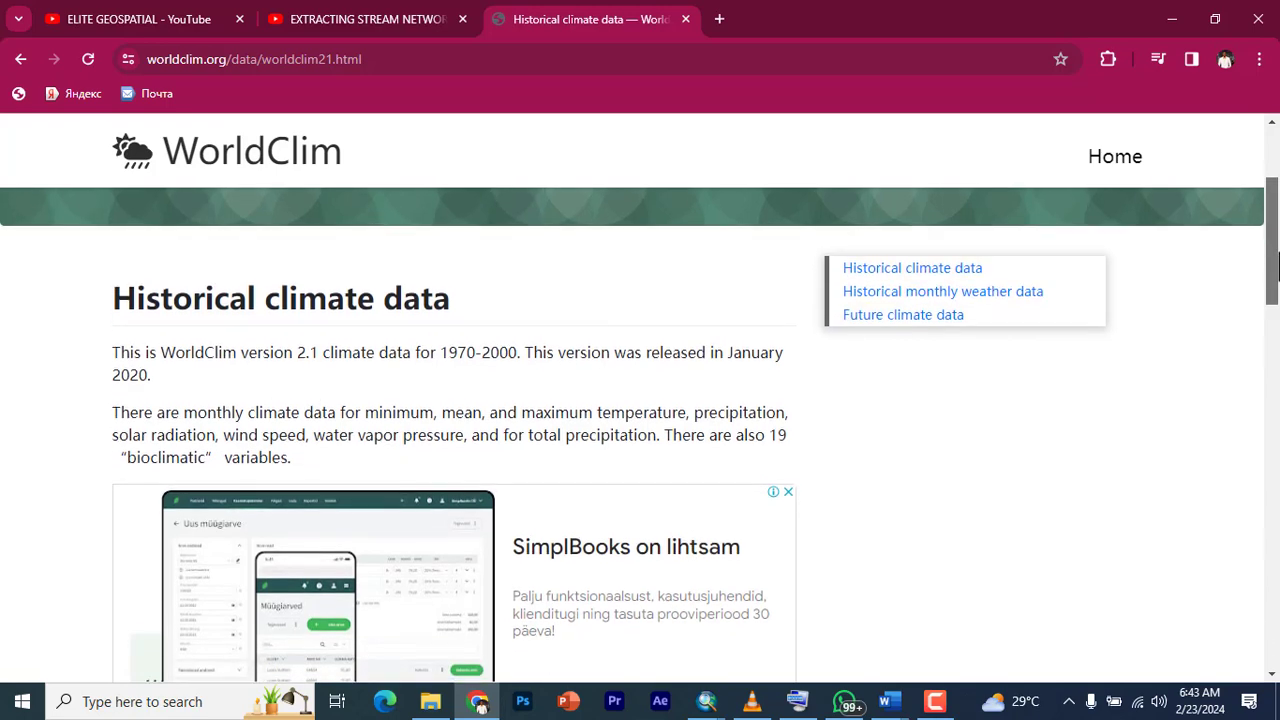
scroll(down, 3)
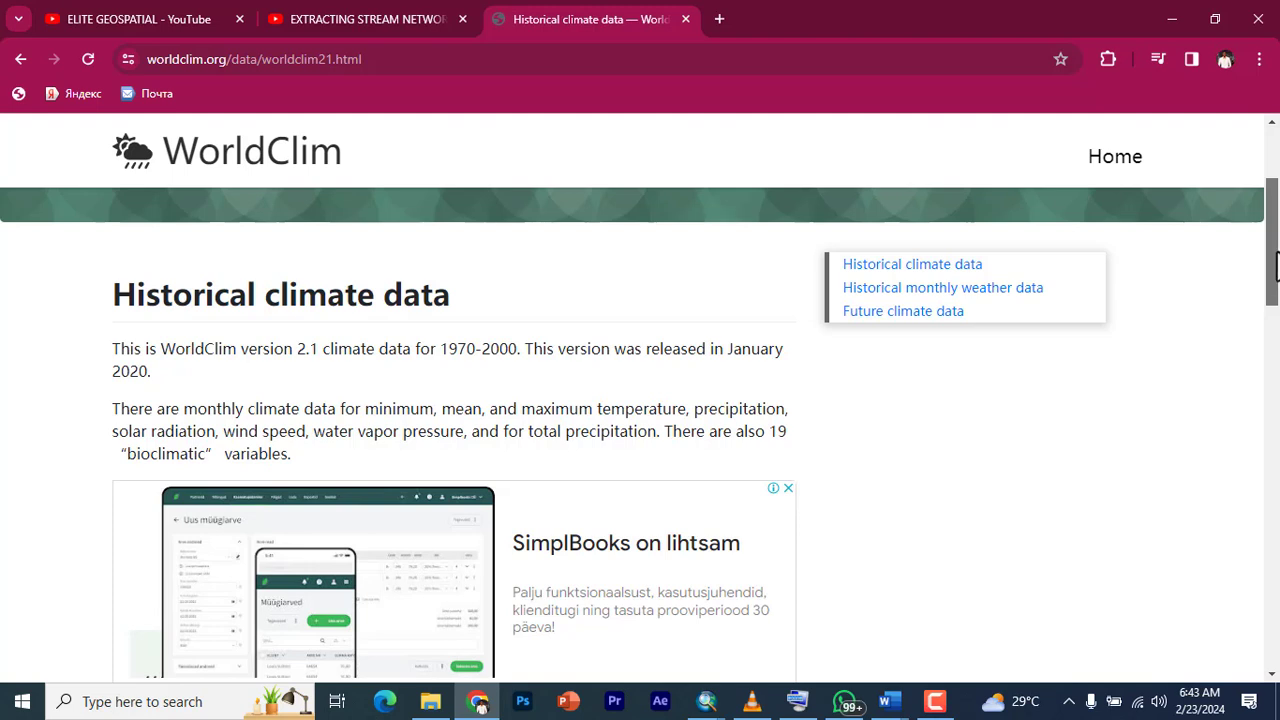
scroll(down, 3)
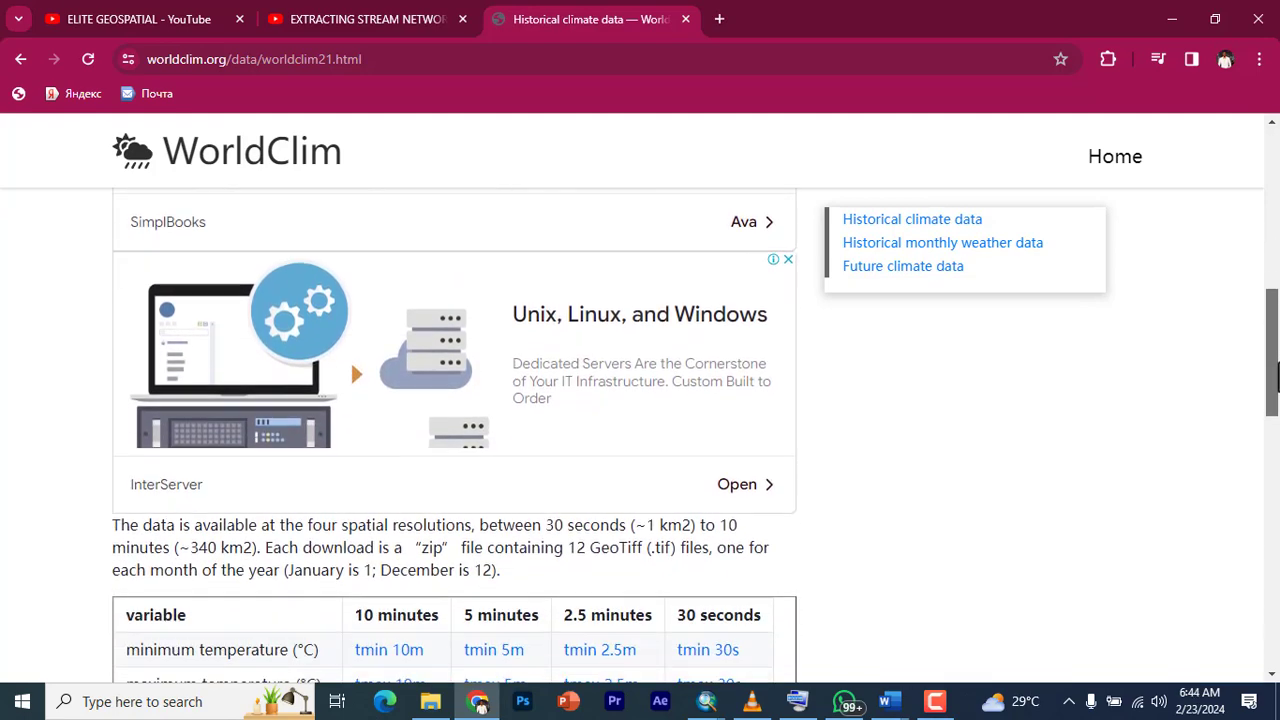
scroll(down, 3)
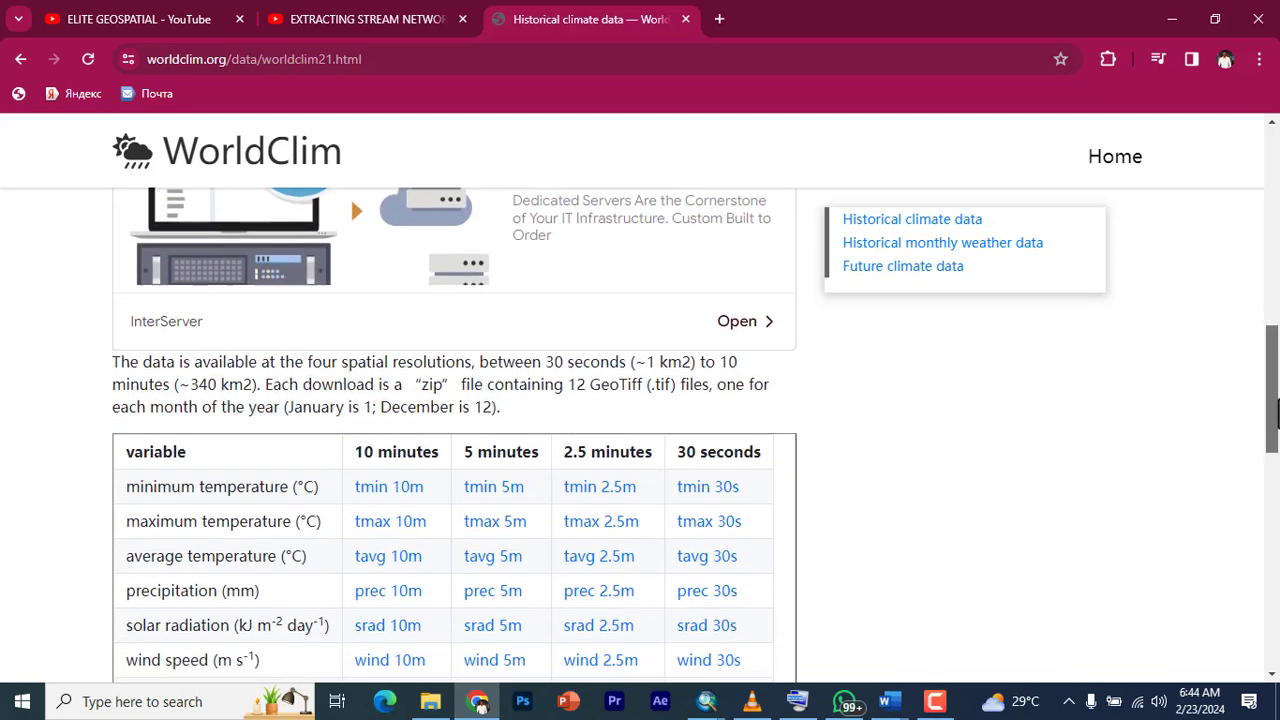
scroll(down, 3)
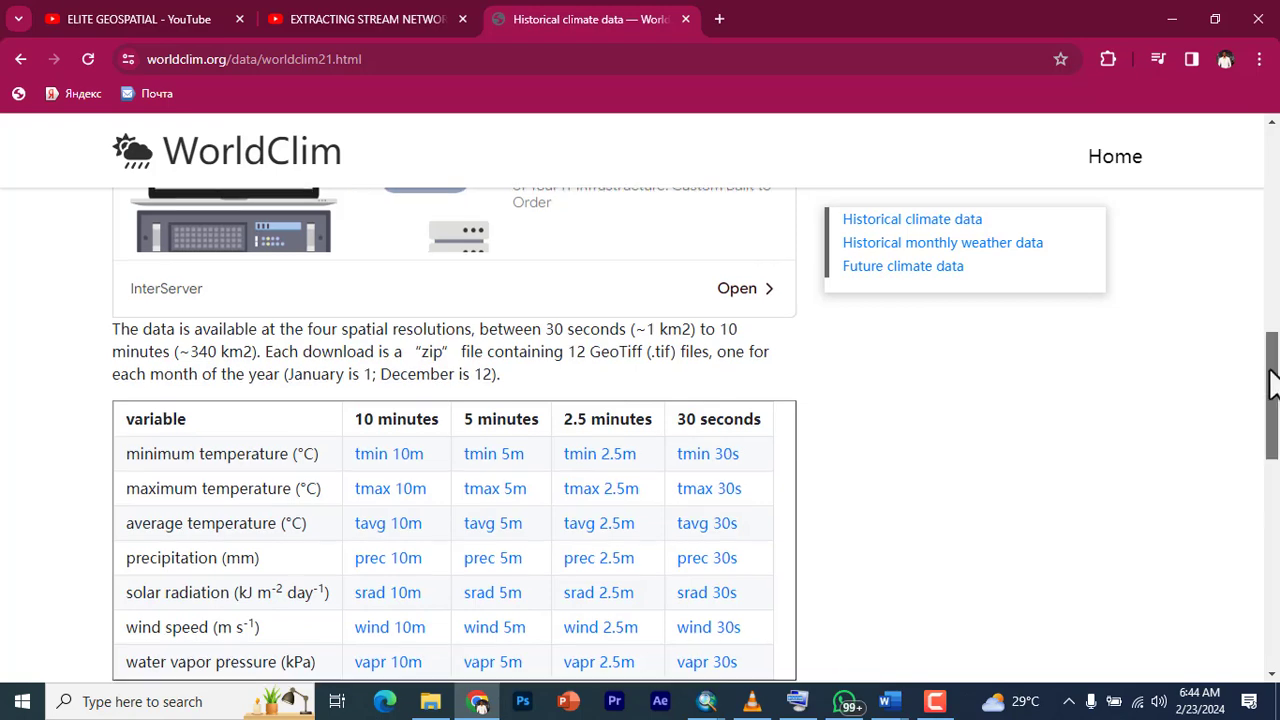
scroll(down, 3)
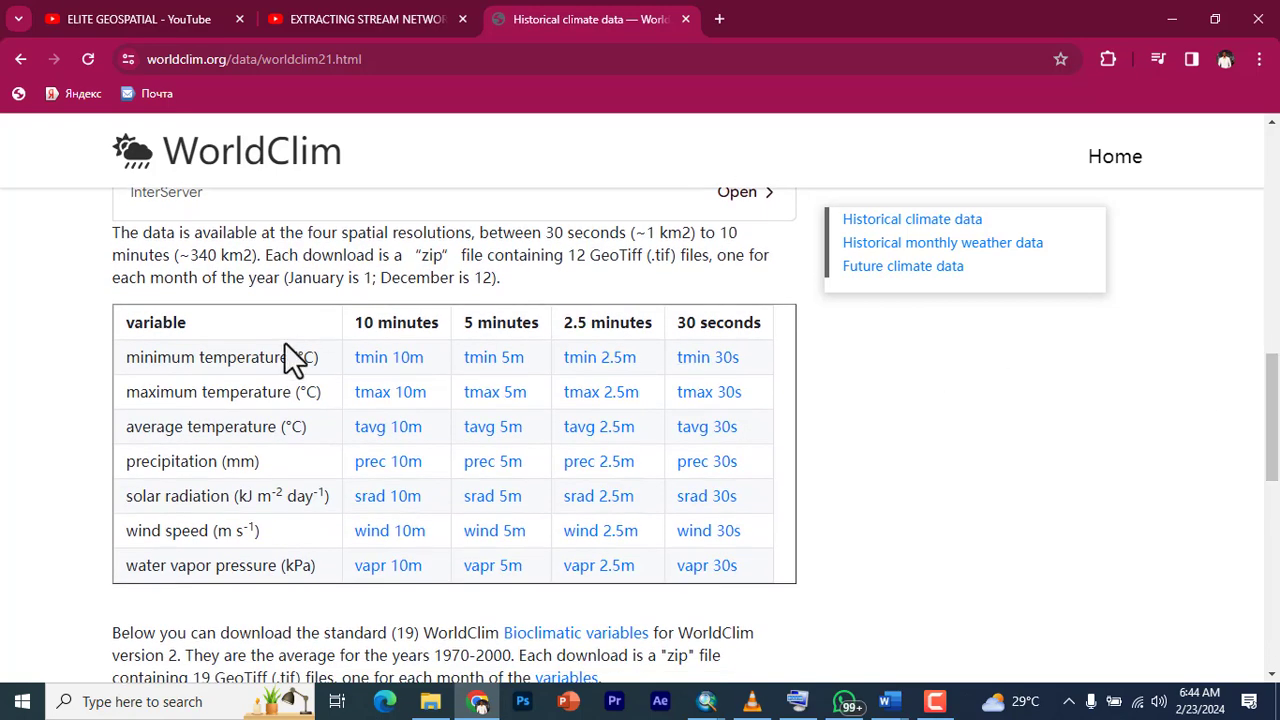
mouse_move(160, 360)
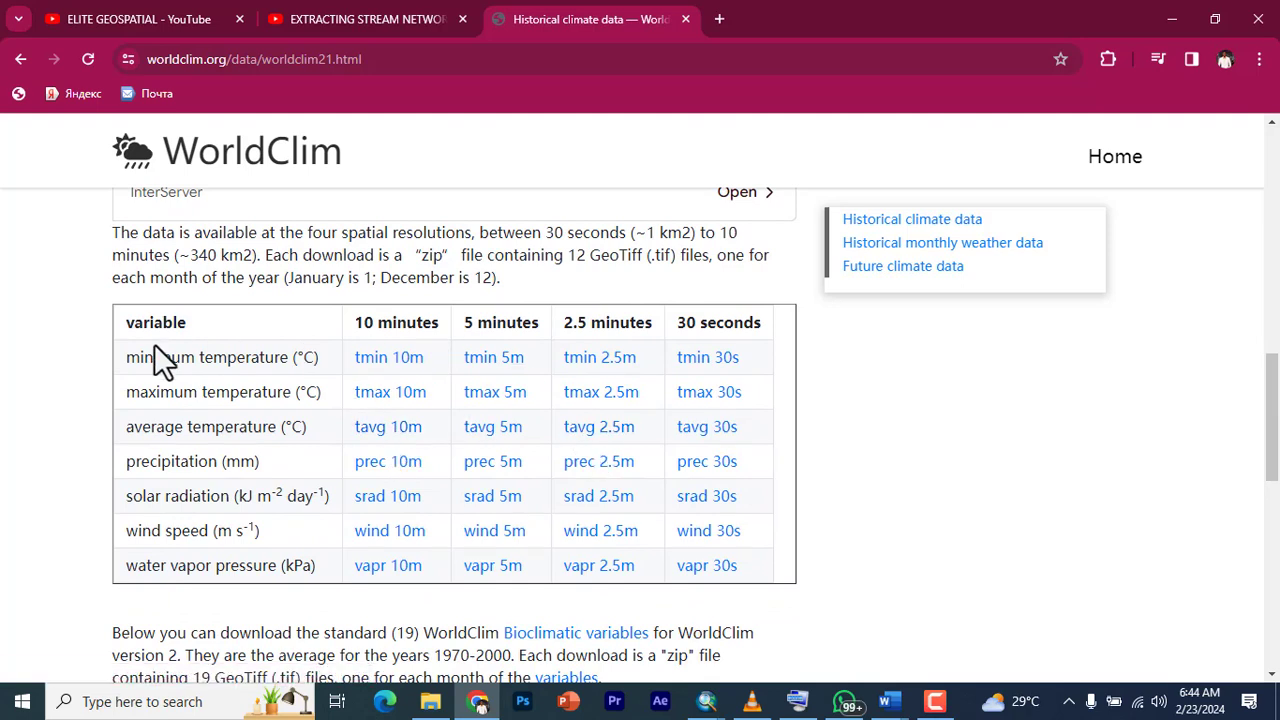
mouse_move(180, 390)
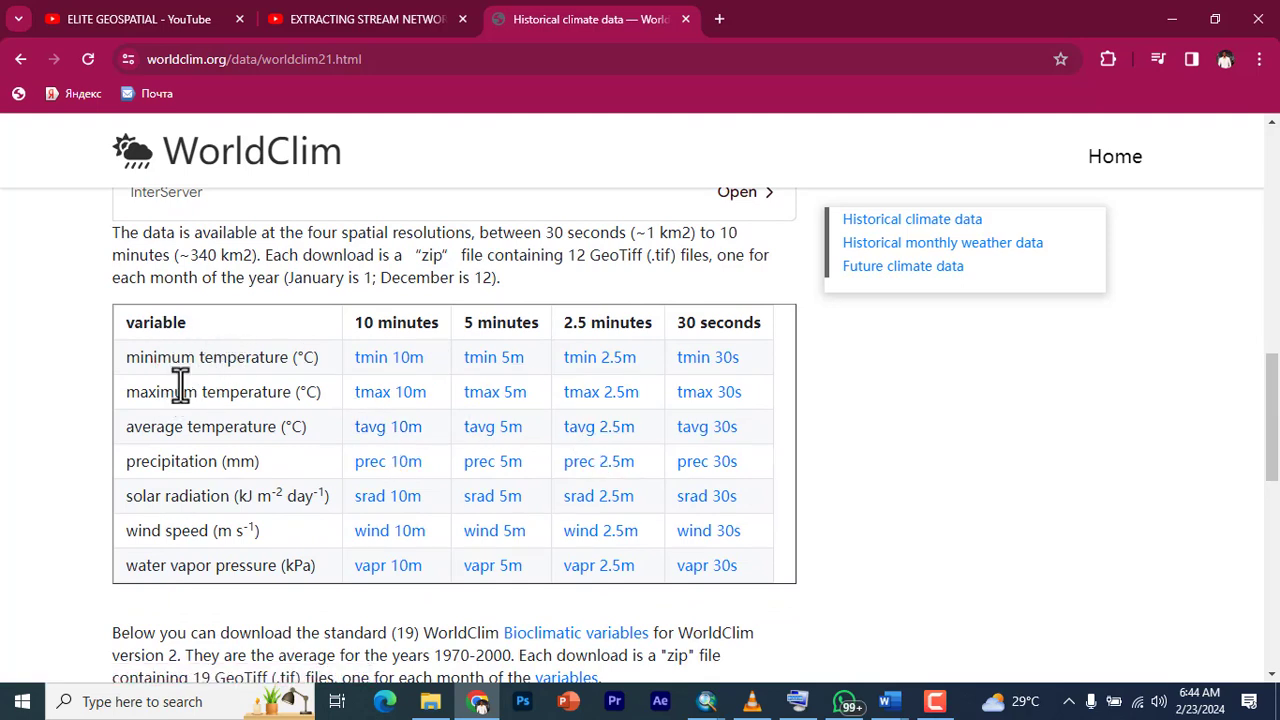
mouse_move(230, 436)
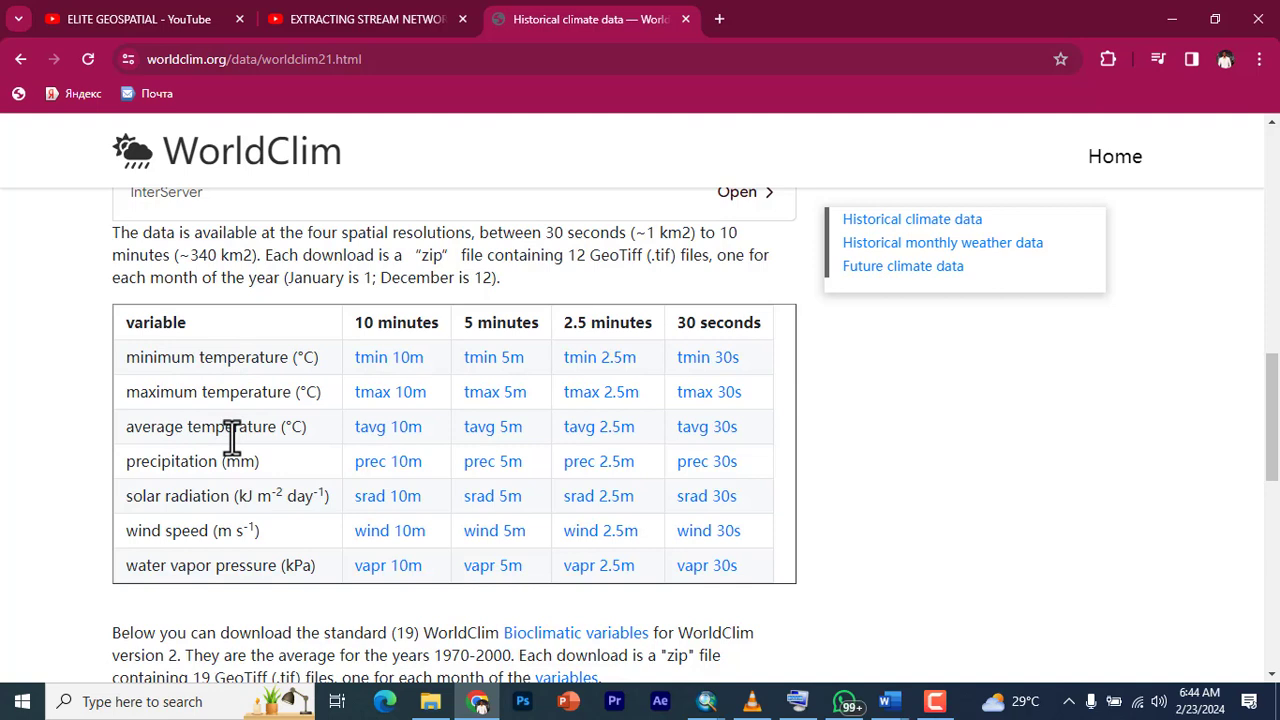
mouse_move(184, 468)
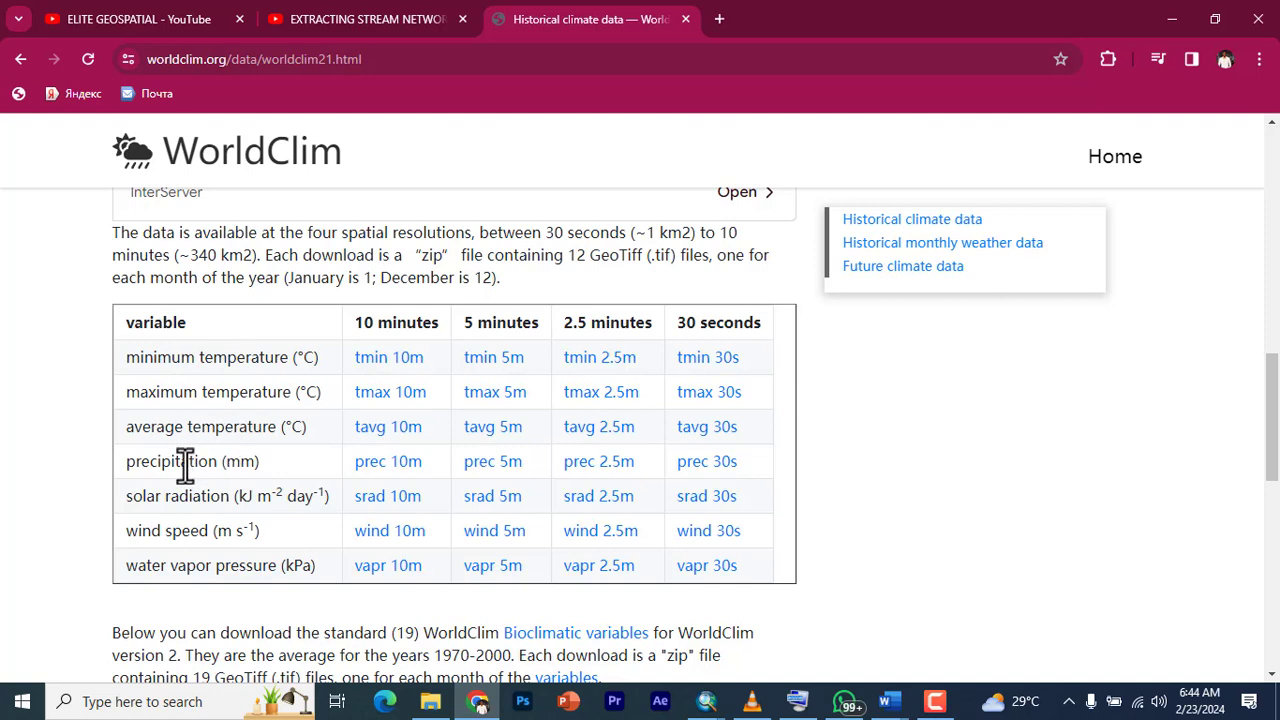
mouse_move(186, 464)
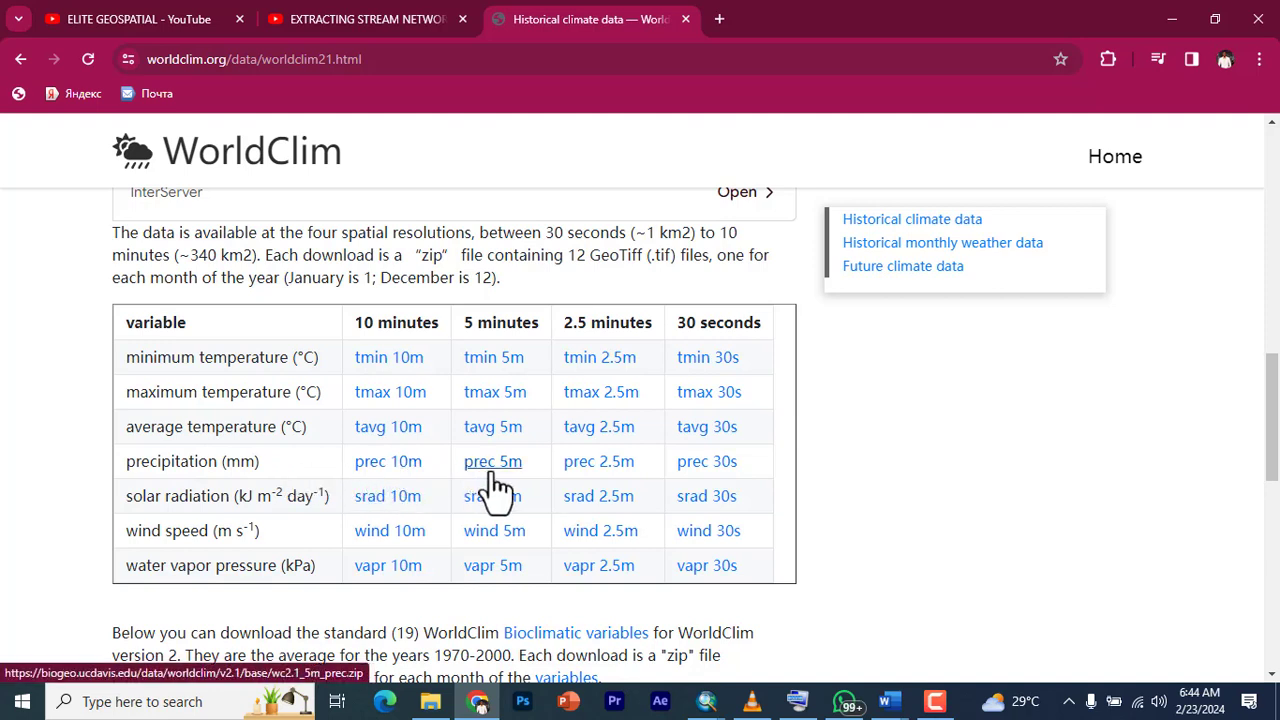
mouse_move(708, 460)
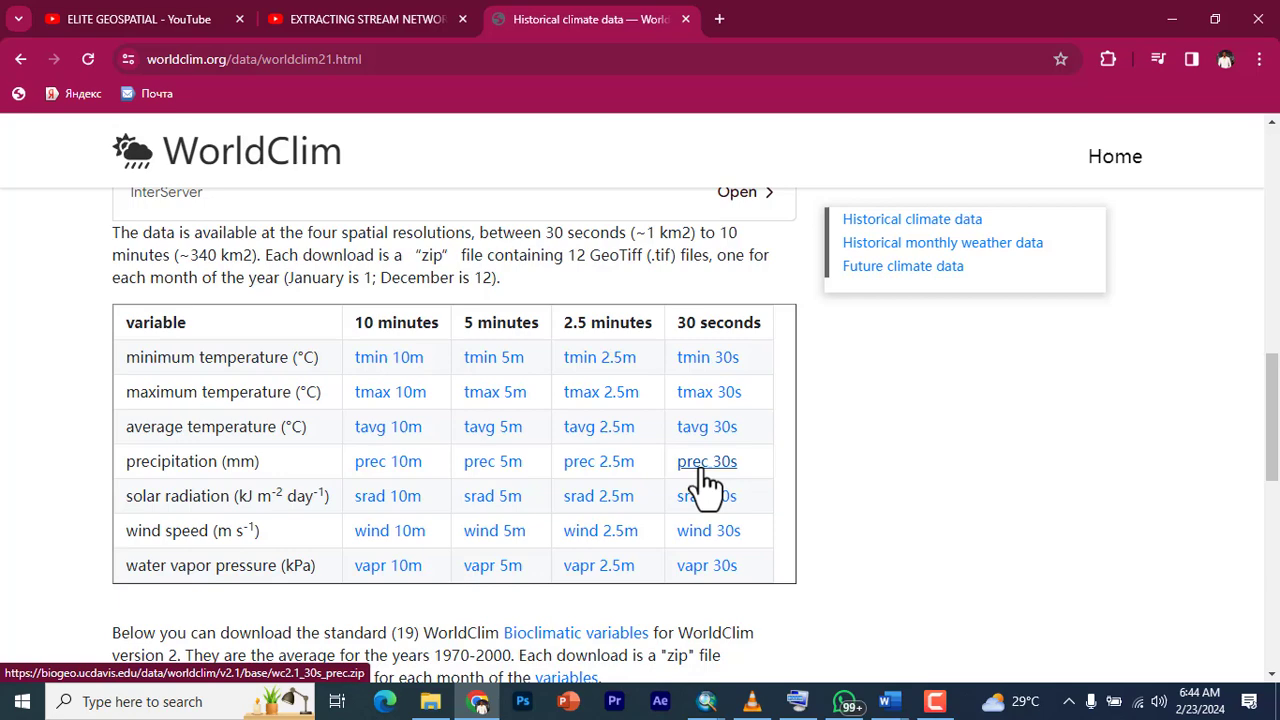
- Download the 30-second precipitation archive and dismiss the duplicate and download-complete notices
click(708, 460)
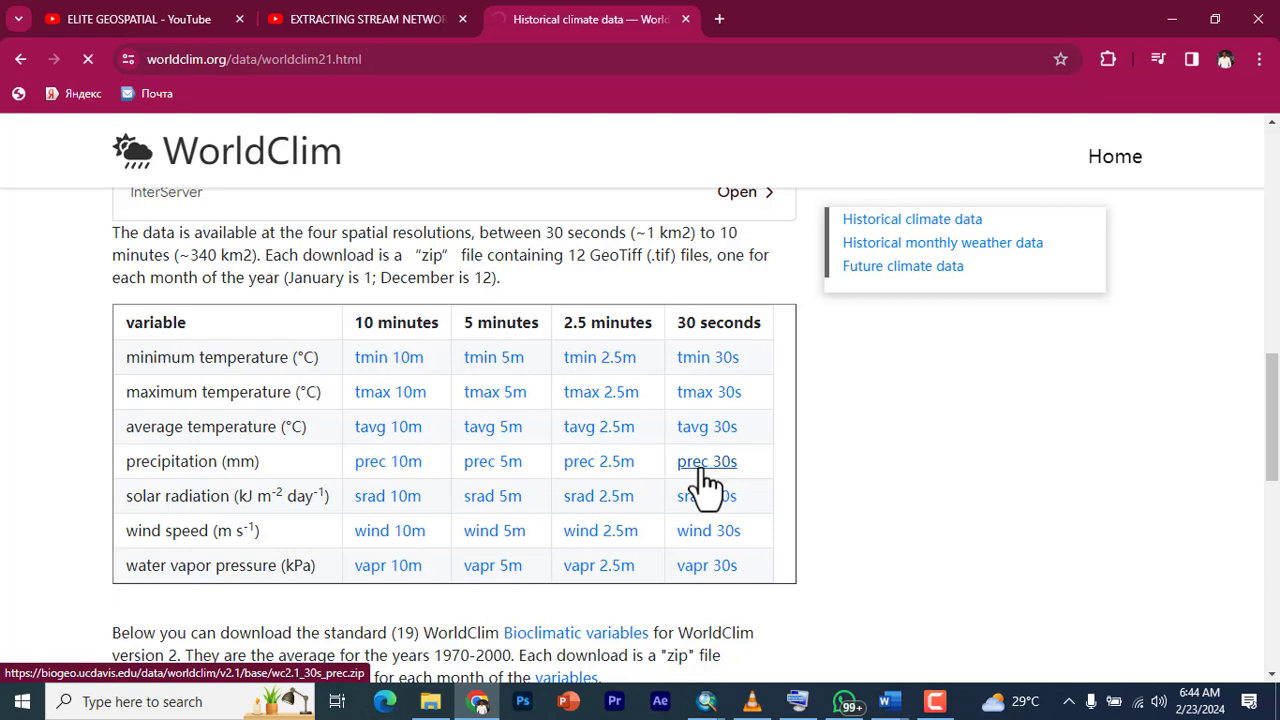
click(708, 460)
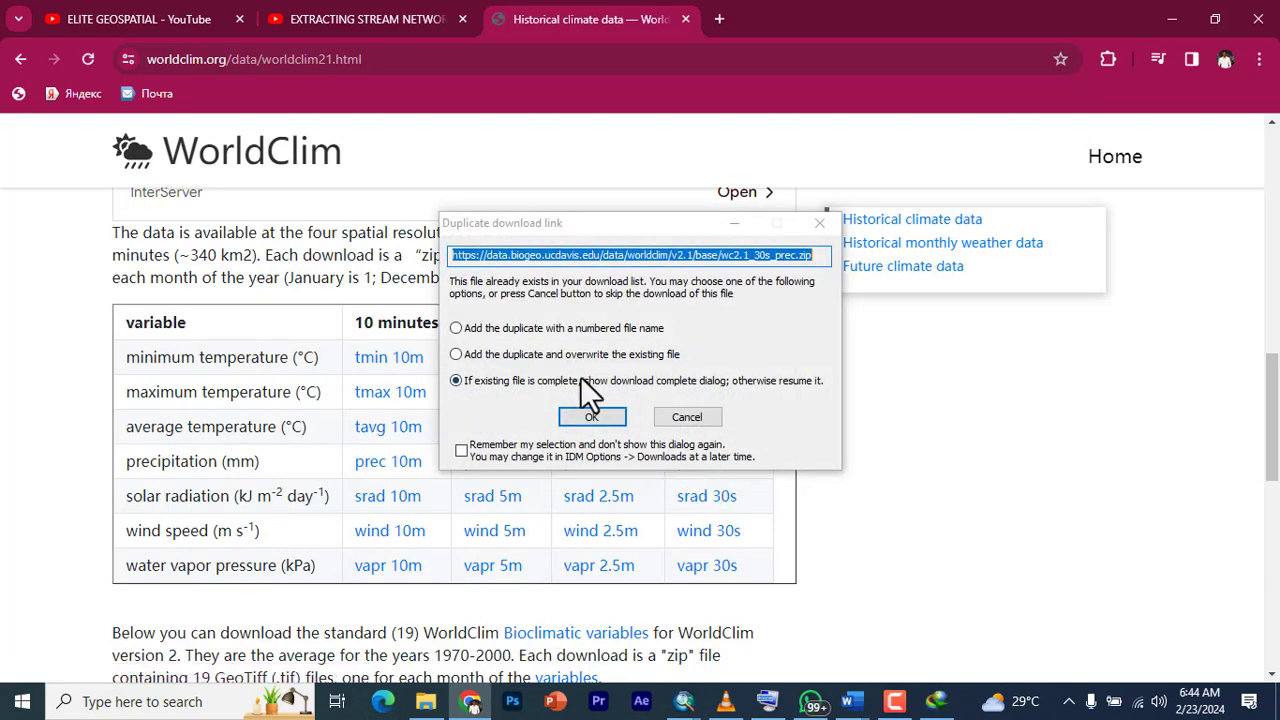
mouse_move(738, 450)
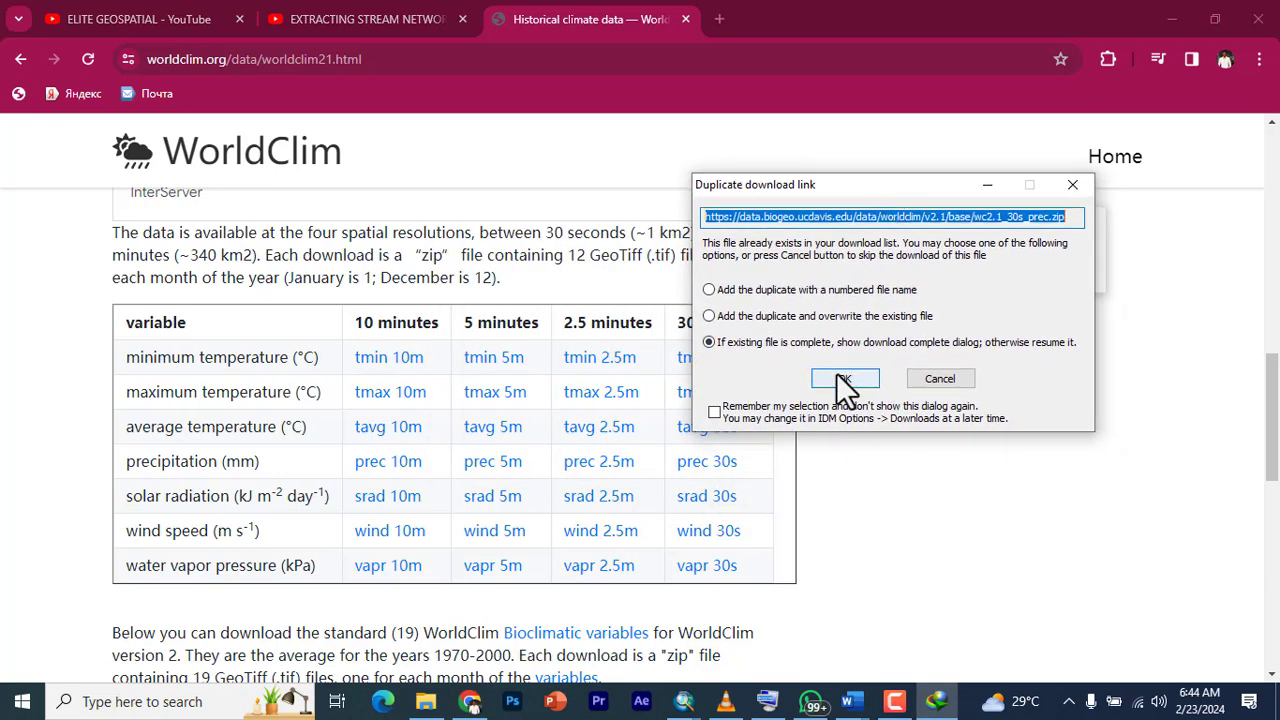
mouse_move(840, 384)
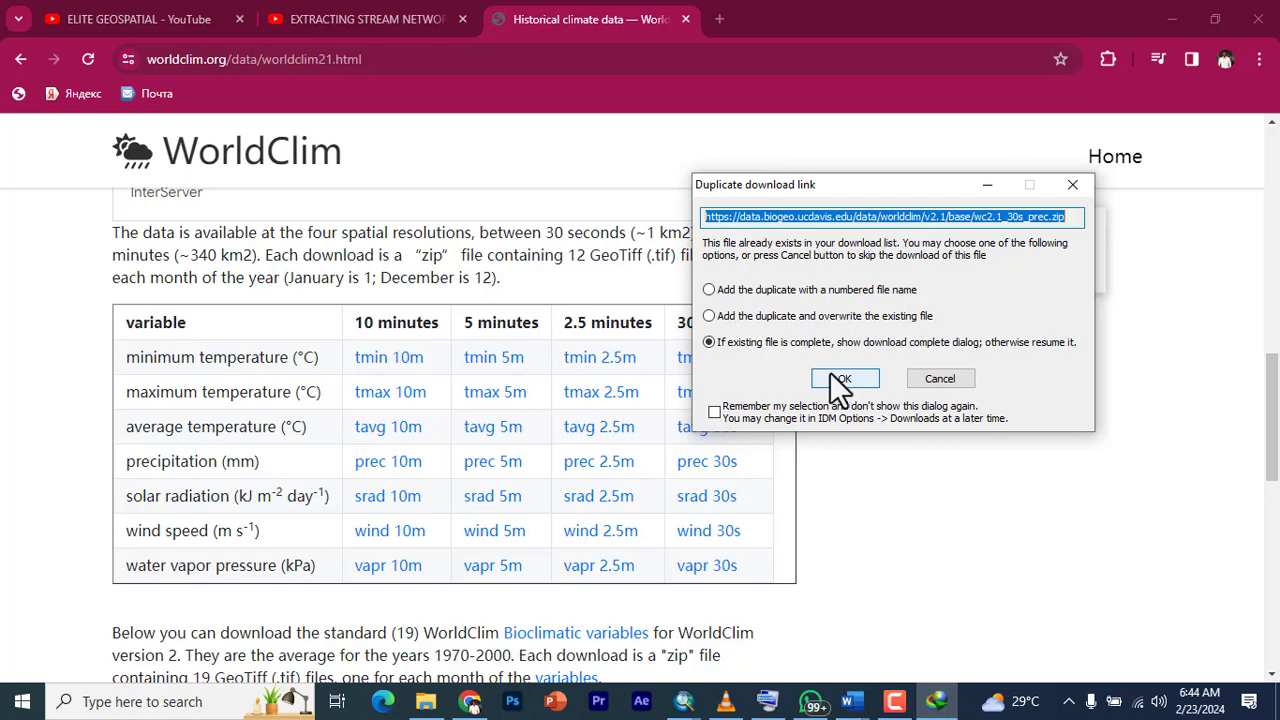
click(844, 378)
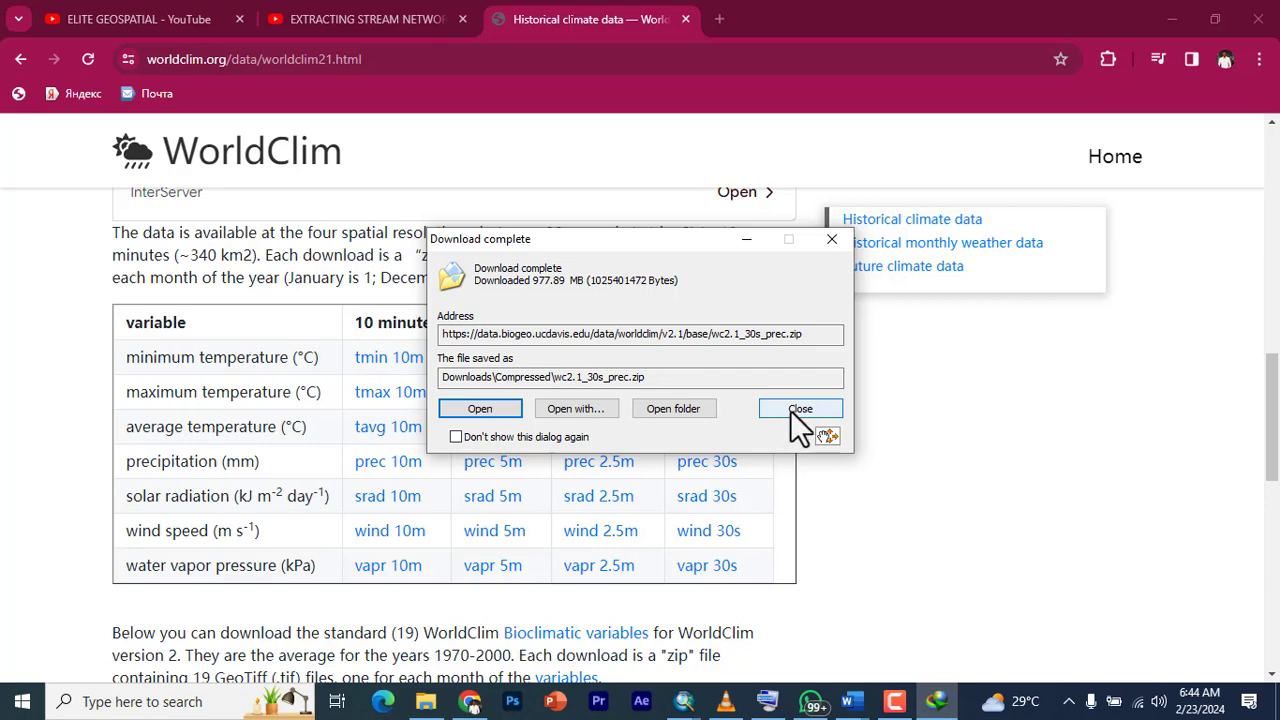
click(800, 408)
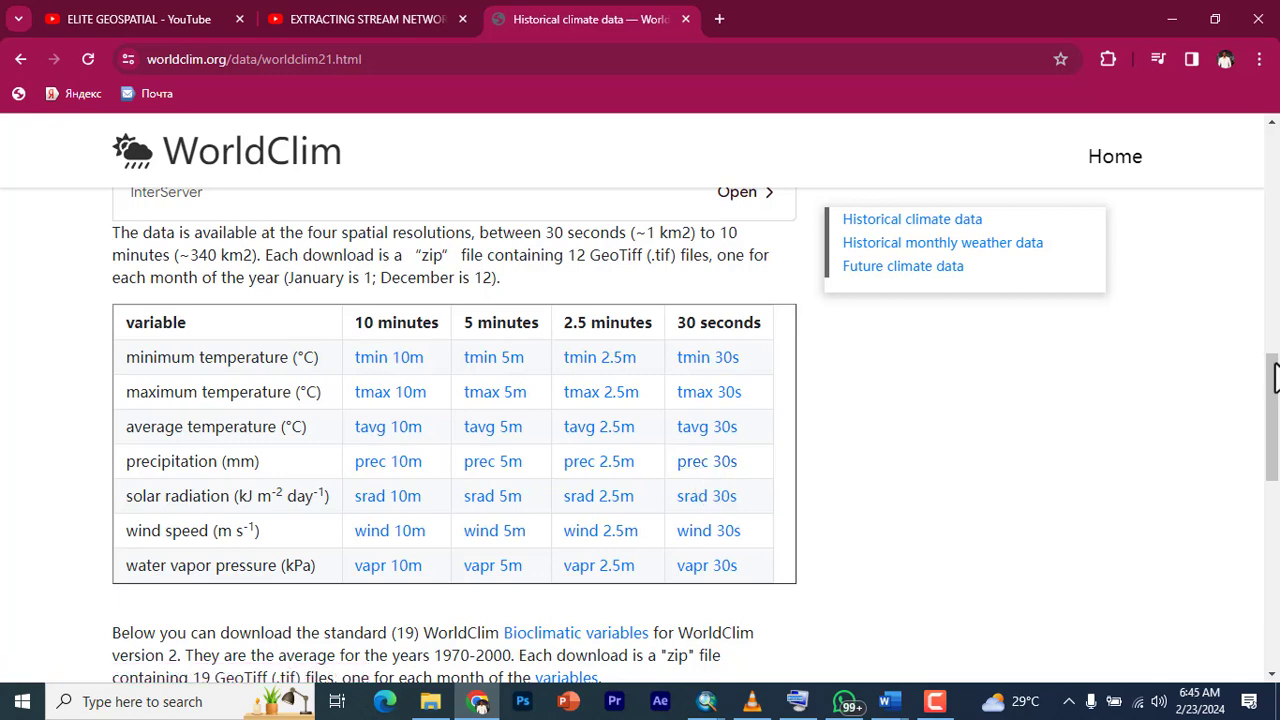
scroll(down, 3)
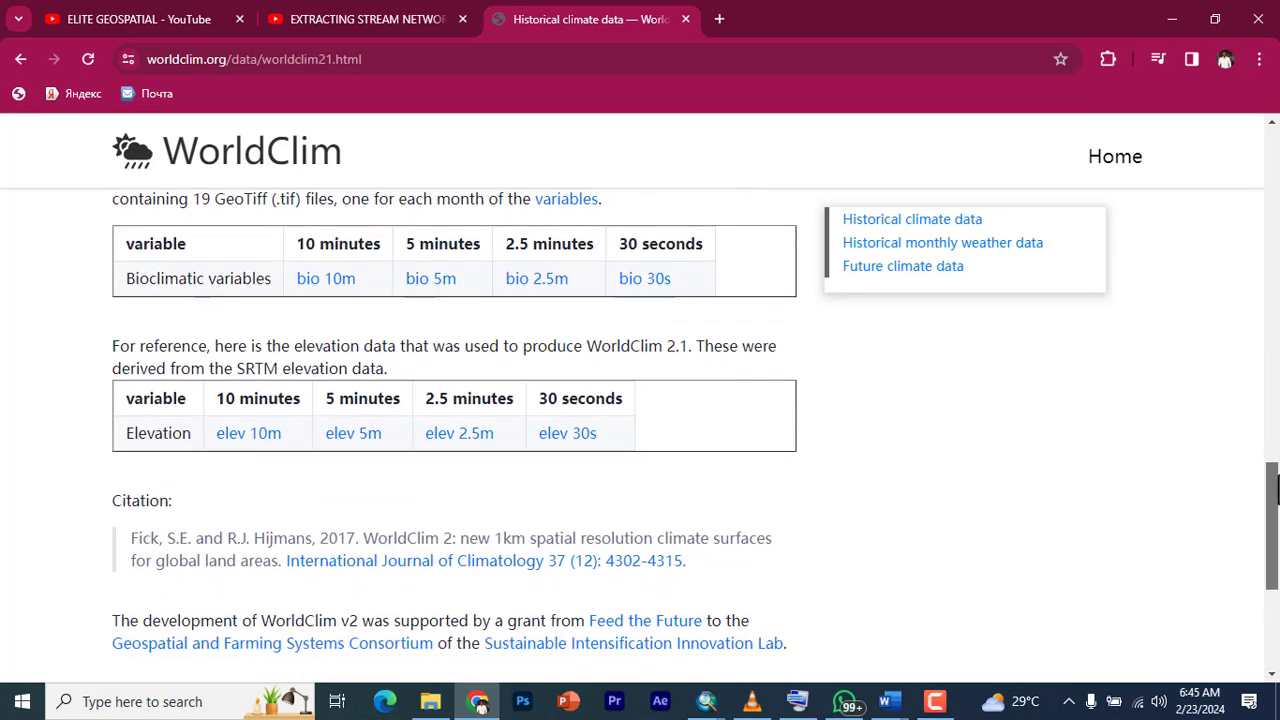
scroll(down, 3)
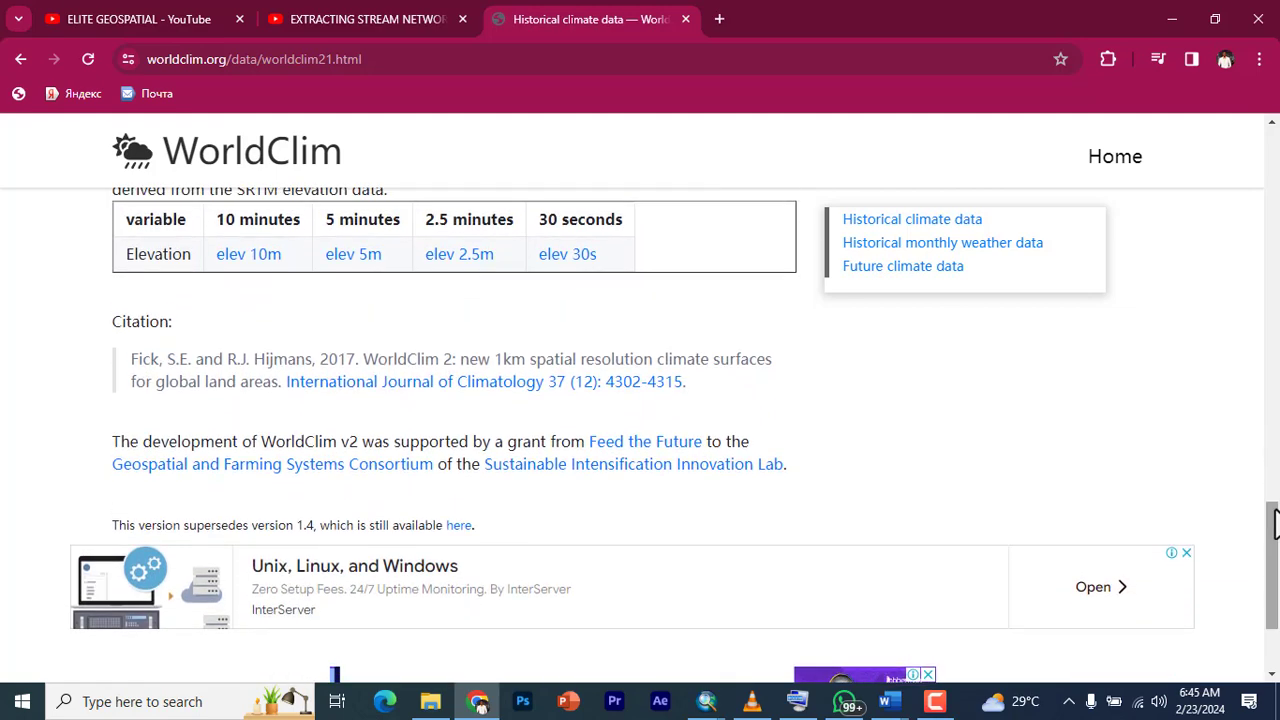
mouse_move(856, 348)
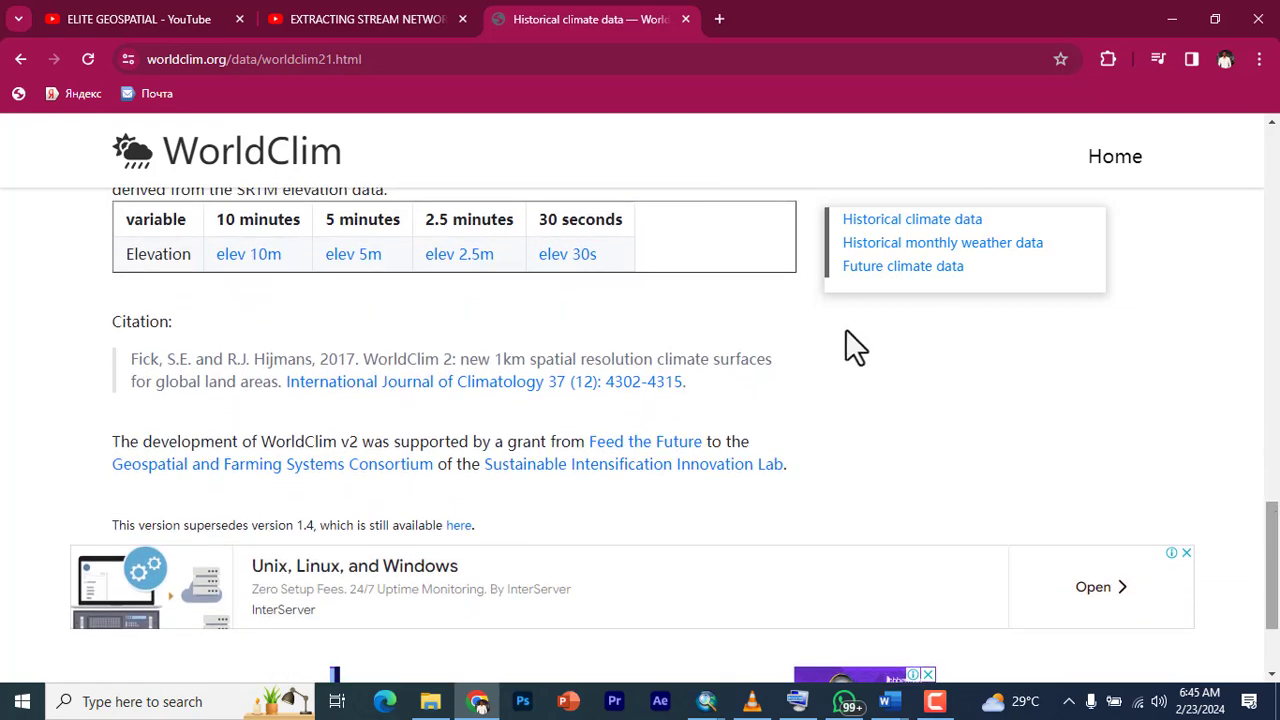
mouse_move(440, 690)
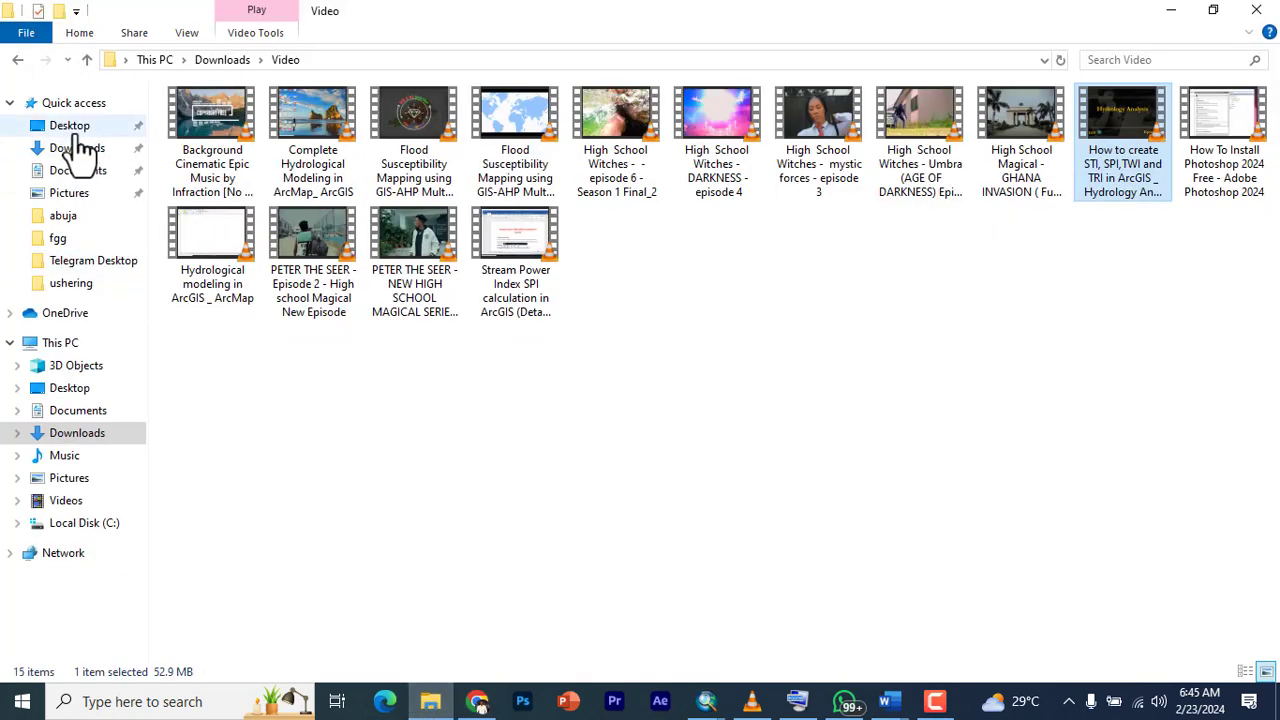
- Extract the wc2.1_30s_prec zip in Downloads > Compressed into its own folder
click(76, 148)
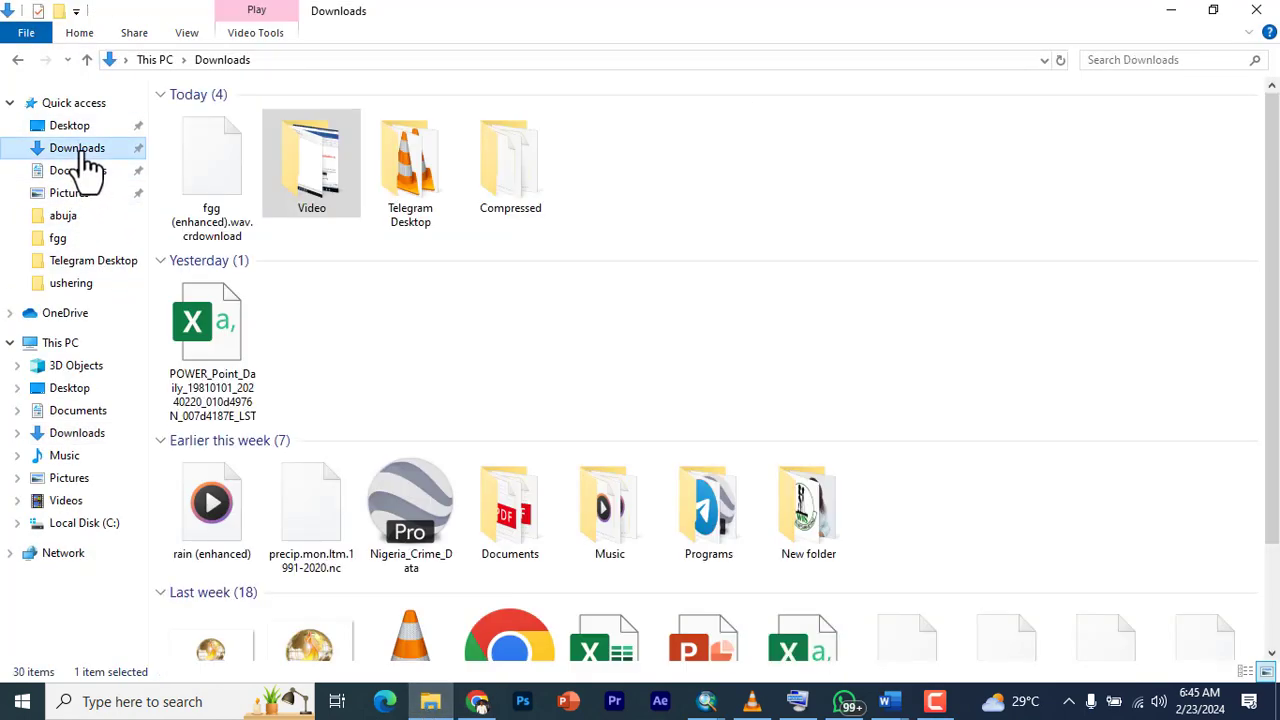
double_click(510, 164)
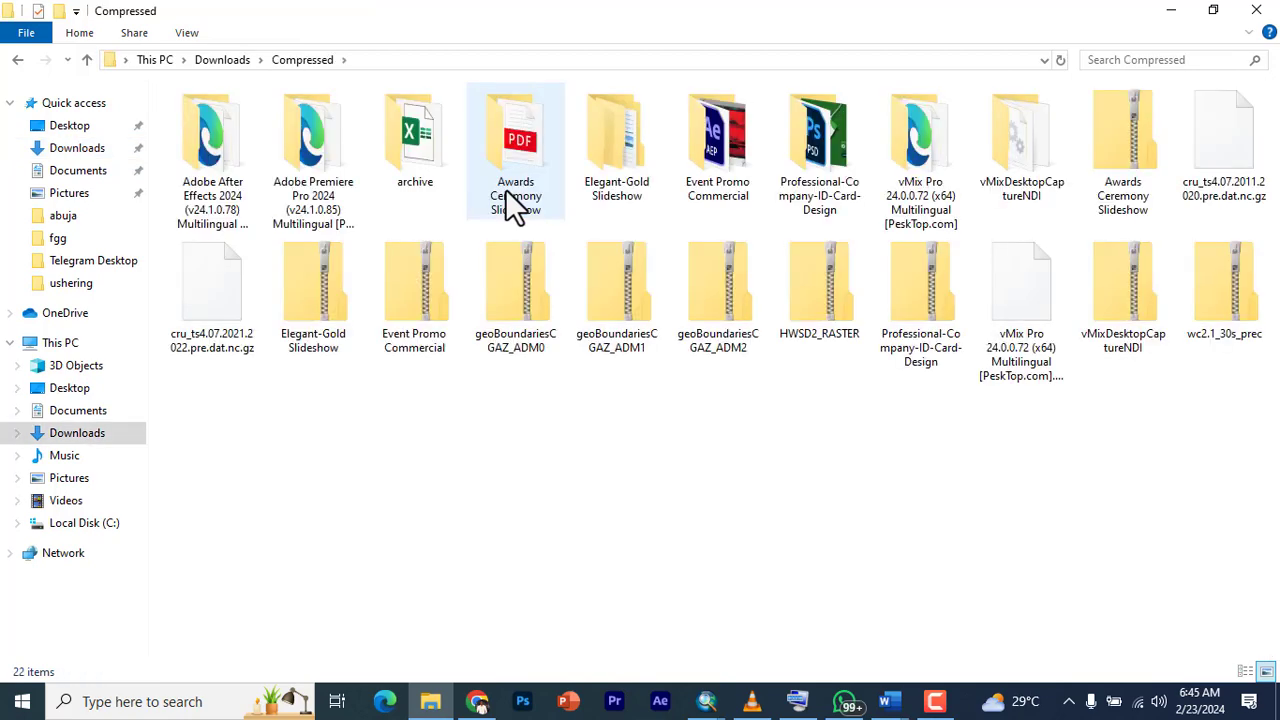
mouse_move(1224, 280)
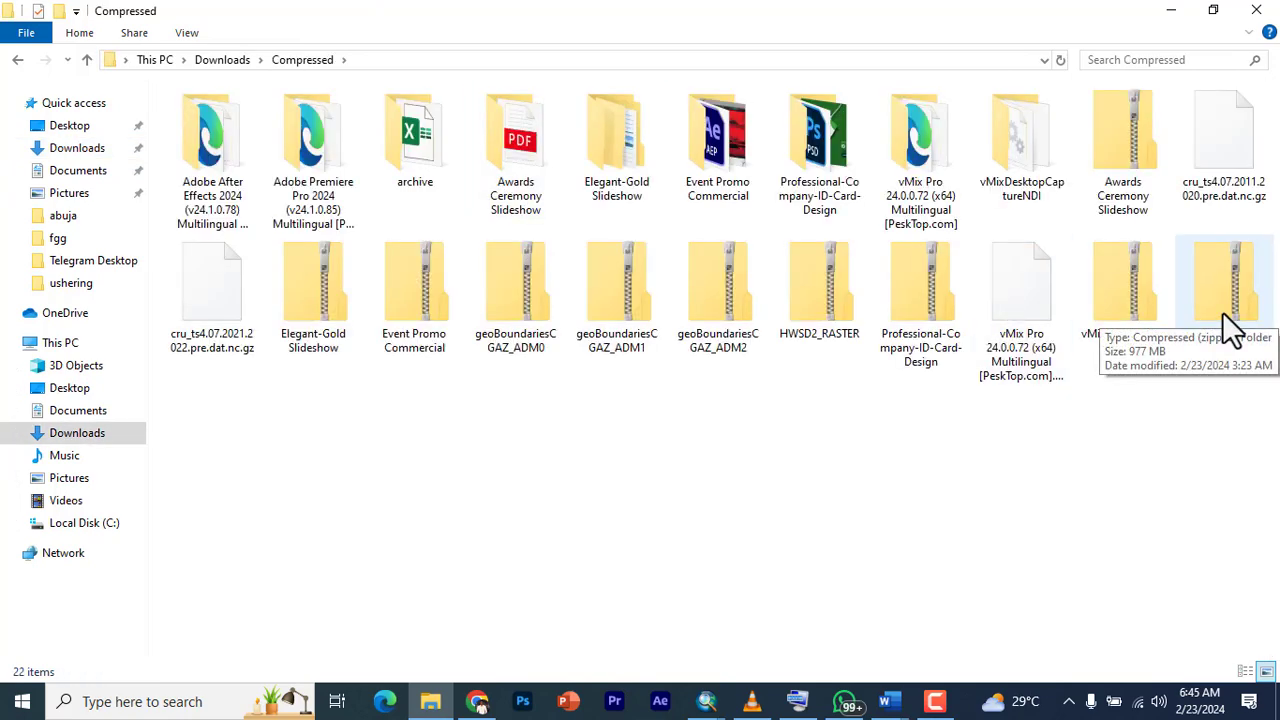
click(1224, 280)
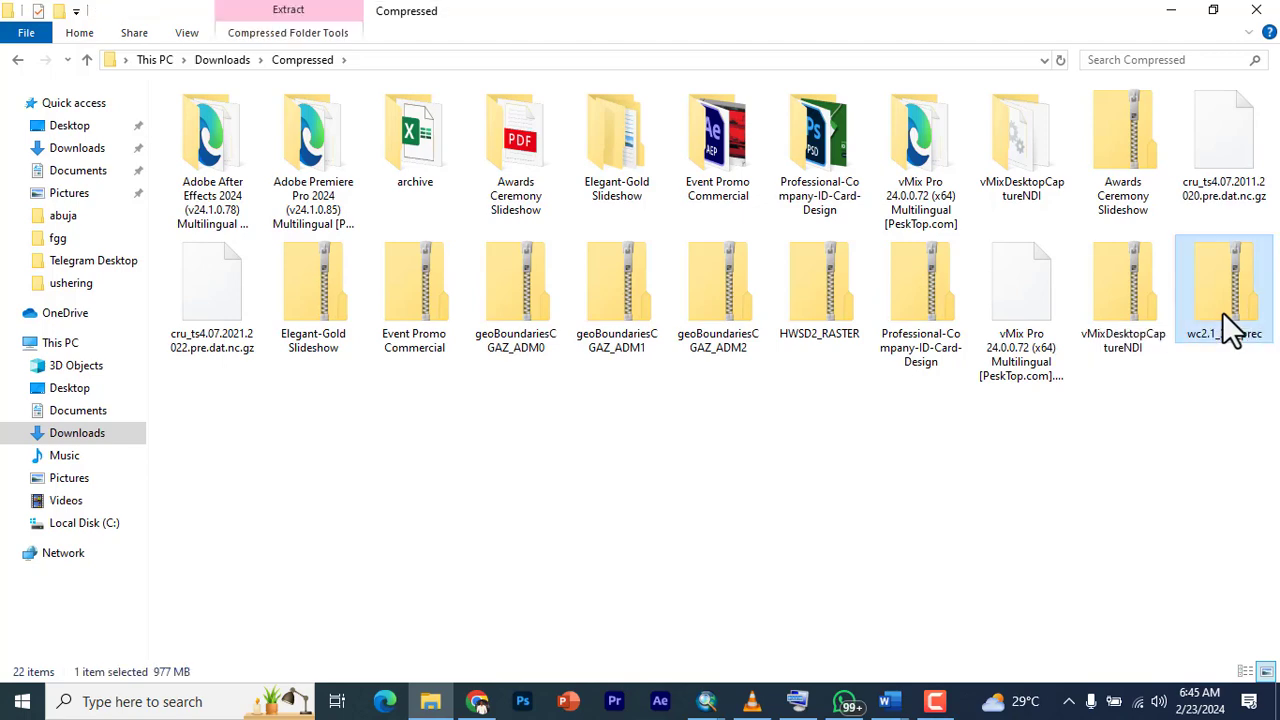
right_click(1224, 290)
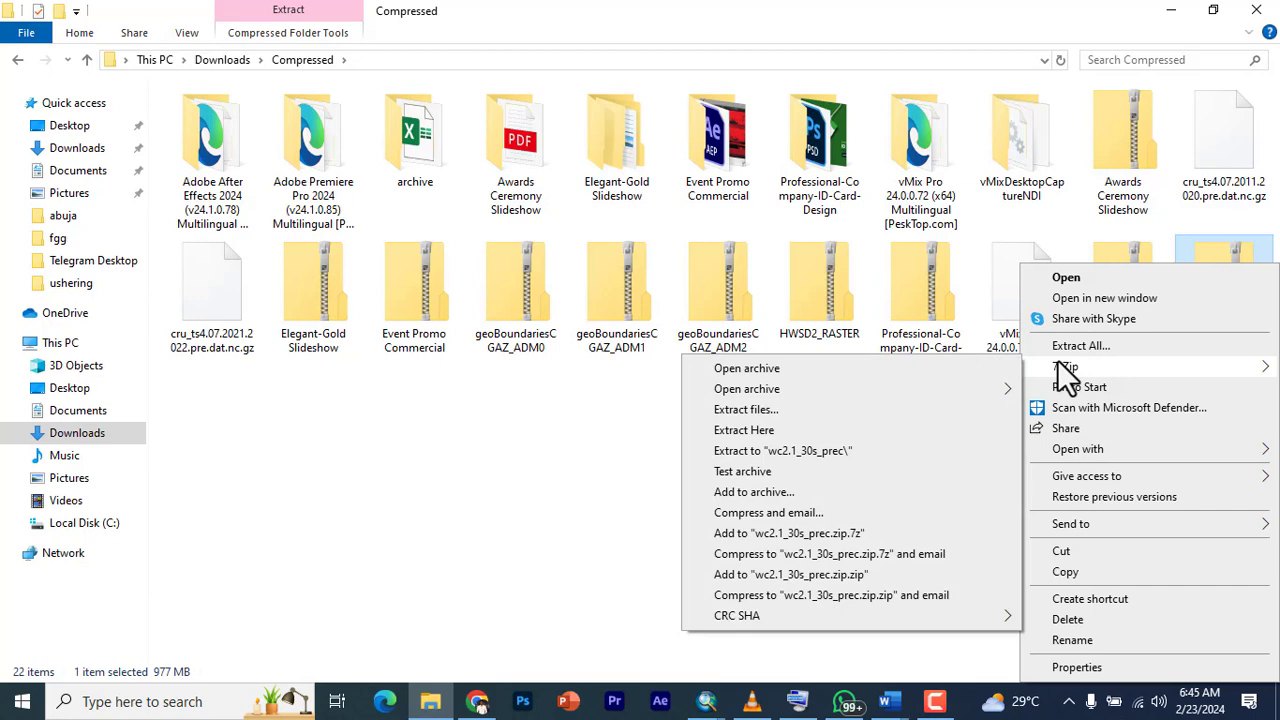
mouse_move(1072, 382)
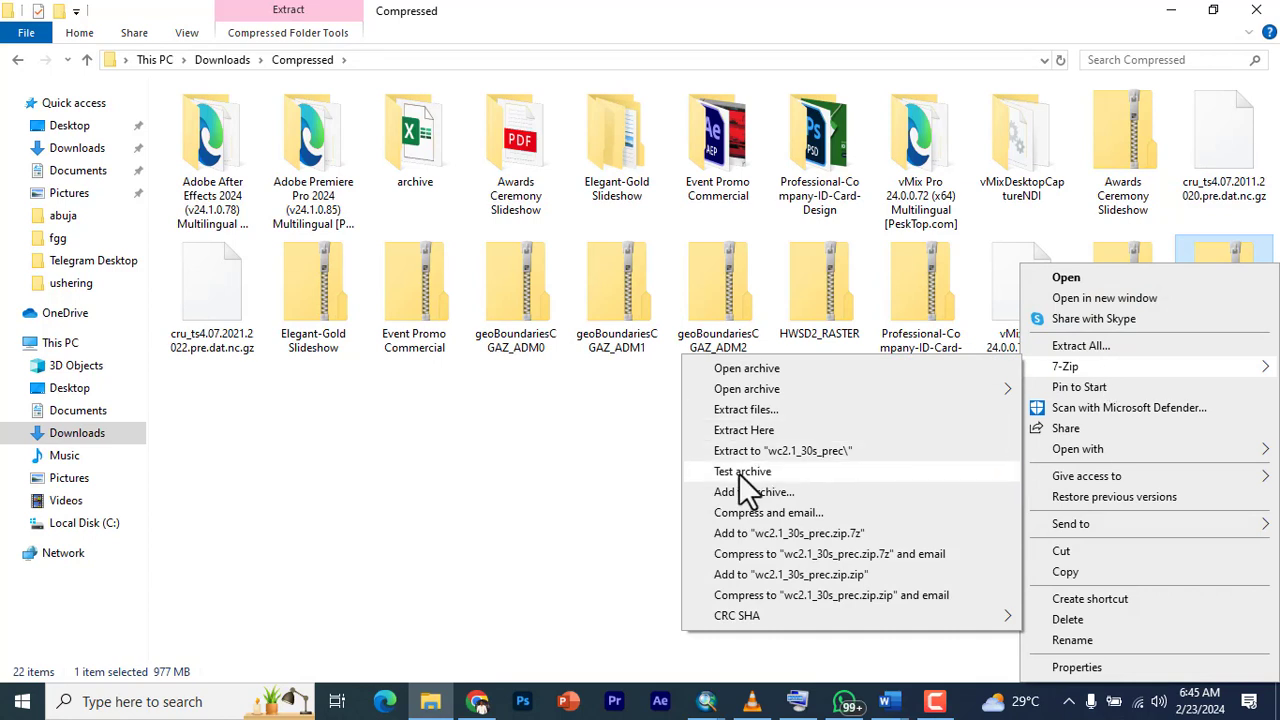
mouse_move(764, 450)
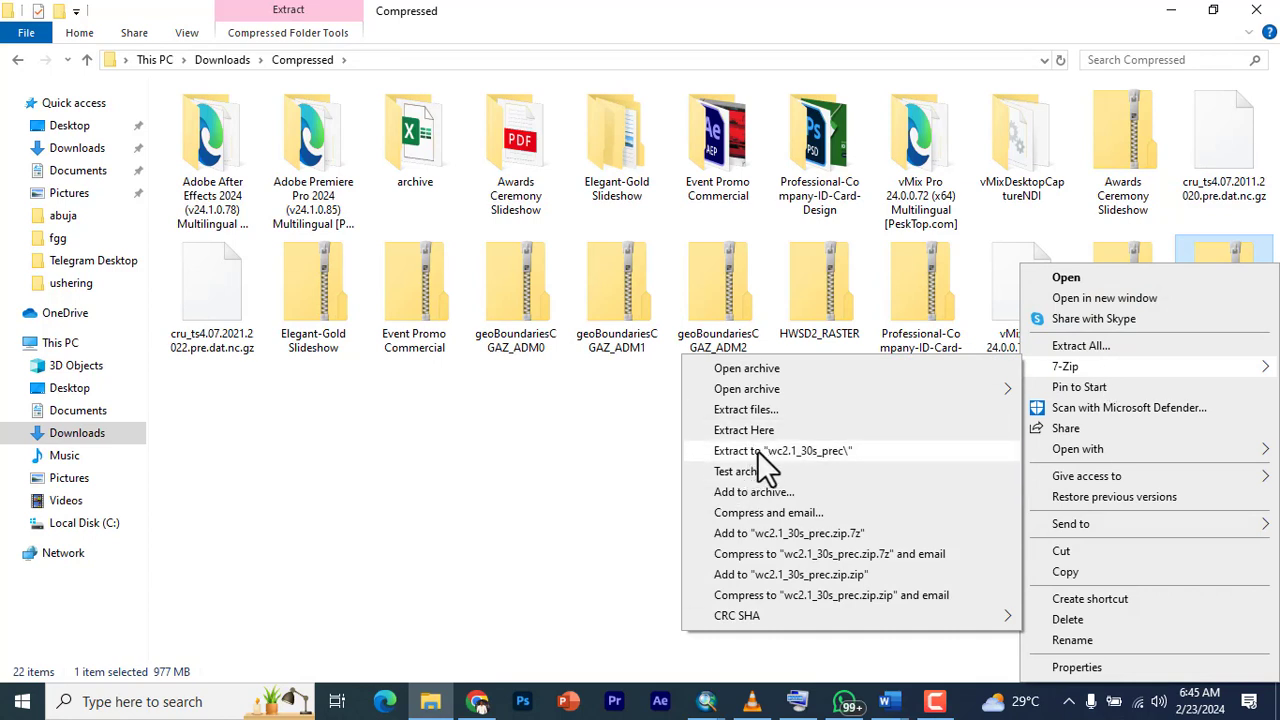
click(782, 450)
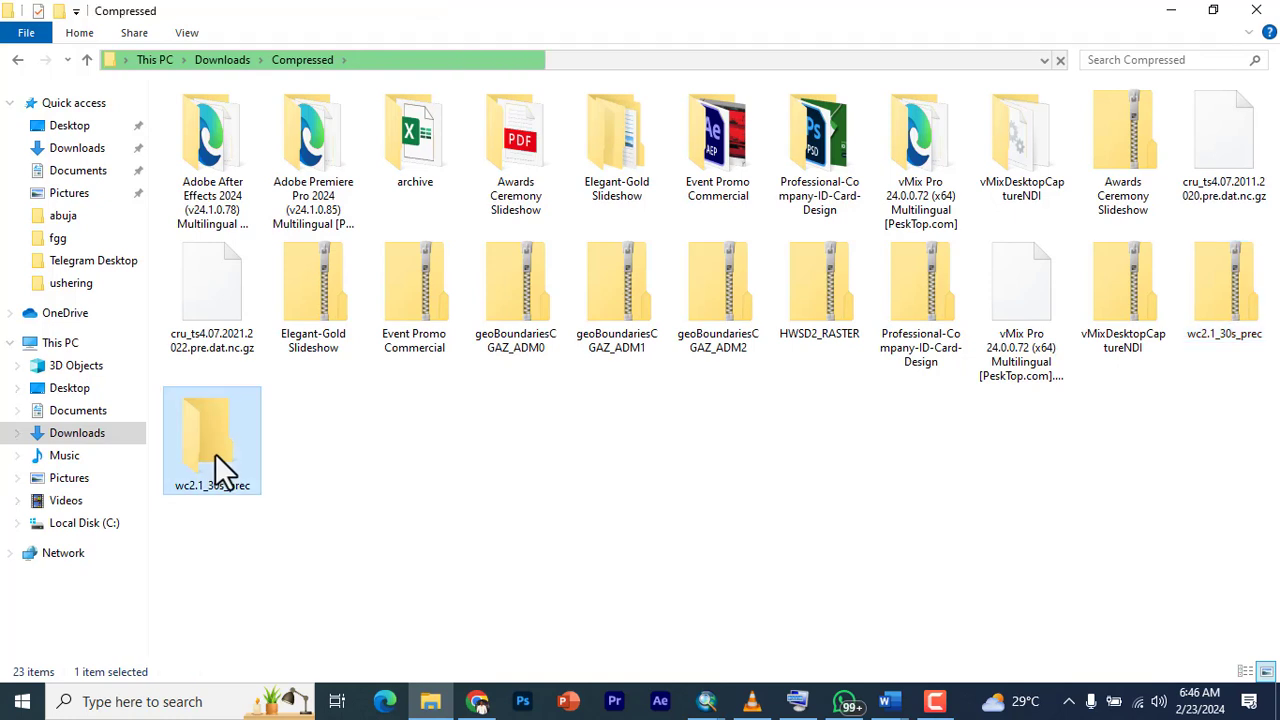
- Read the extracted folder's readme about WorldClim 2.1 monthly averages and select all files
double_click(212, 440)
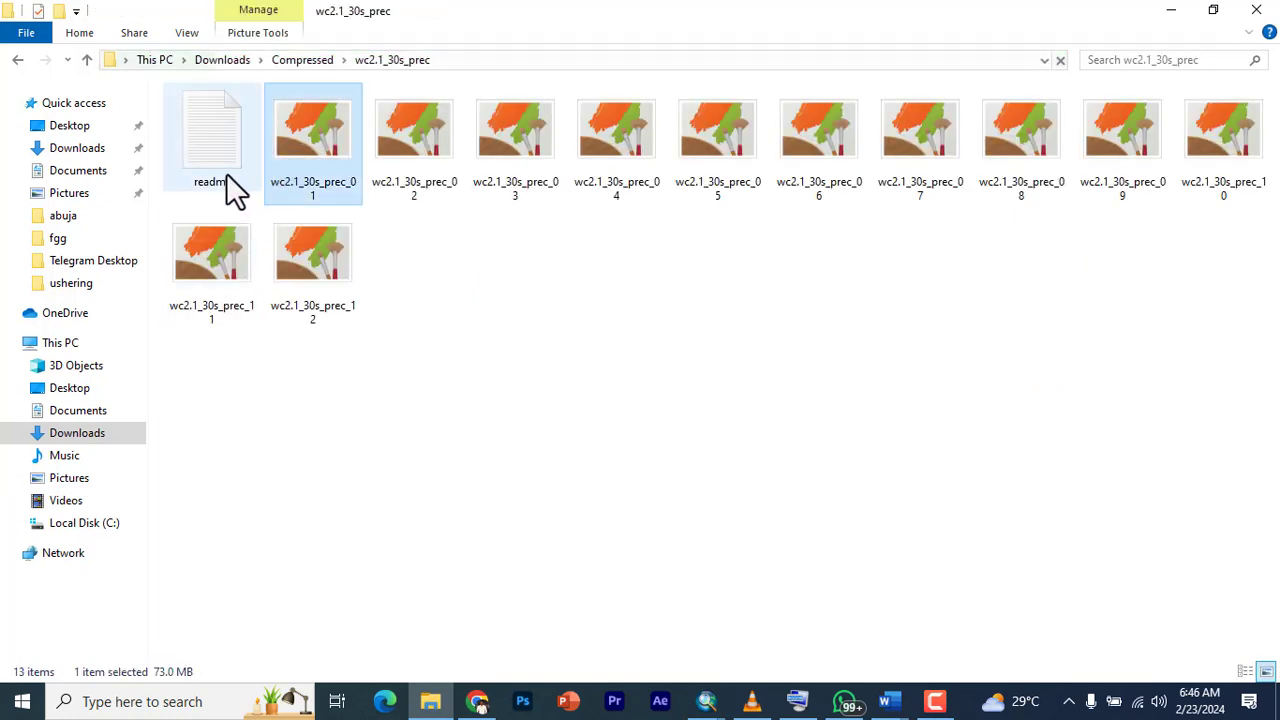
double_click(212, 130)
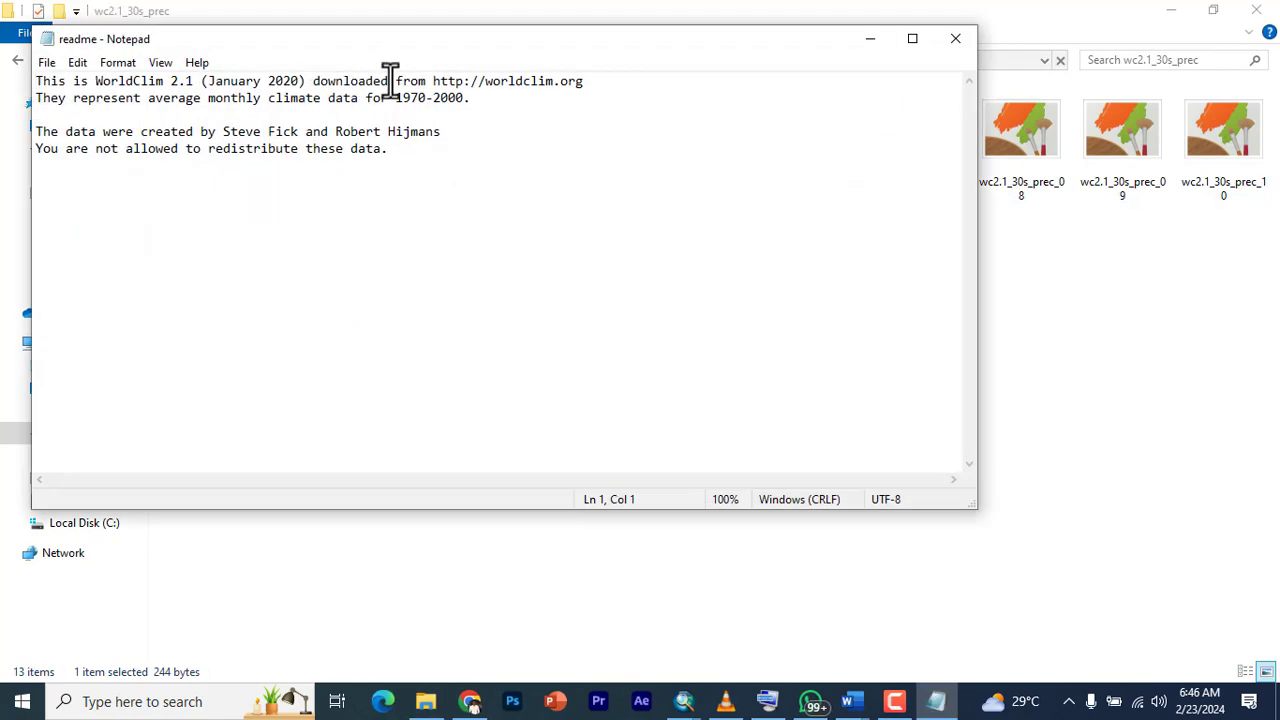
mouse_move(1020, 50)
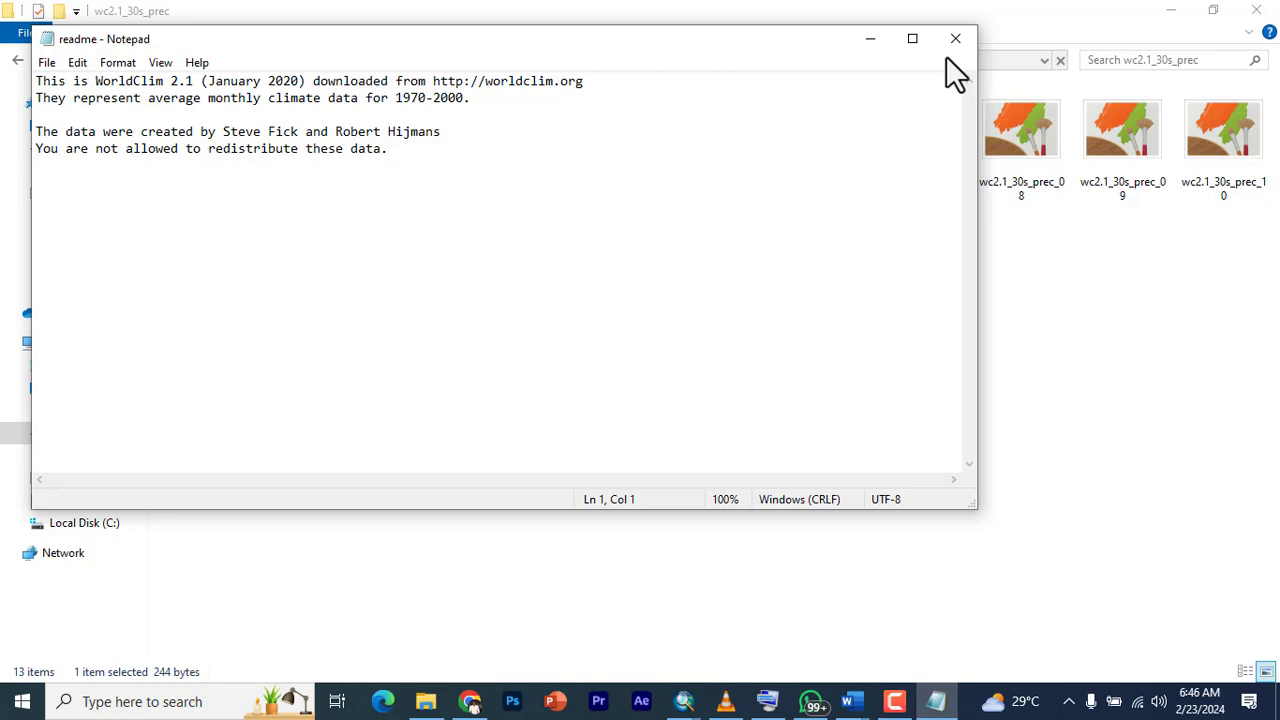
click(954, 38)
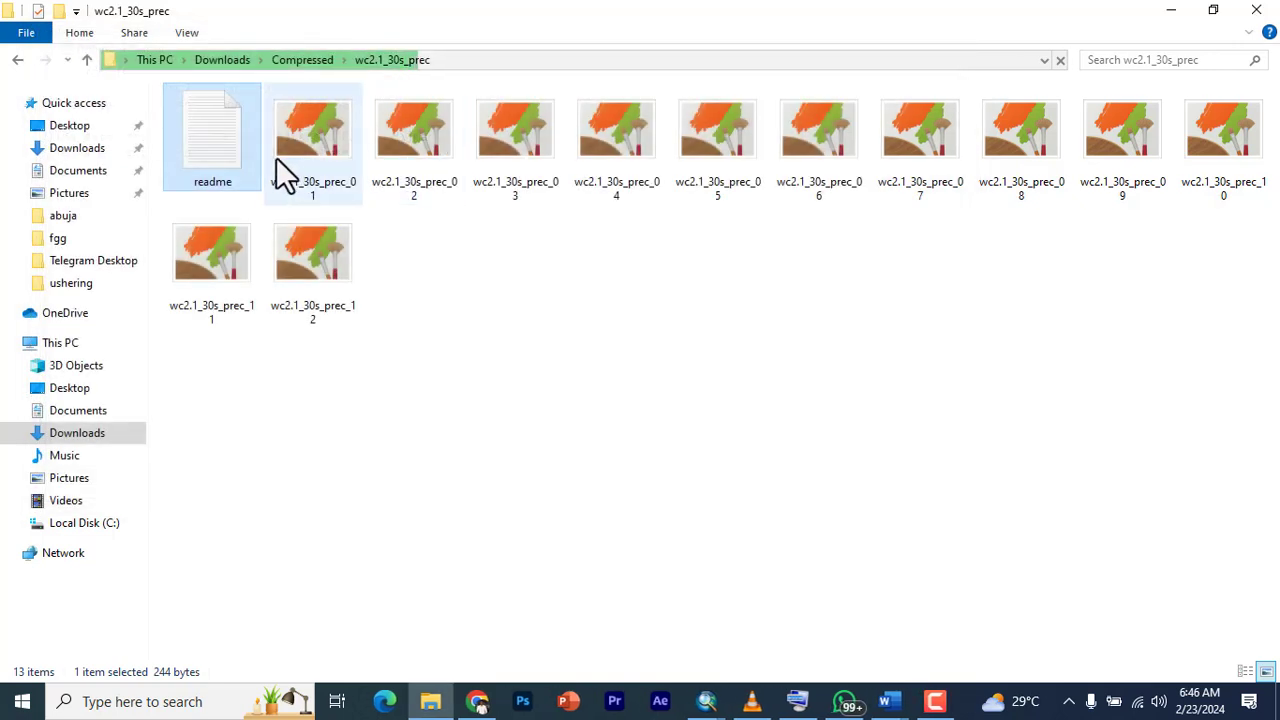
key(ctrl+a)
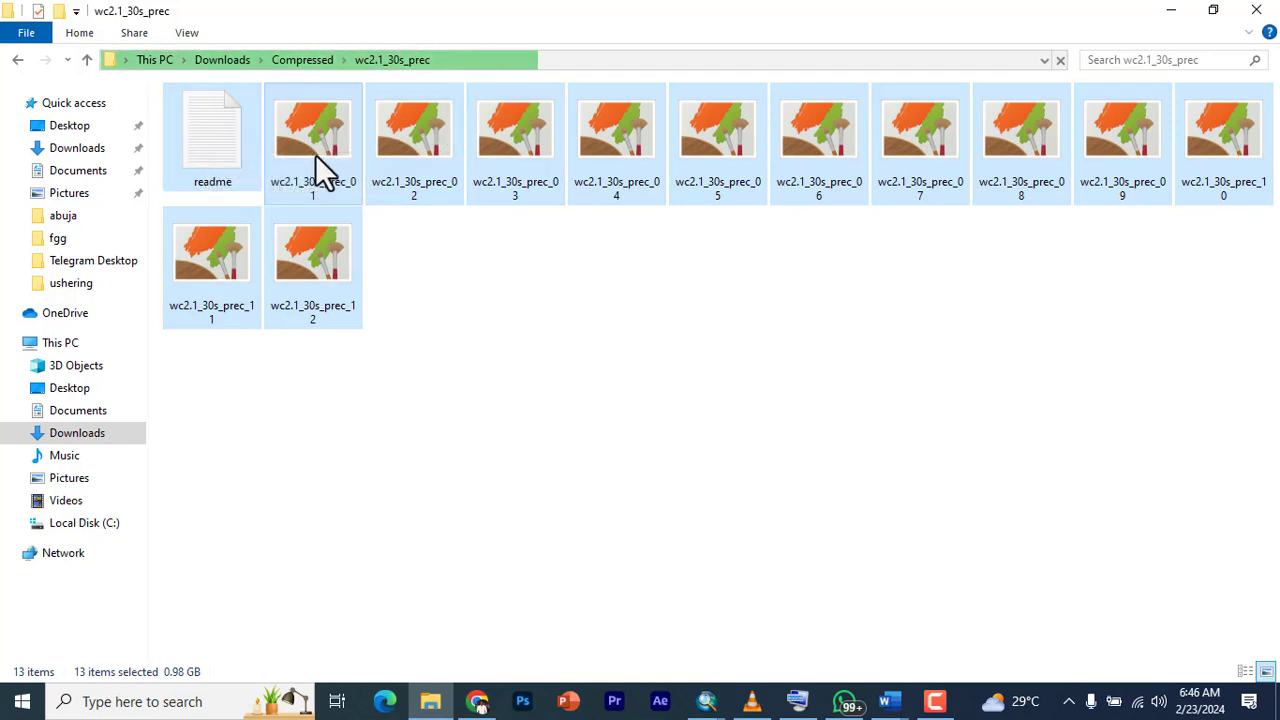
- Check through the monthly precipitation .tif rasters from the first to the twelfth
click(312, 128)
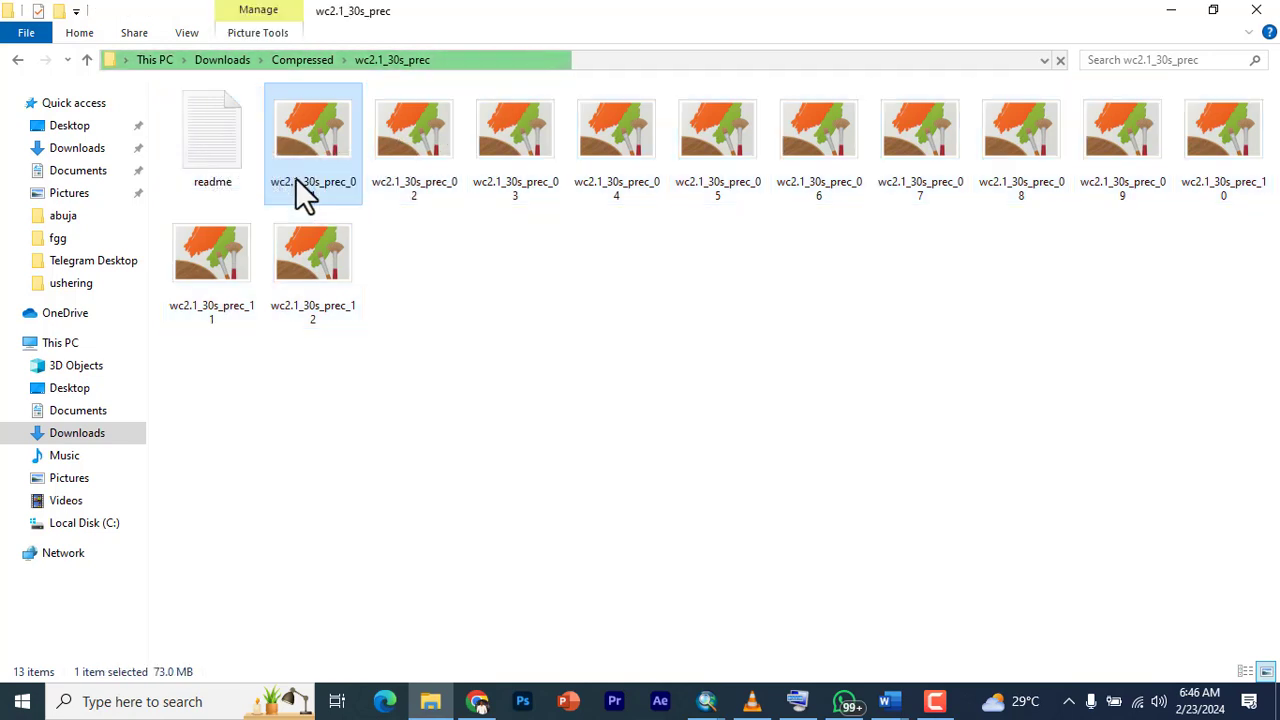
click(516, 128)
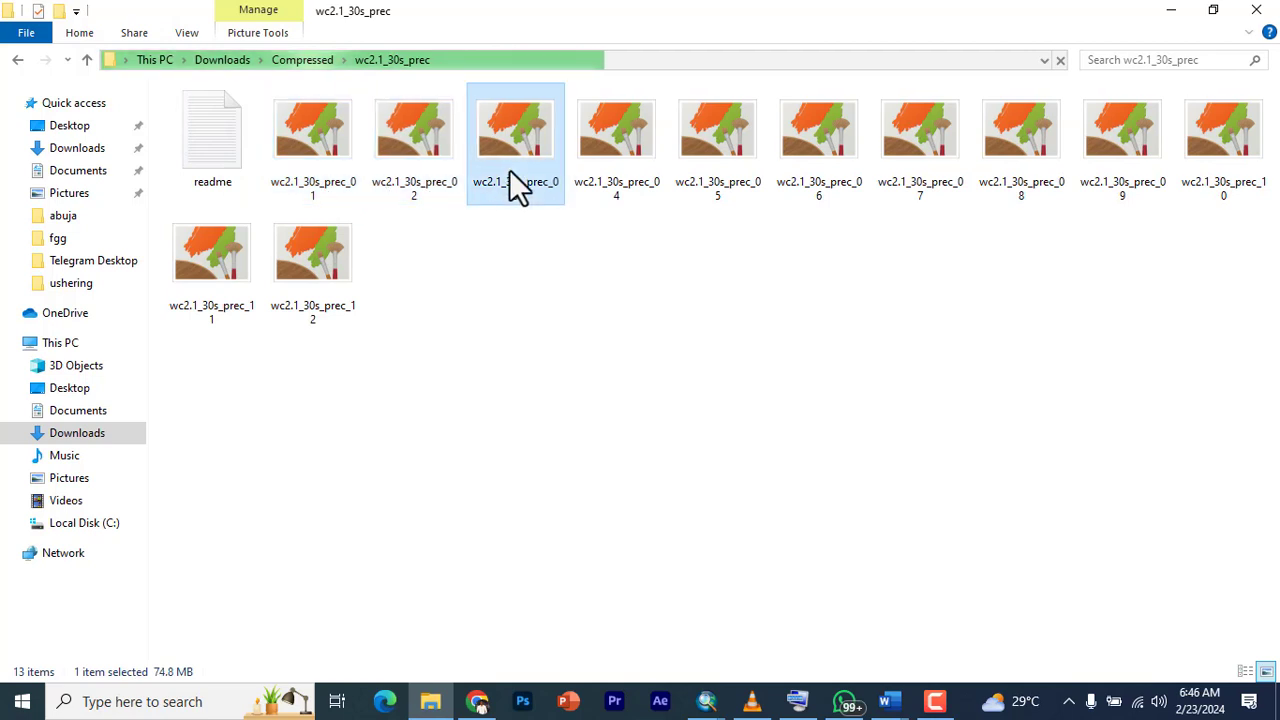
click(716, 128)
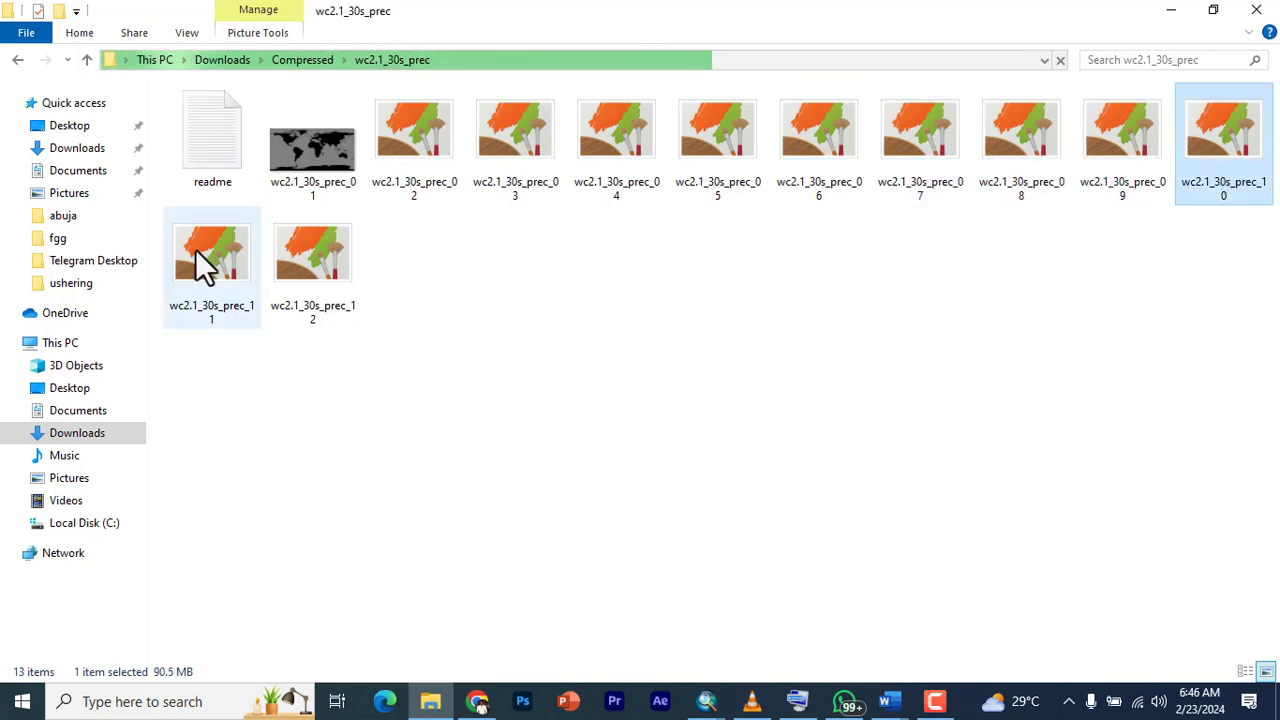
click(312, 252)
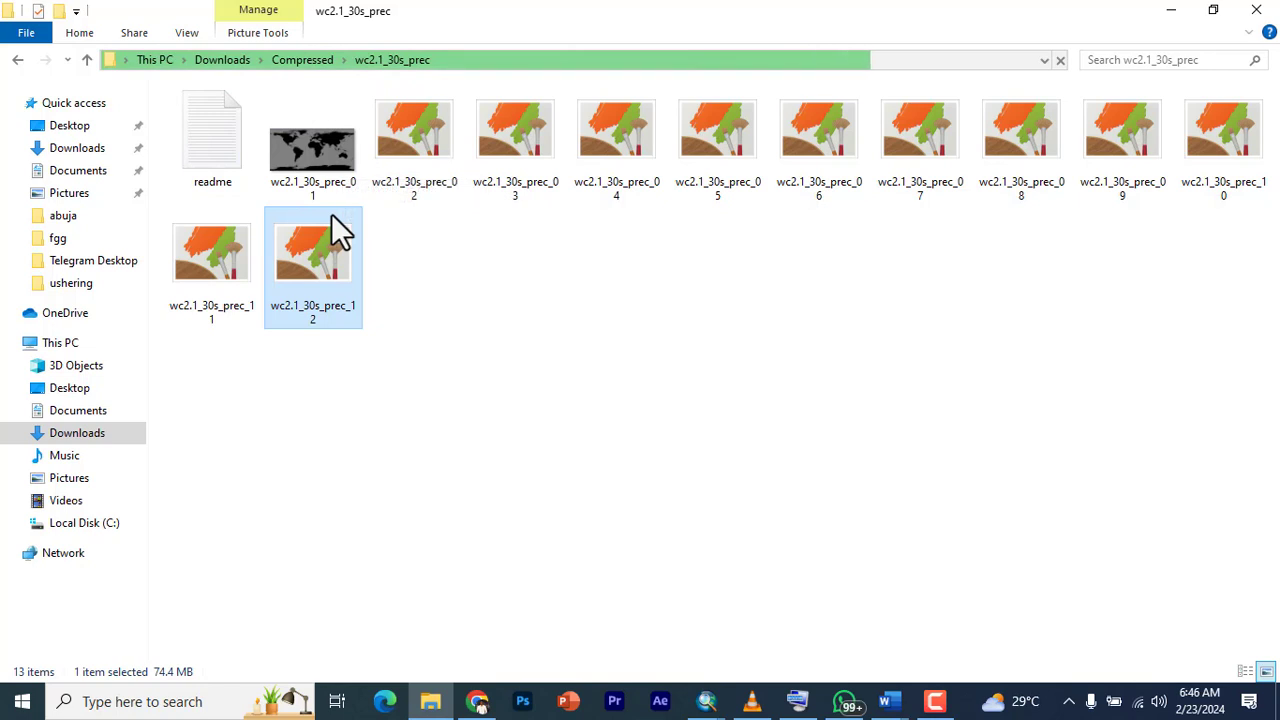
mouse_move(312, 250)
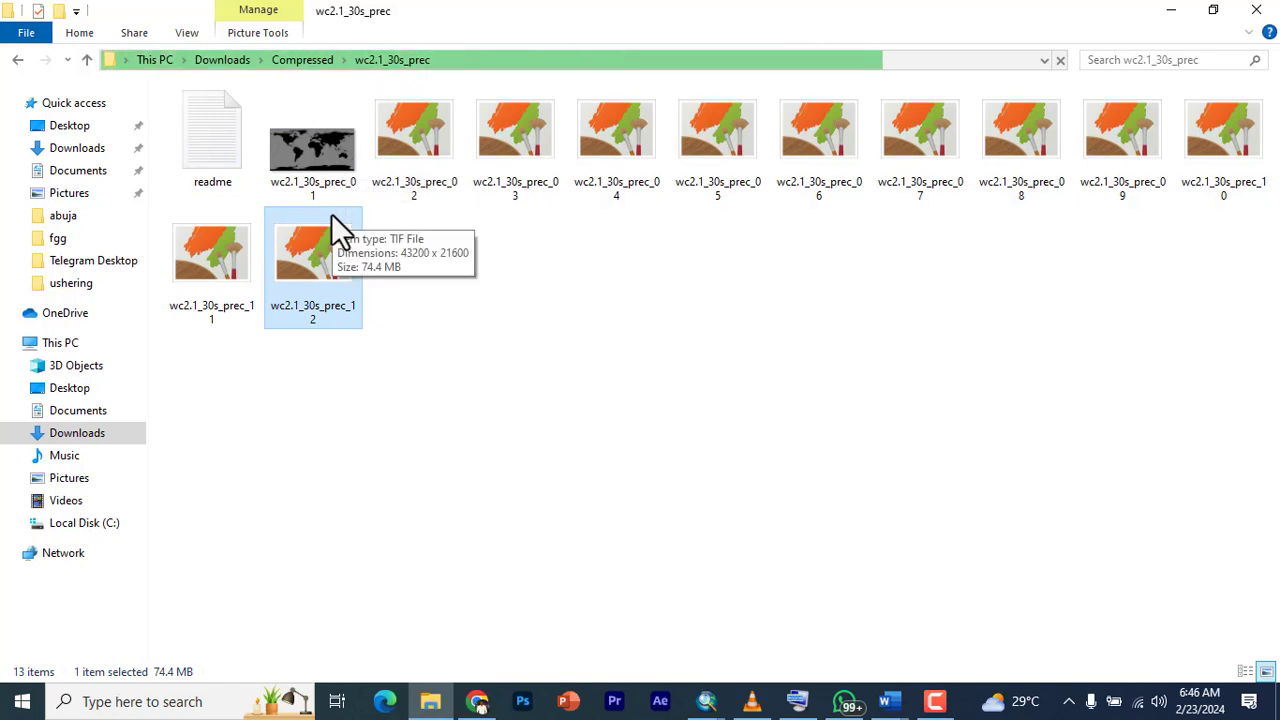
mouse_move(236, 414)
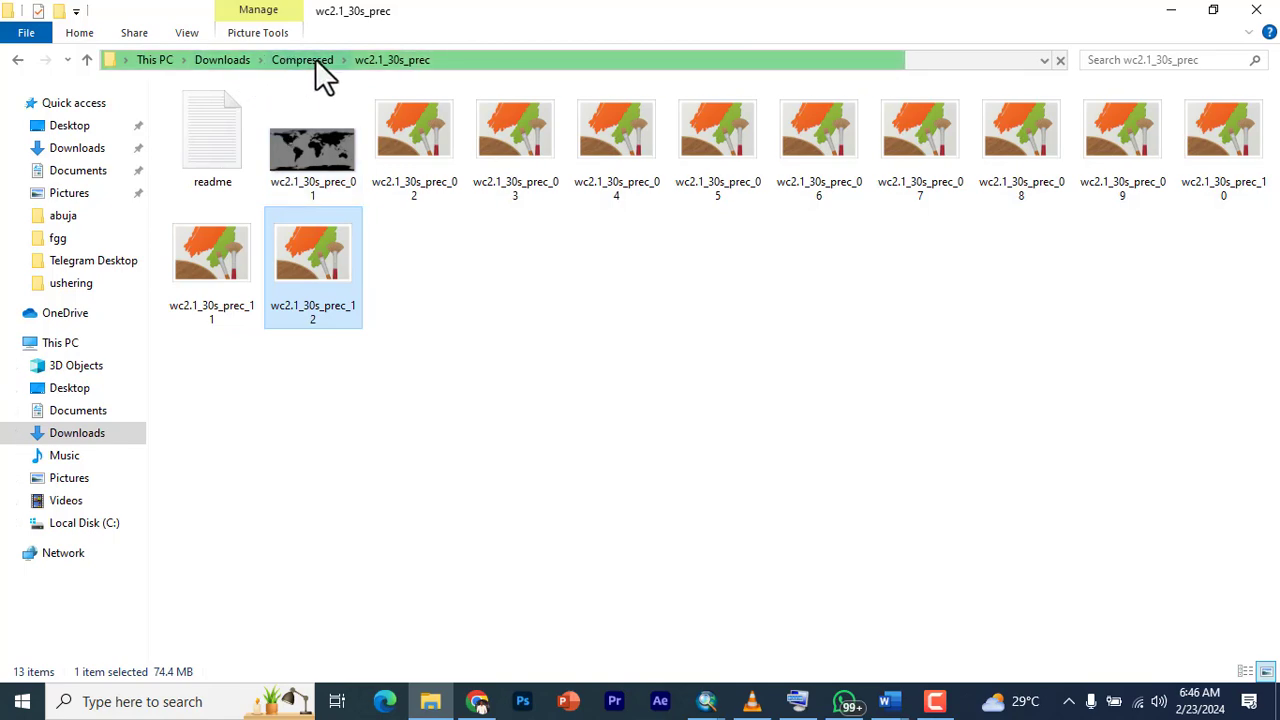
- Move the wc2.1_30s_prec folder into the wrk folder on the local disk, replacing existing files
click(300, 60)
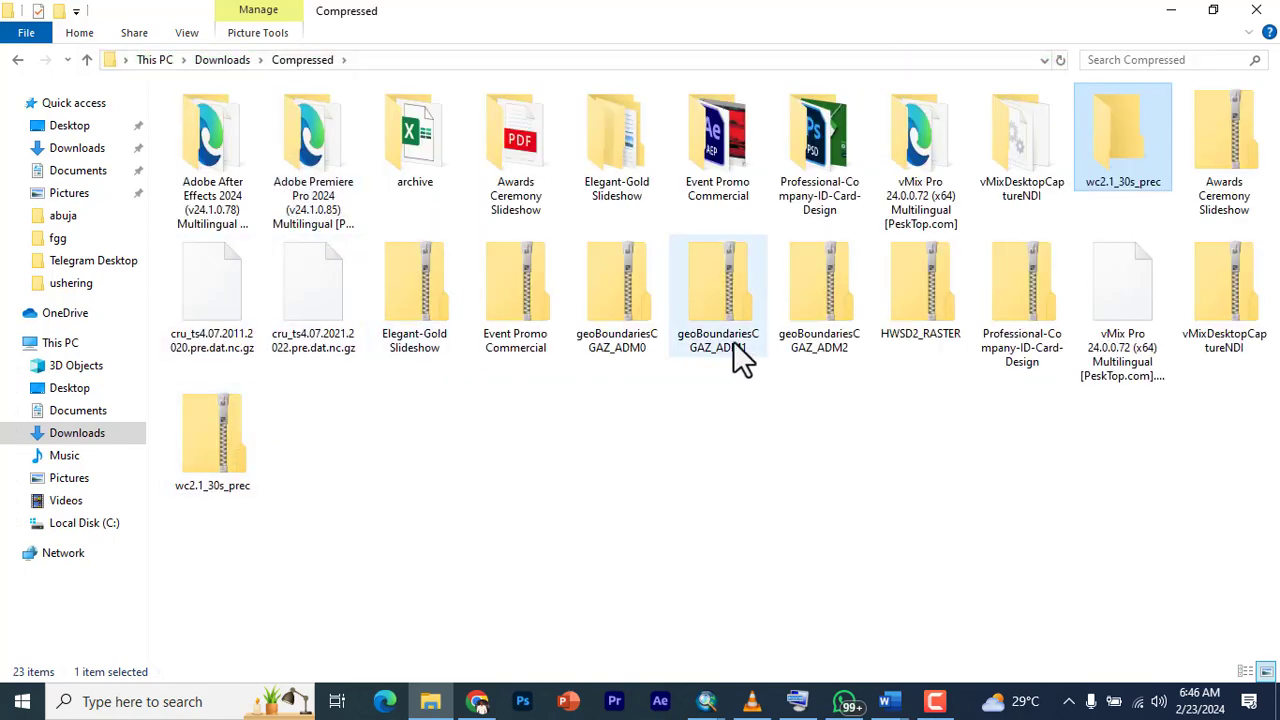
right_click(1122, 136)
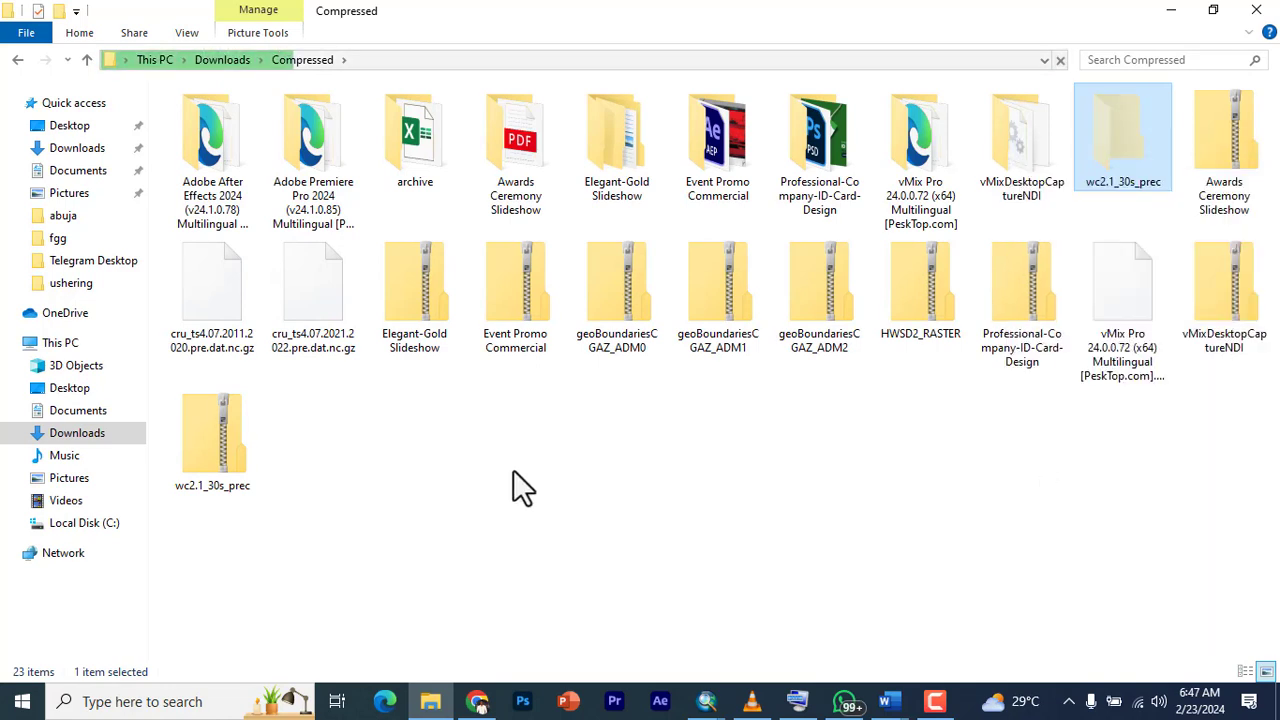
click(84, 522)
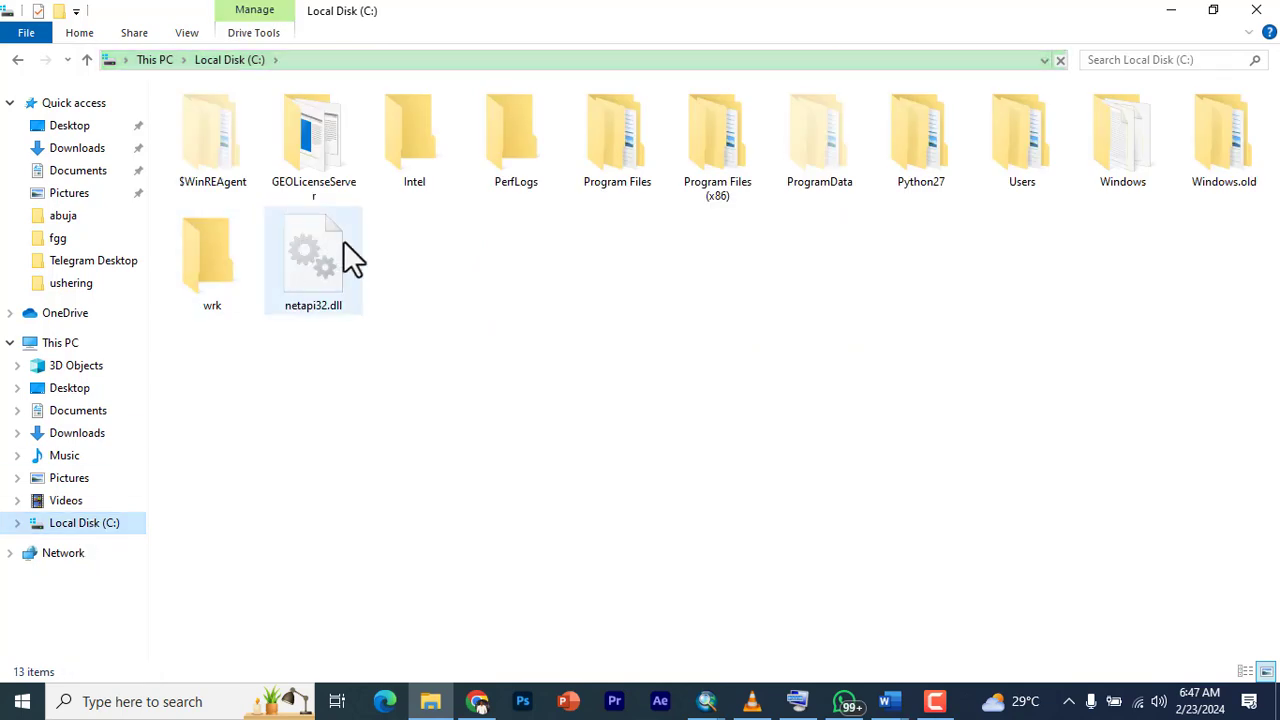
double_click(212, 256)
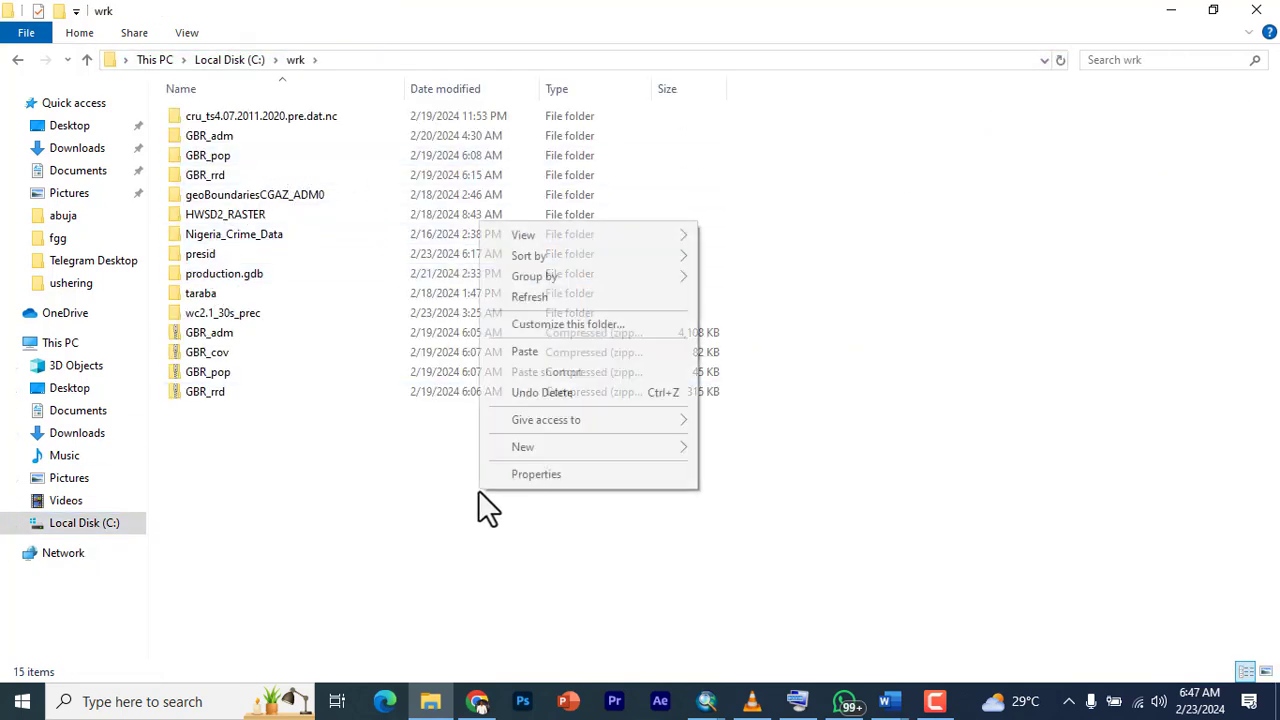
click(524, 352)
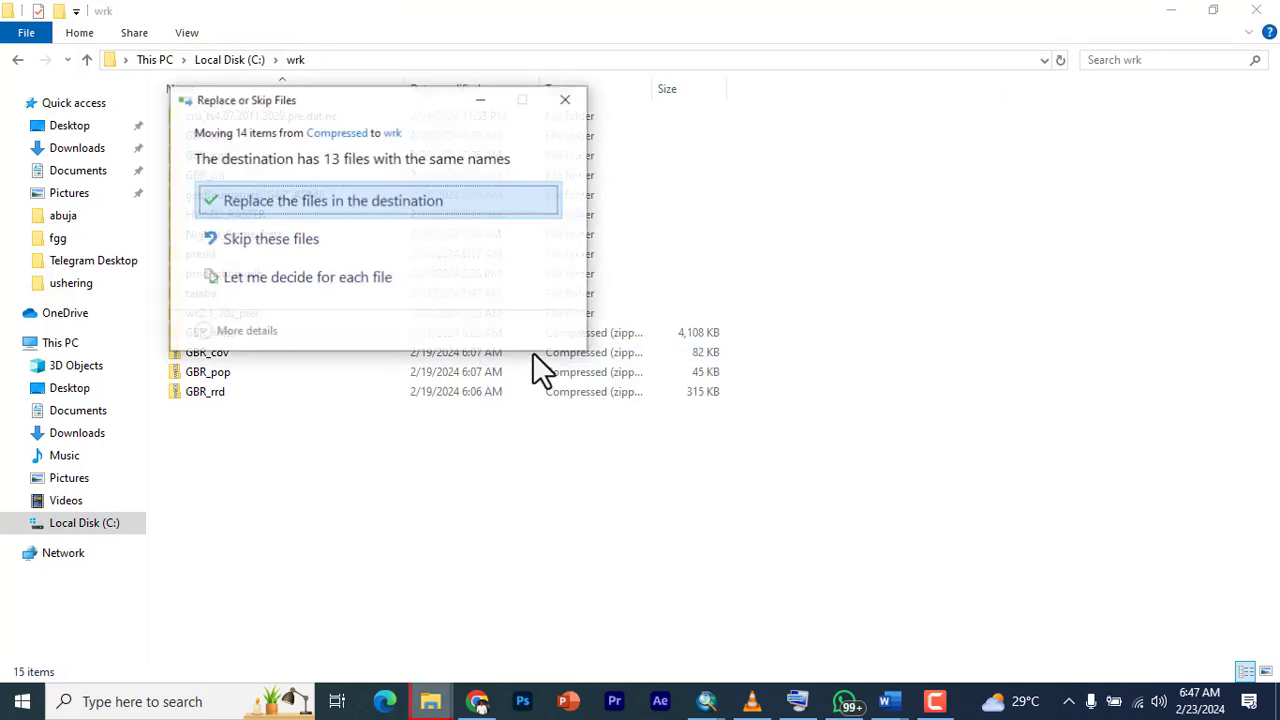
click(332, 200)
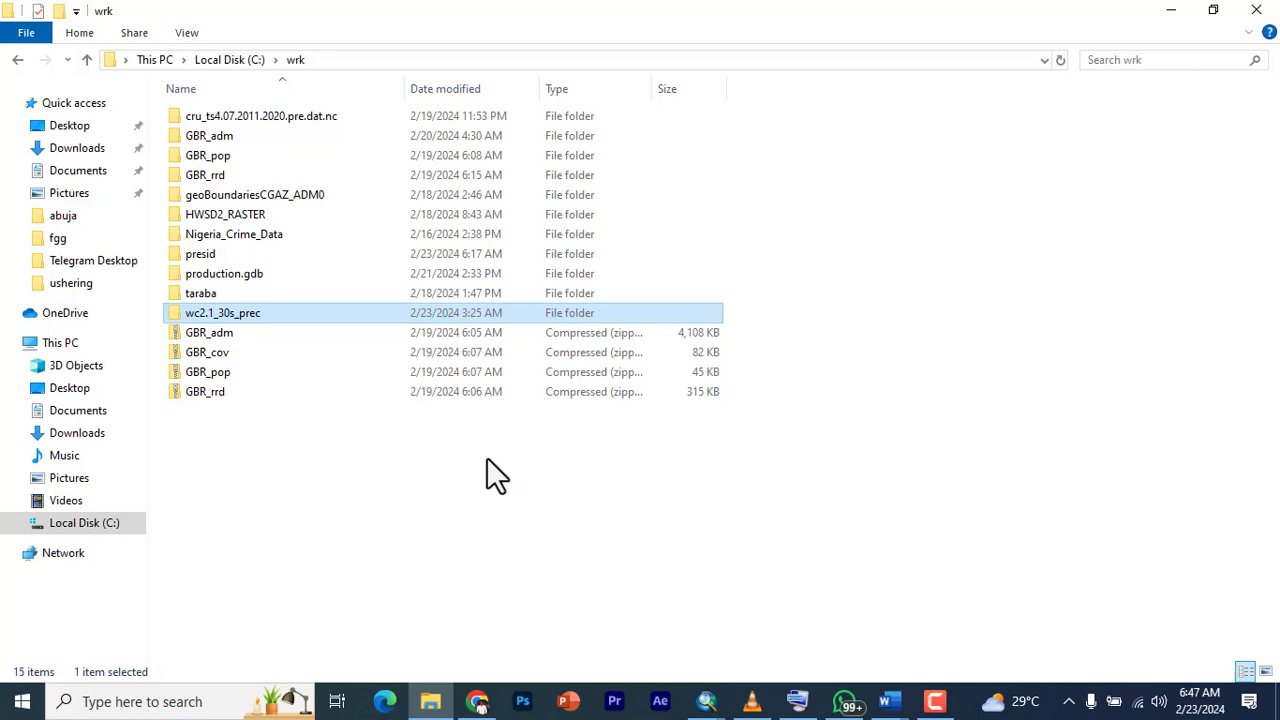
mouse_move(510, 498)
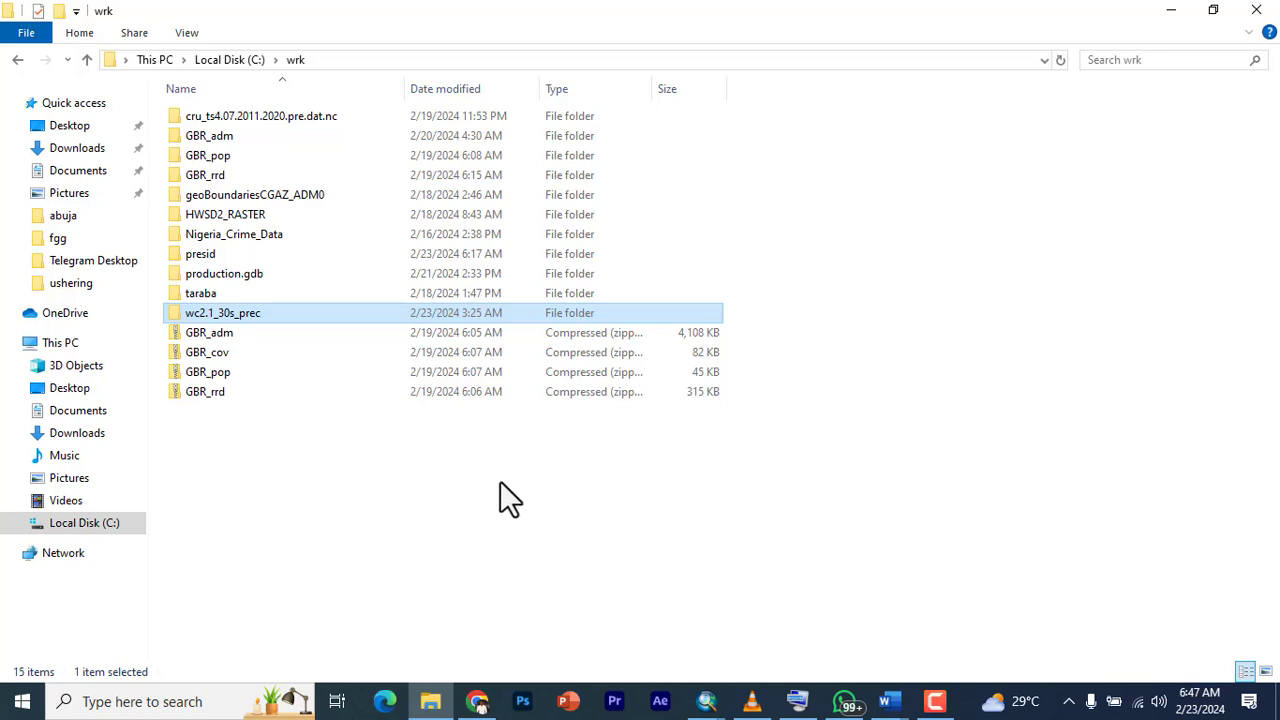
mouse_move(610, 524)
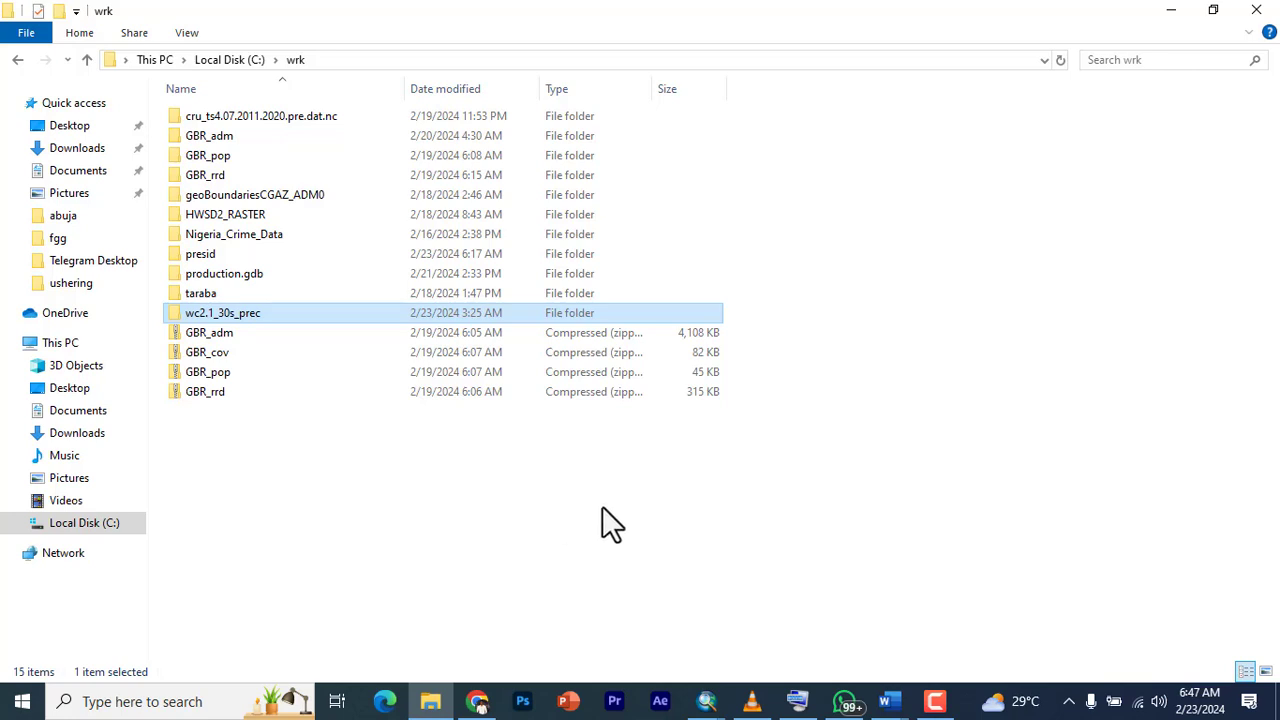
mouse_move(652, 556)
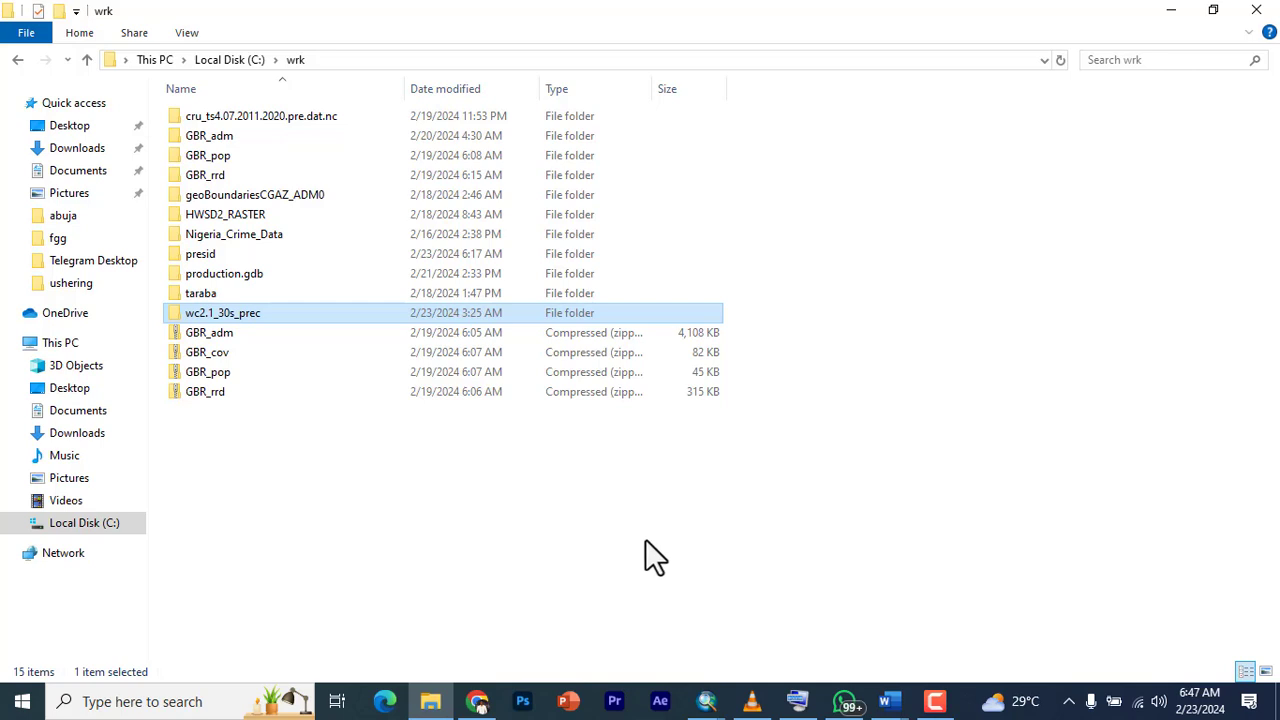
mouse_move(704, 700)
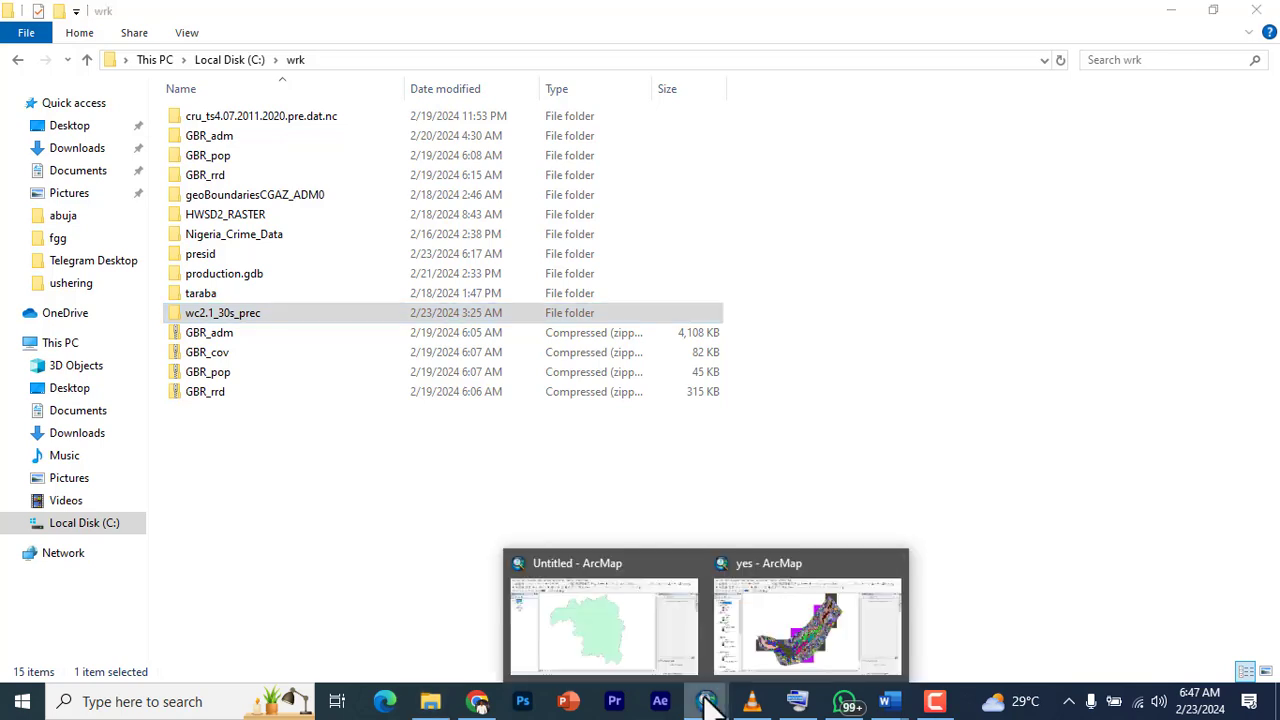
- Return to the untitled ArcMap project and zoom to the kigo layer's extent, dismissing the drawing errors
click(604, 620)
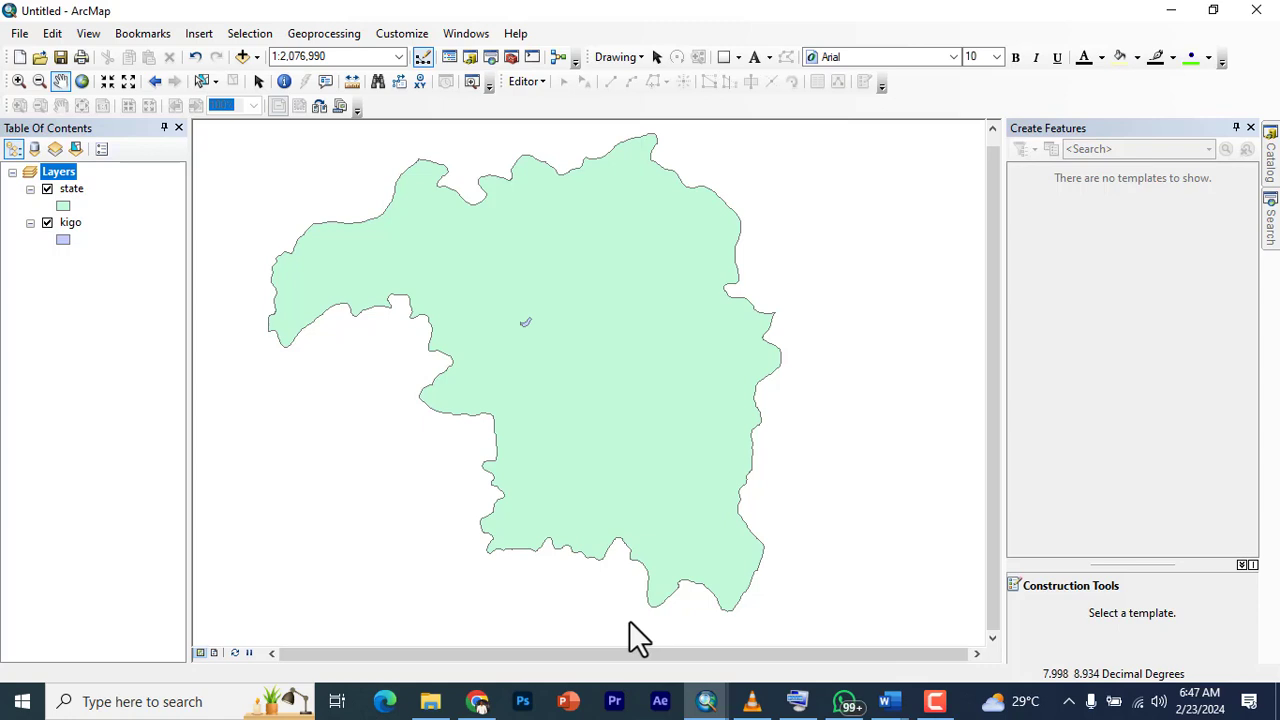
drag(640, 640, 410, 330)
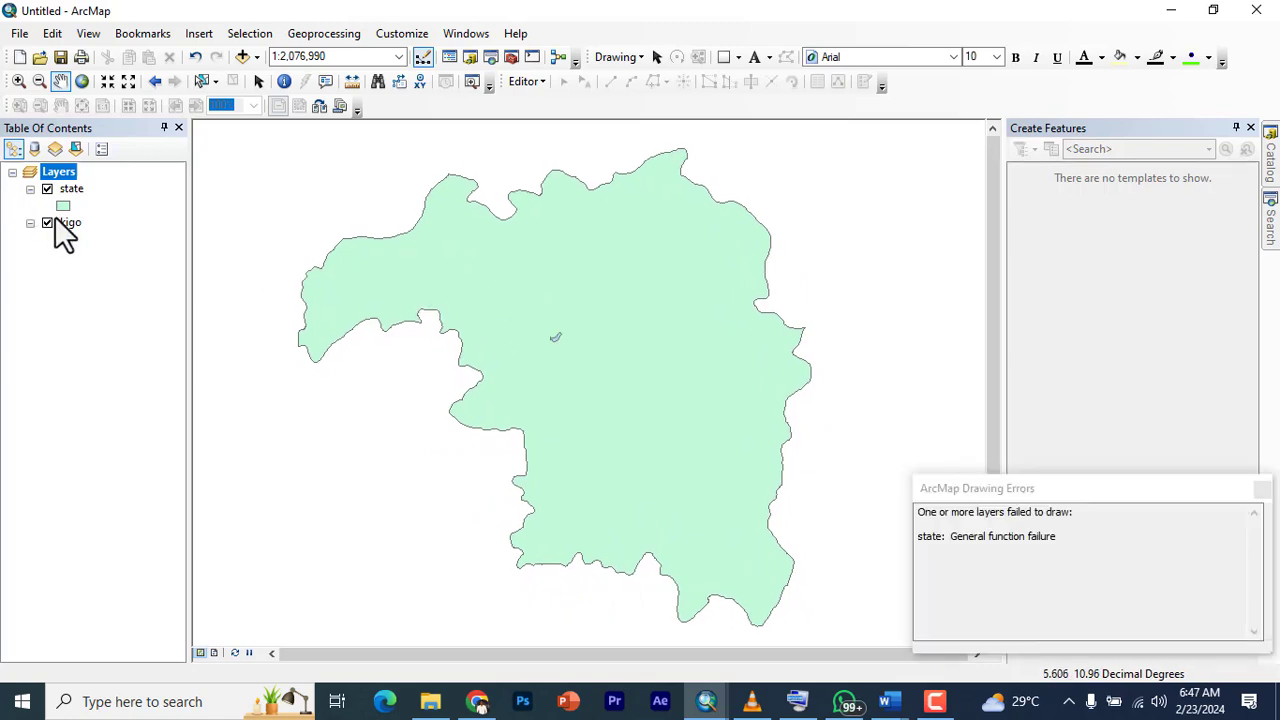
right_click(70, 222)
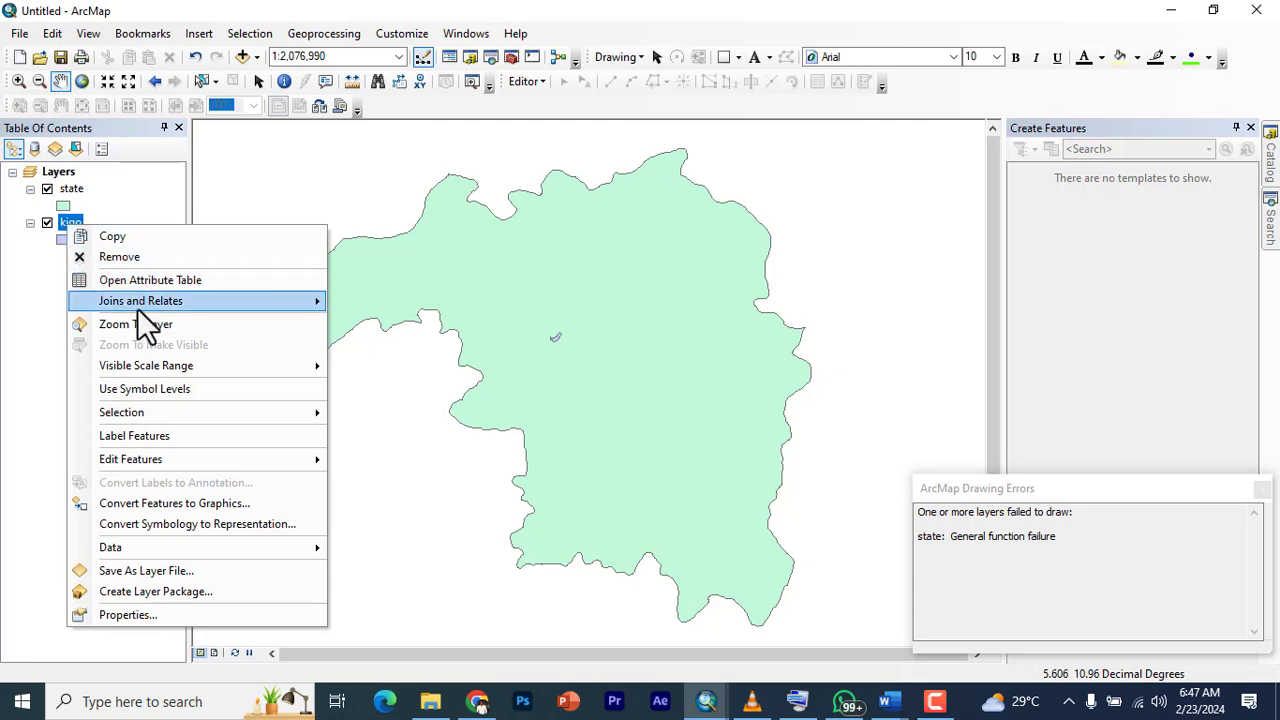
click(136, 324)
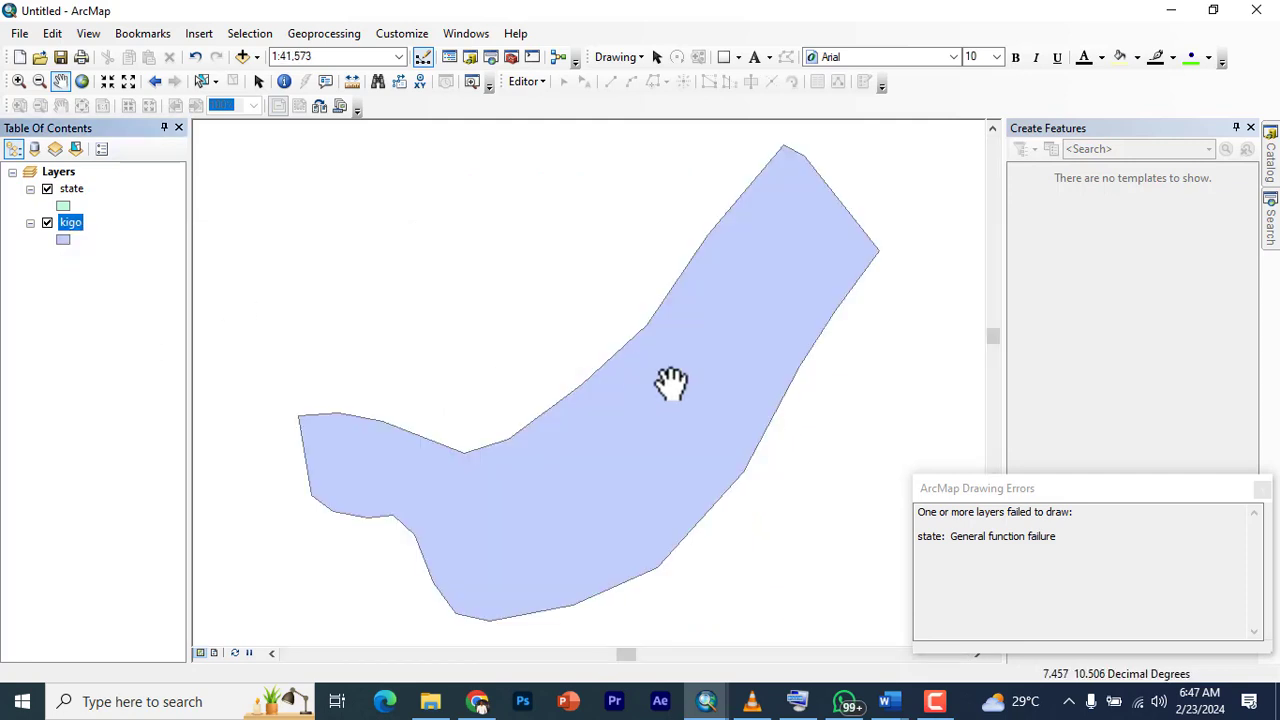
mouse_move(78, 204)
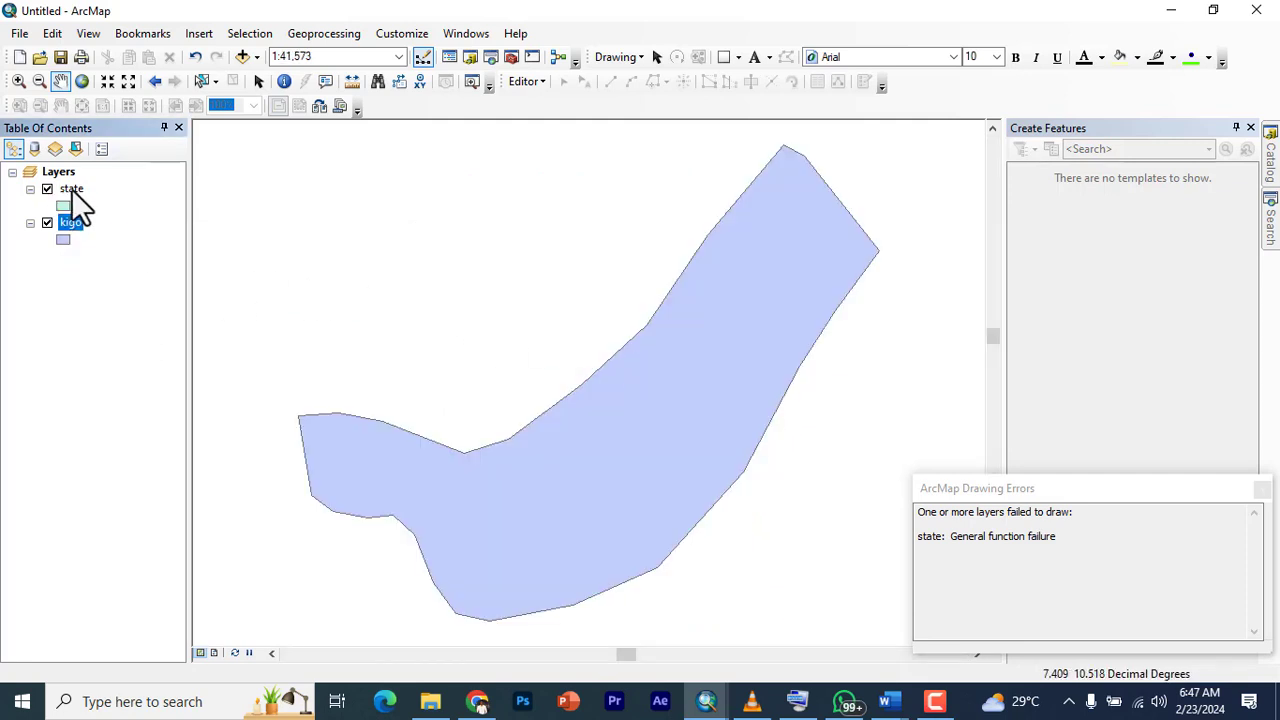
click(1262, 488)
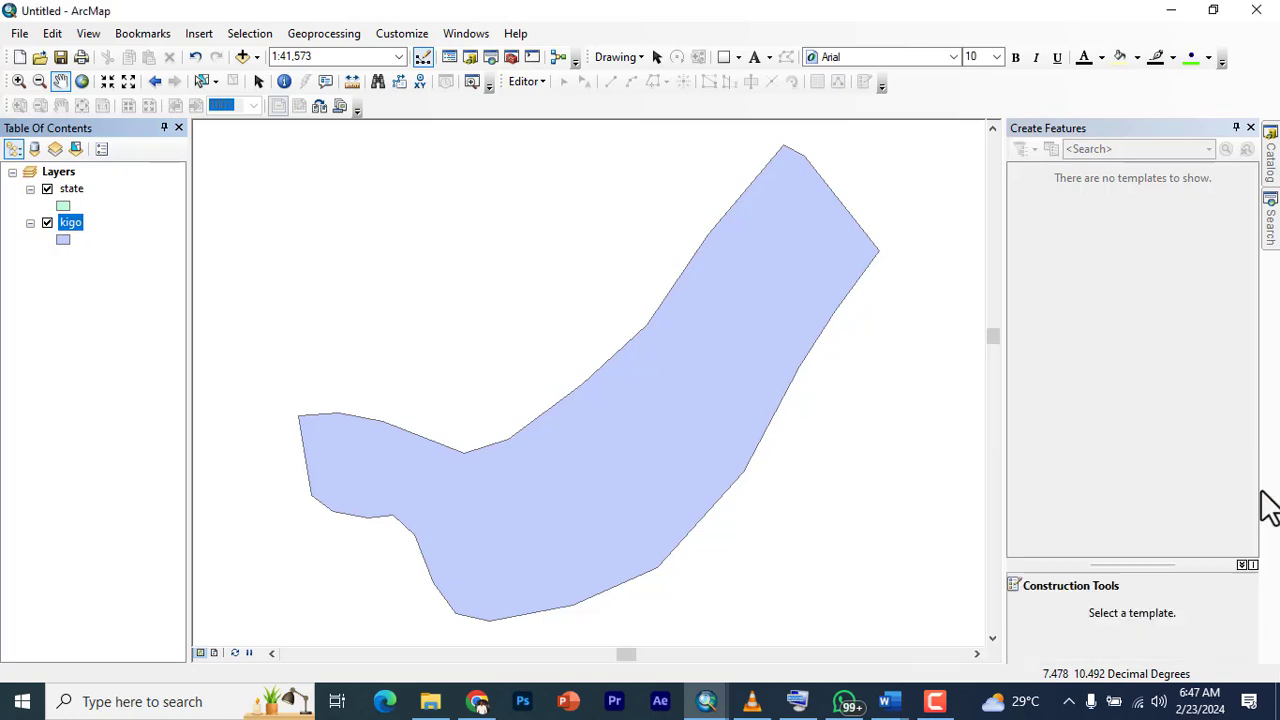
- Zoom to the state layer's extent, then remove the state layer from the map
click(72, 188)
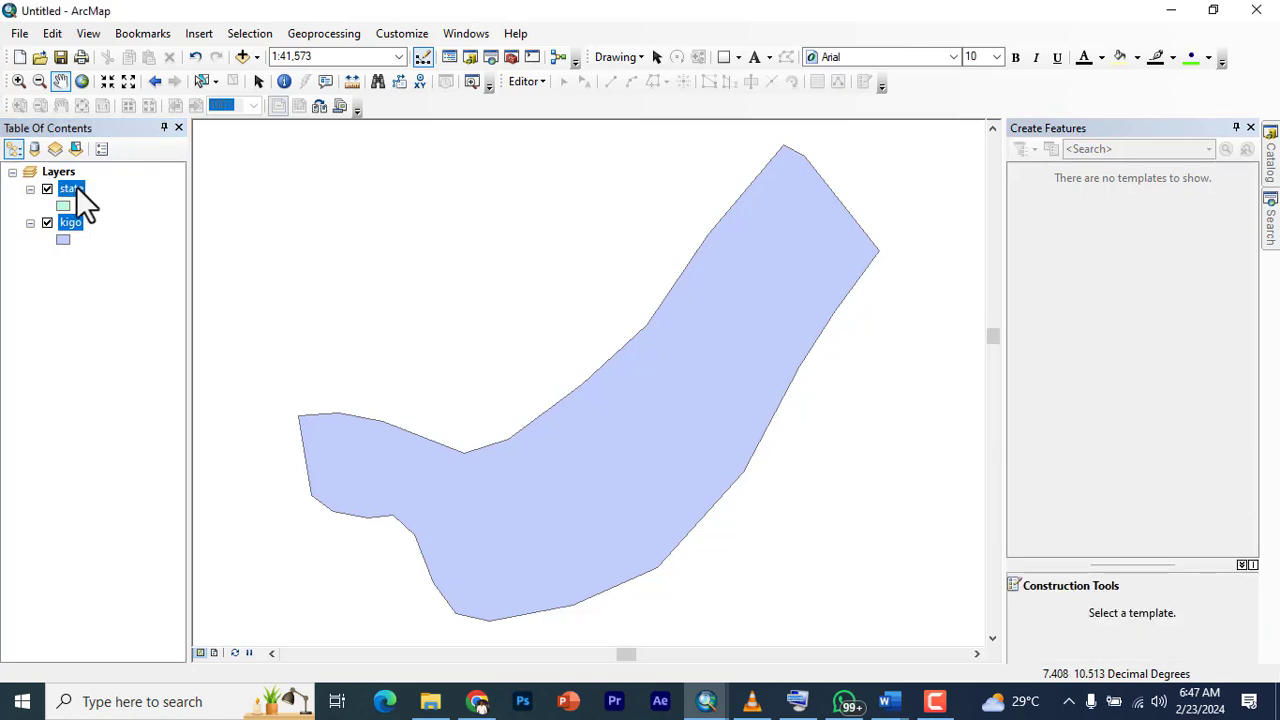
right_click(70, 188)
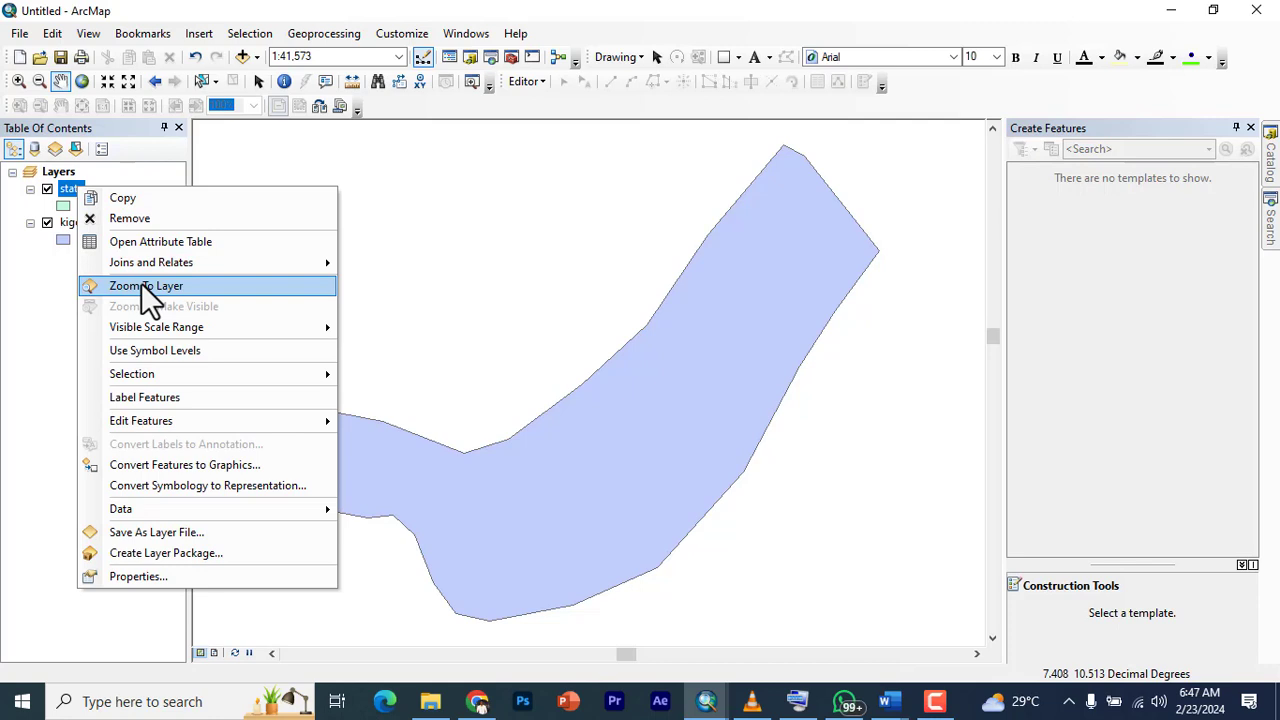
click(146, 284)
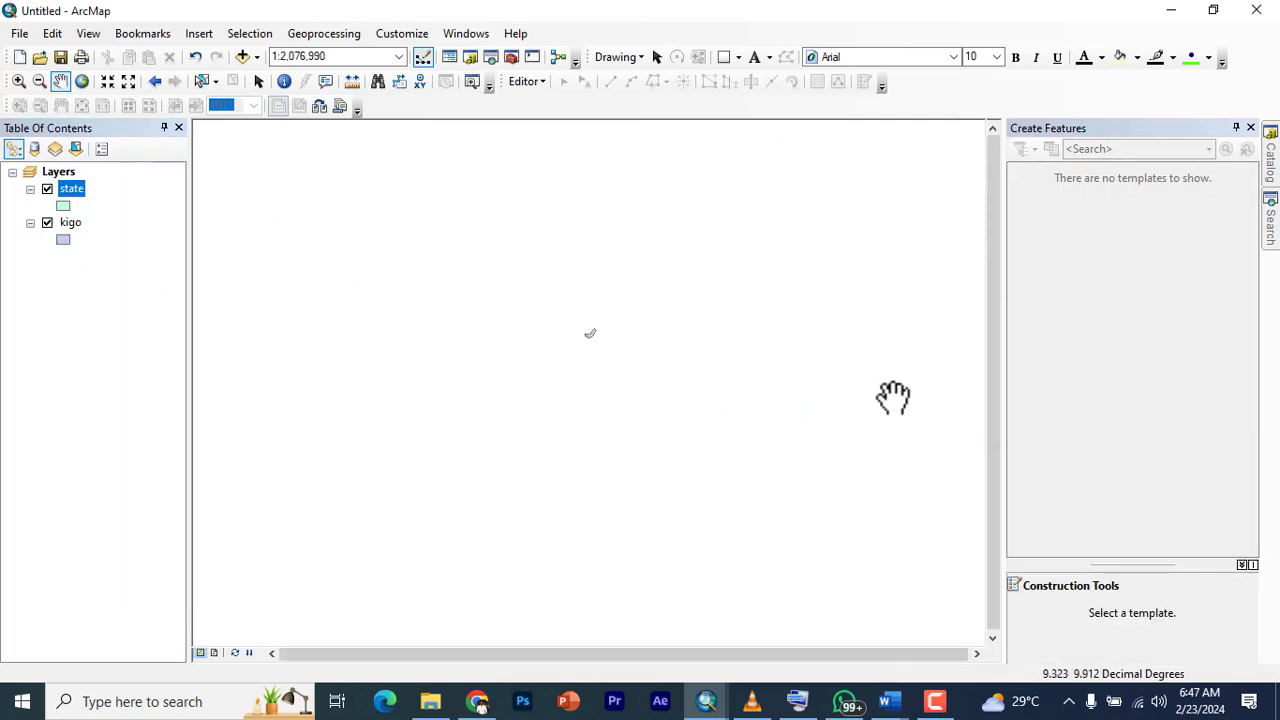
right_click(72, 188)
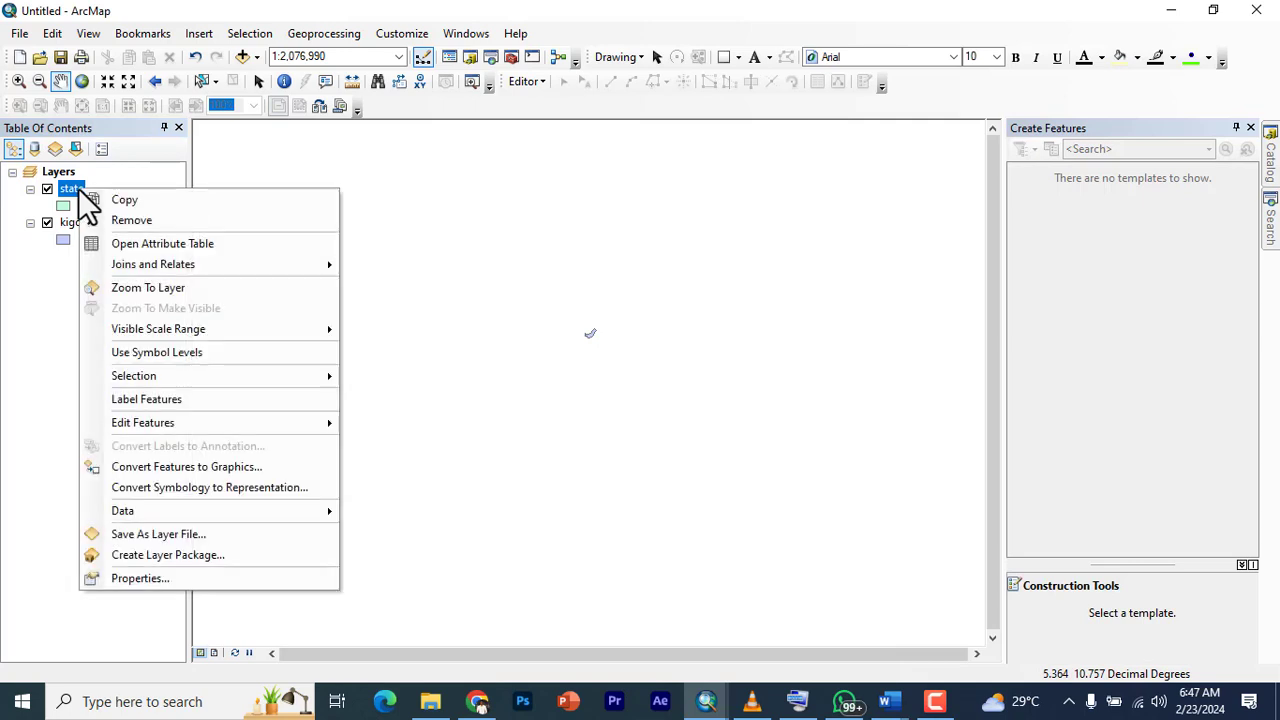
click(132, 220)
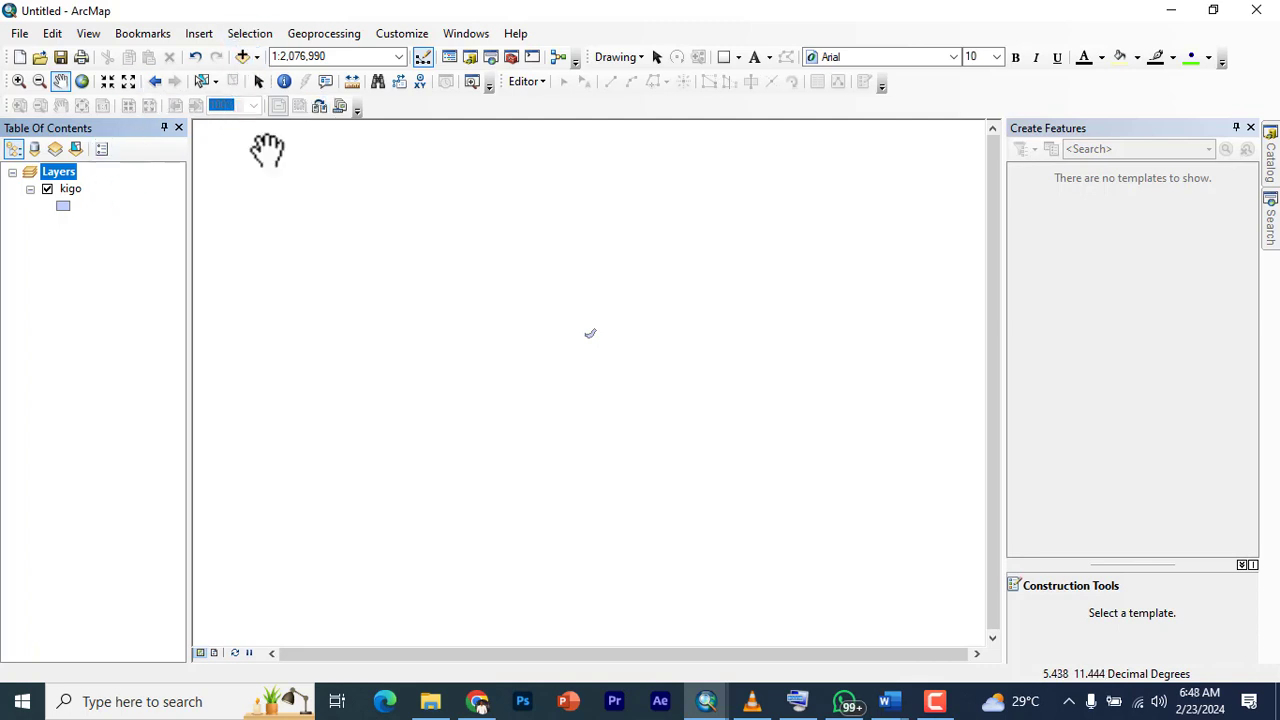
mouse_move(240, 56)
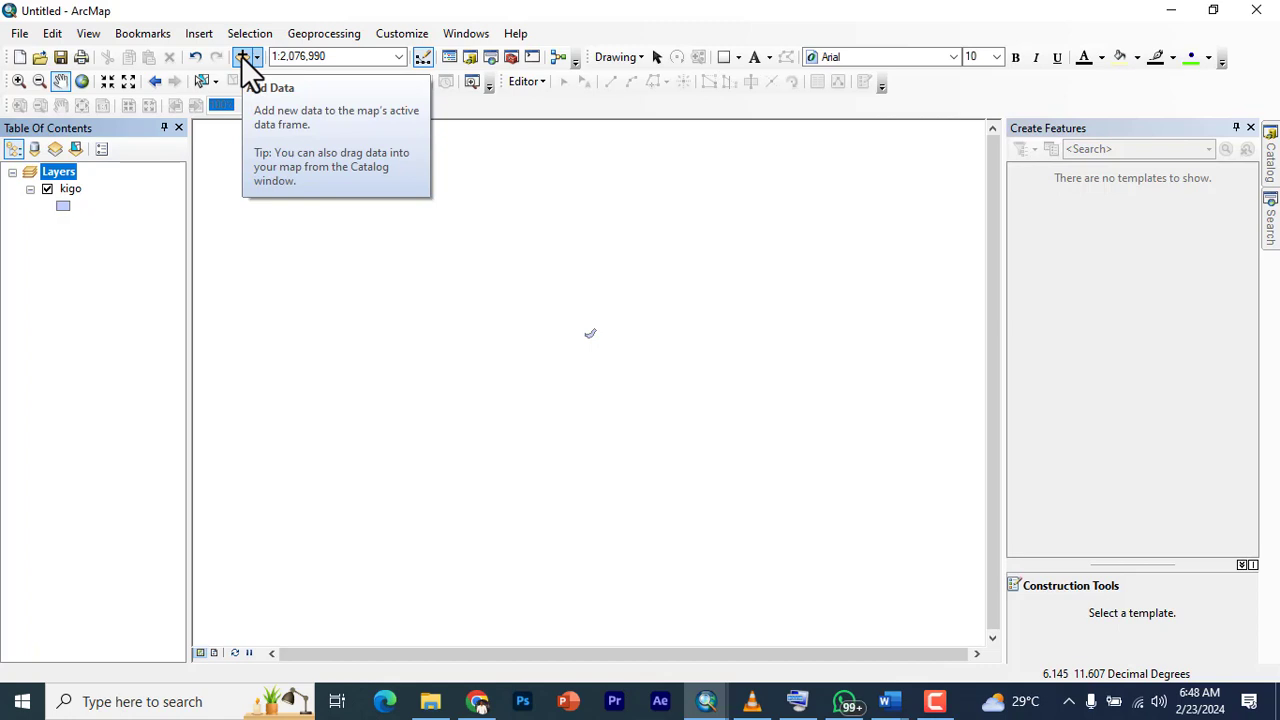
- Add the wc2.1_30s_prec_08.tif raster from the wc2.1_30s_prec folder to the map
click(242, 56)
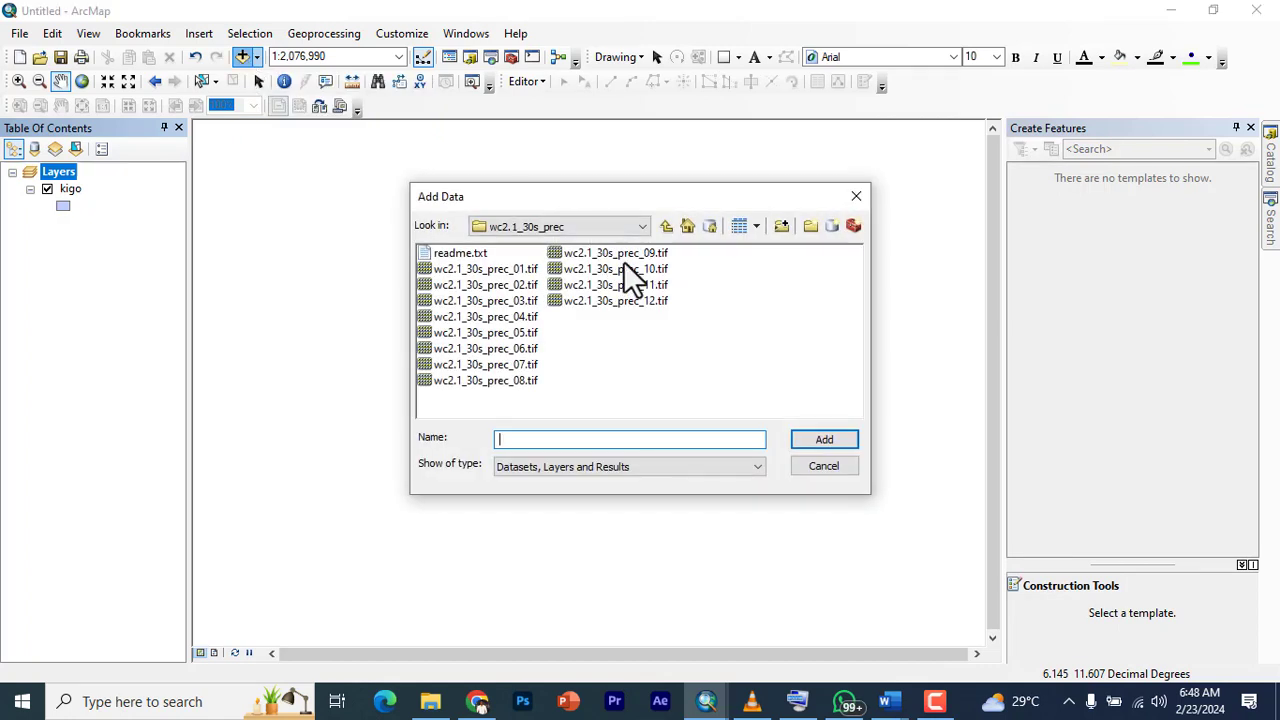
mouse_move(504, 396)
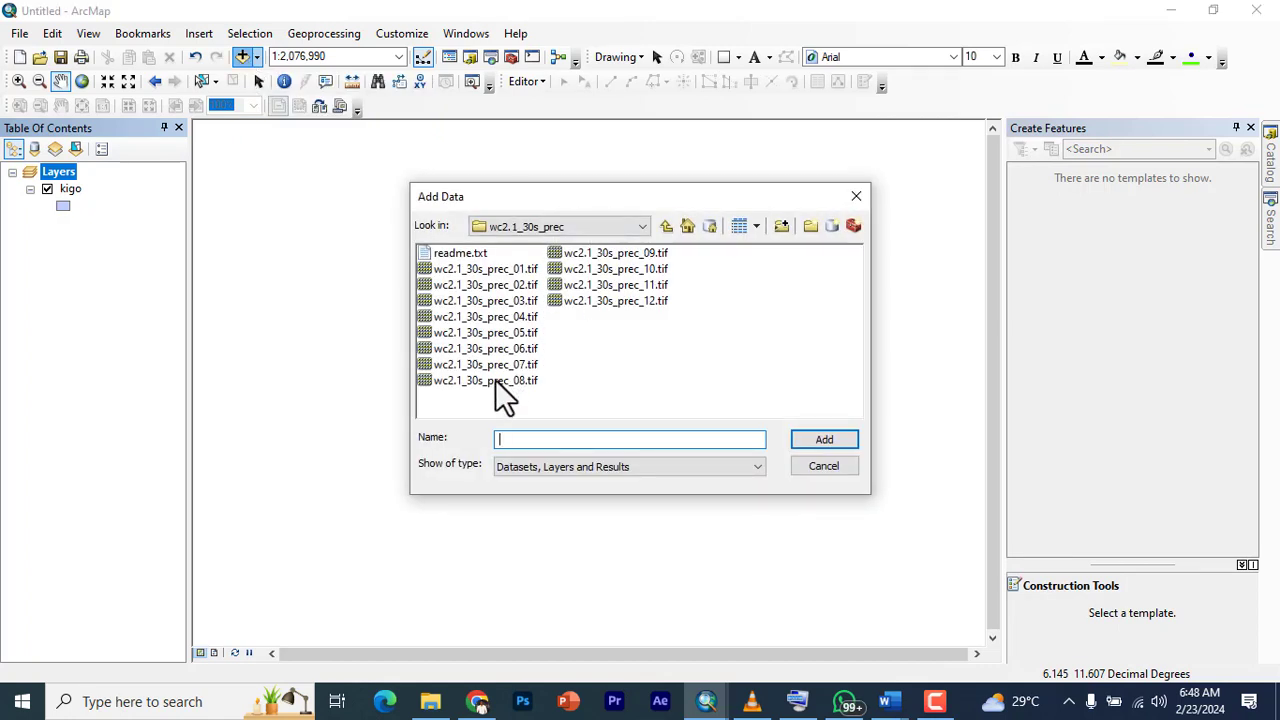
click(484, 380)
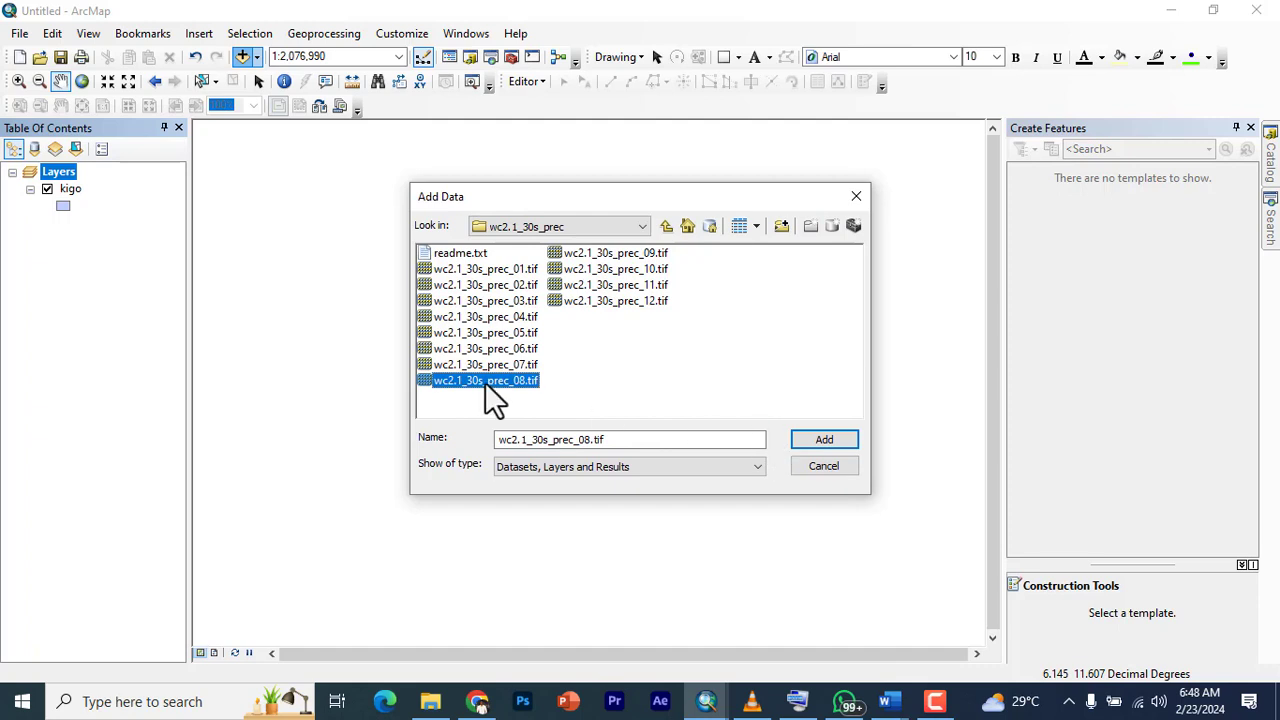
mouse_move(808, 444)
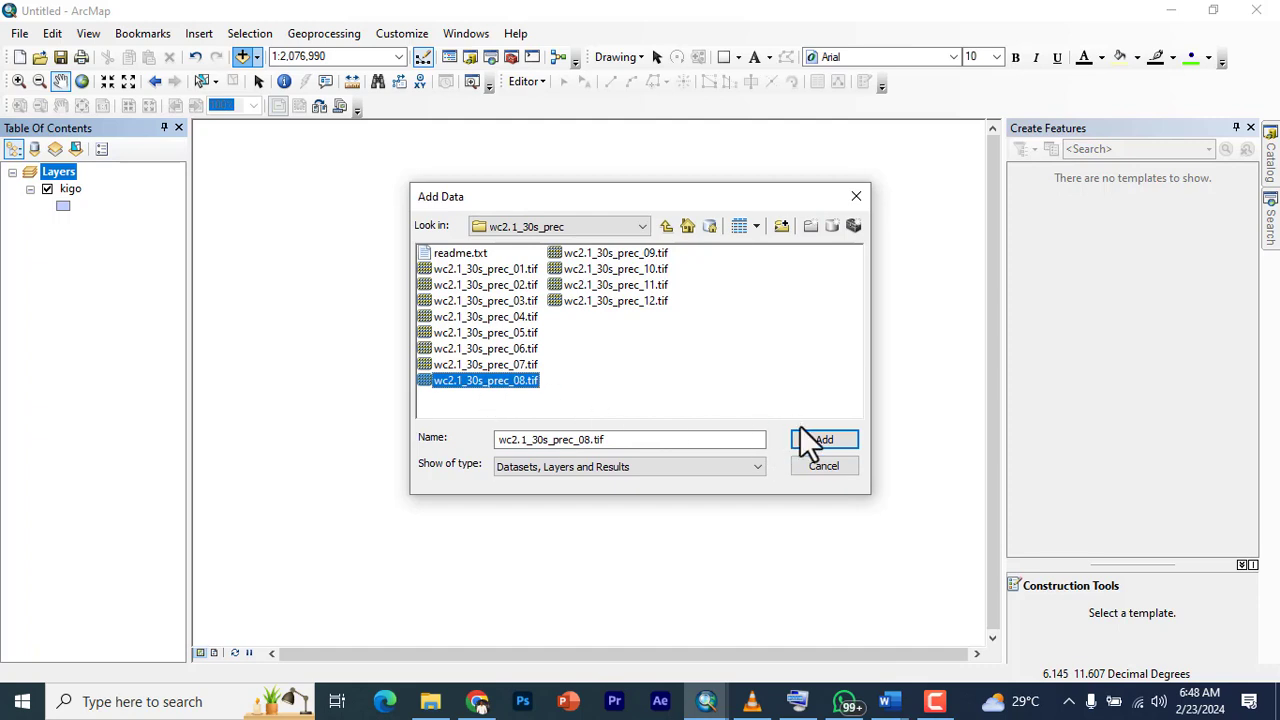
click(824, 440)
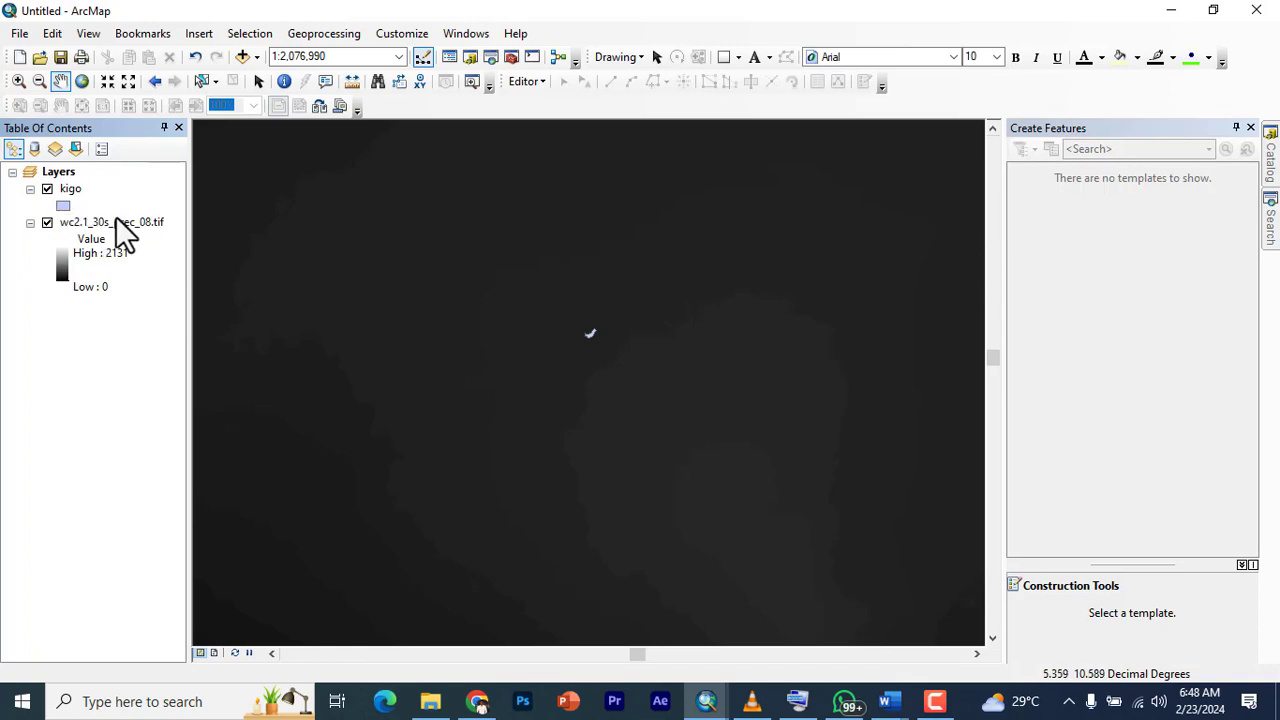
- Zoom to the raster's world extent, then browse GBR_adm and presid folders in Add Data and cancel
right_click(100, 222)
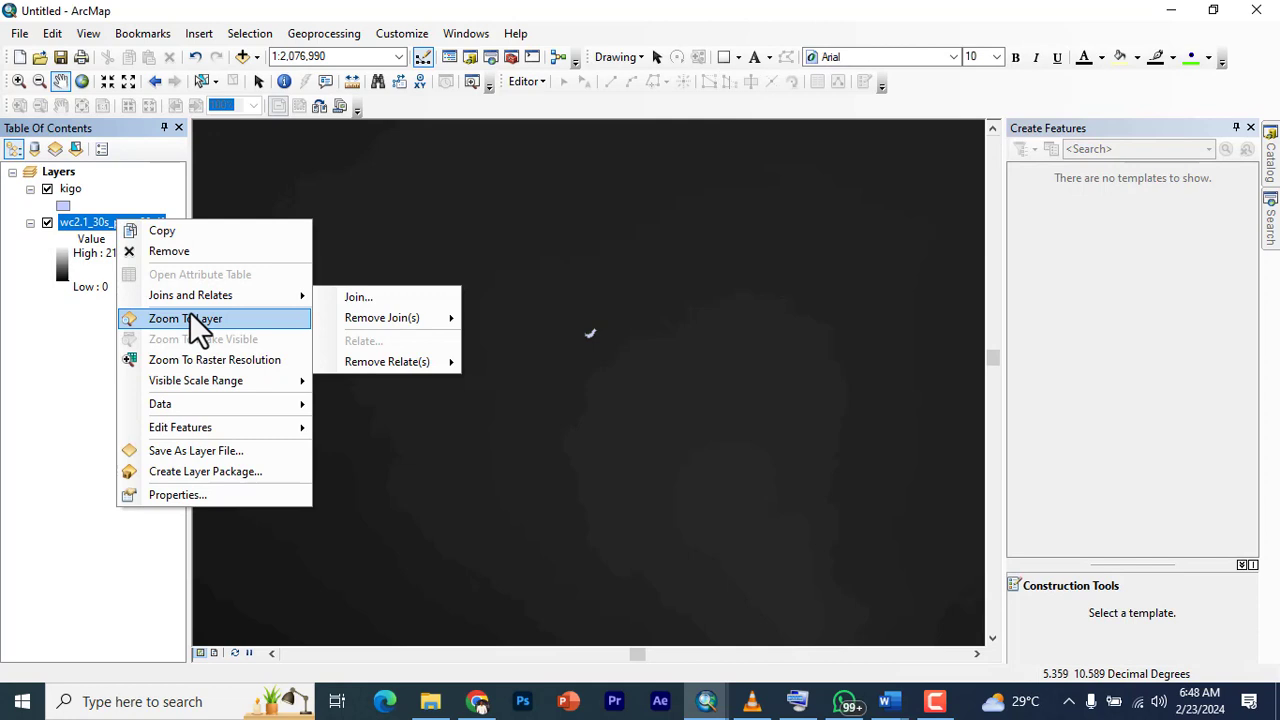
click(184, 318)
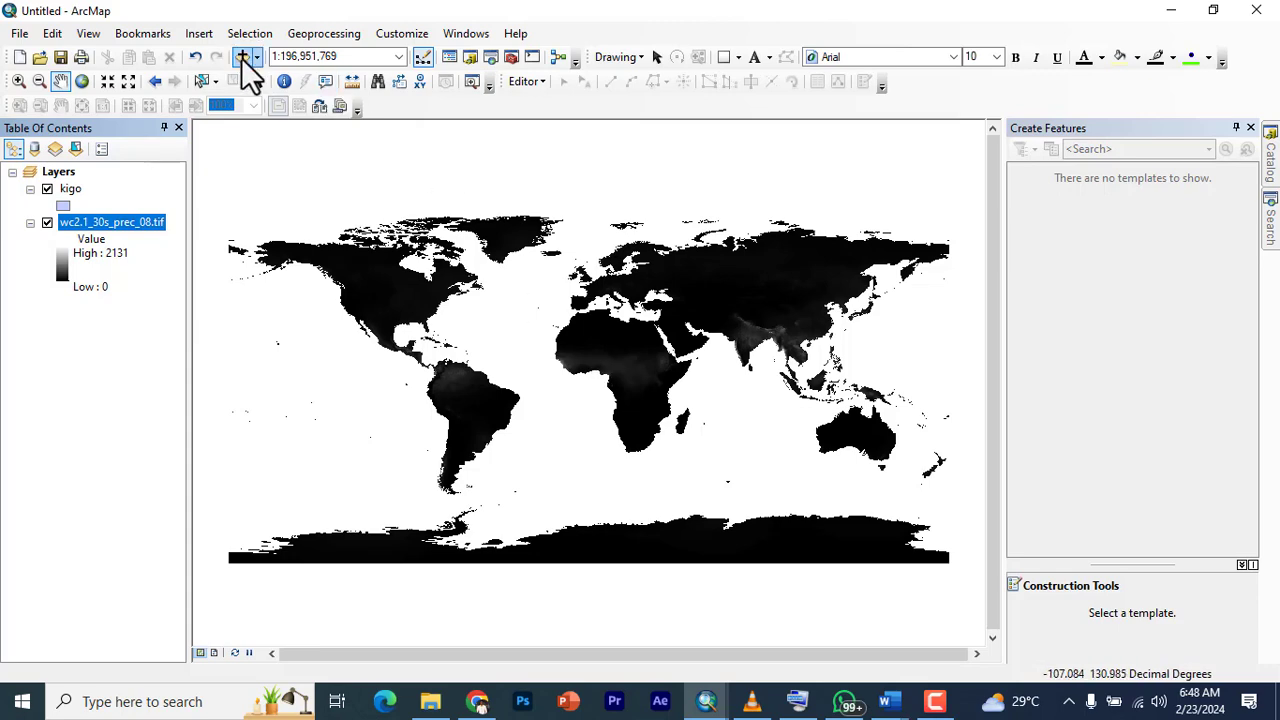
click(242, 56)
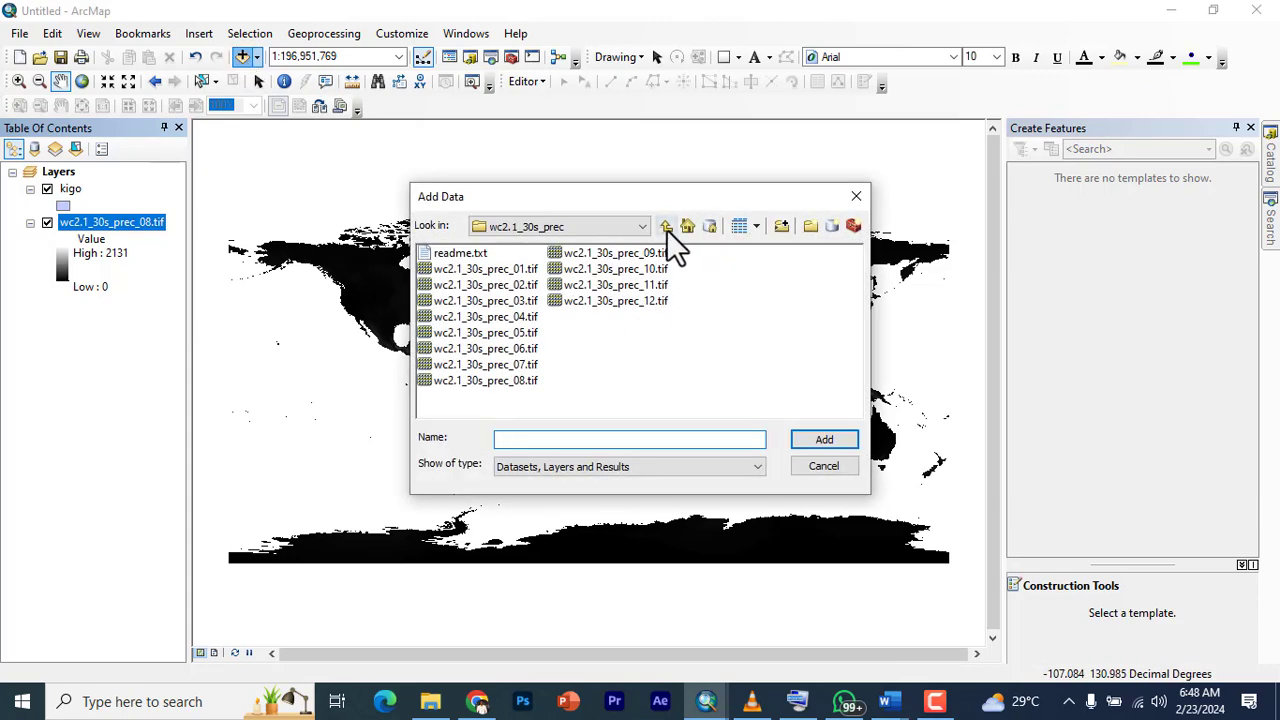
click(666, 224)
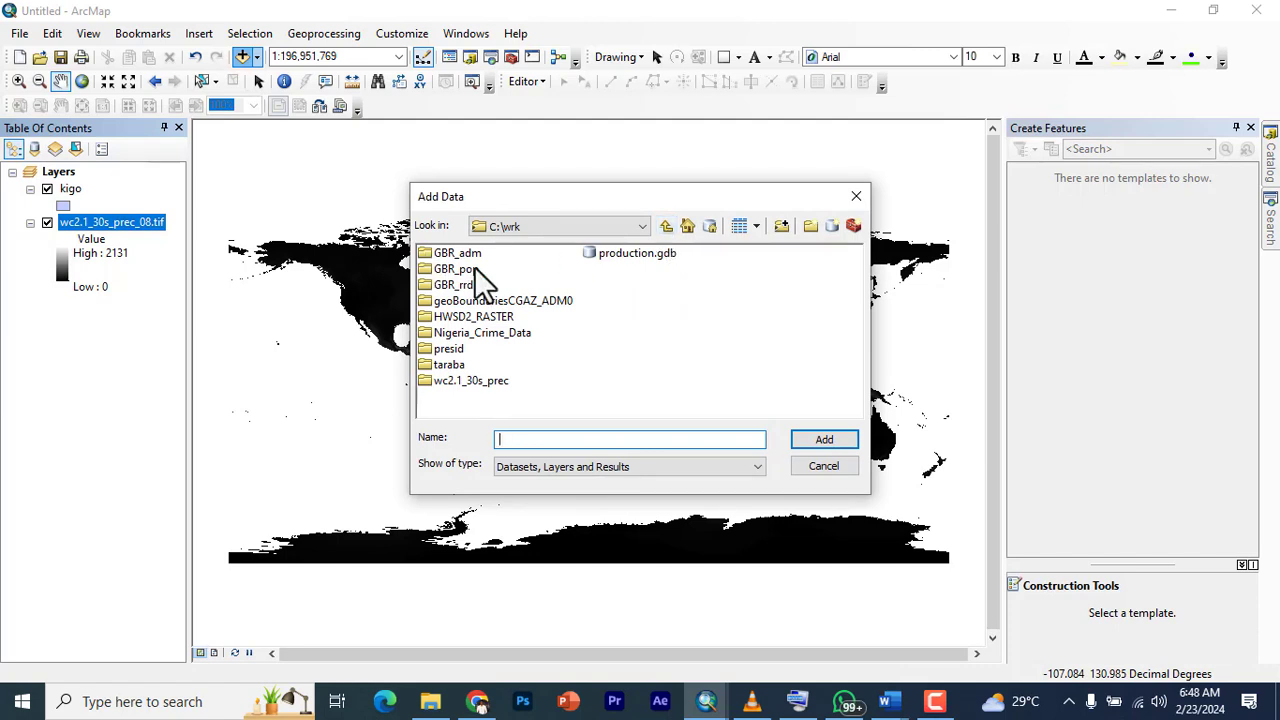
double_click(456, 252)
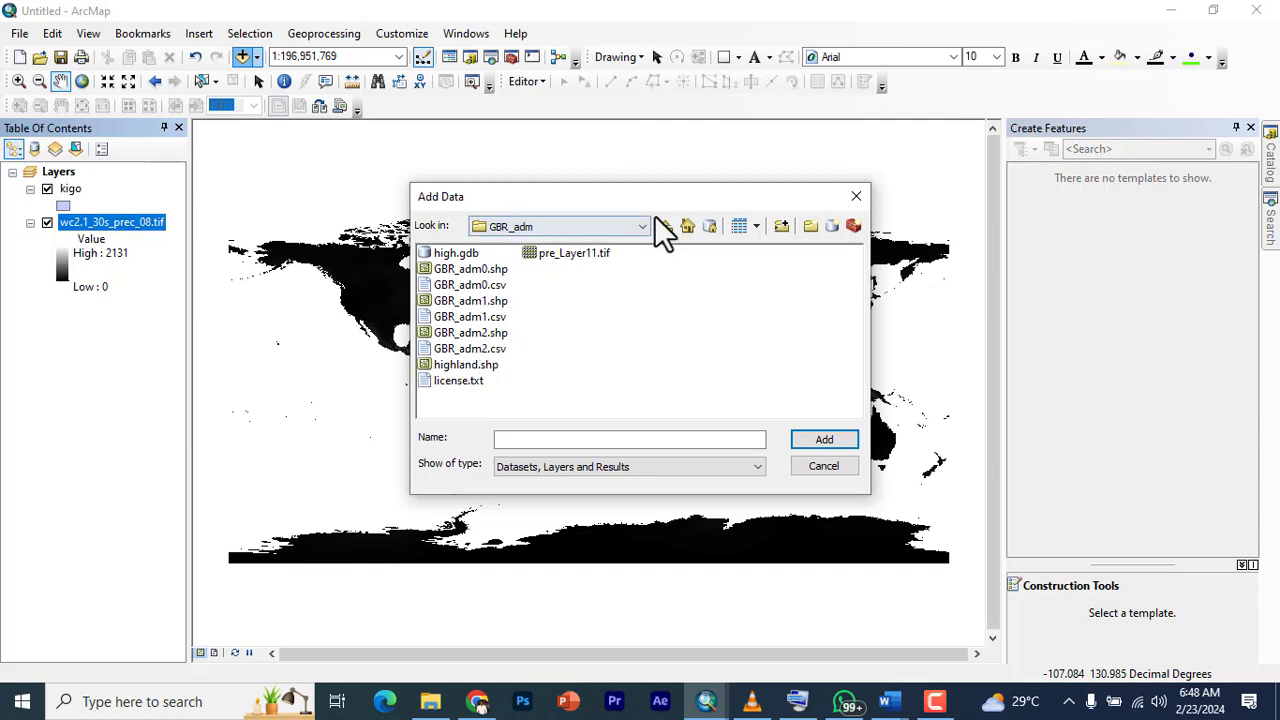
click(666, 224)
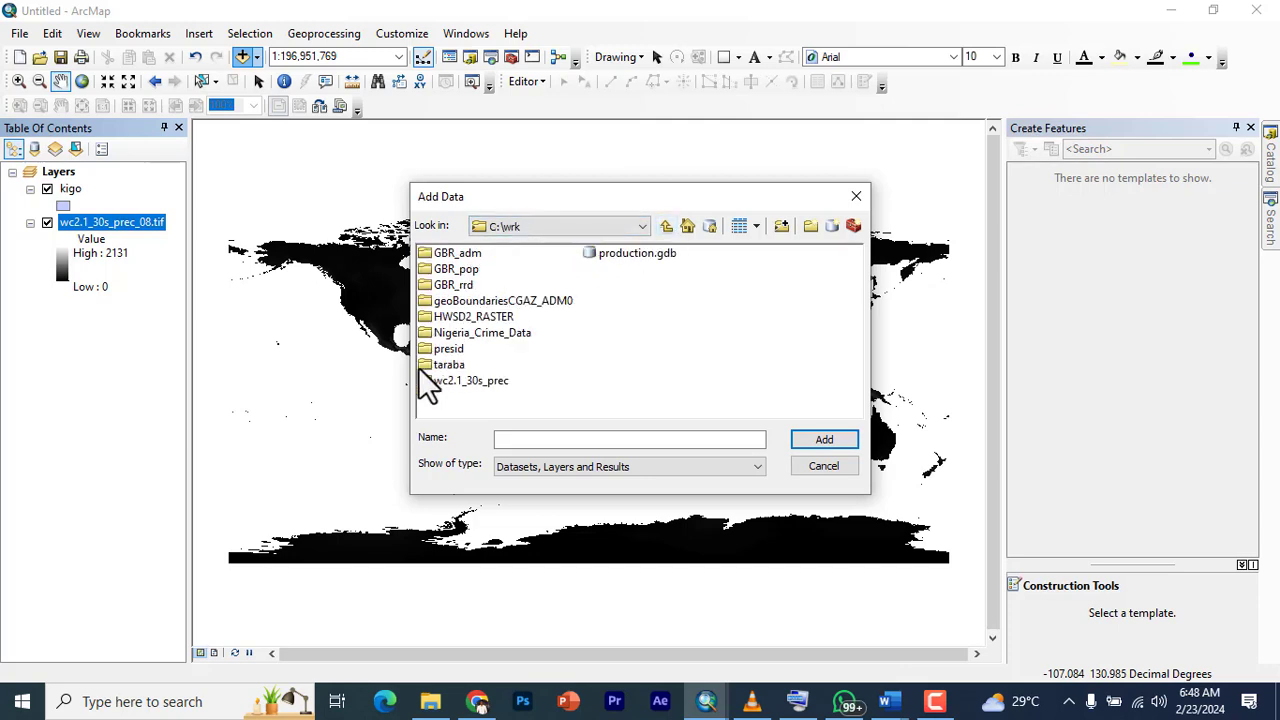
double_click(448, 348)
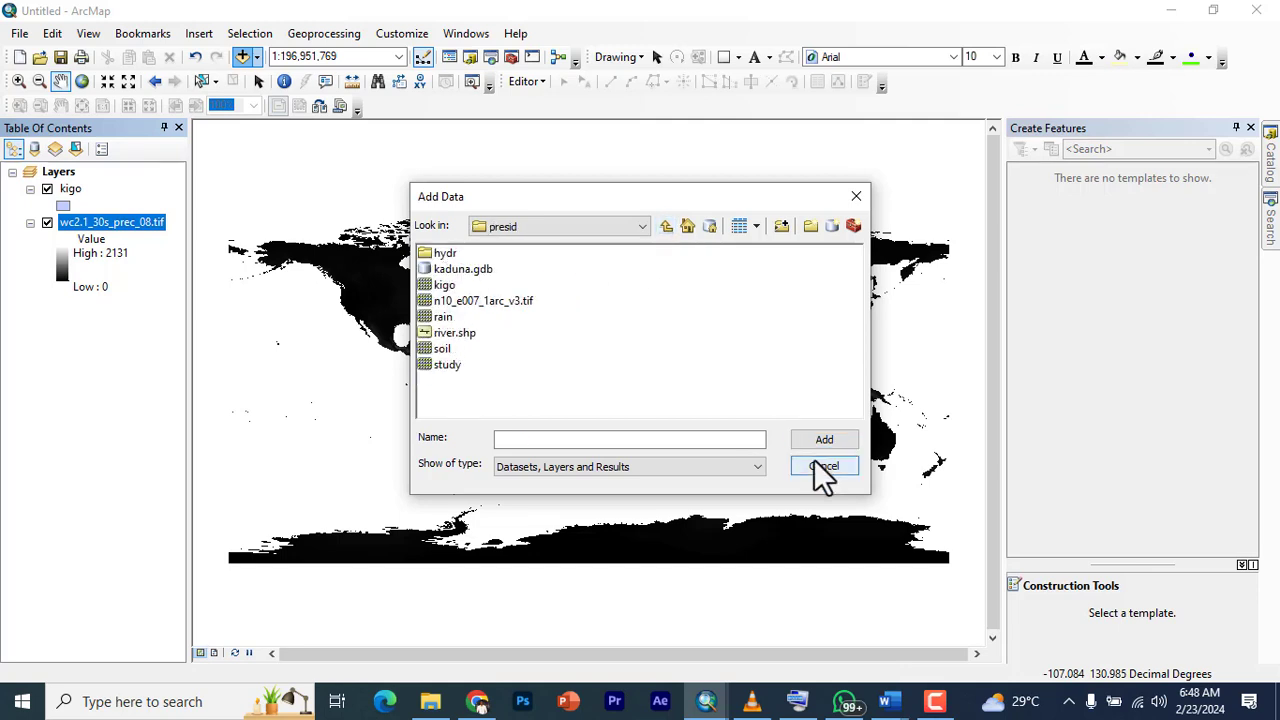
click(824, 466)
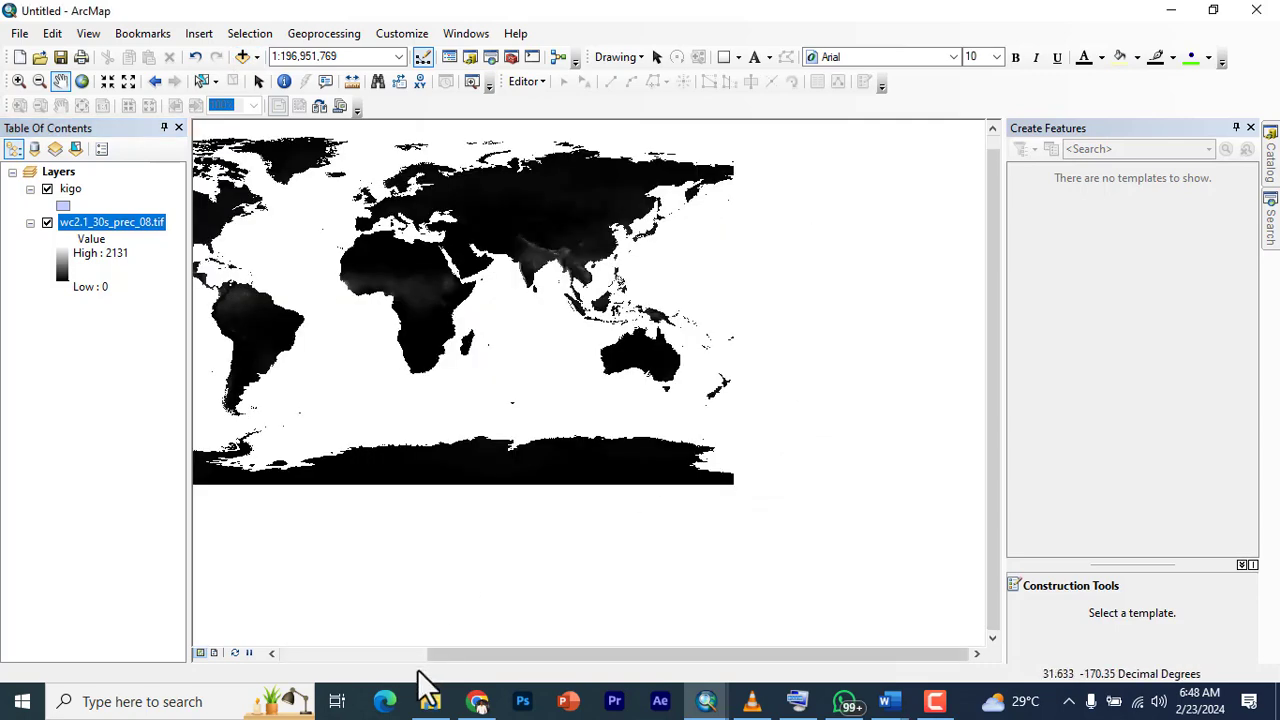
- On diva-gis.org choose Nigeria with Administrative areas as the subject and confirm
click(476, 700)
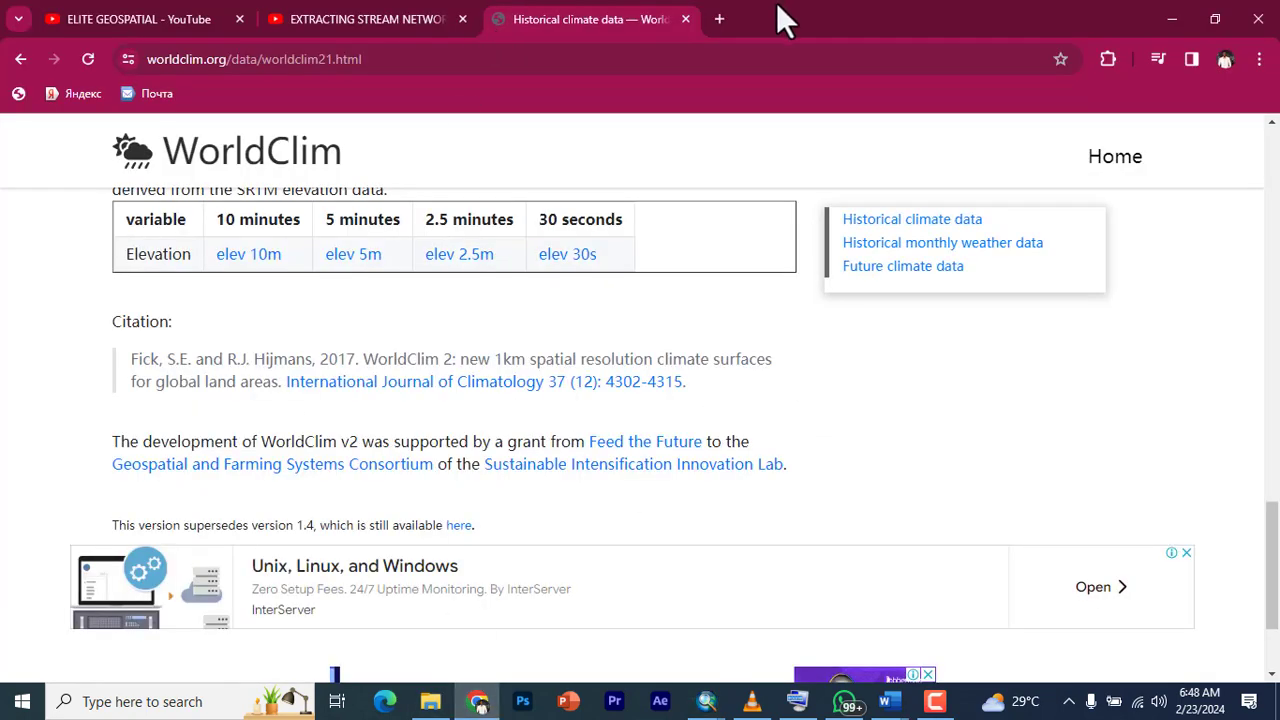
click(720, 20)
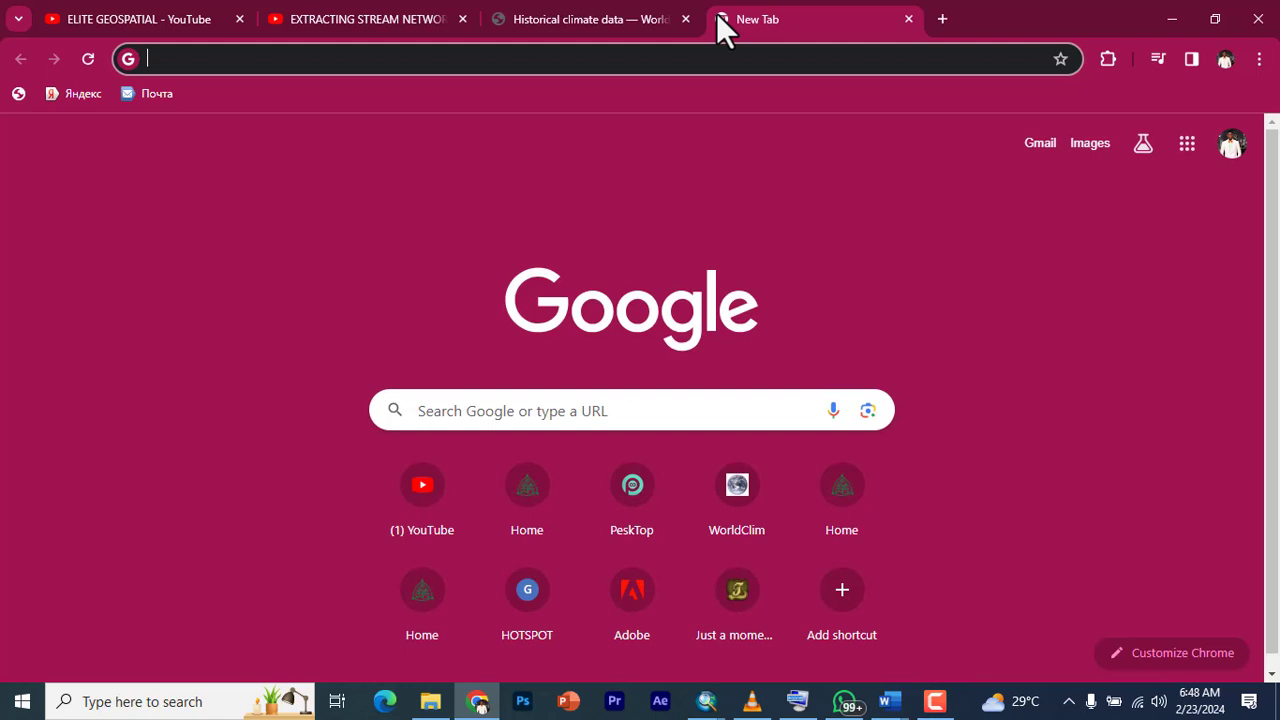
text(diva-gis.org/datadown)
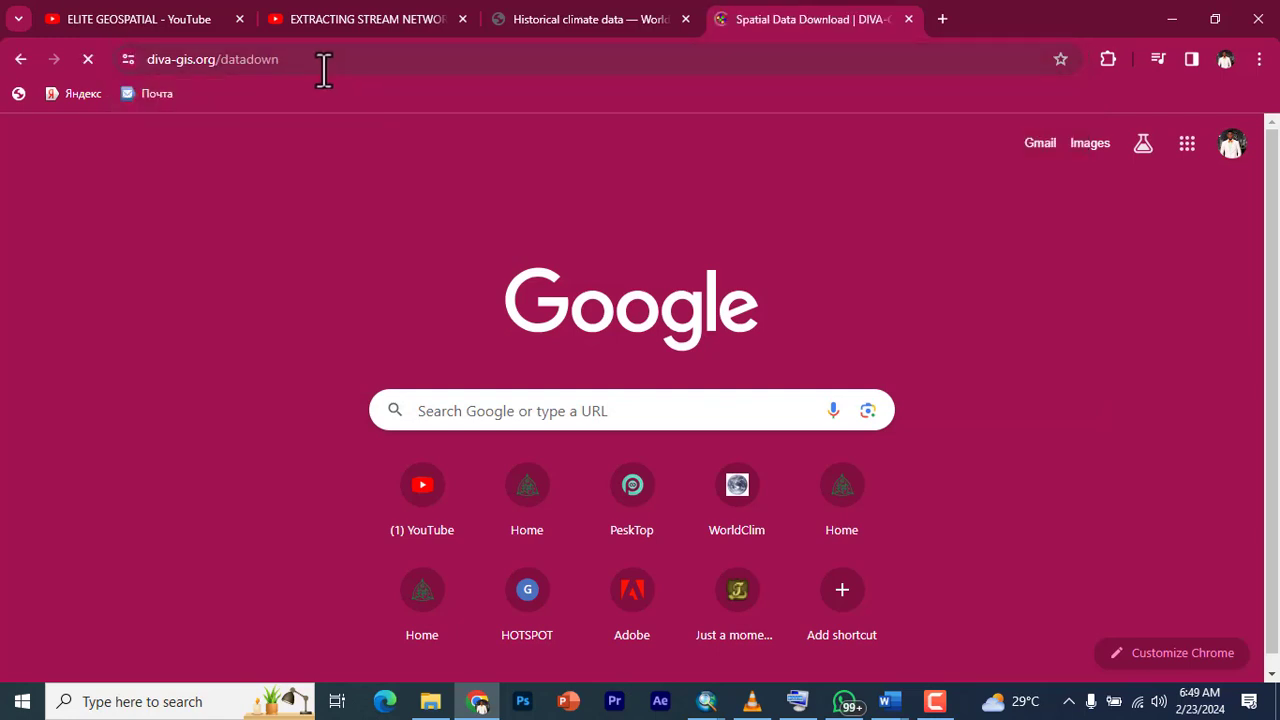
mouse_move(410, 88)
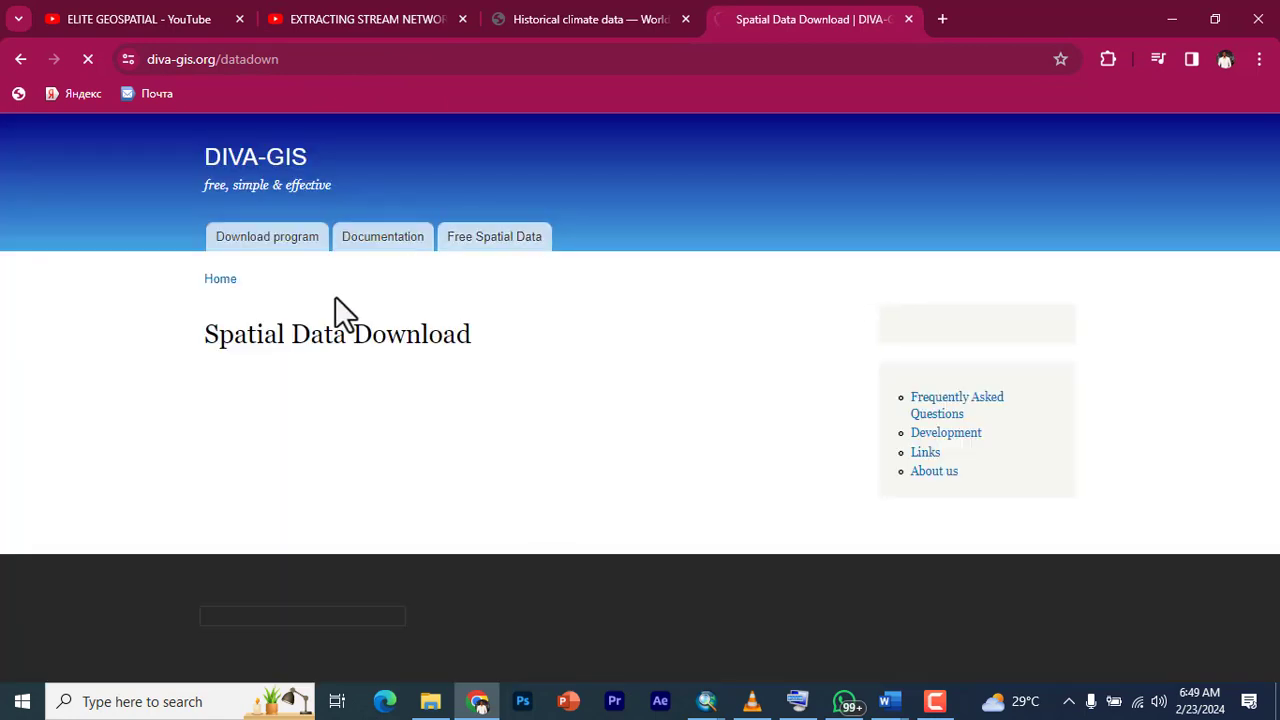
click(494, 236)
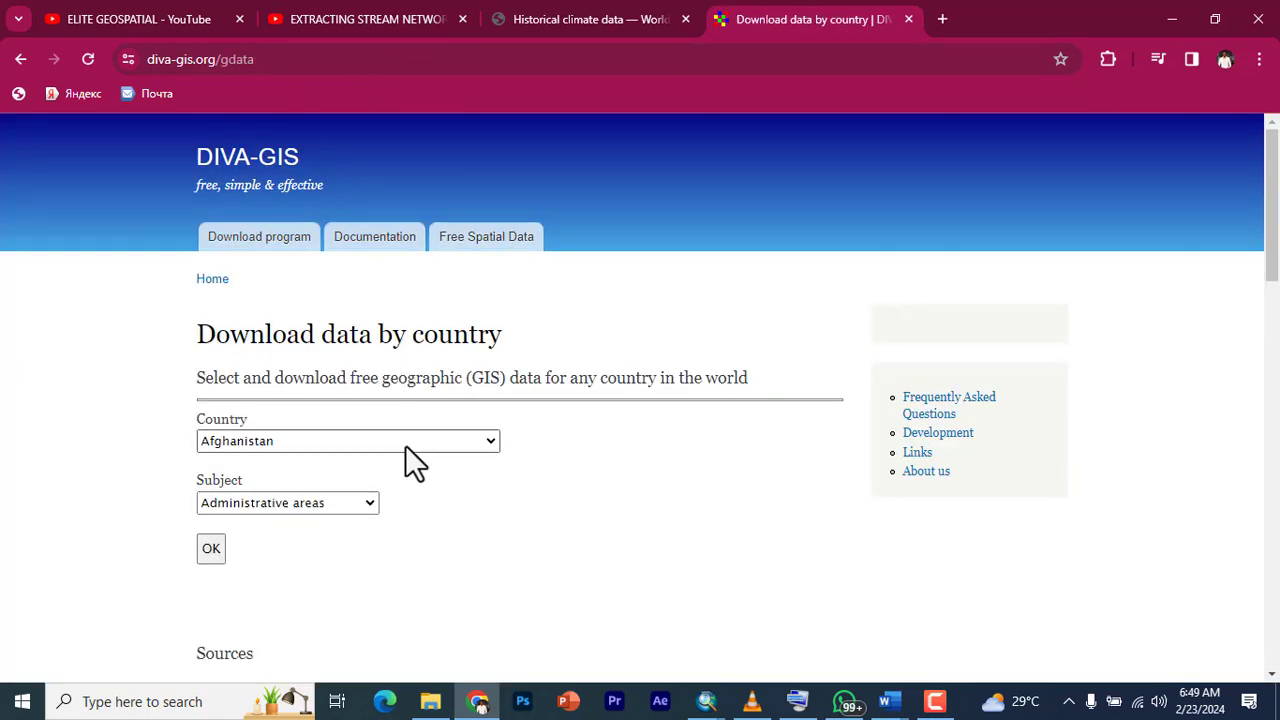
click(348, 440)
text(Niger)
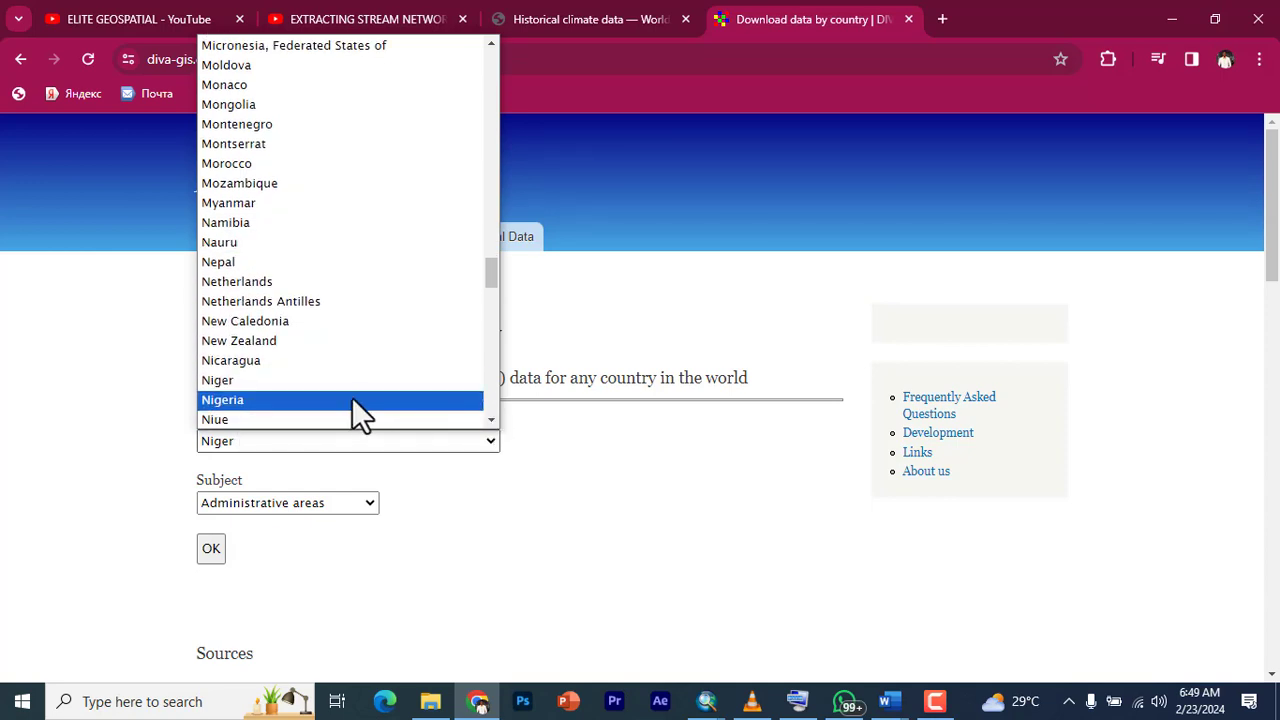
click(222, 400)
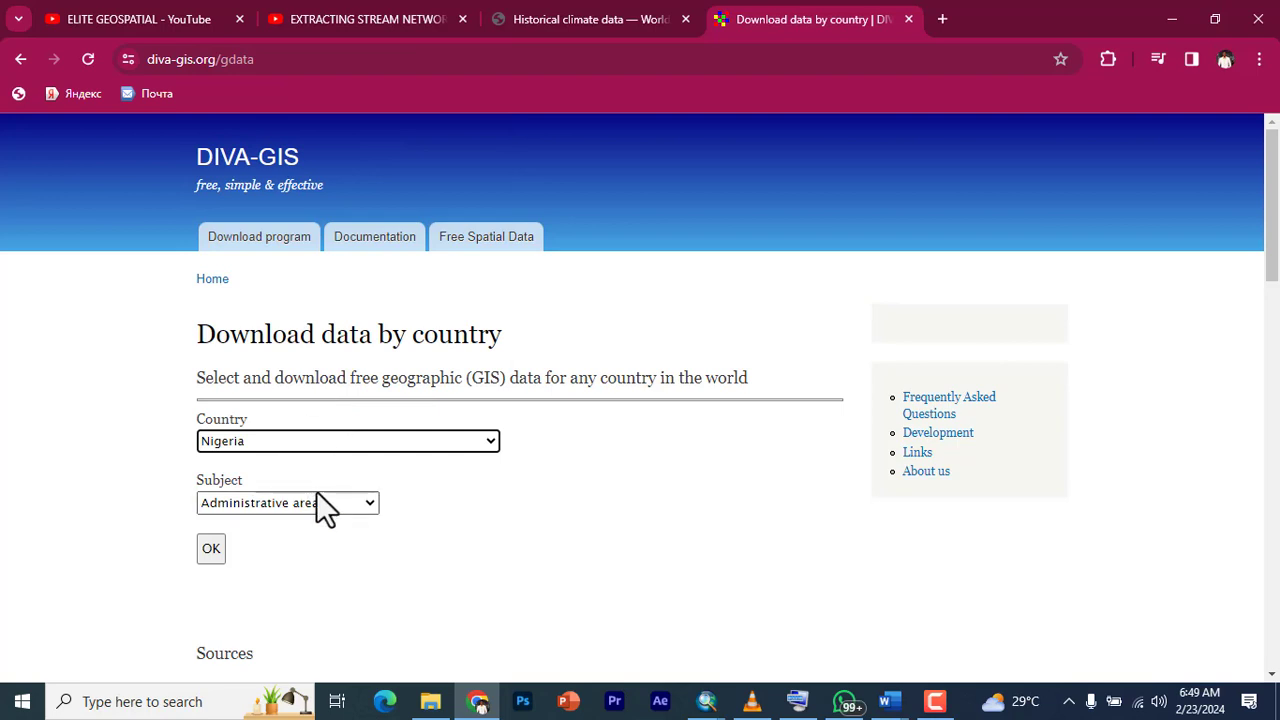
click(212, 548)
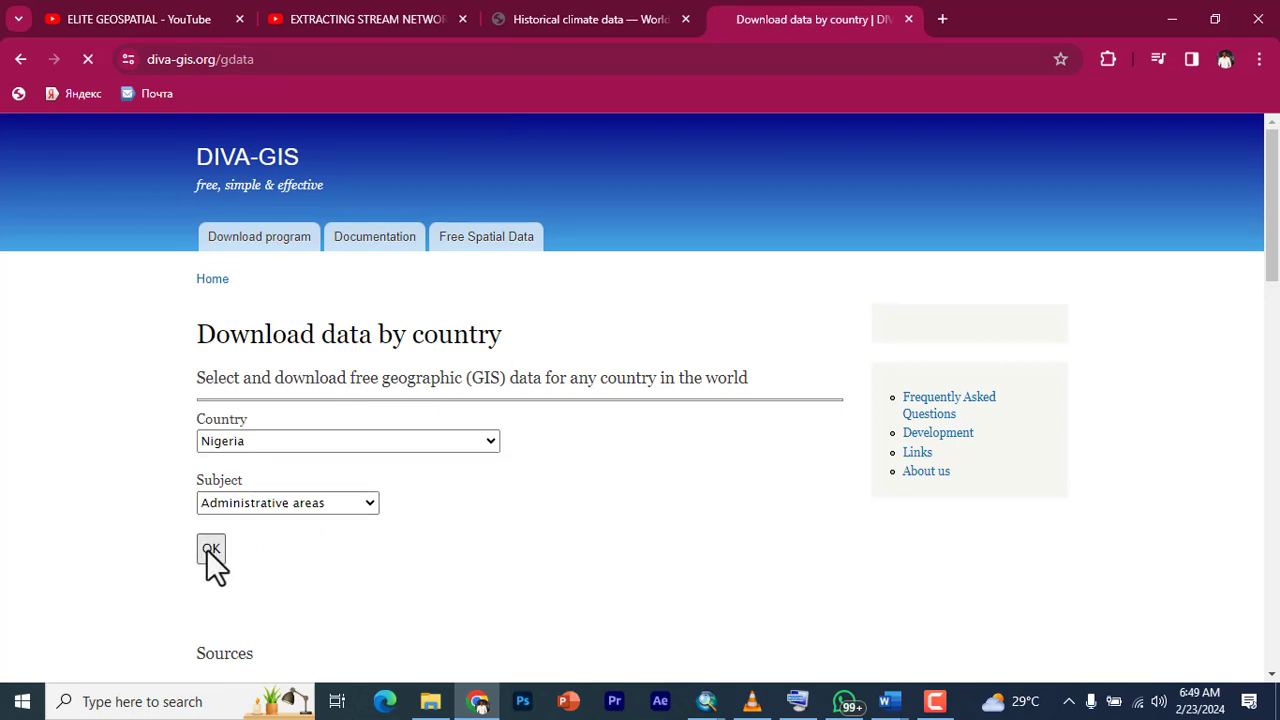
click(212, 552)
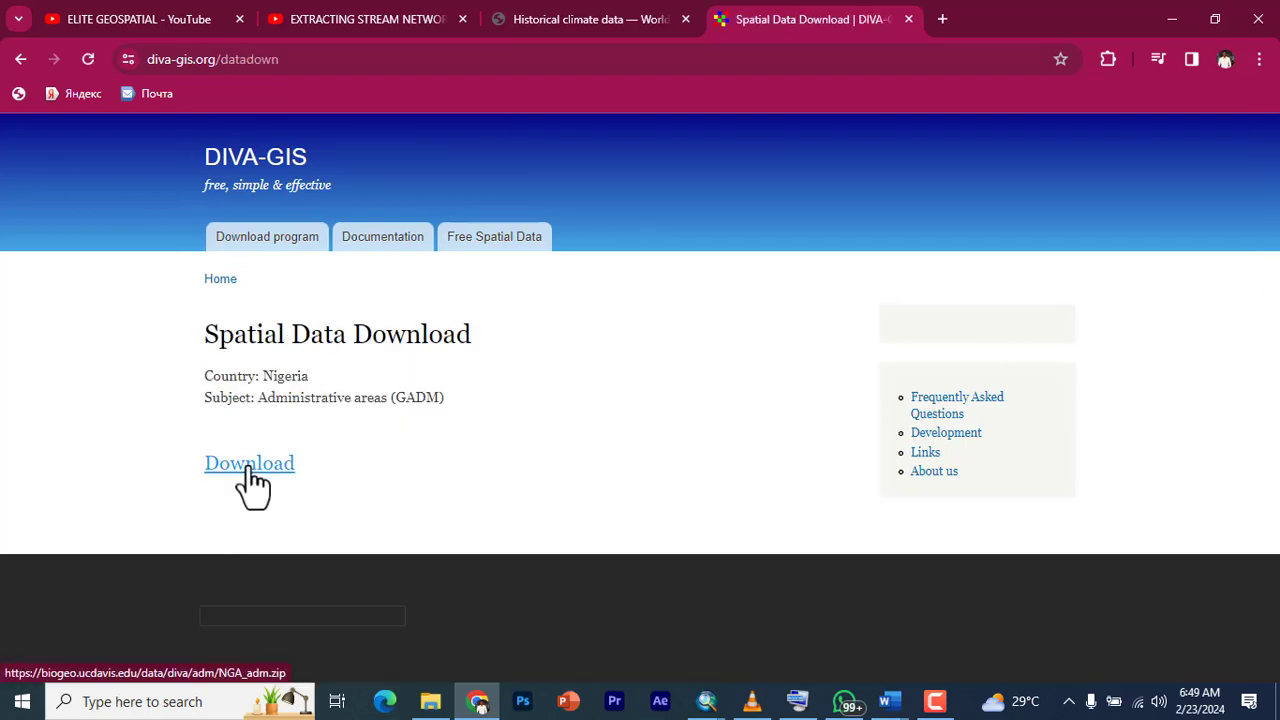
- Download the NGA_adm archive and show it in the Compressed folder
click(248, 464)
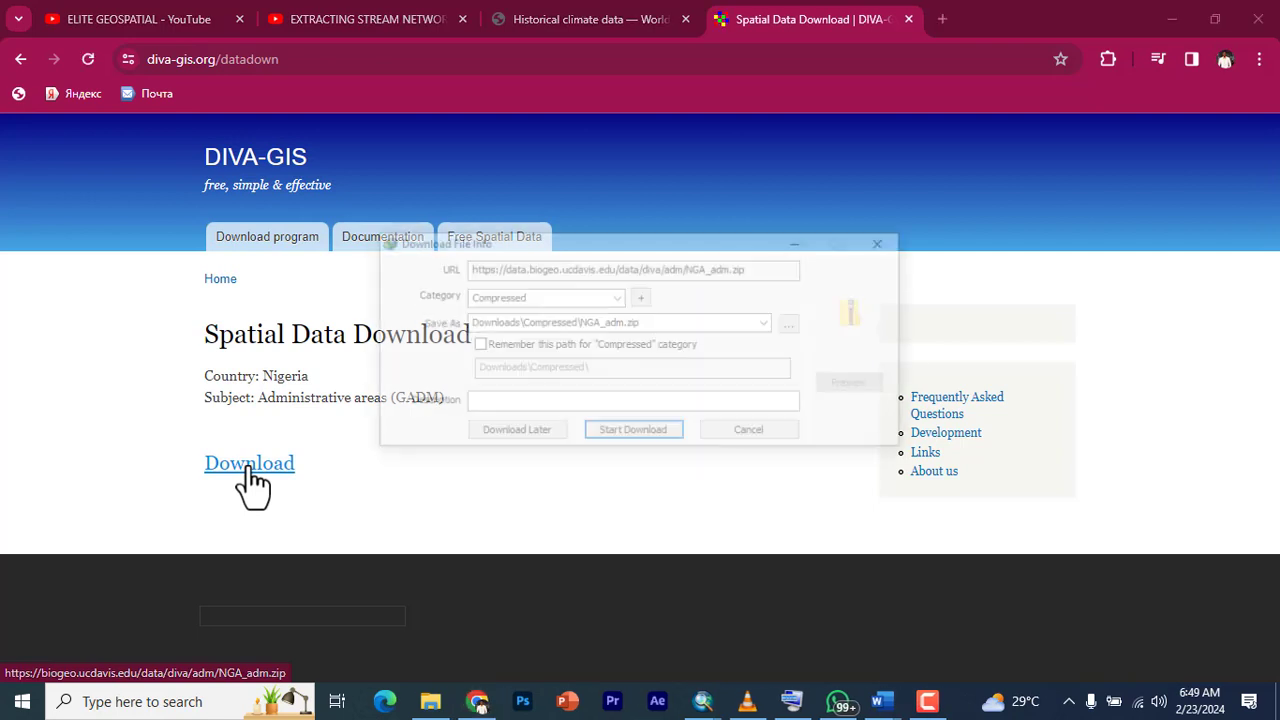
click(632, 428)
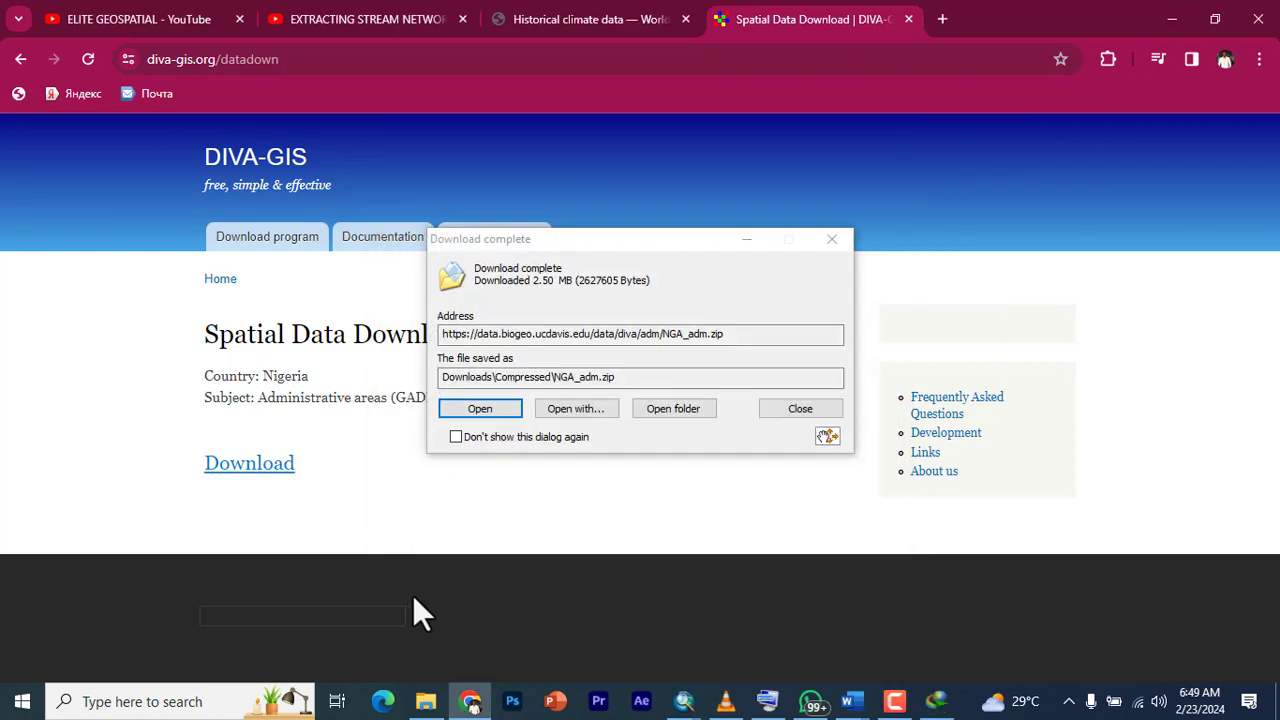
click(800, 408)
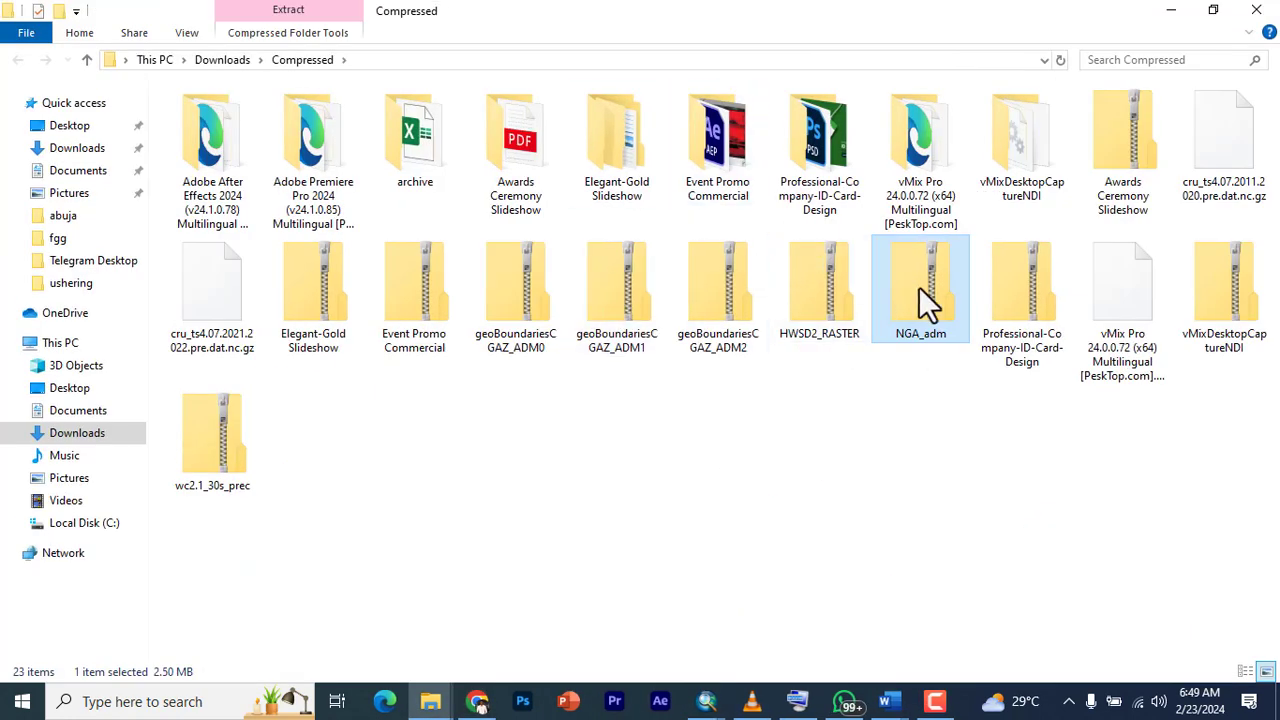
- Extract NGA_adm.zip and paste the NGA_adm folder into C:\wrk
right_click(920, 290)
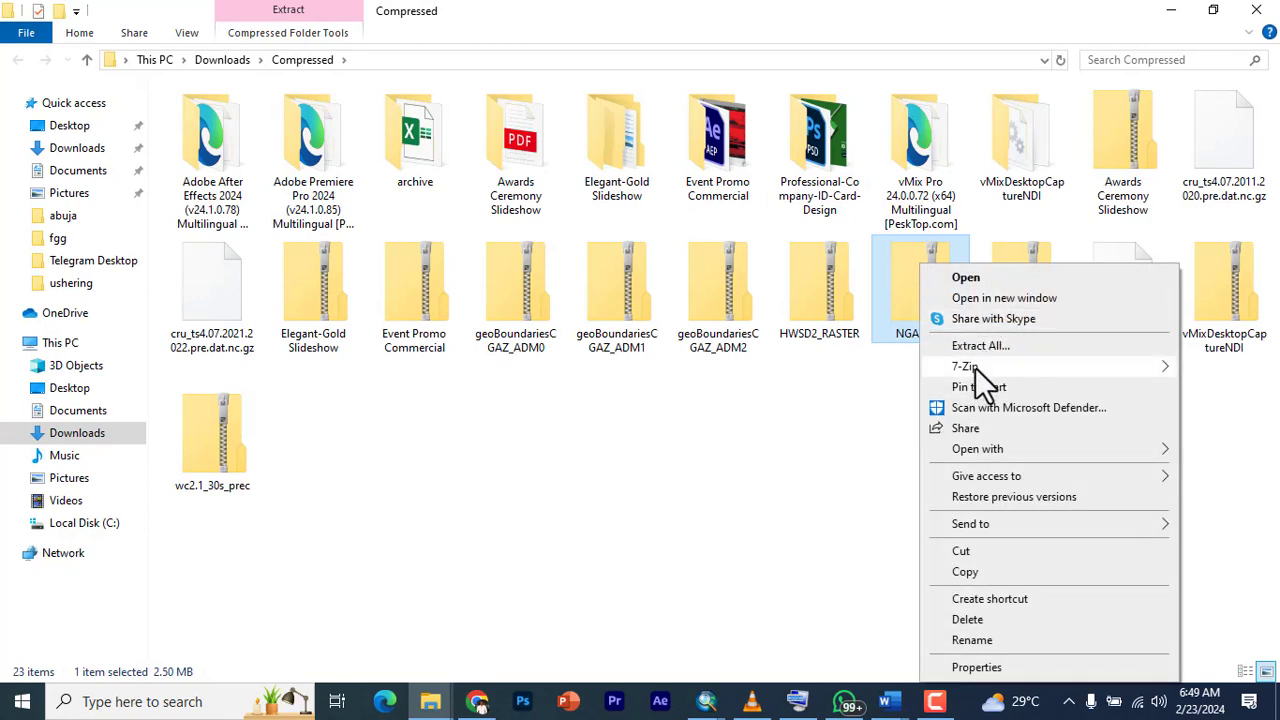
click(980, 344)
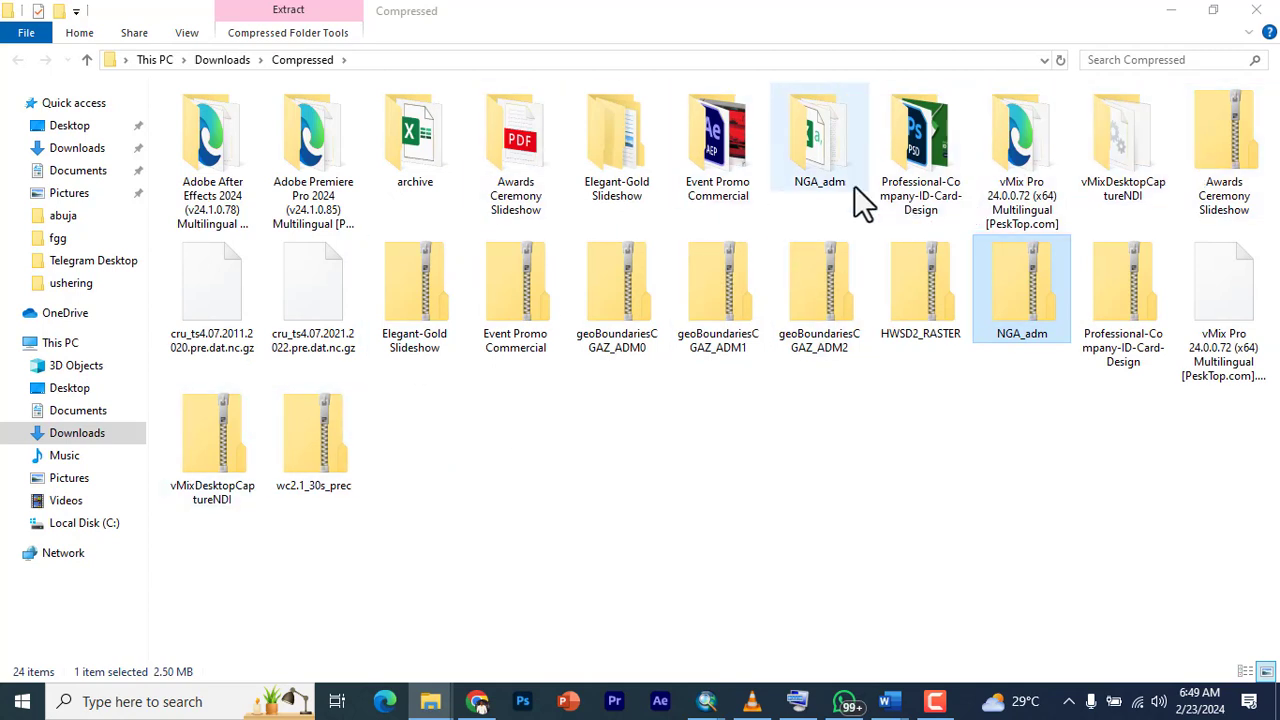
right_click(820, 136)
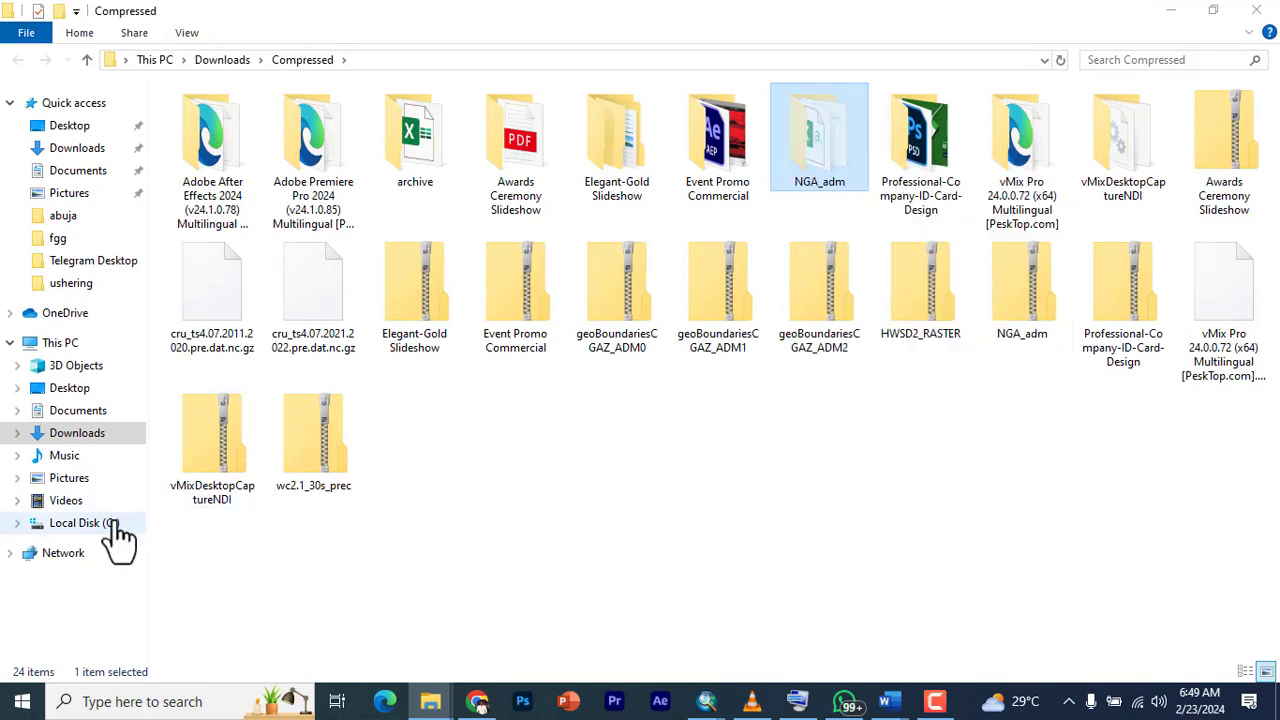
click(74, 522)
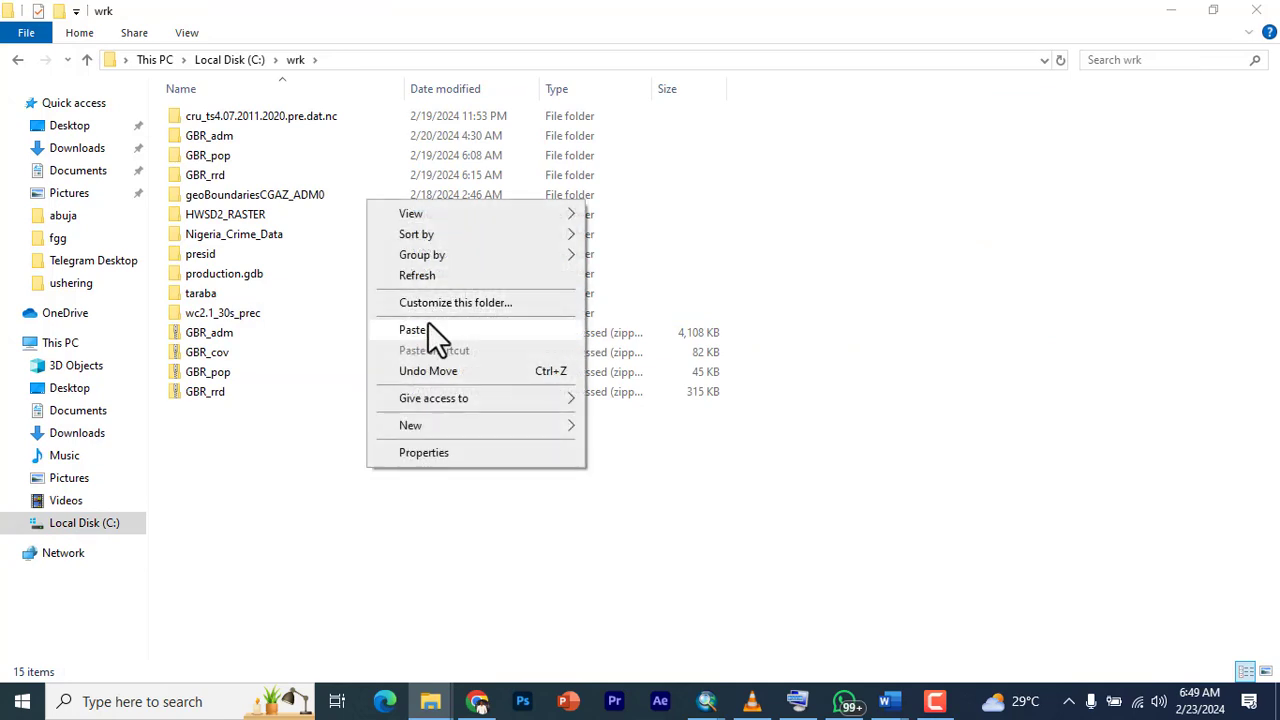
click(412, 330)
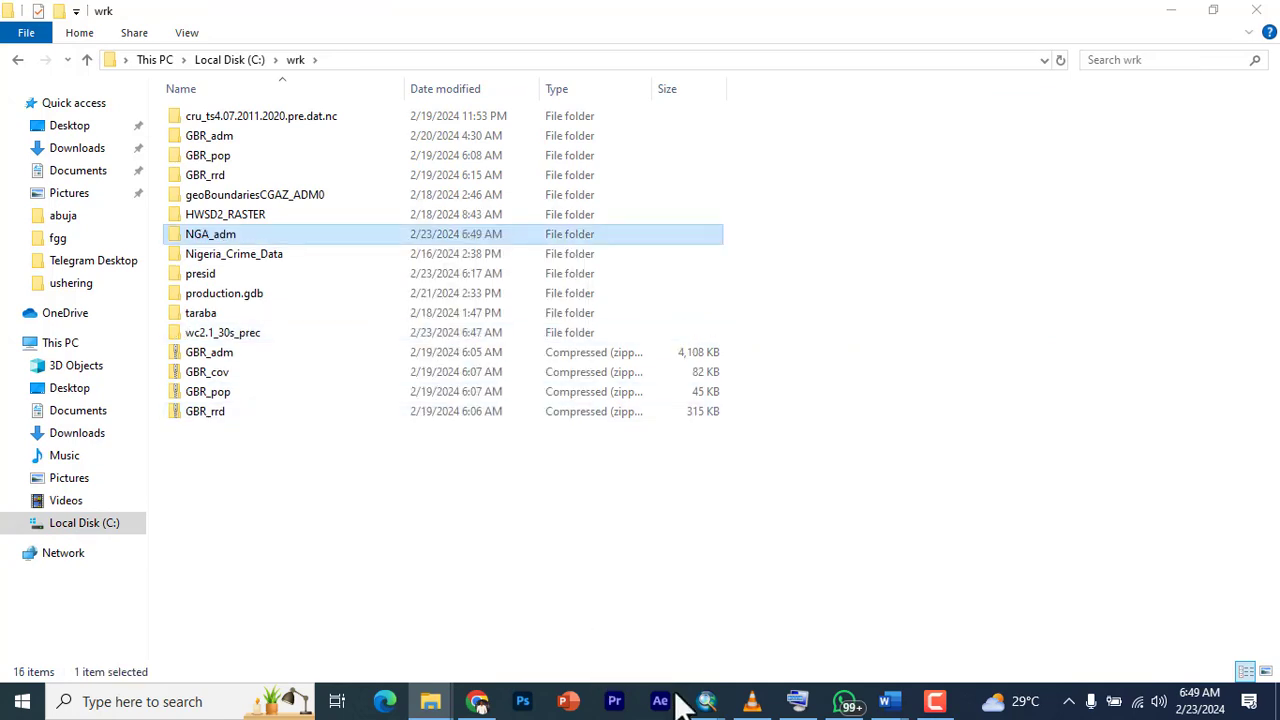
- Add the NGA_adm1.shp state boundaries from wrk\NGA_adm to the map
click(706, 700)
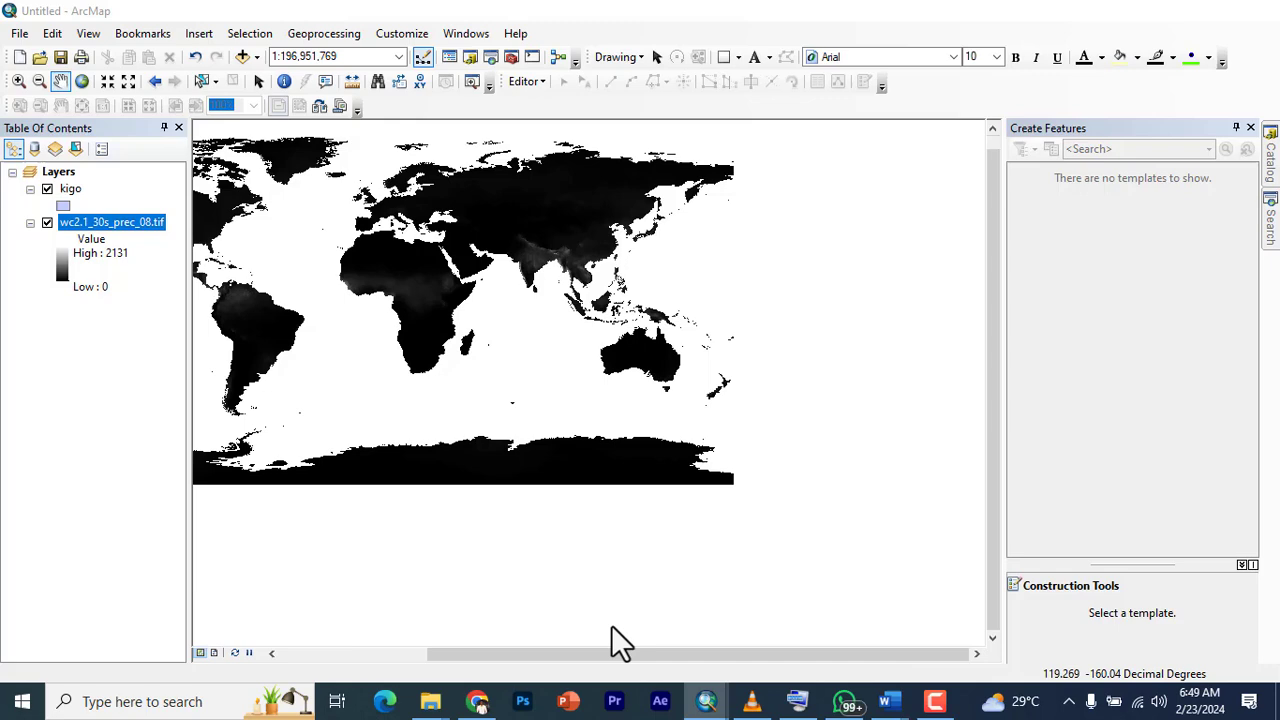
click(248, 56)
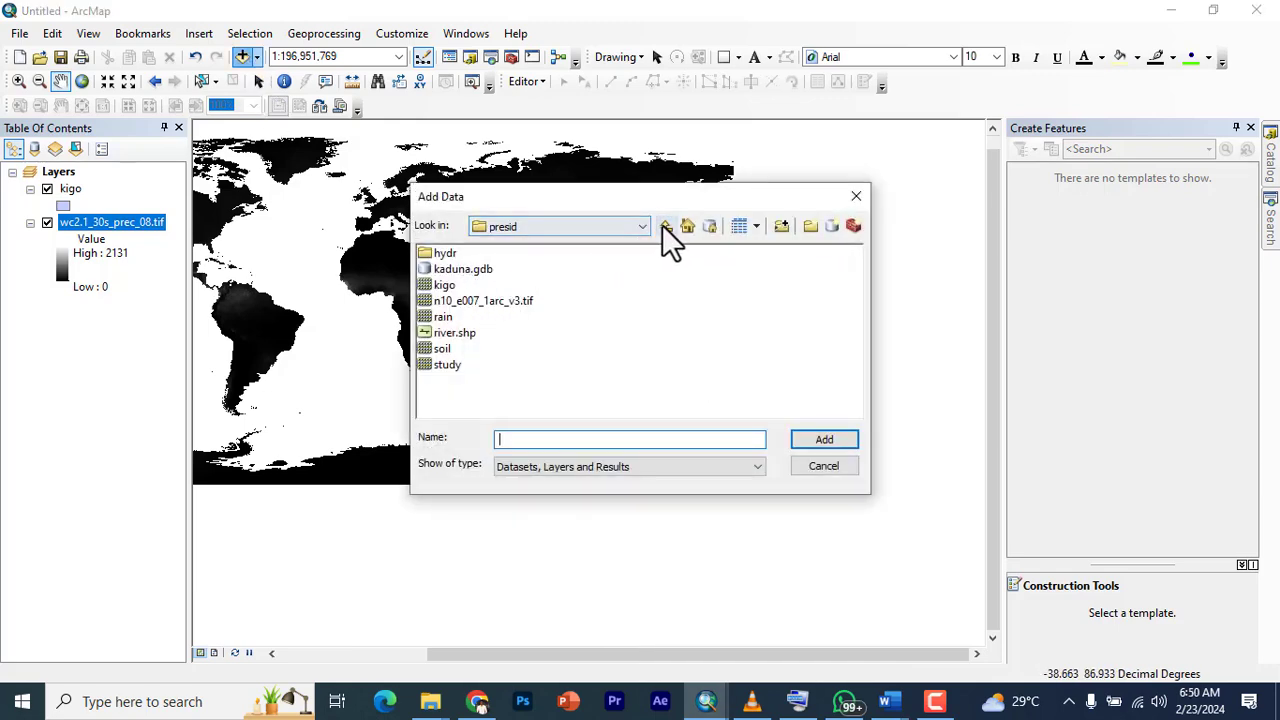
click(686, 224)
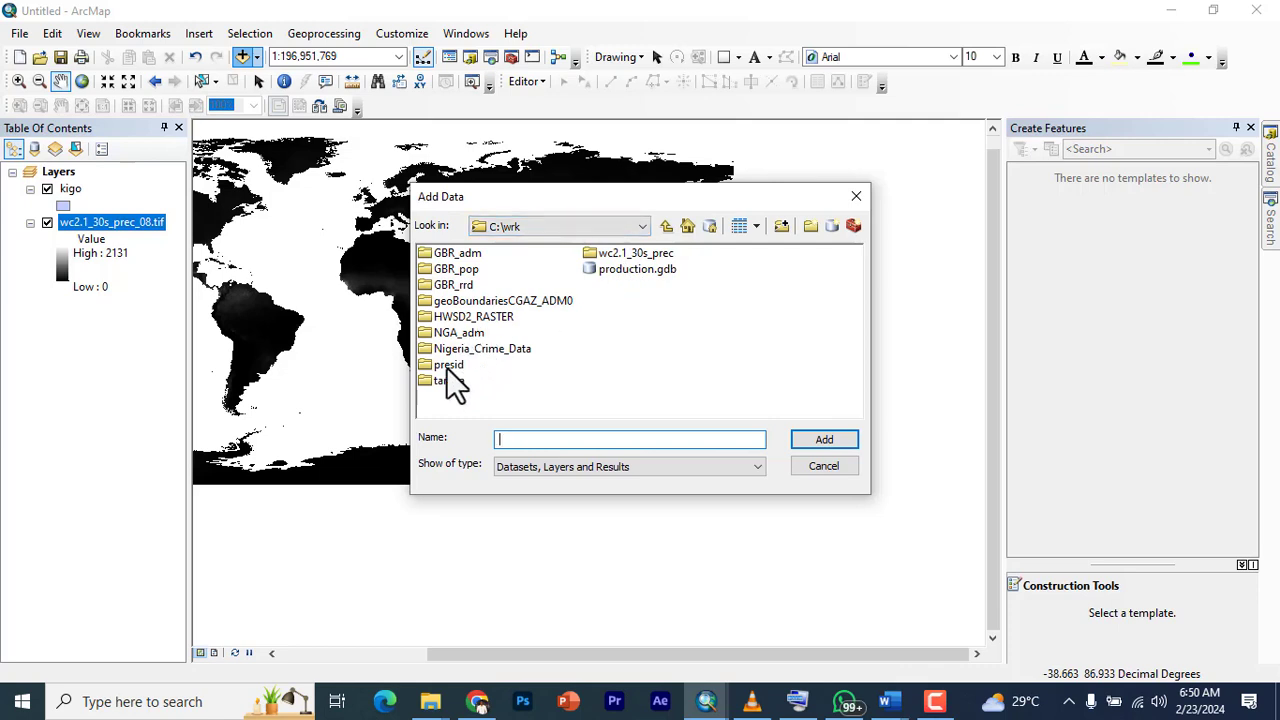
double_click(460, 332)
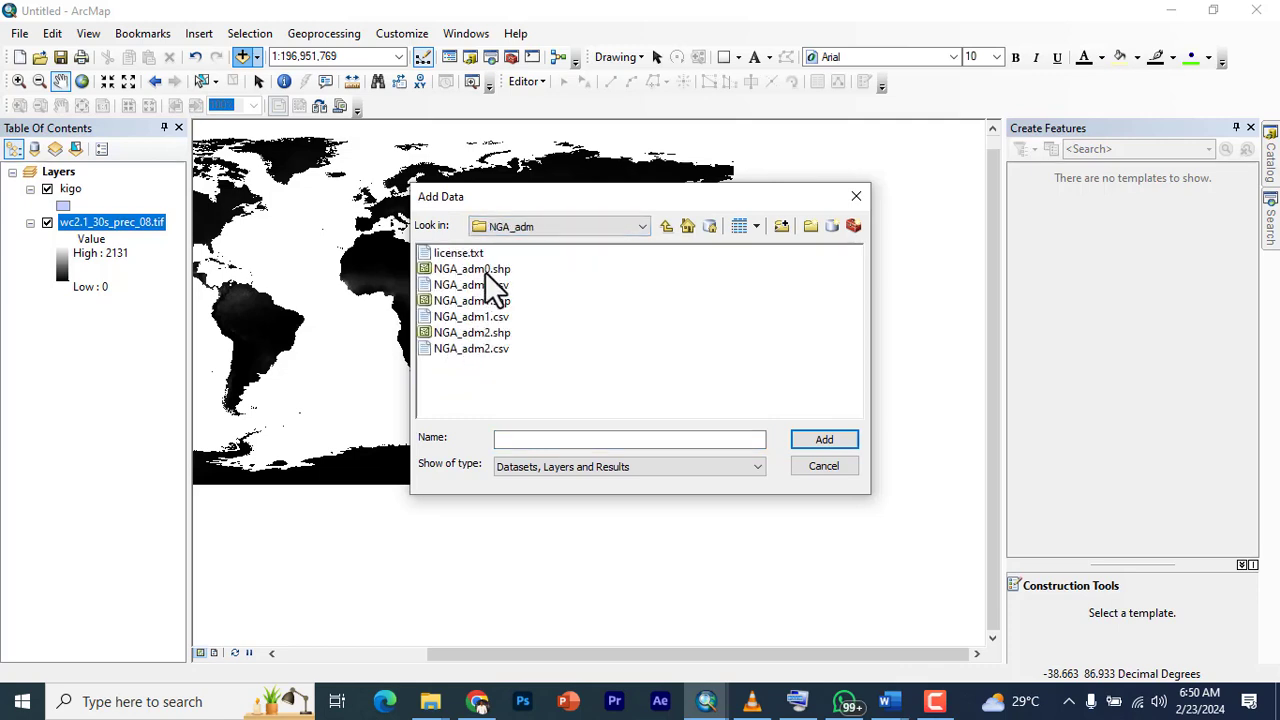
click(472, 300)
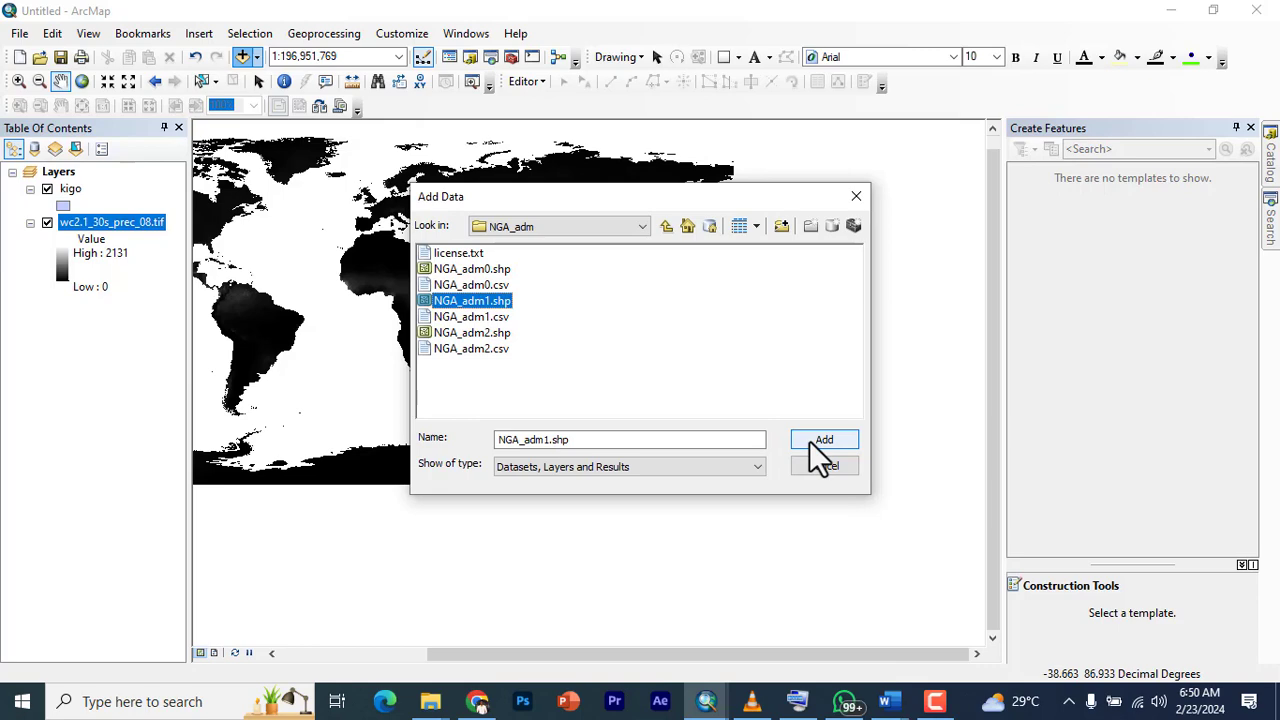
click(824, 440)
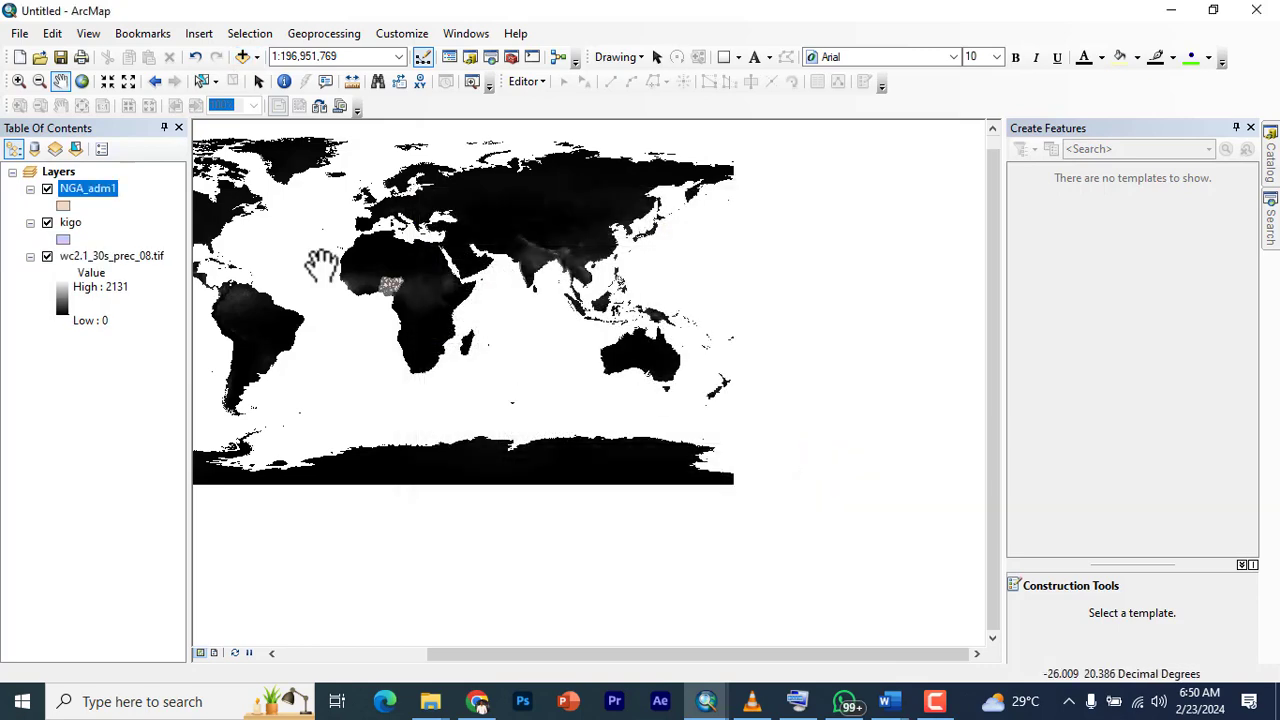
- Select the Kaduna state record in the NGA_adm1 attribute table
right_click(88, 188)
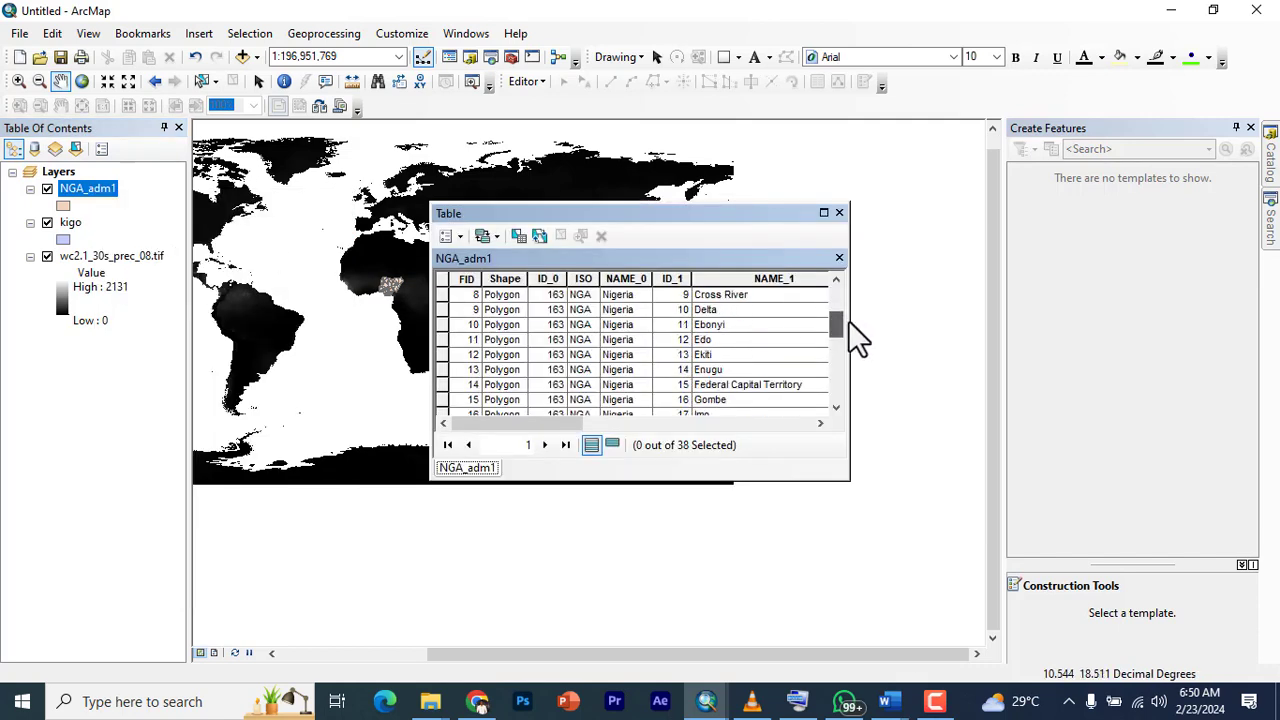
scroll(down, 3)
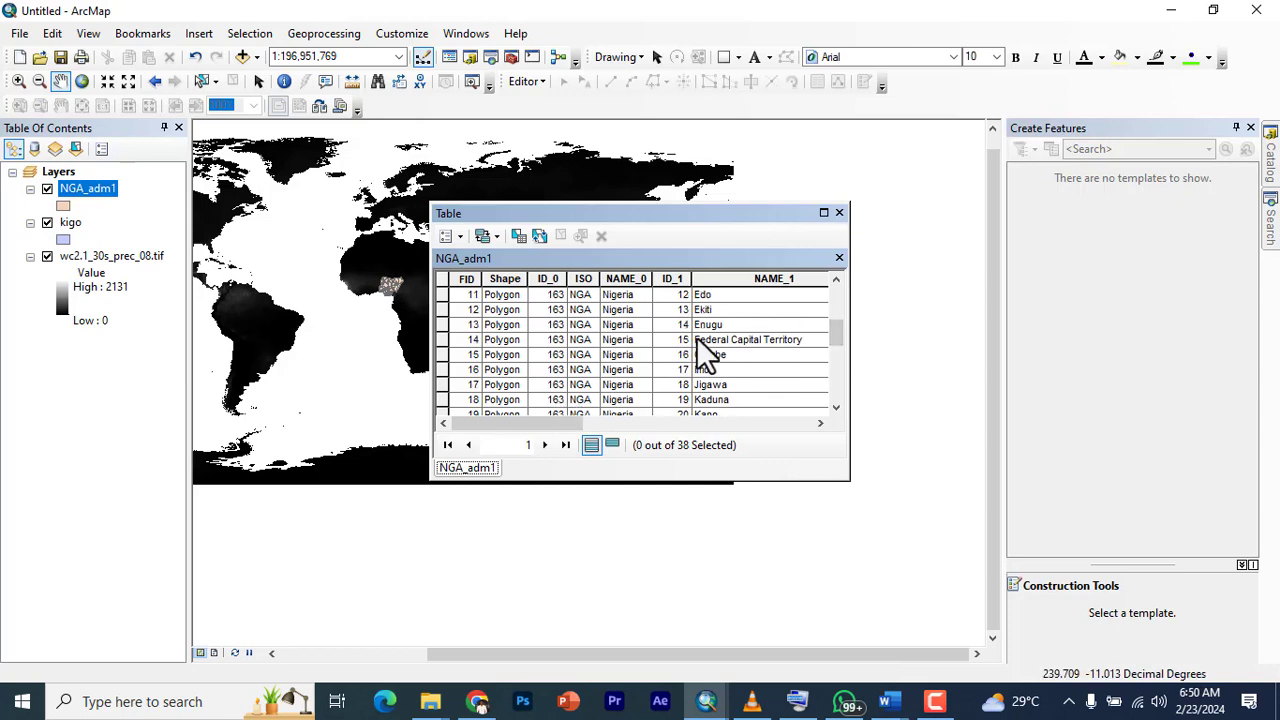
click(448, 400)
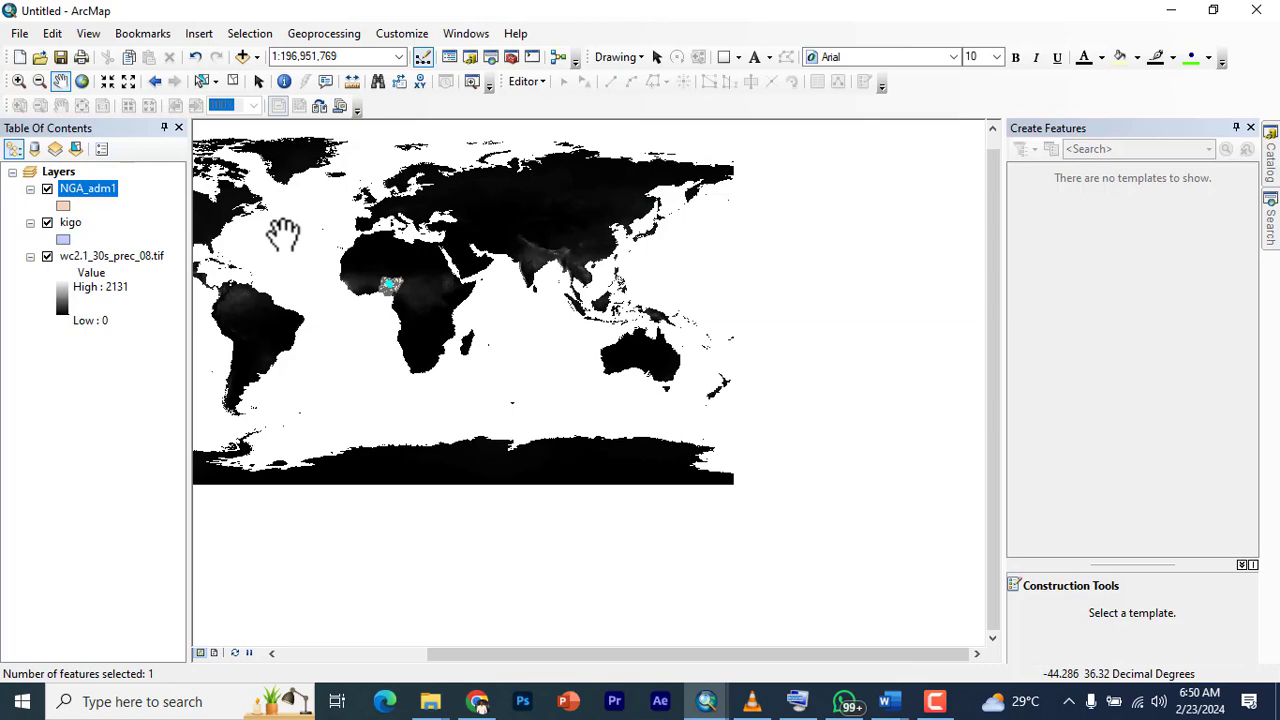
- Export the selected state as kaduna.shp in the hydr folder and add it as a layer
right_click(88, 188)
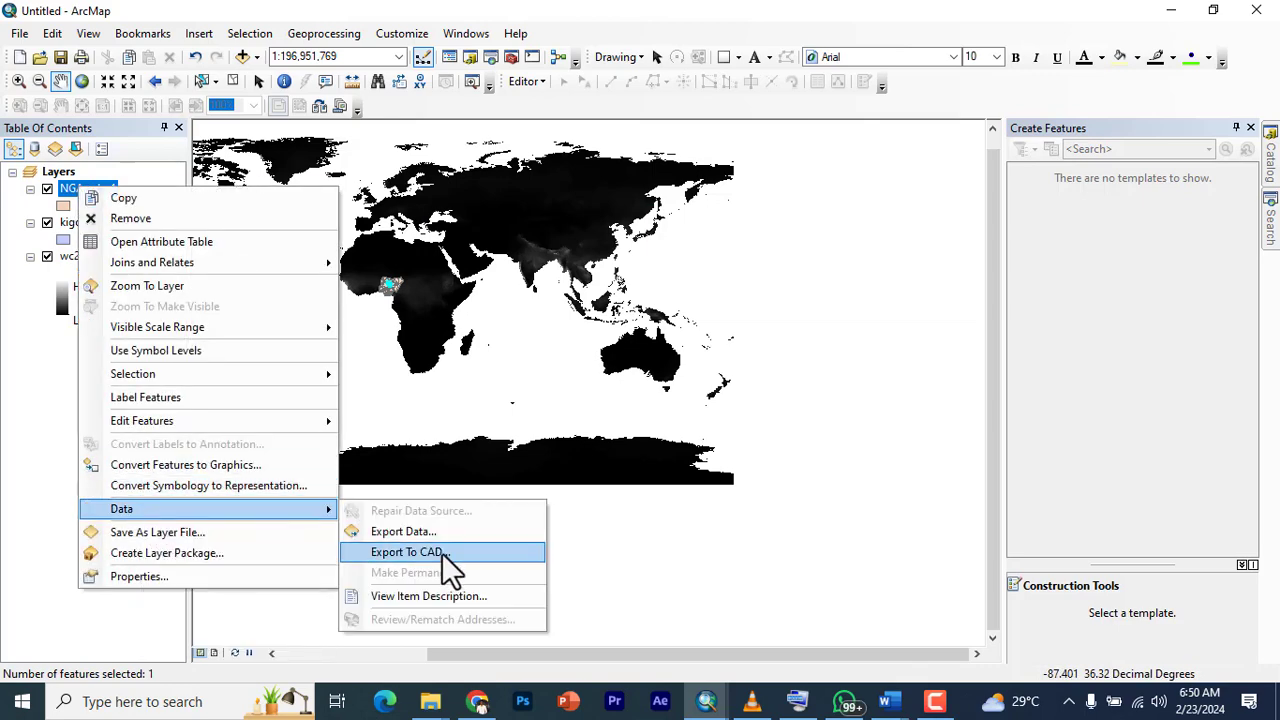
click(404, 532)
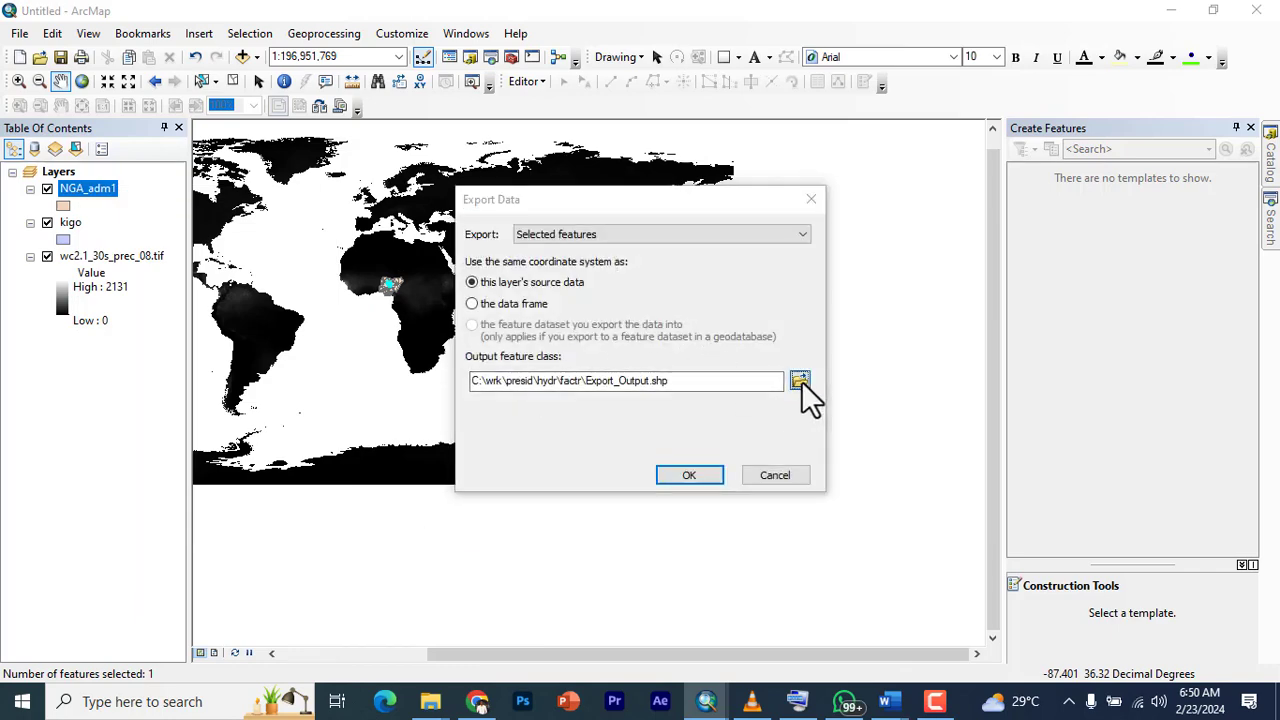
click(800, 380)
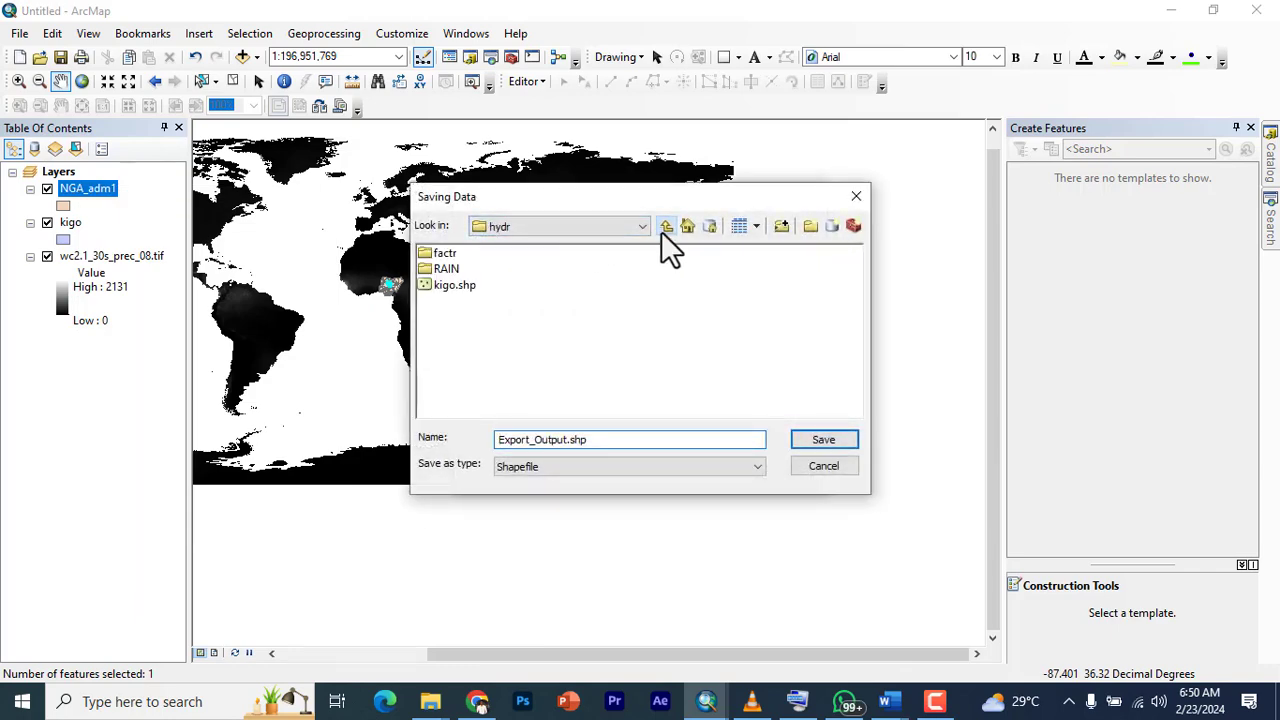
click(630, 440)
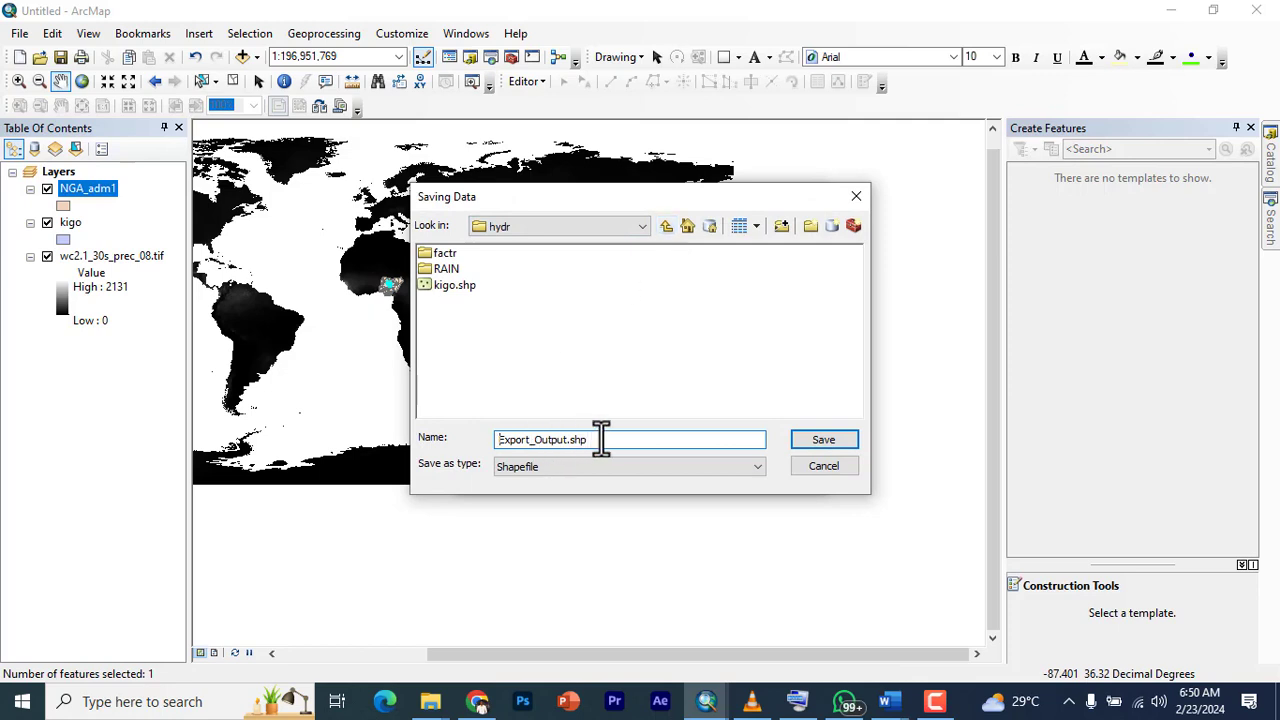
text(kaduna)
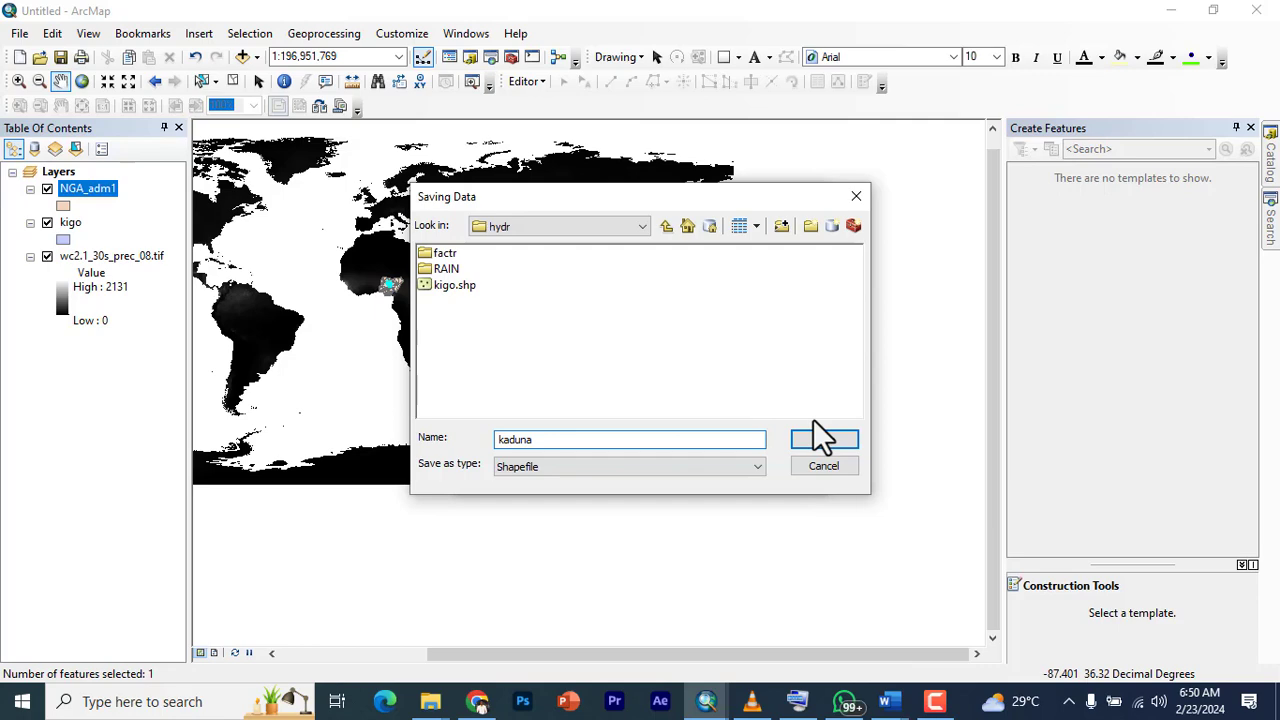
click(824, 440)
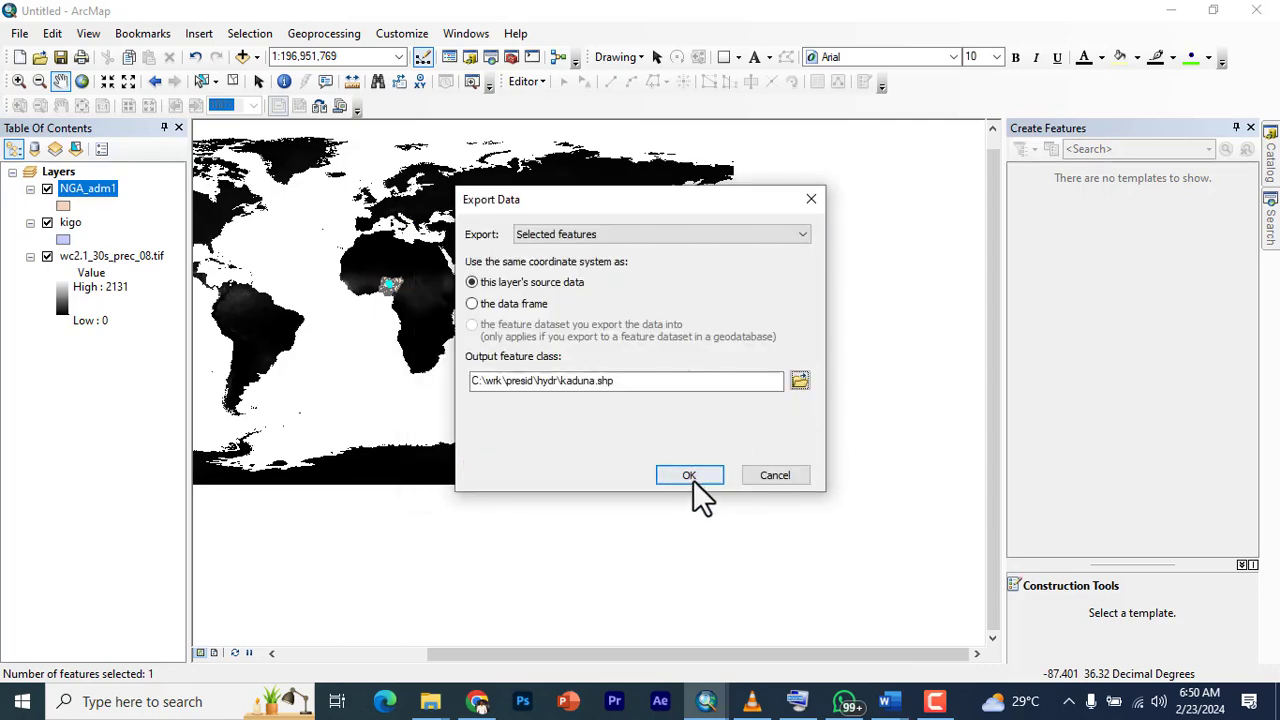
click(688, 476)
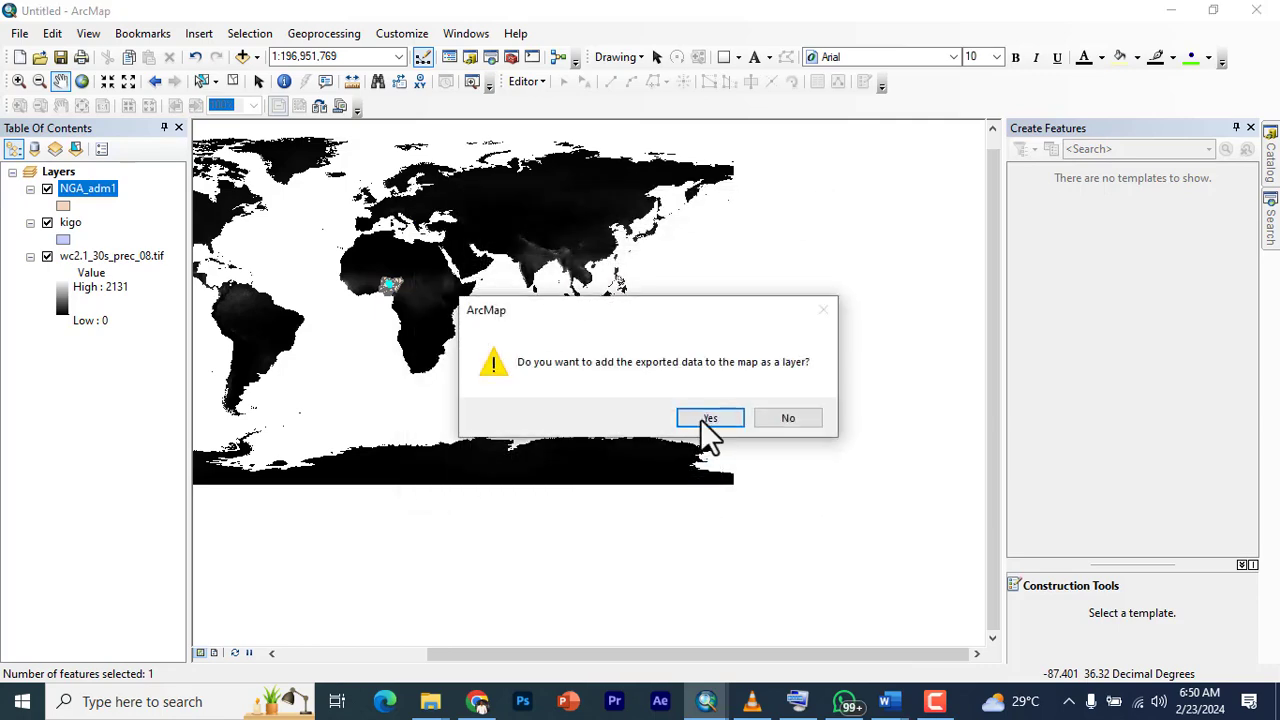
click(708, 418)
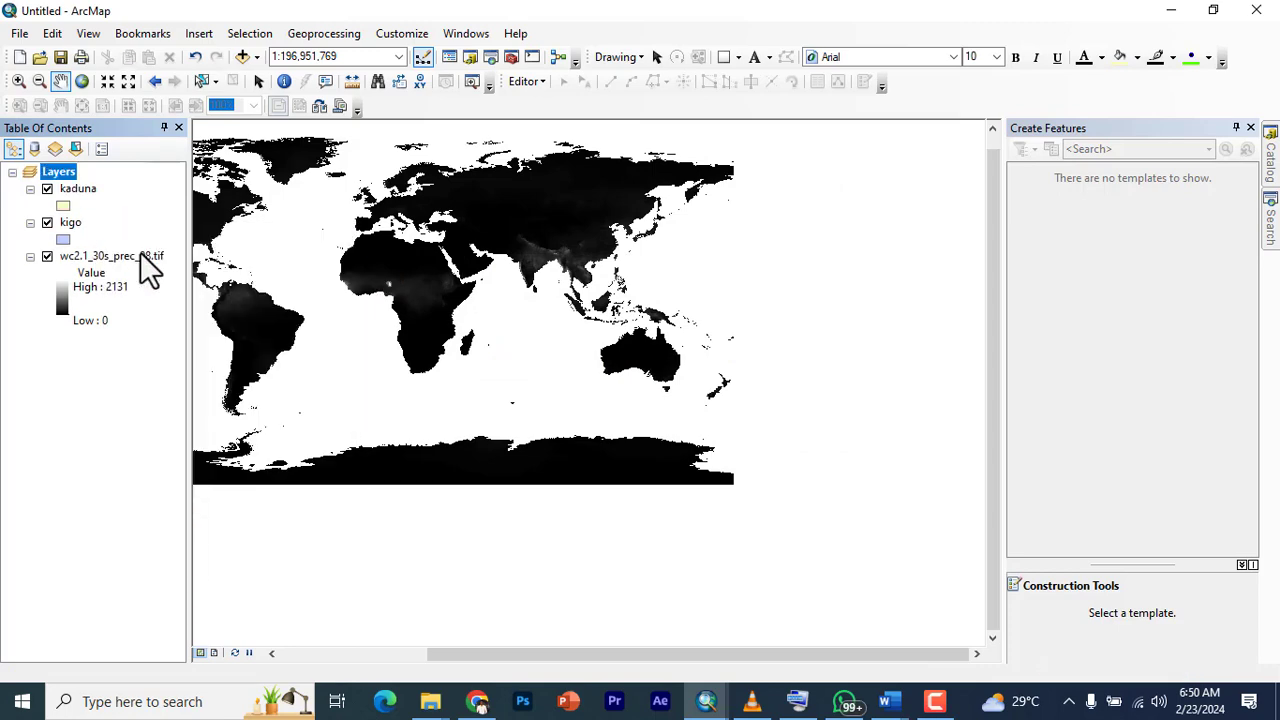
- Zoom to the precipitation raster's world extent, then back to the kaduna boundary
right_click(76, 188)
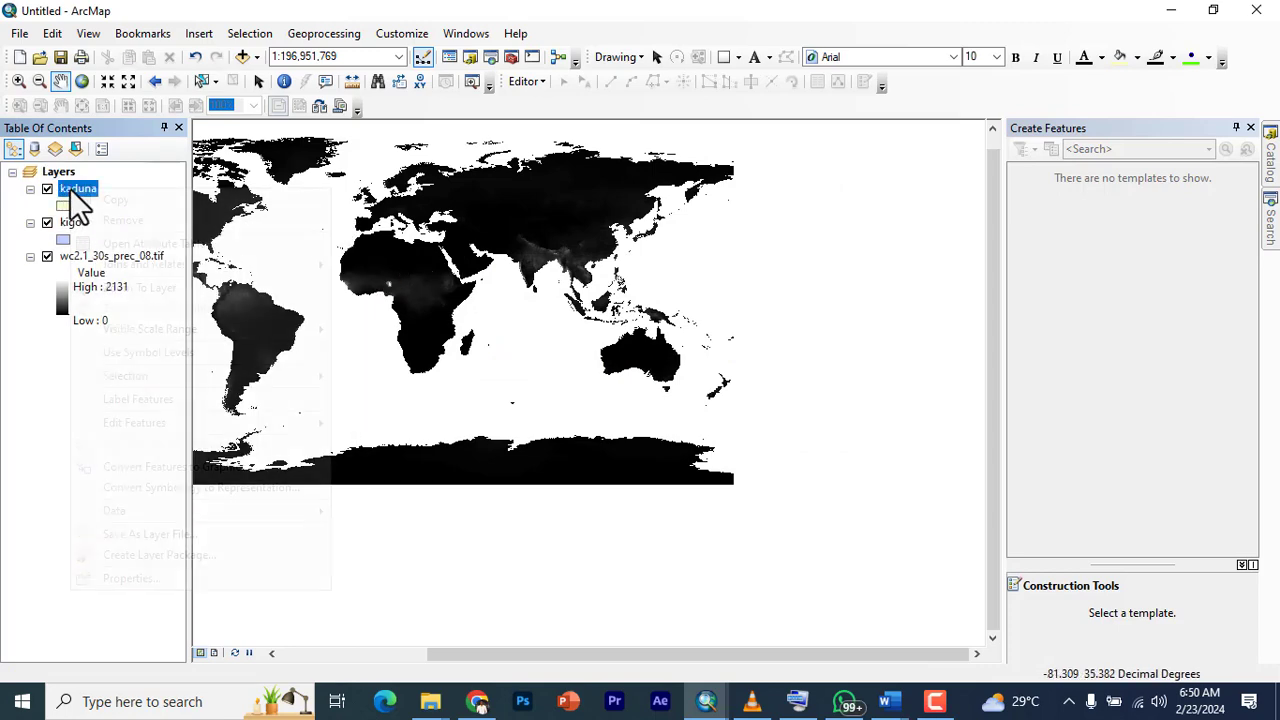
right_click(76, 188)
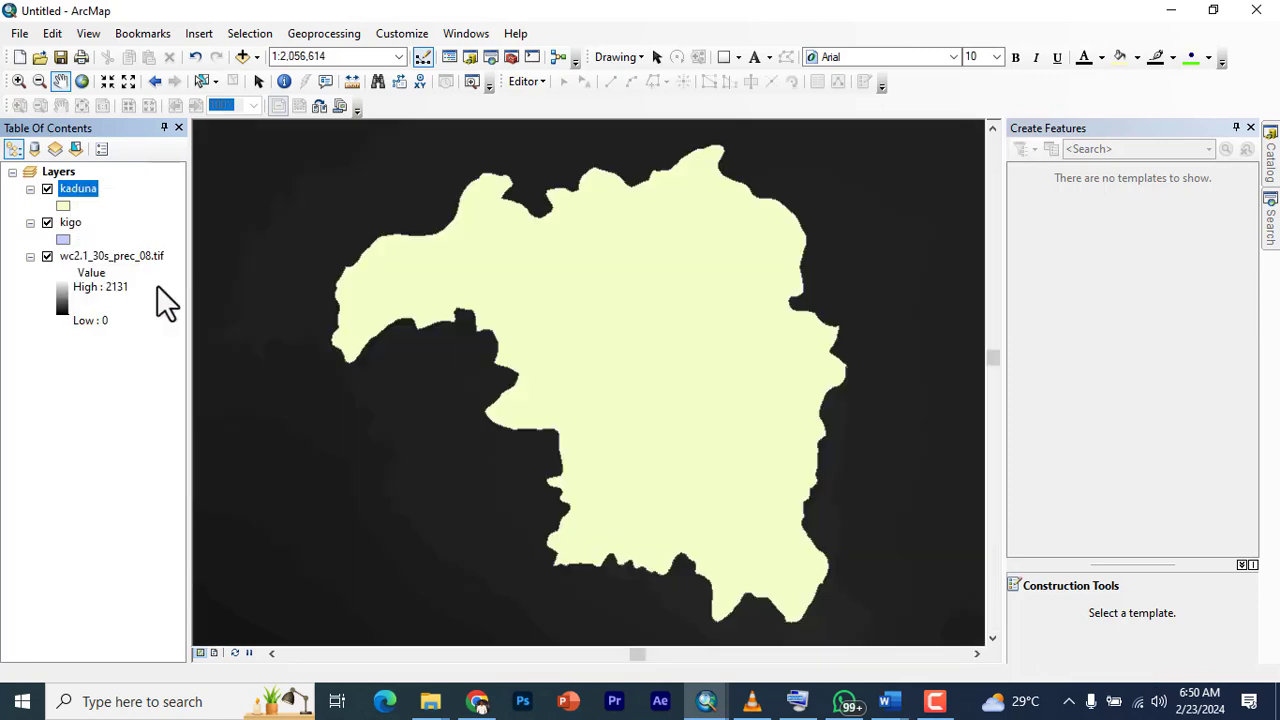
mouse_move(434, 388)
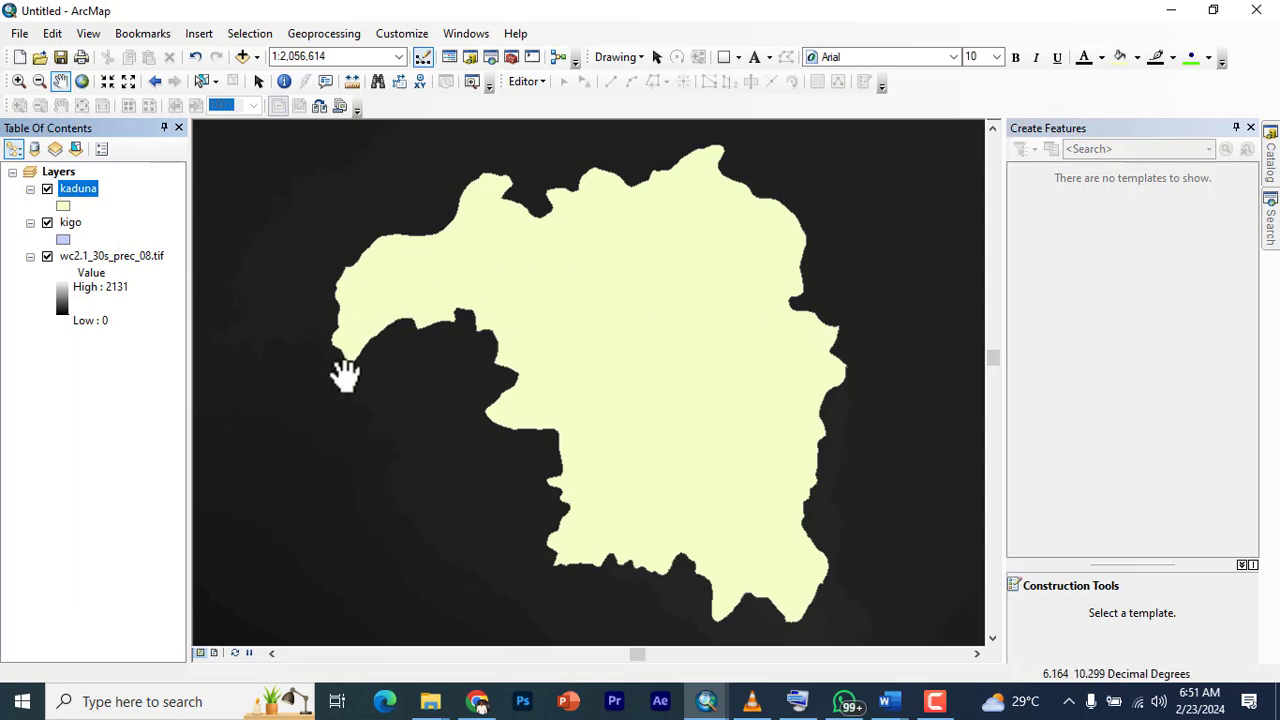
mouse_move(544, 352)
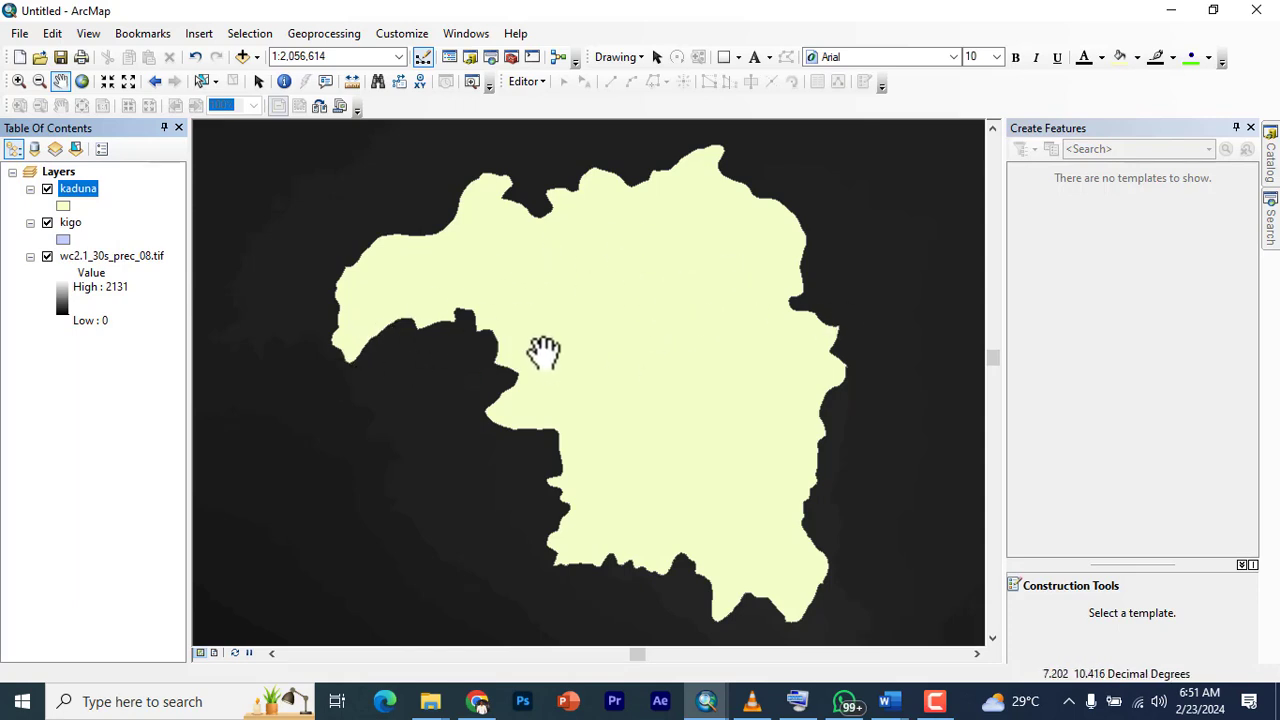
mouse_move(360, 290)
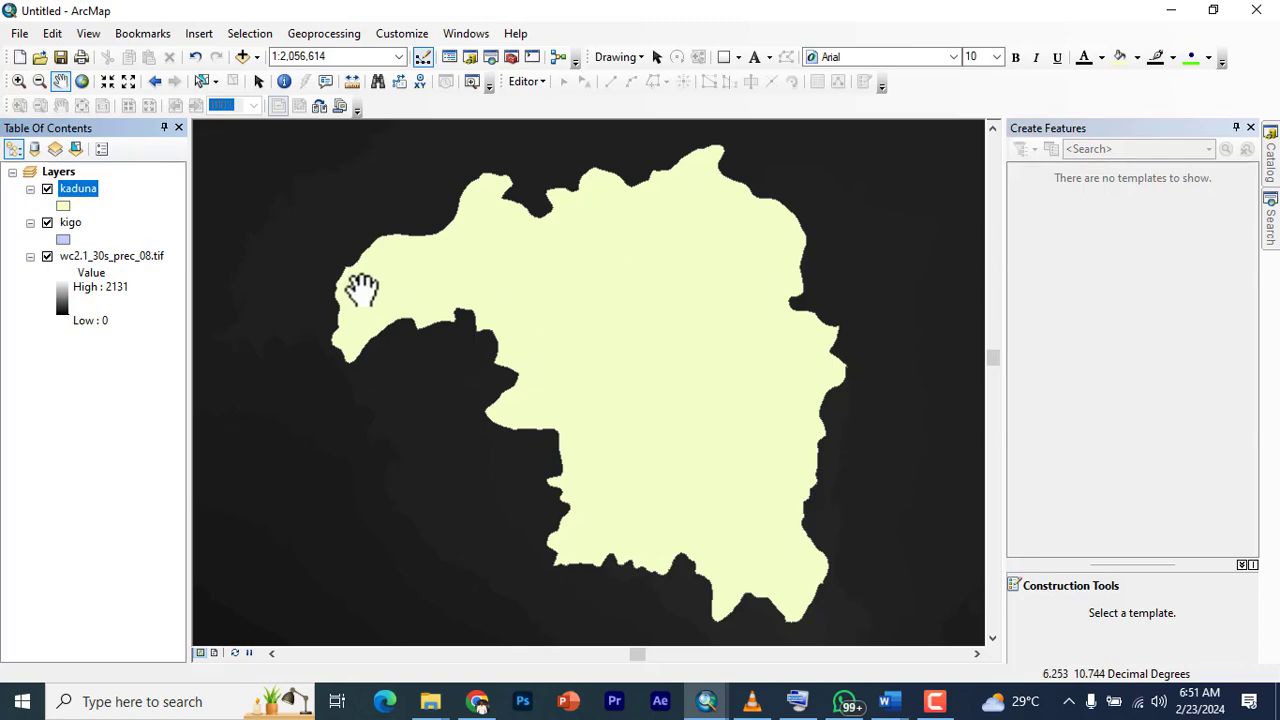
mouse_move(120, 280)
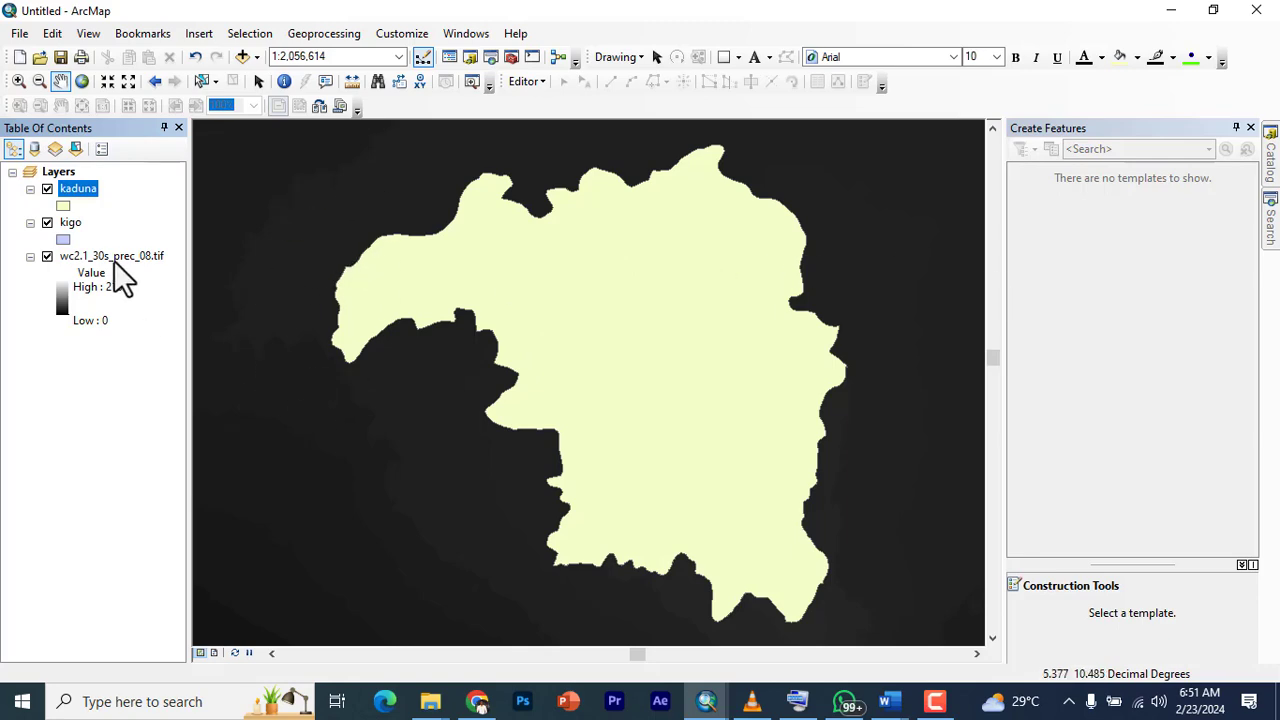
right_click(112, 256)
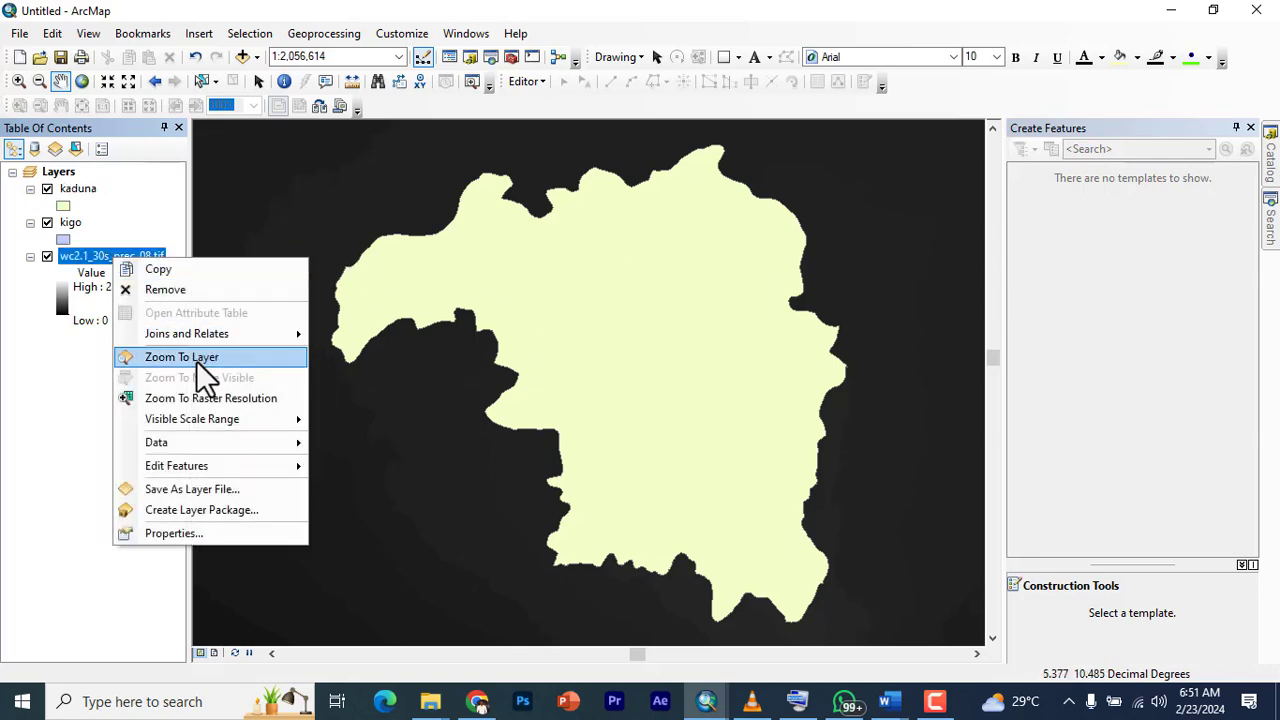
click(180, 356)
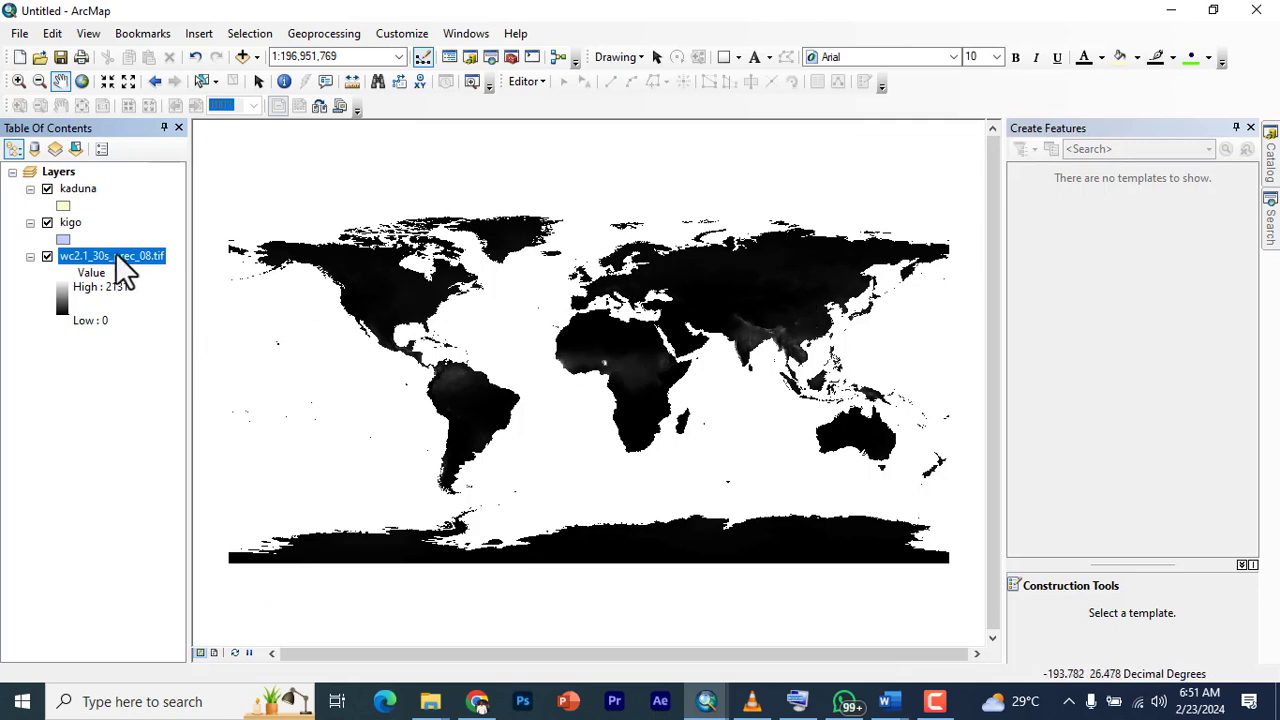
right_click(110, 256)
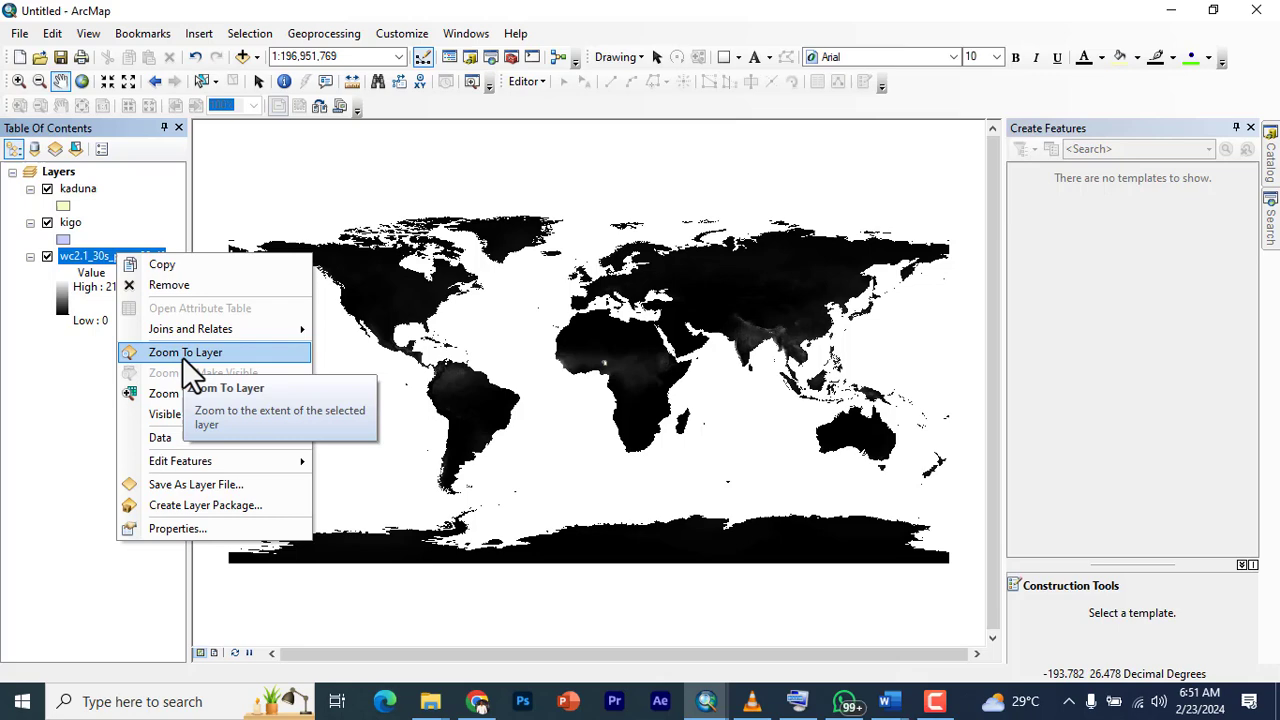
click(184, 352)
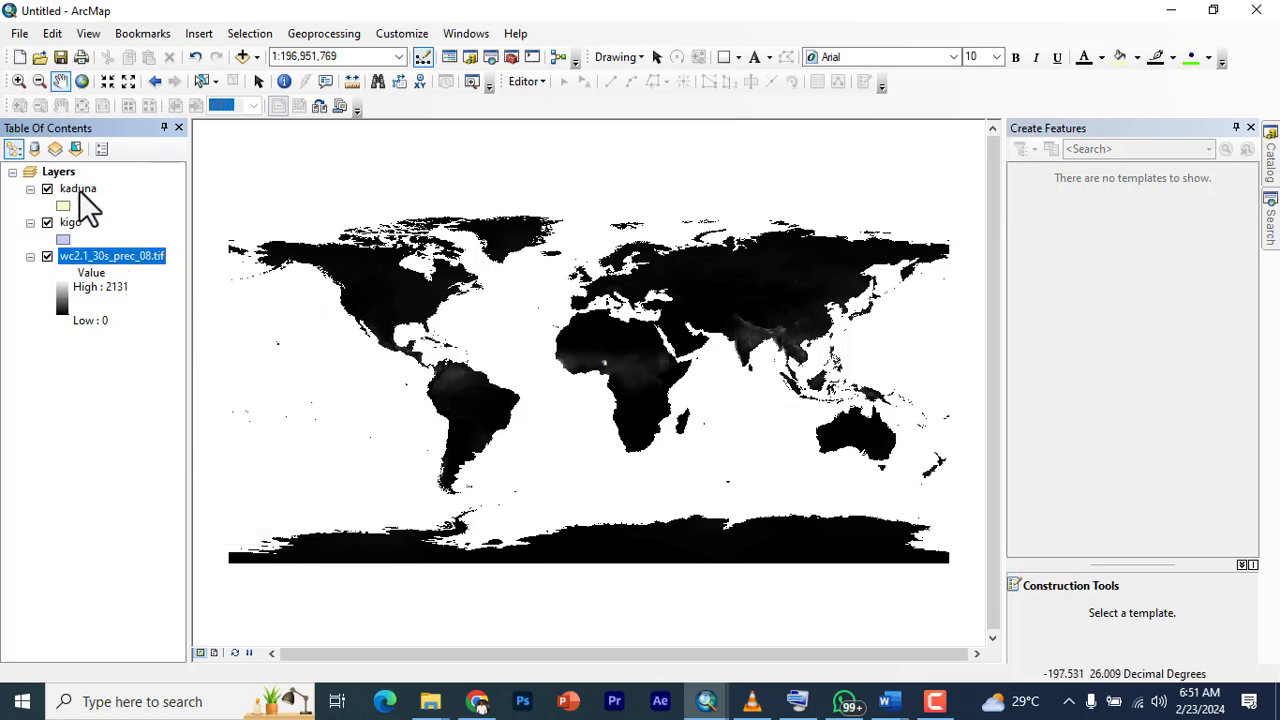
right_click(78, 188)
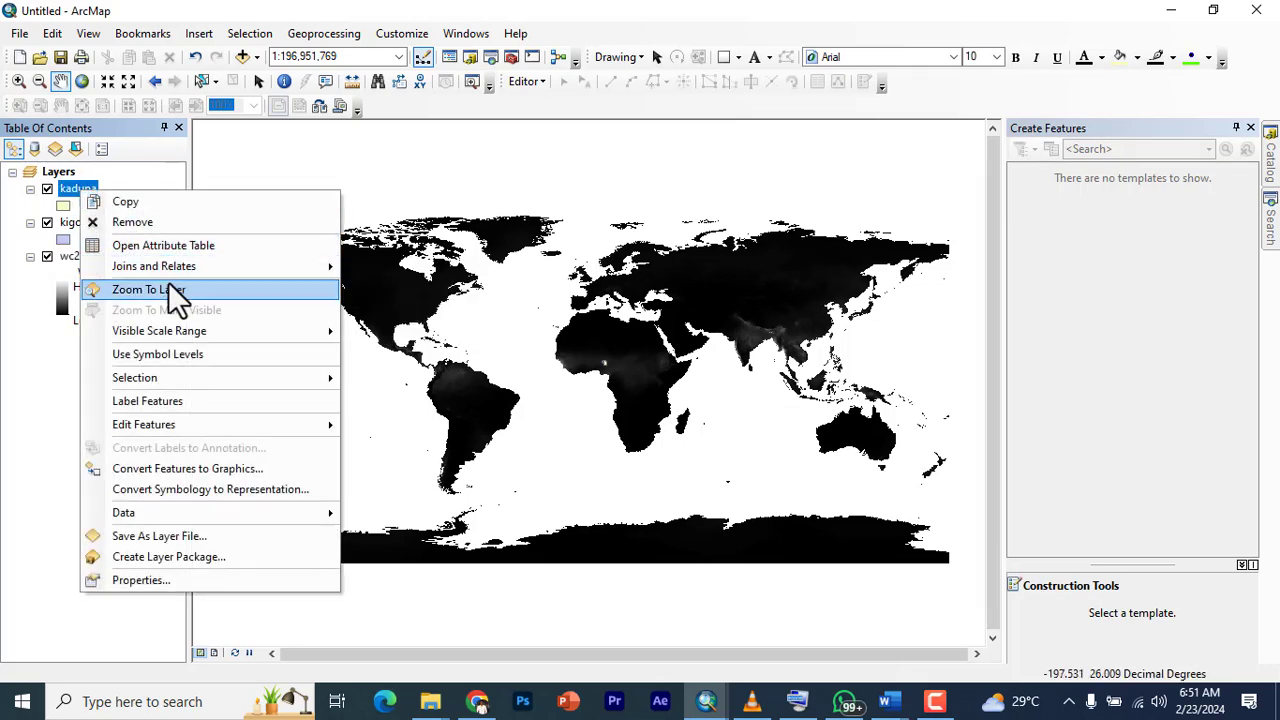
click(148, 288)
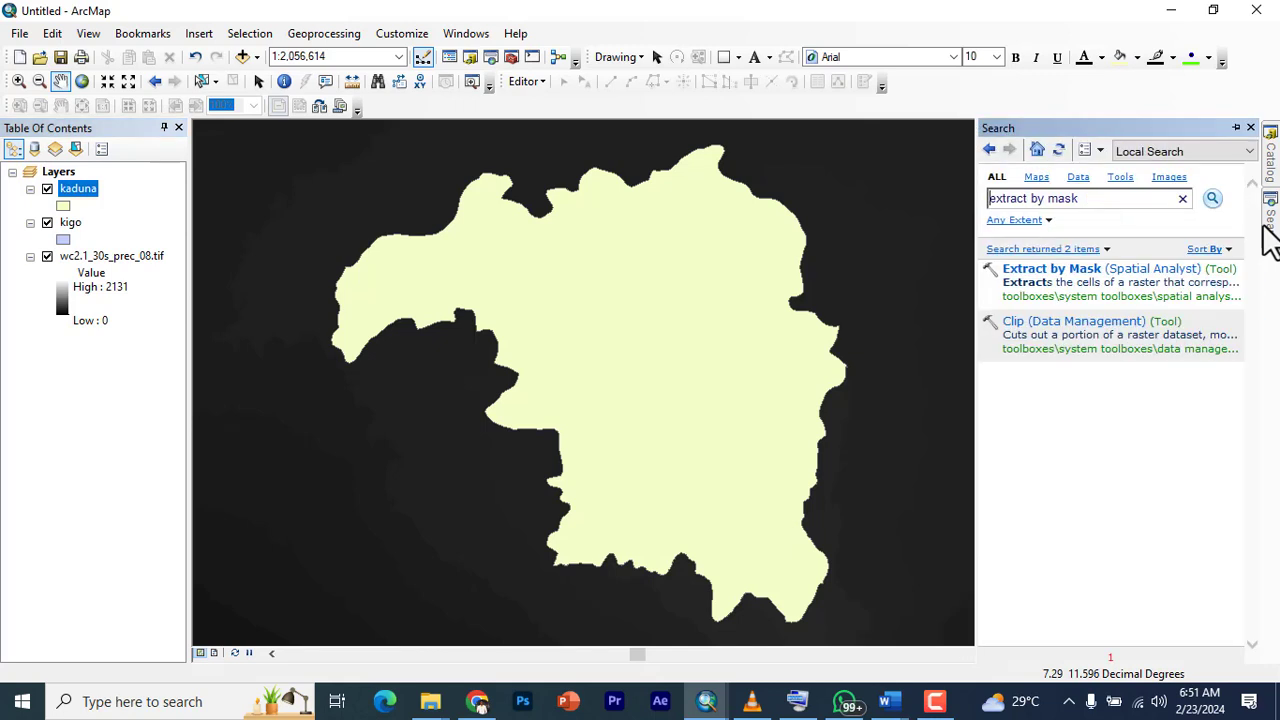
mouse_move(1070, 330)
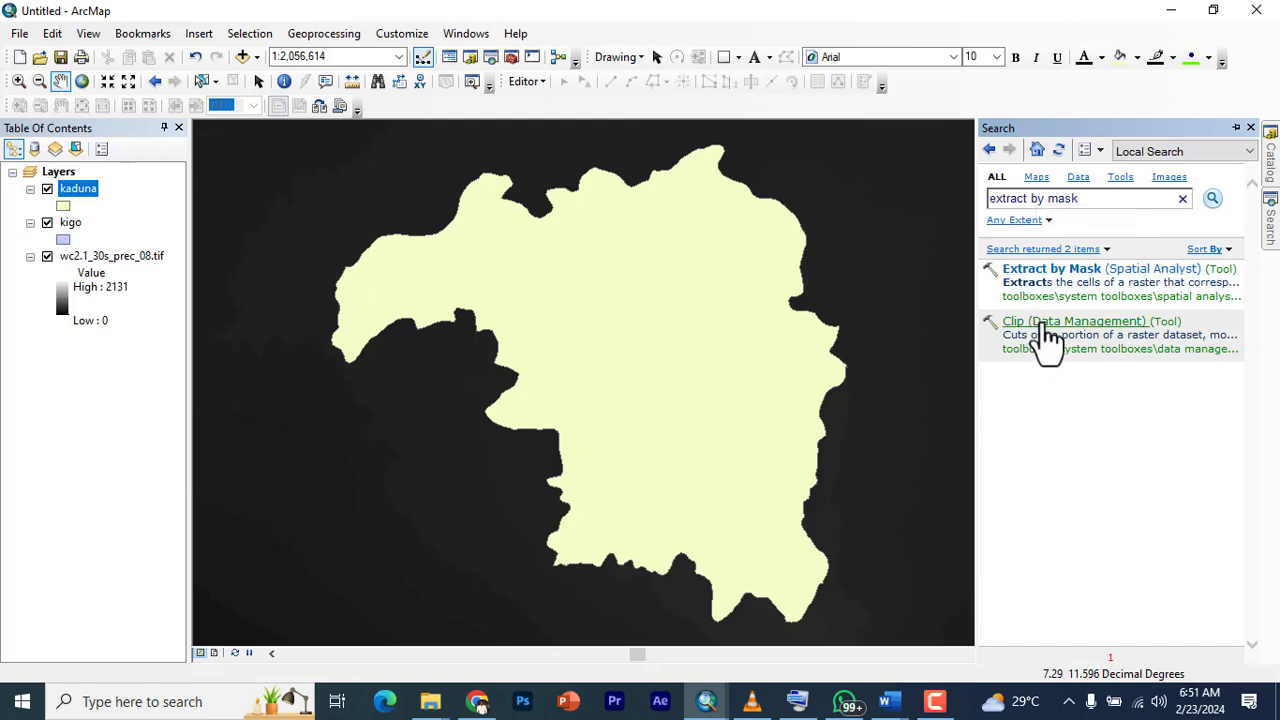
- Set Clip input to wc2.1_30s_prec_08.tif with kaduna as extent, using input features for geometry
double_click(1076, 320)
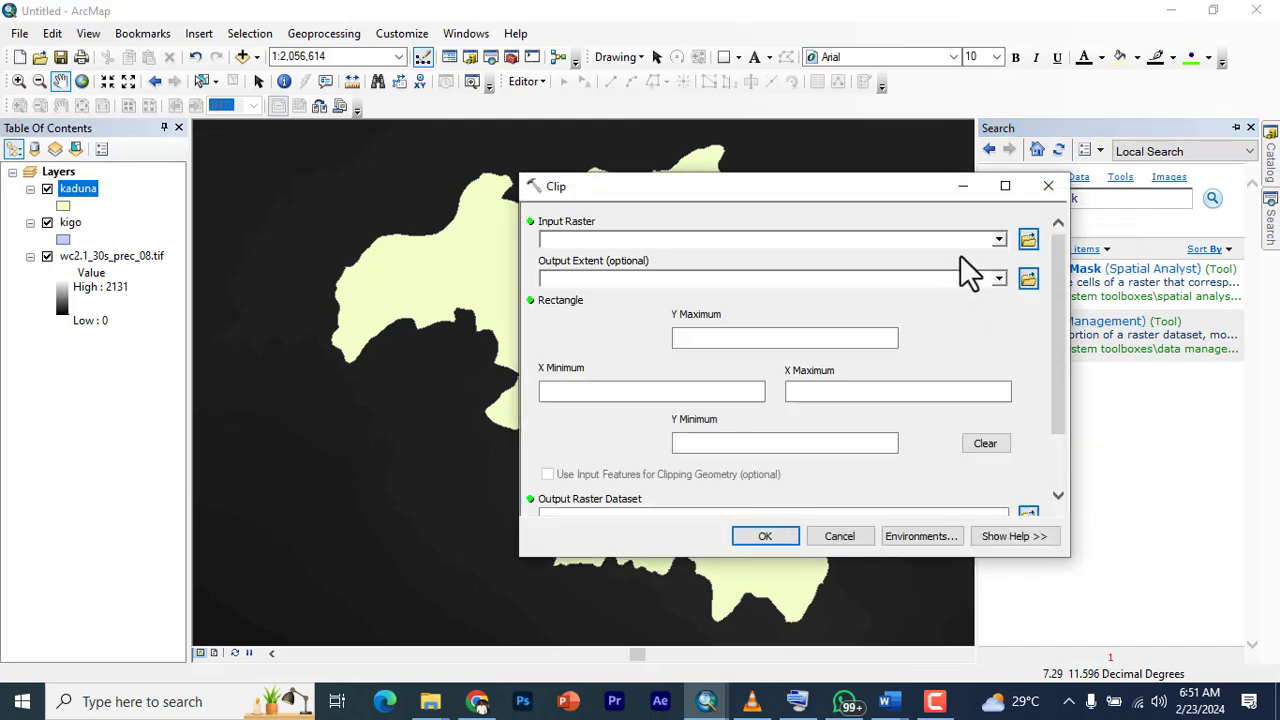
click(996, 238)
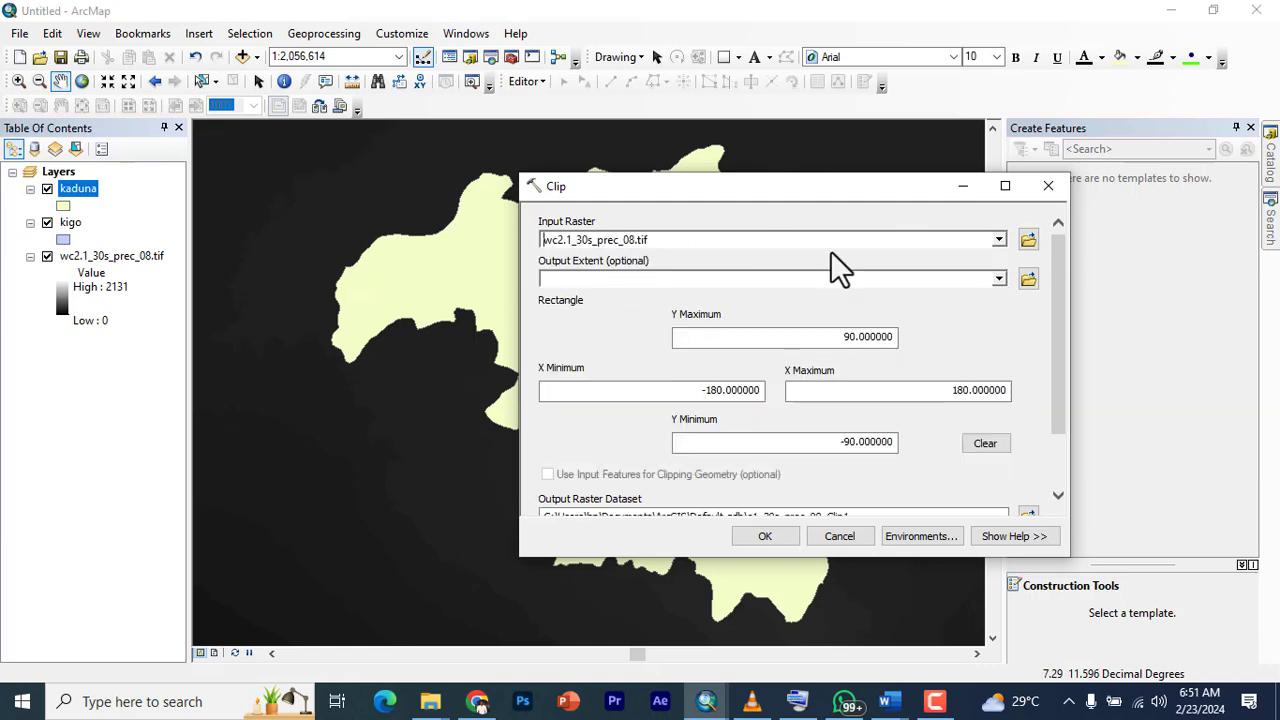
click(996, 278)
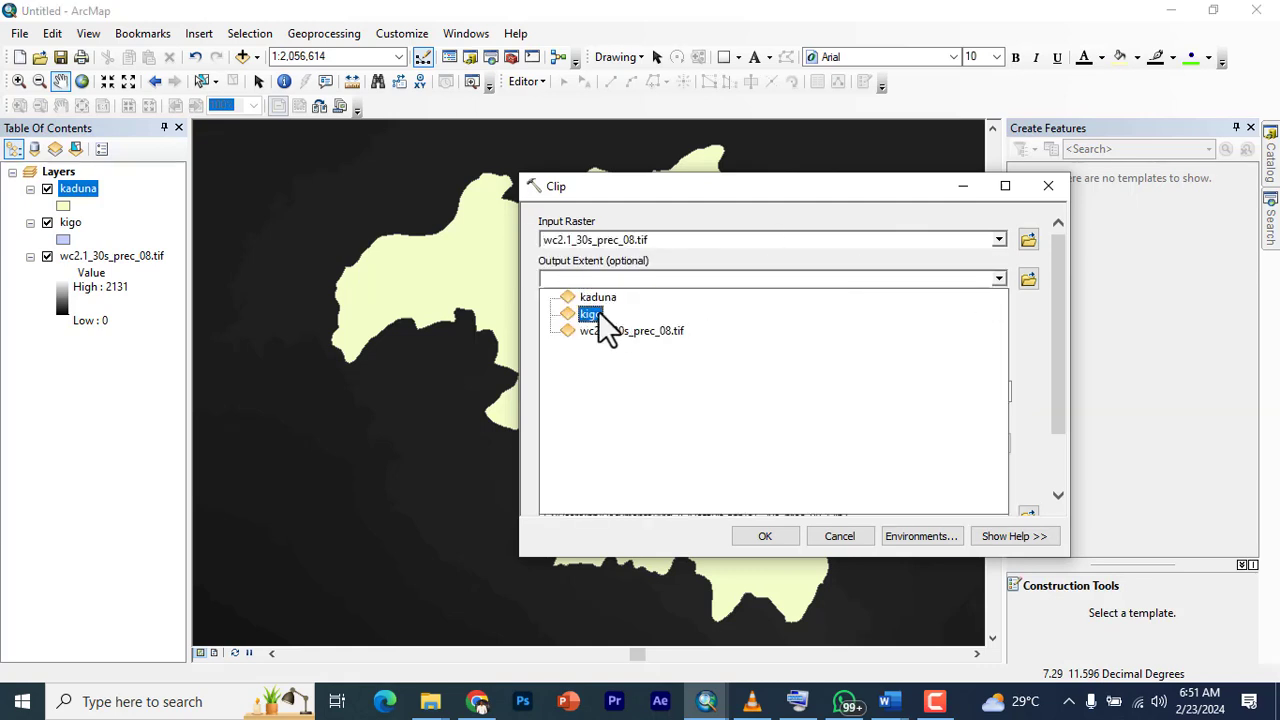
click(598, 296)
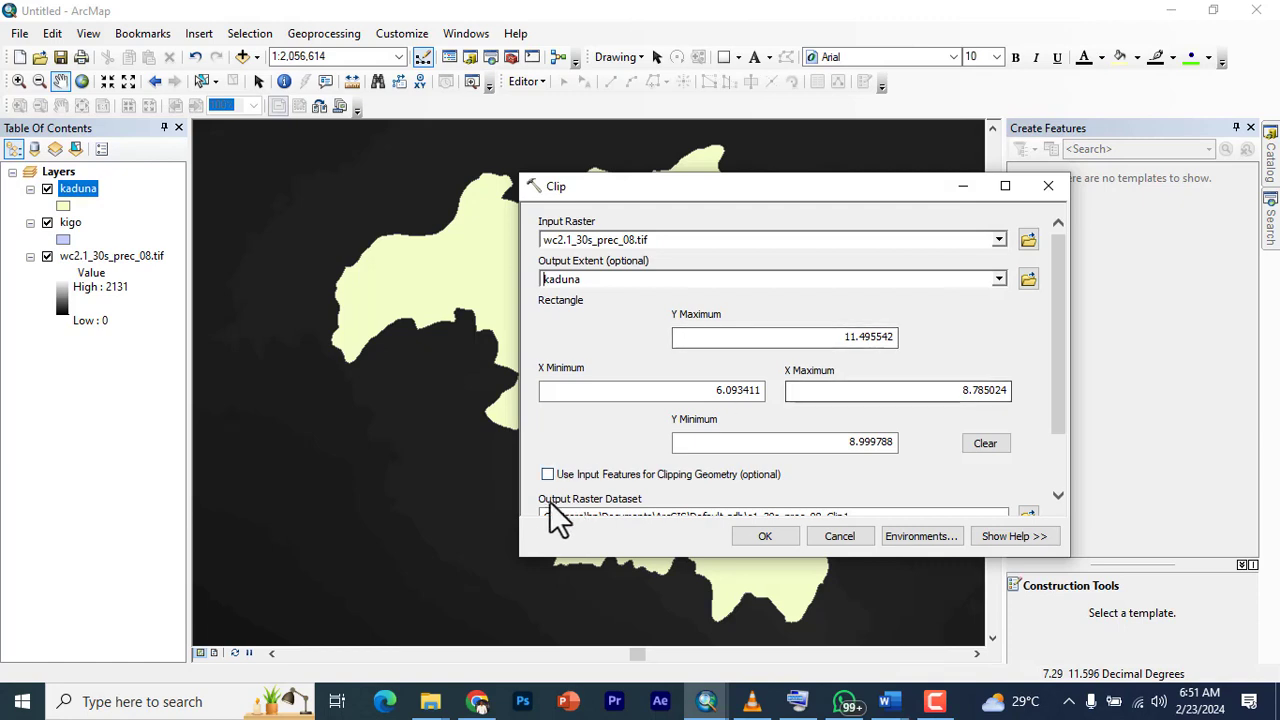
click(548, 472)
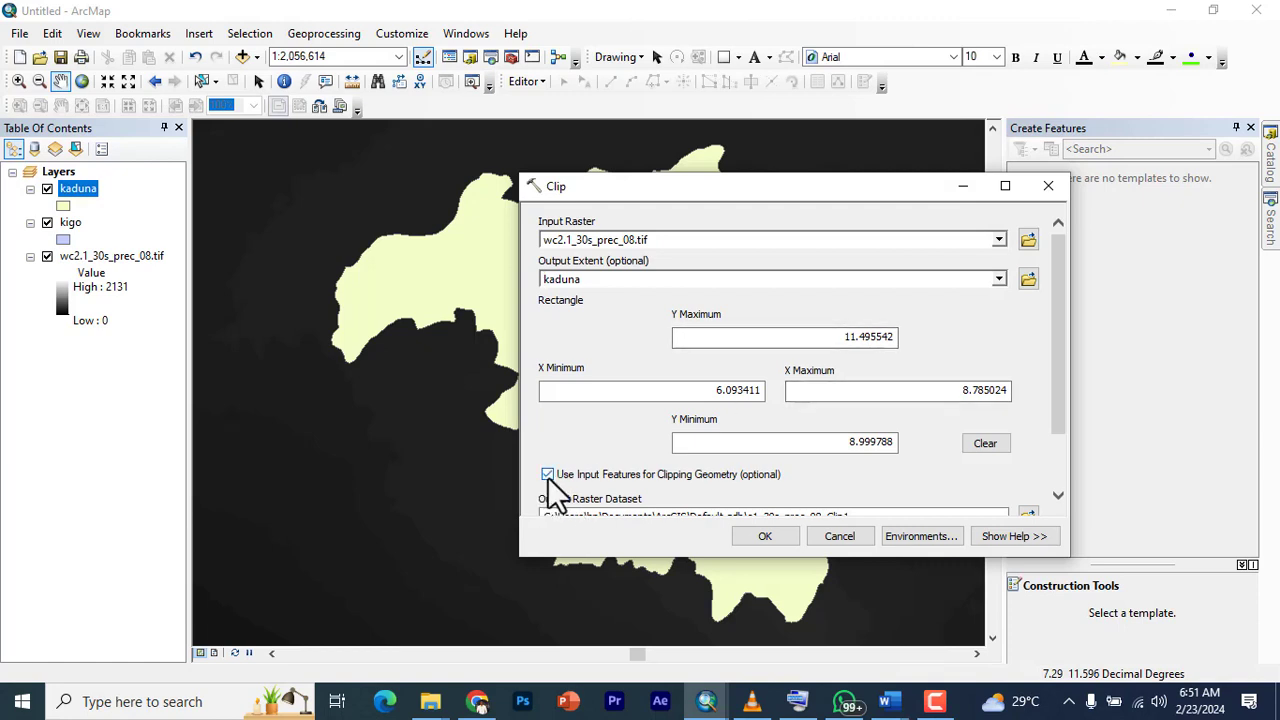
click(548, 474)
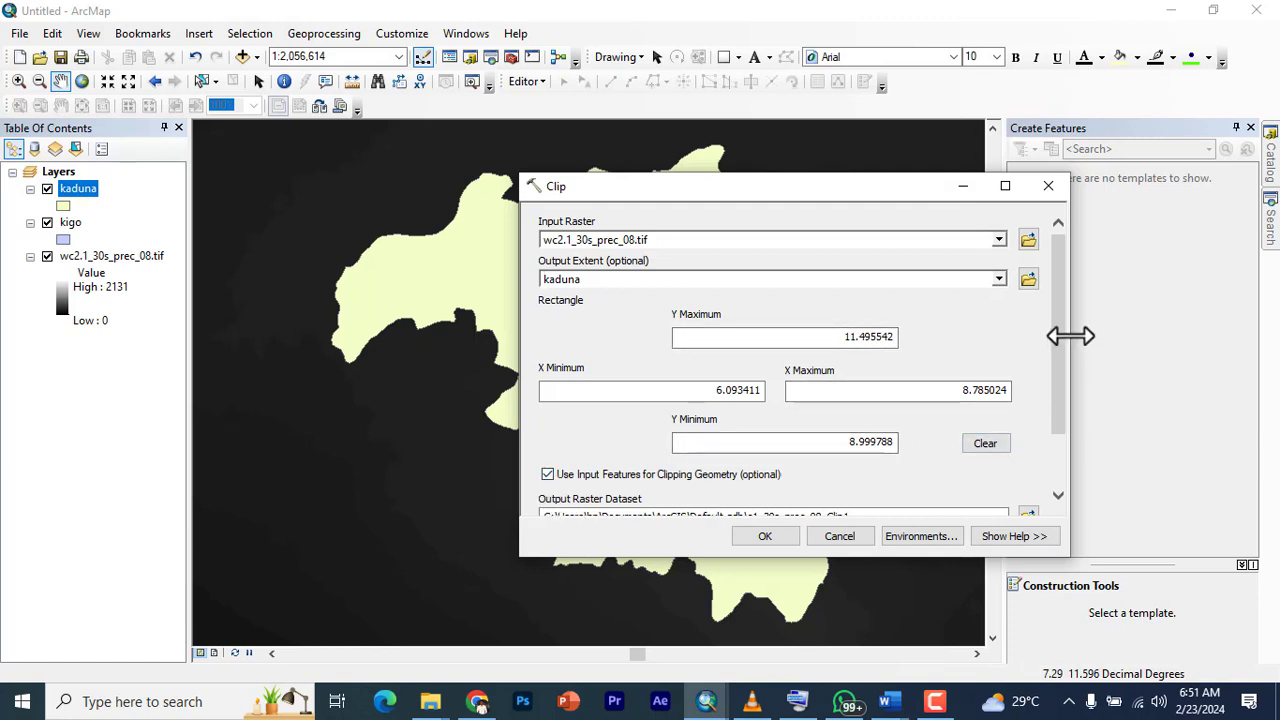
scroll(down, 3)
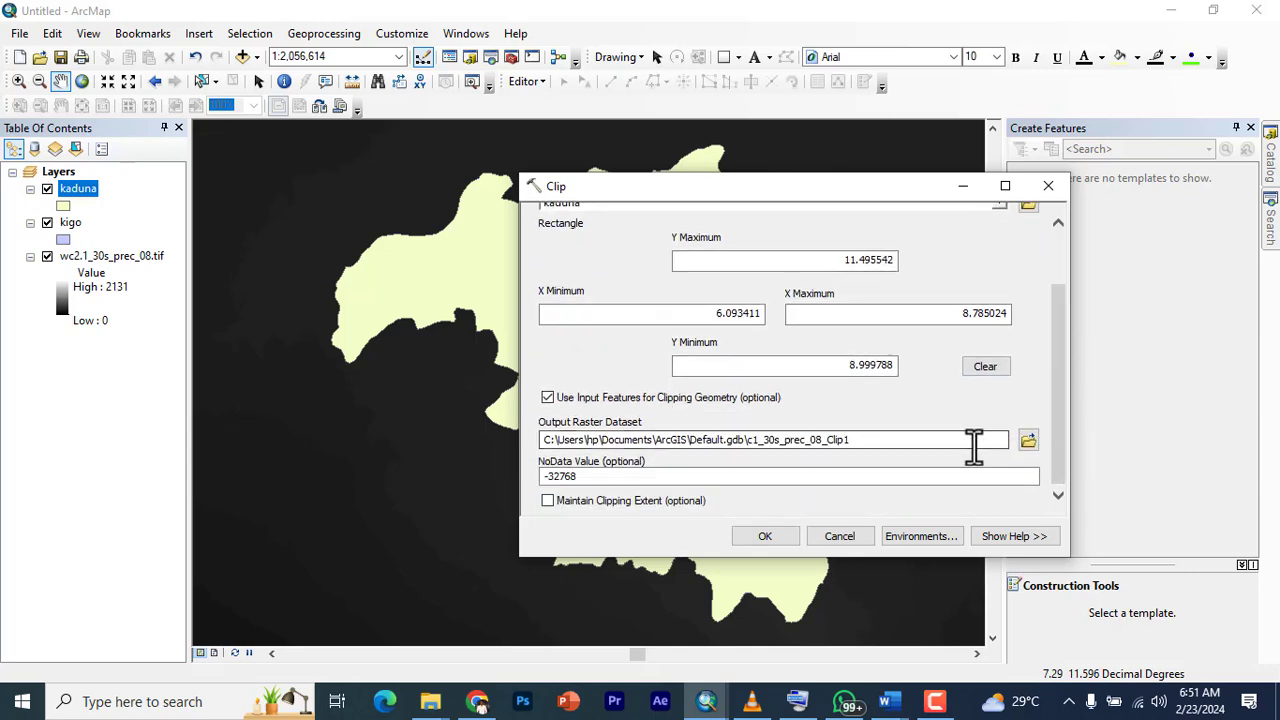
- Name the clipped output kadunaprec and run the clip
click(1028, 440)
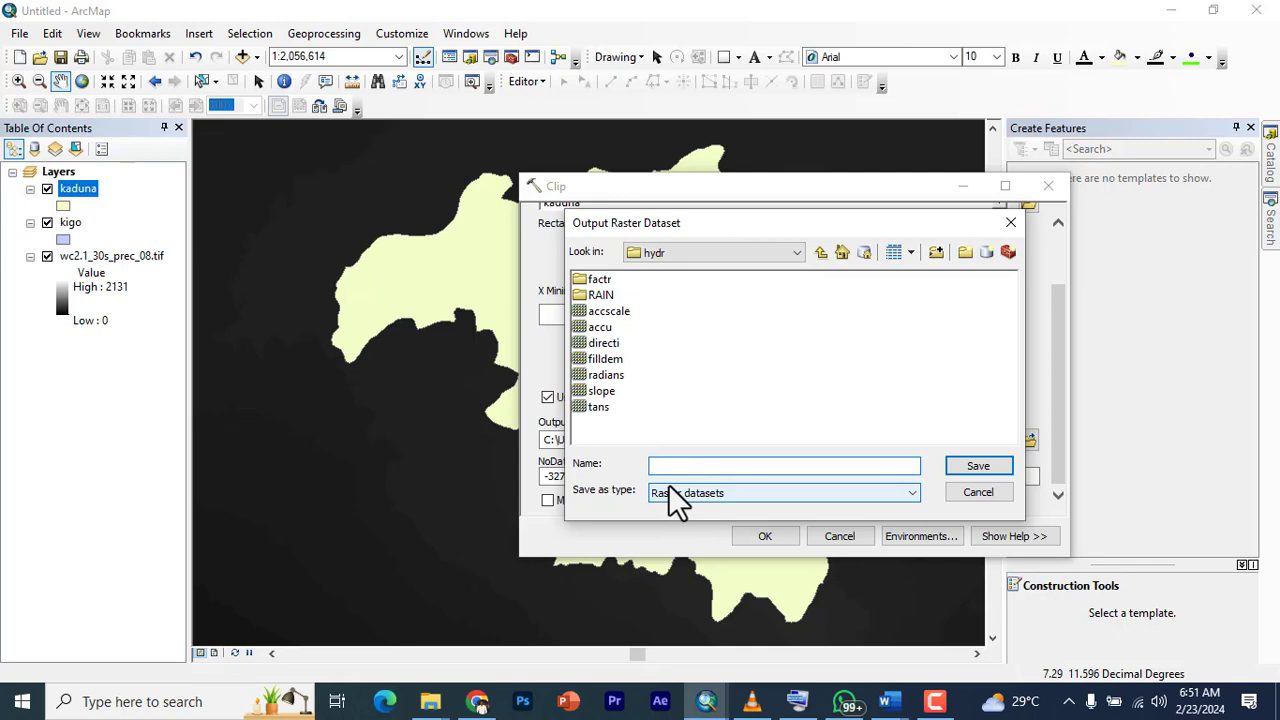
click(784, 464)
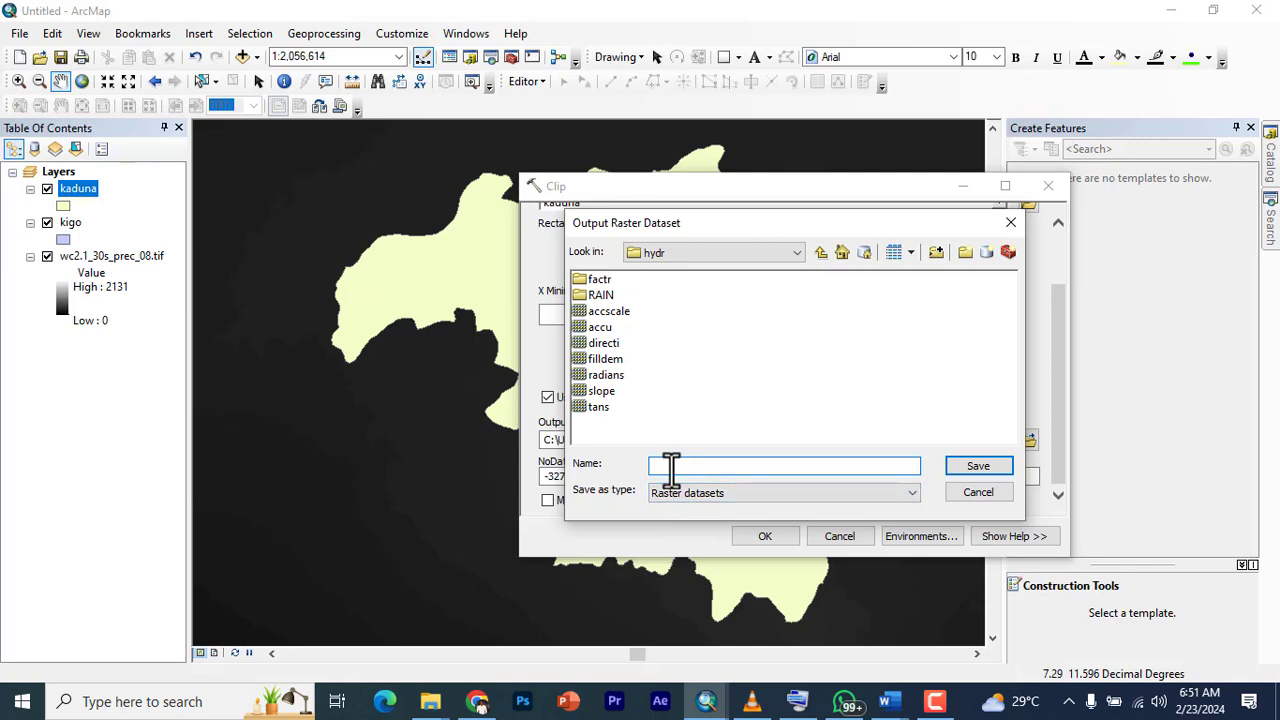
text(kadunaprec)
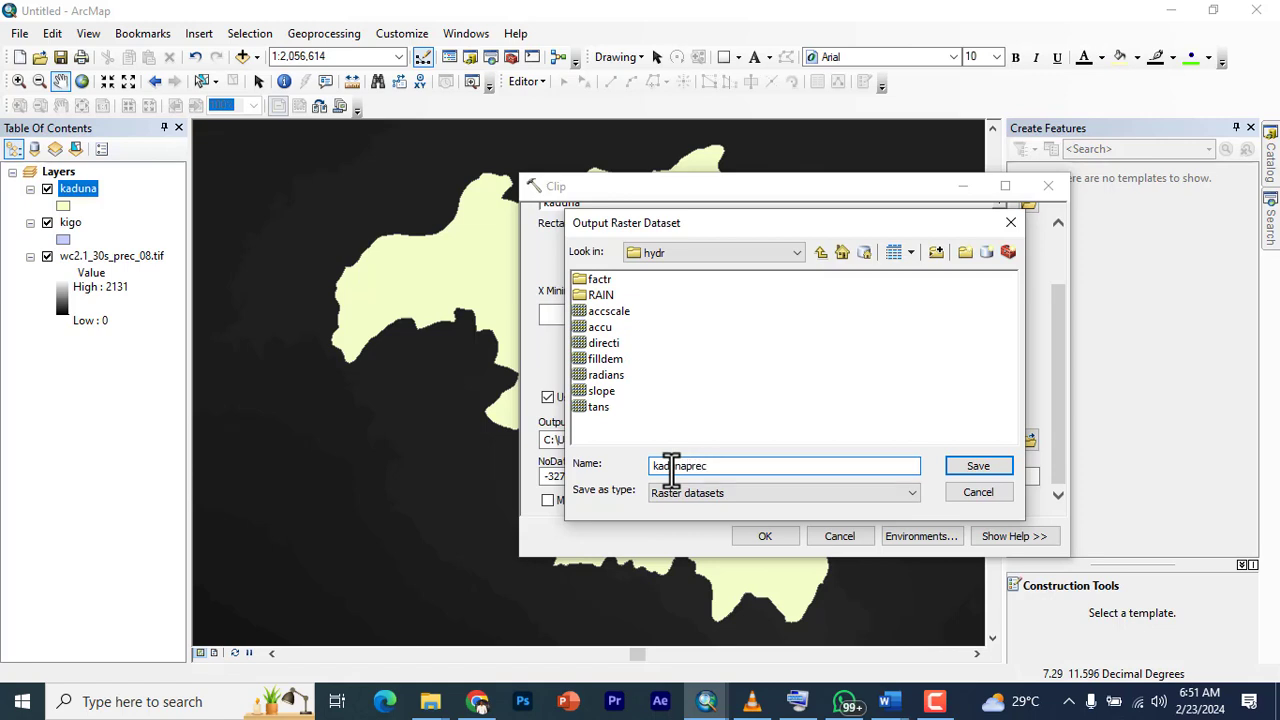
click(976, 464)
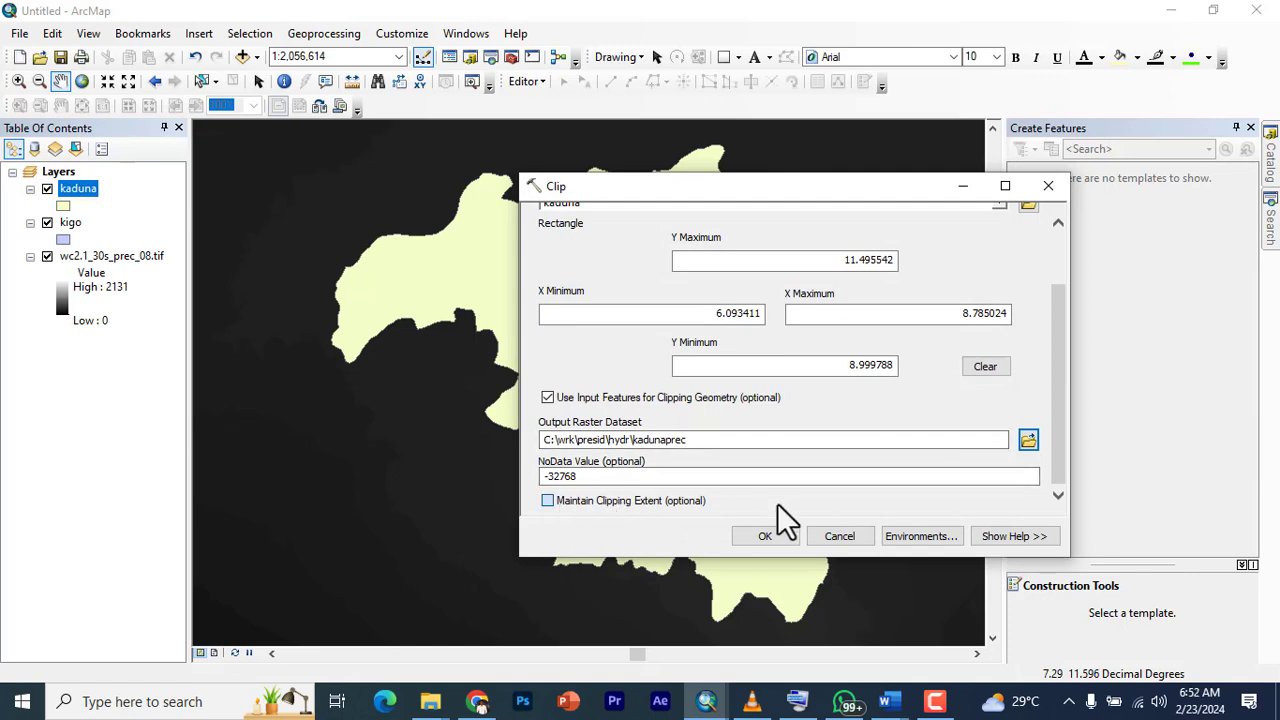
click(764, 536)
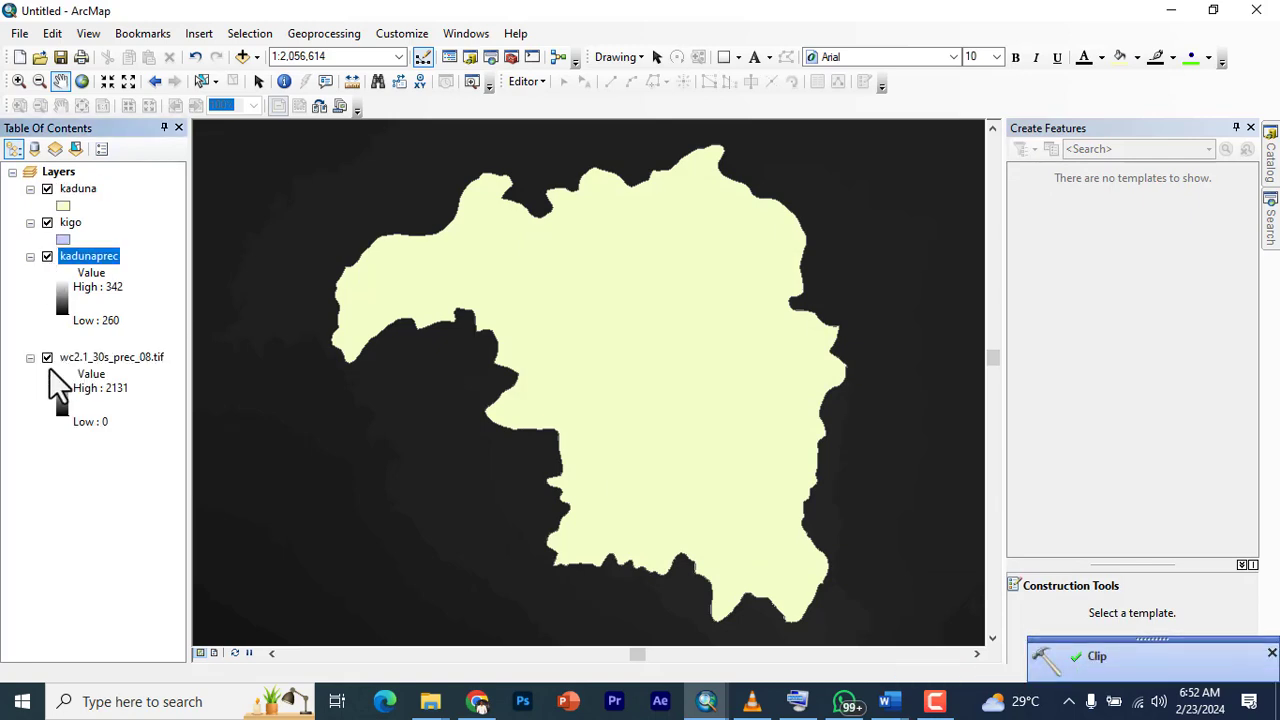
- Remove the global wc2.1 raster and draw the kaduna boundary with a Hollow symbol
right_click(112, 356)
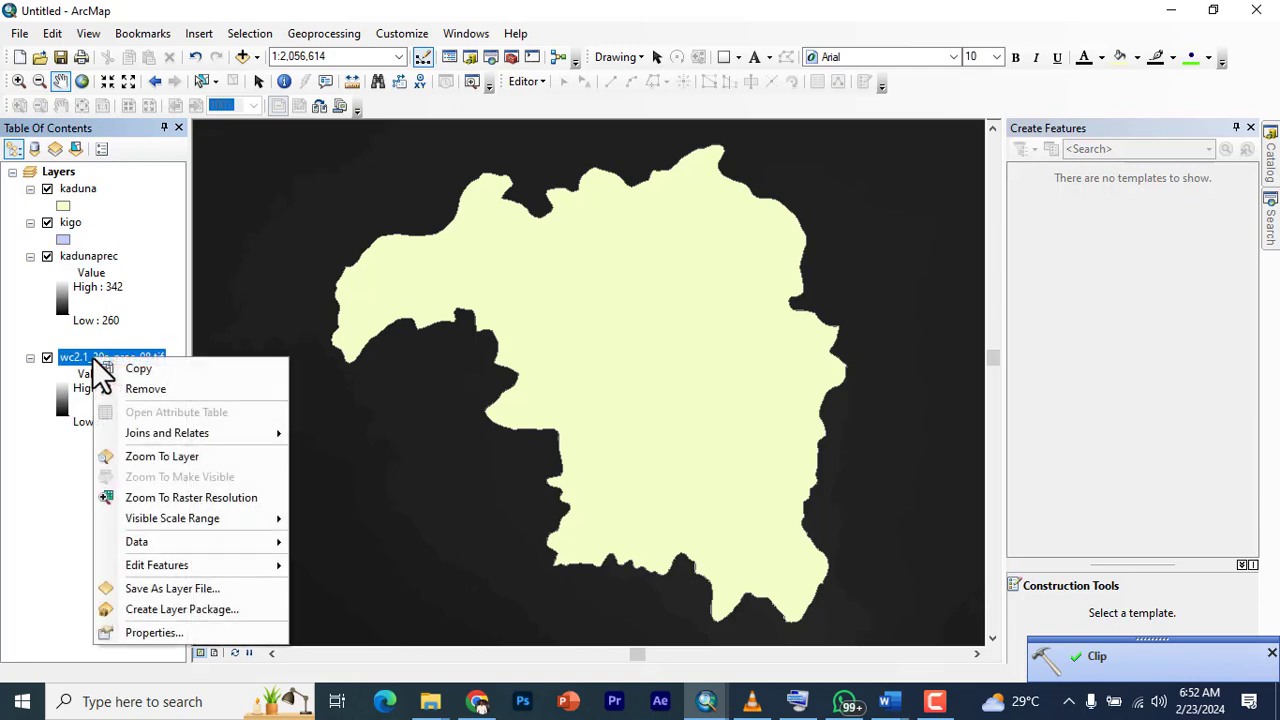
click(144, 388)
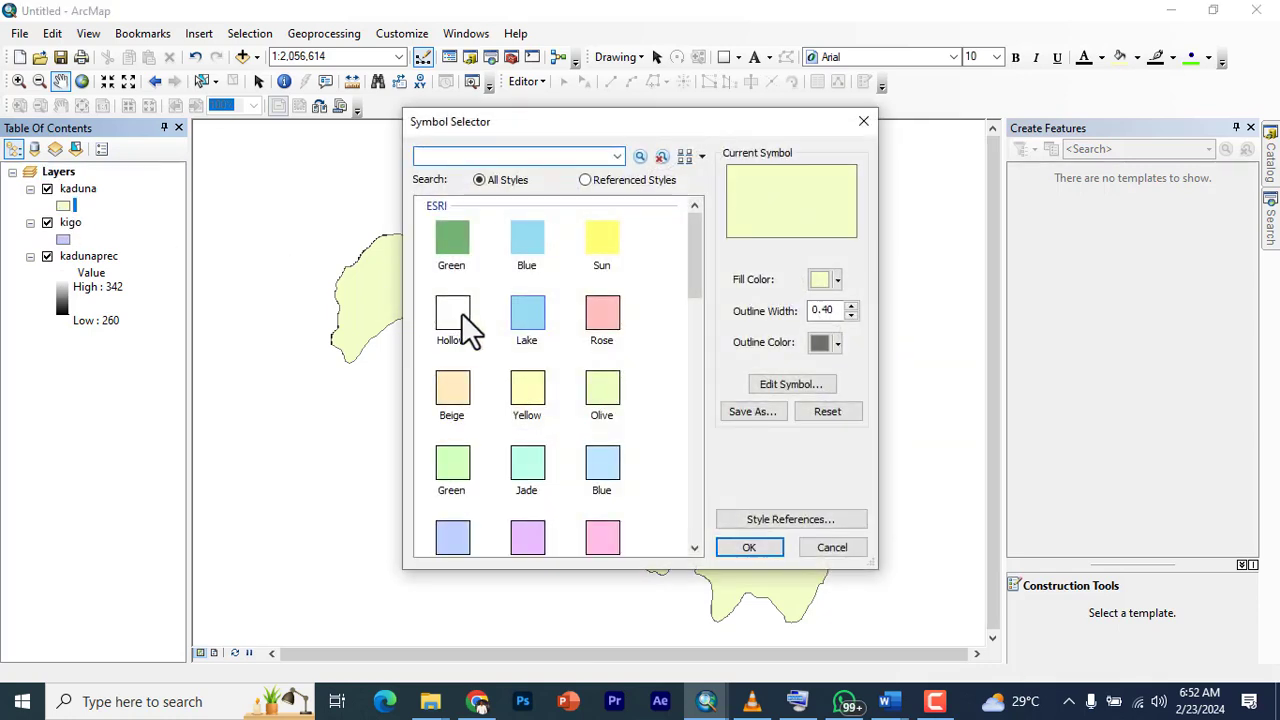
click(748, 548)
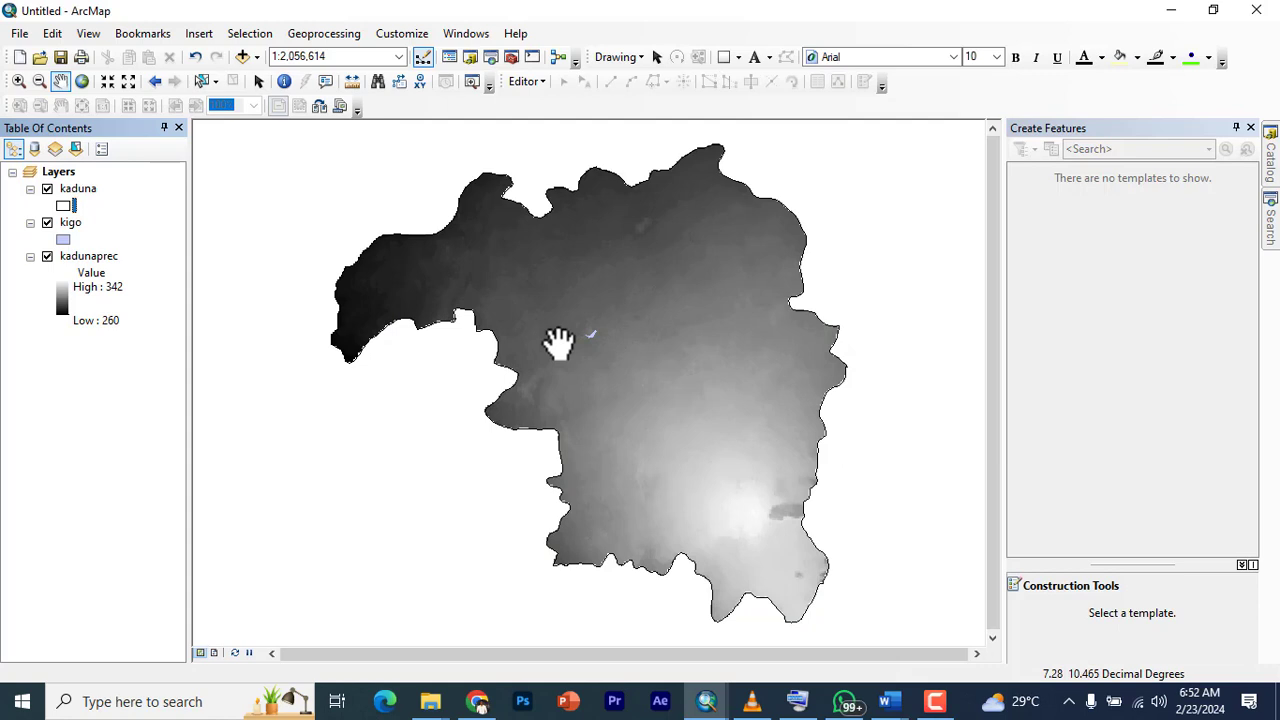
mouse_move(596, 356)
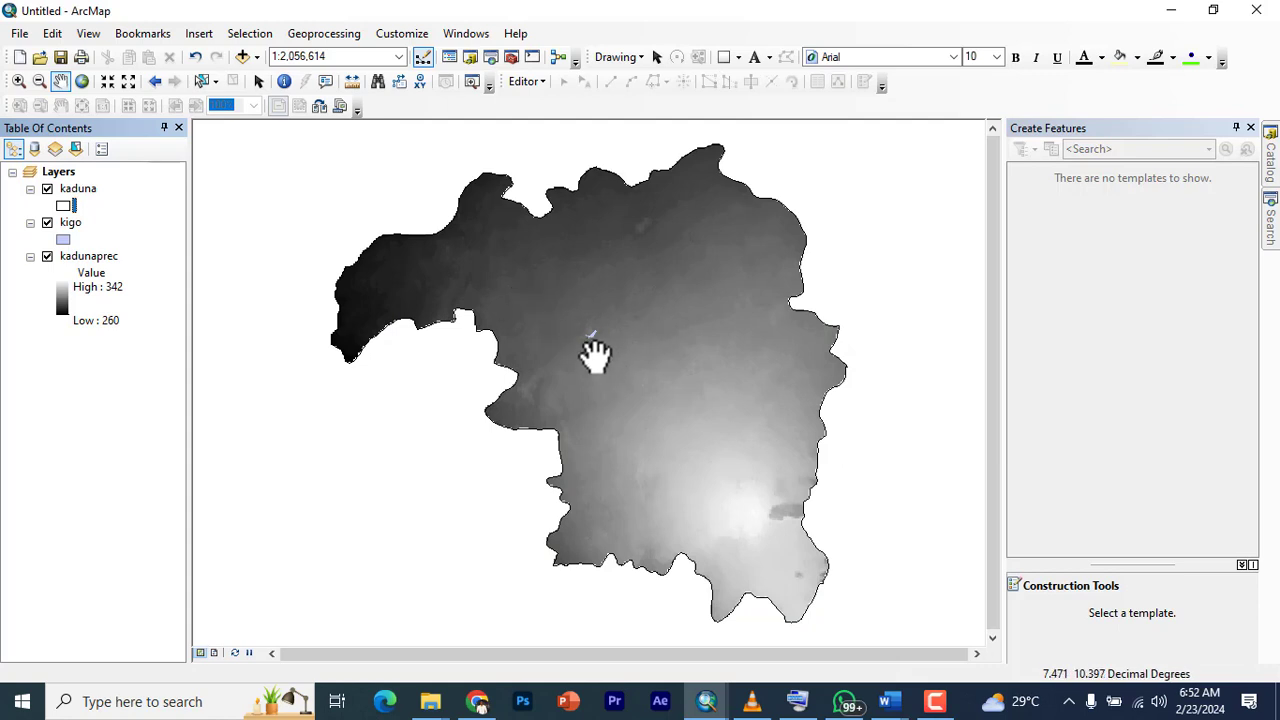
mouse_move(560, 328)
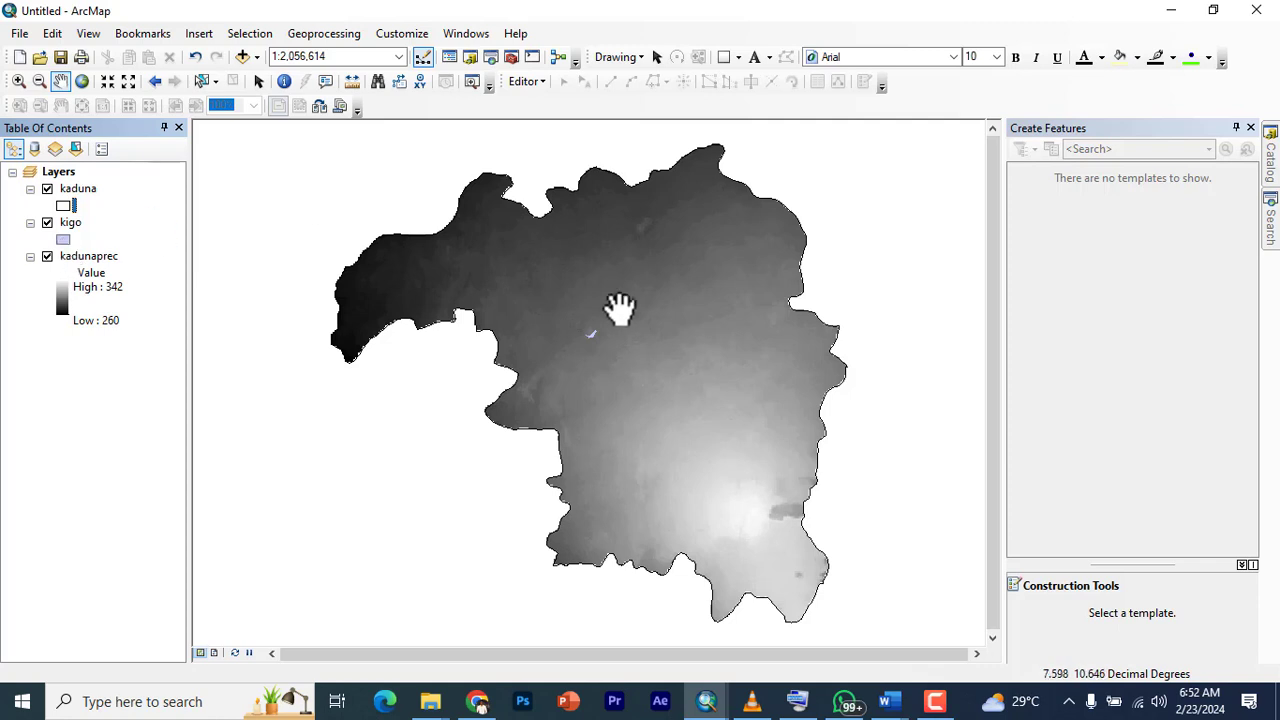
mouse_move(592, 308)
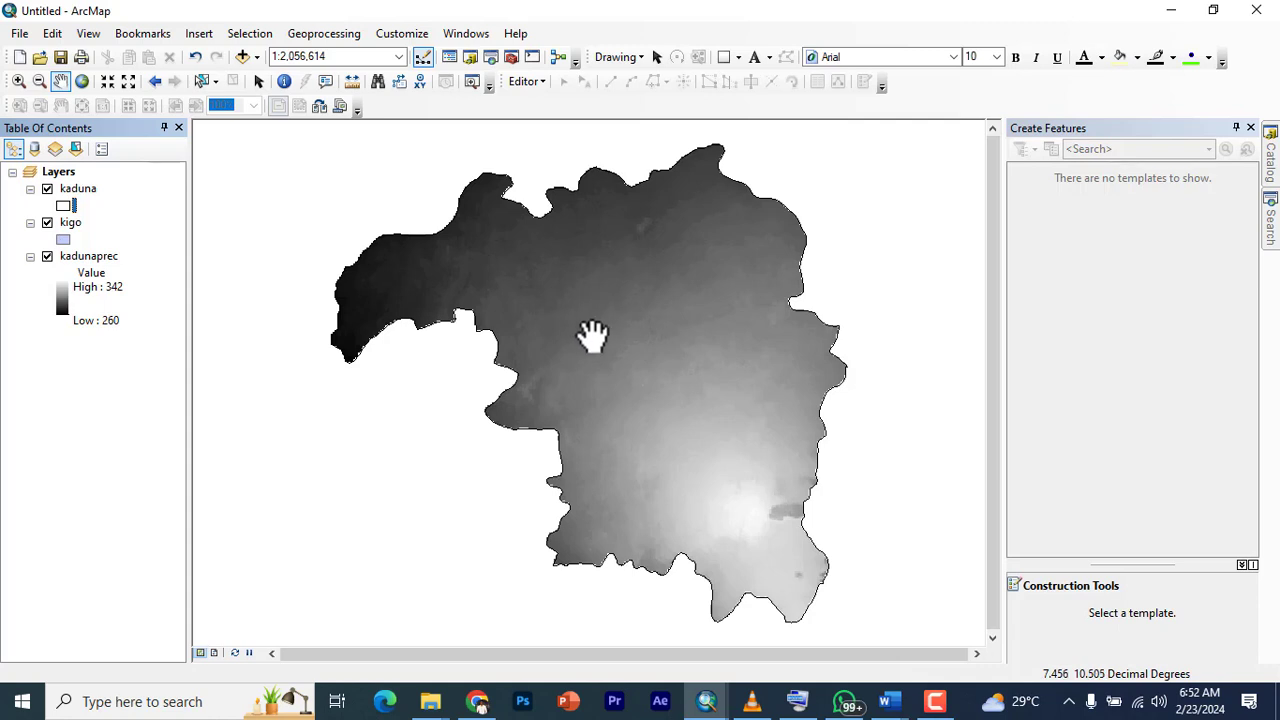
mouse_move(596, 320)
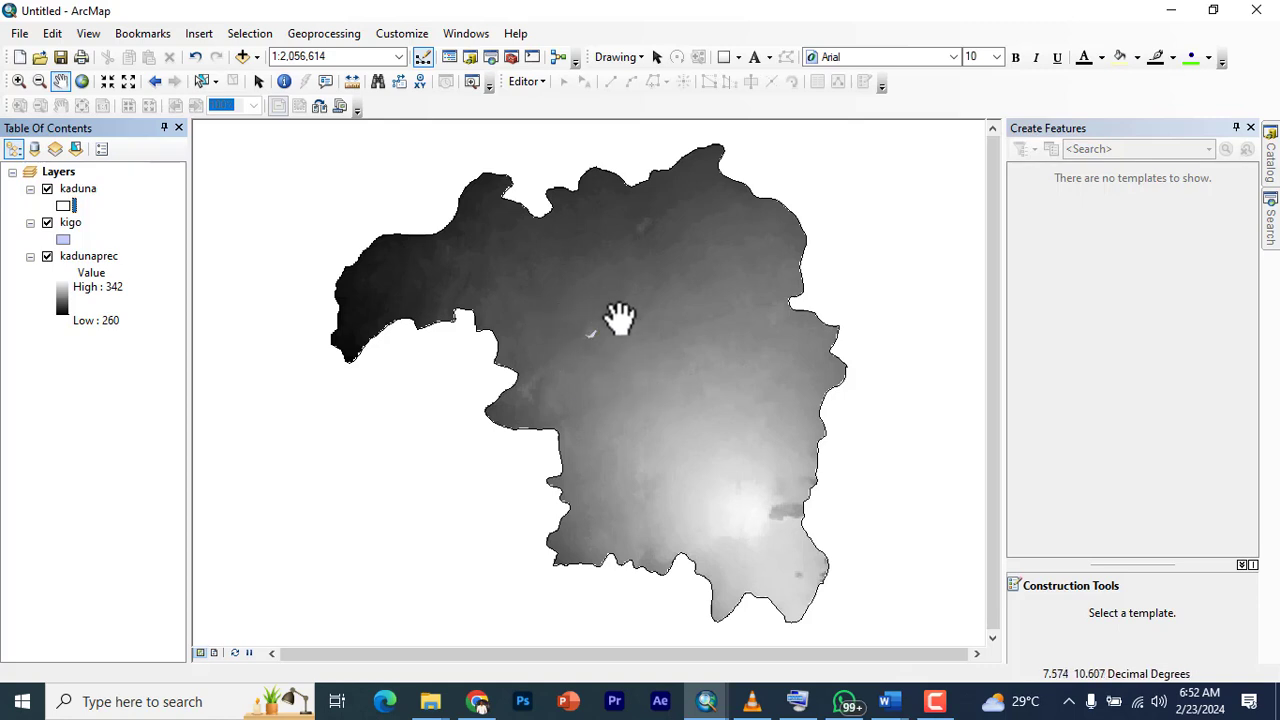
mouse_move(1012, 256)
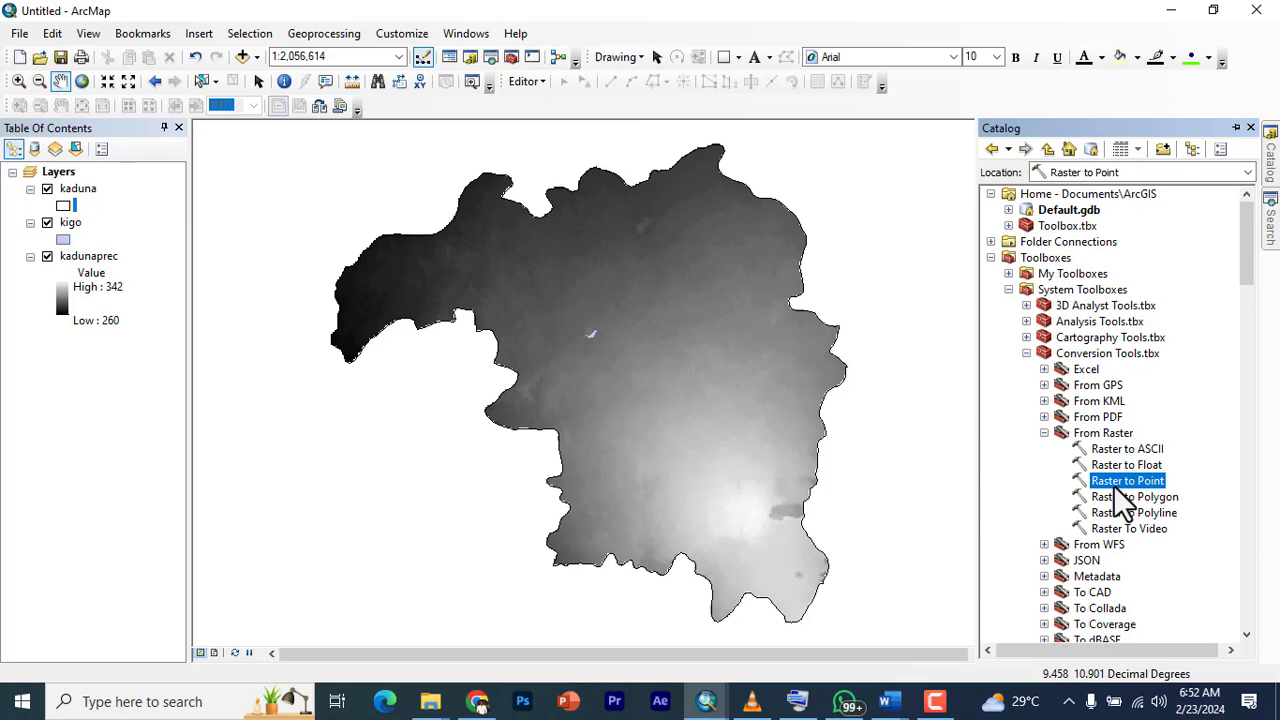
- Run Raster to Point on kadunaprec with the default RasterT_kadunap1 output
double_click(1128, 480)
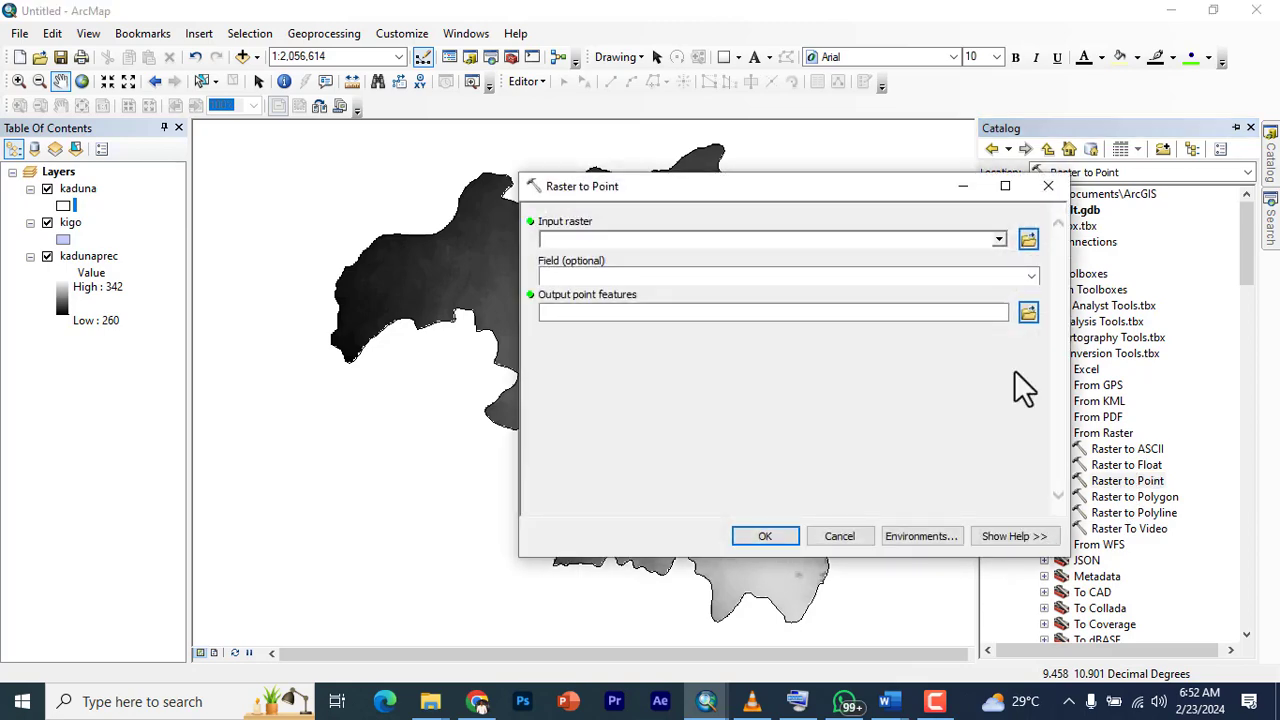
click(996, 240)
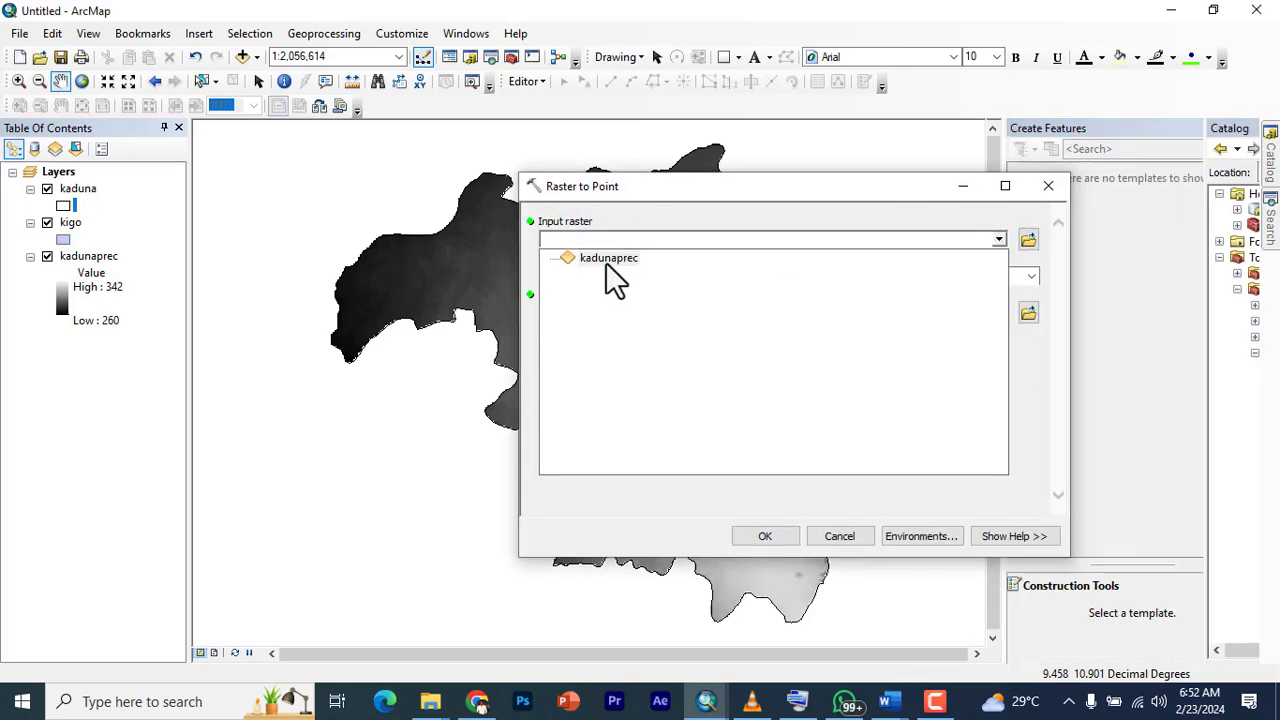
click(608, 258)
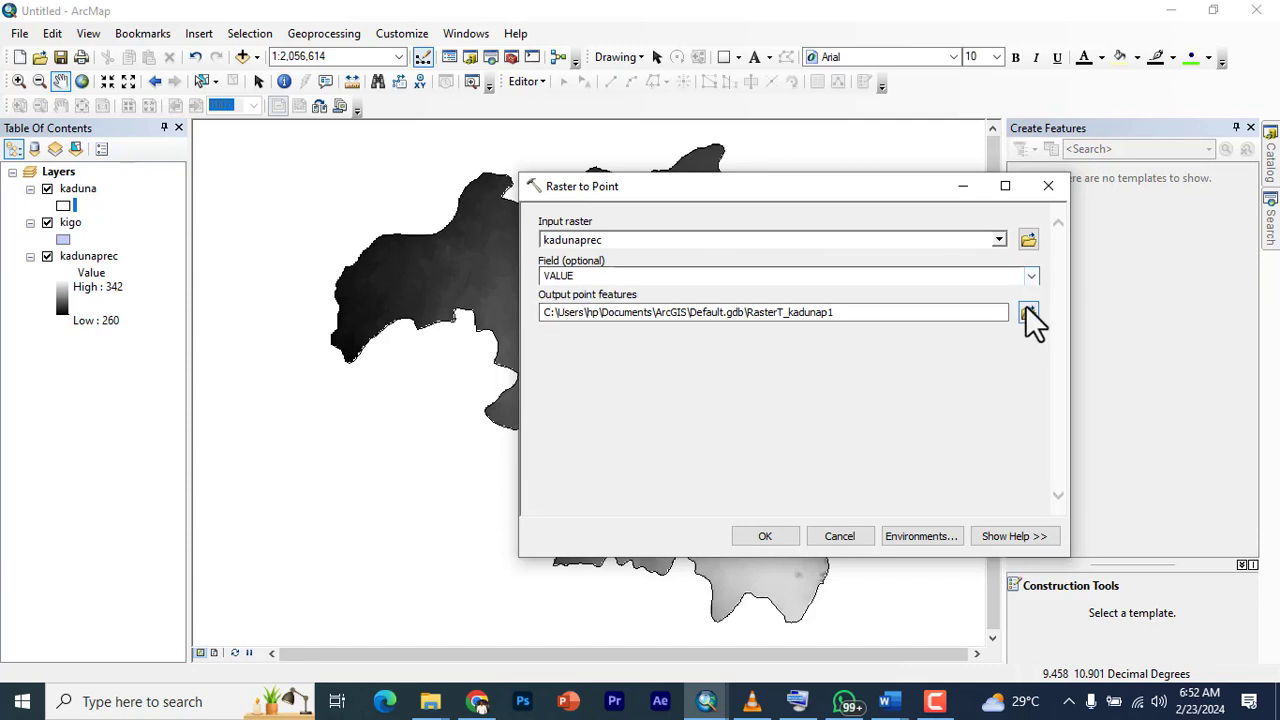
click(1028, 312)
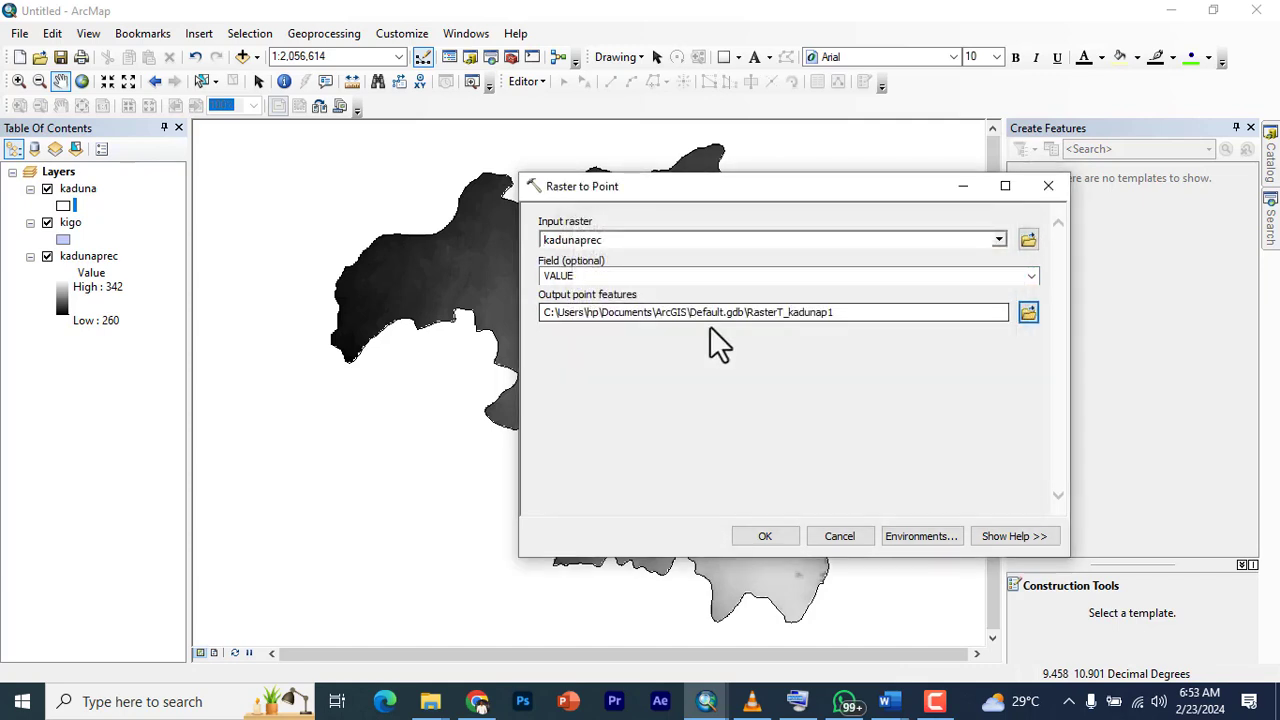
mouse_move(770, 518)
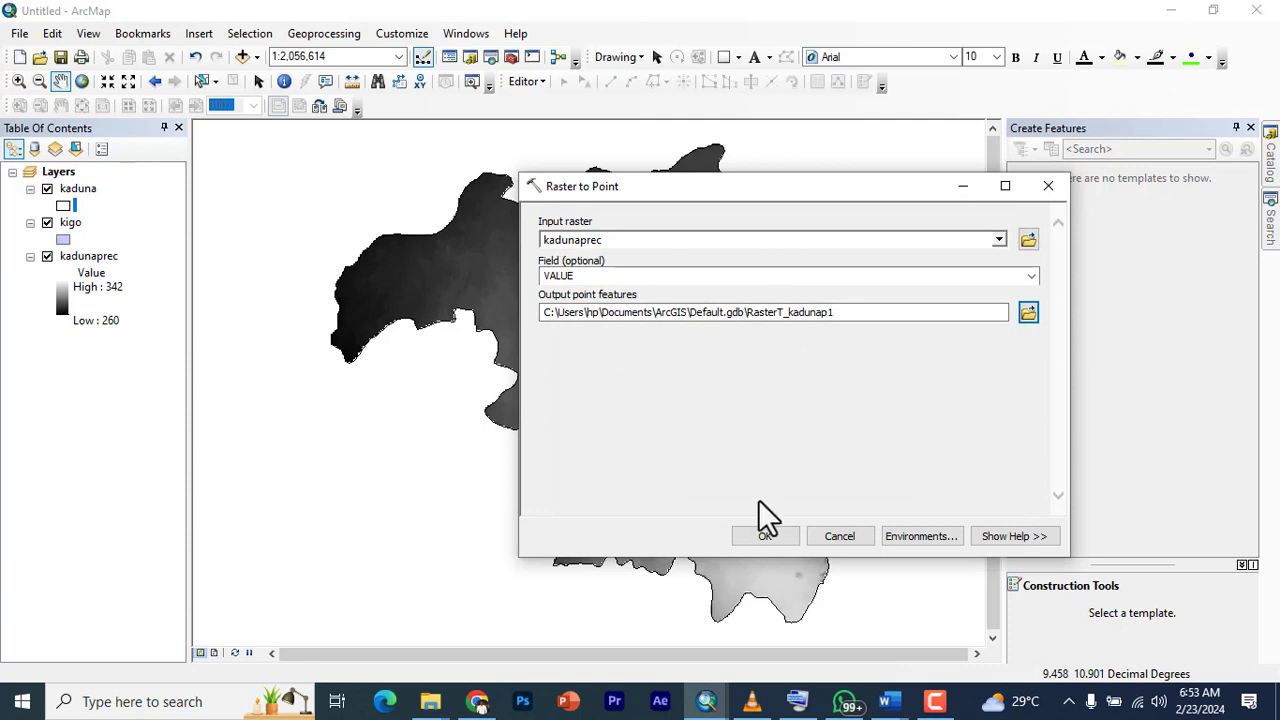
click(764, 536)
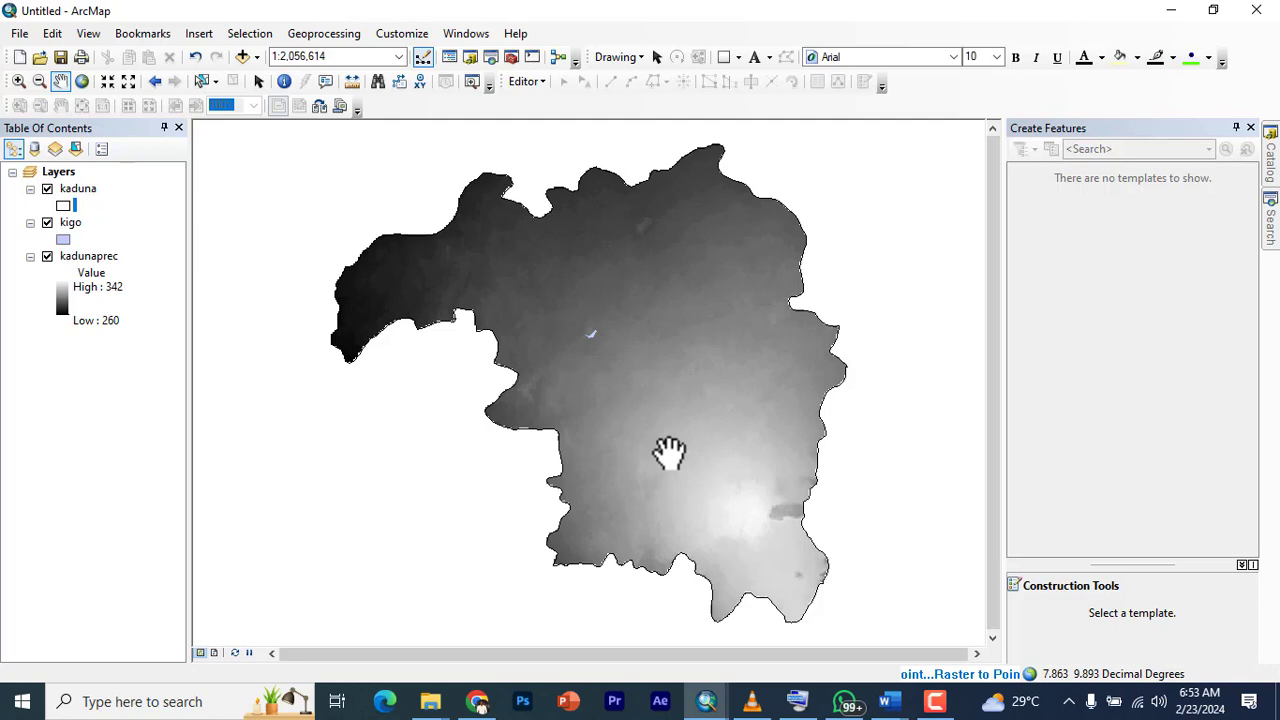
mouse_move(690, 446)
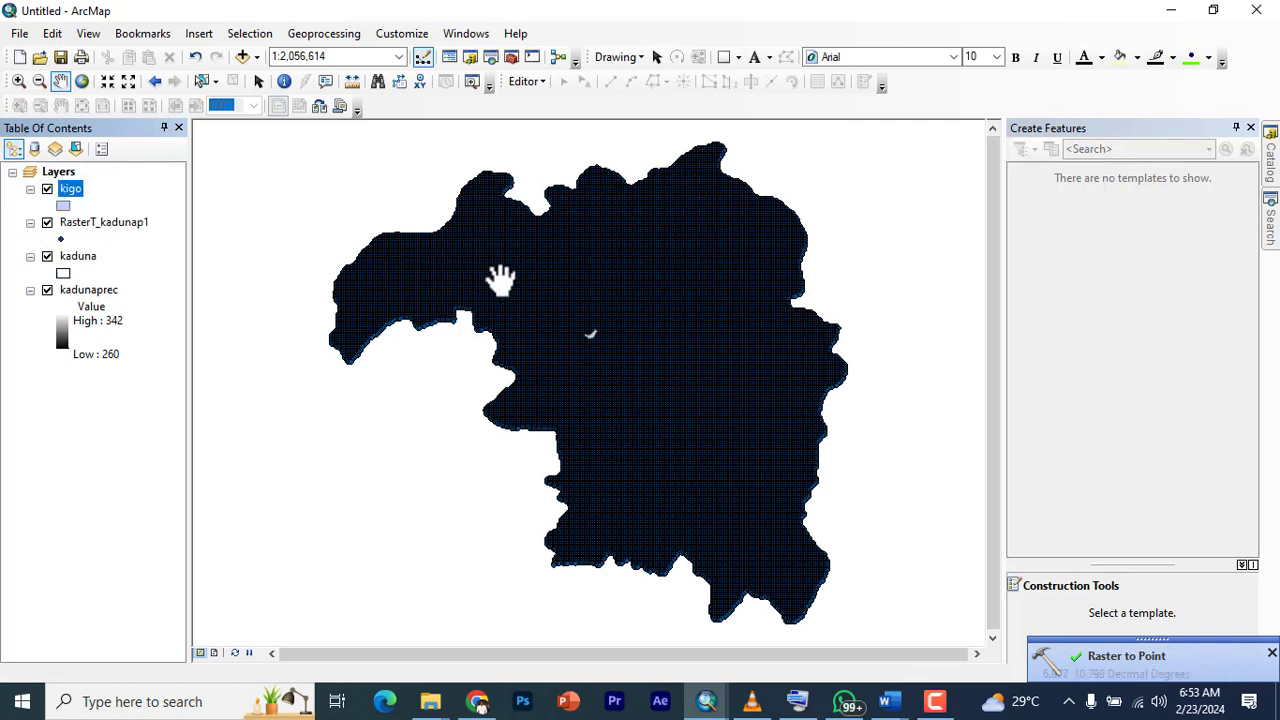
mouse_move(584, 344)
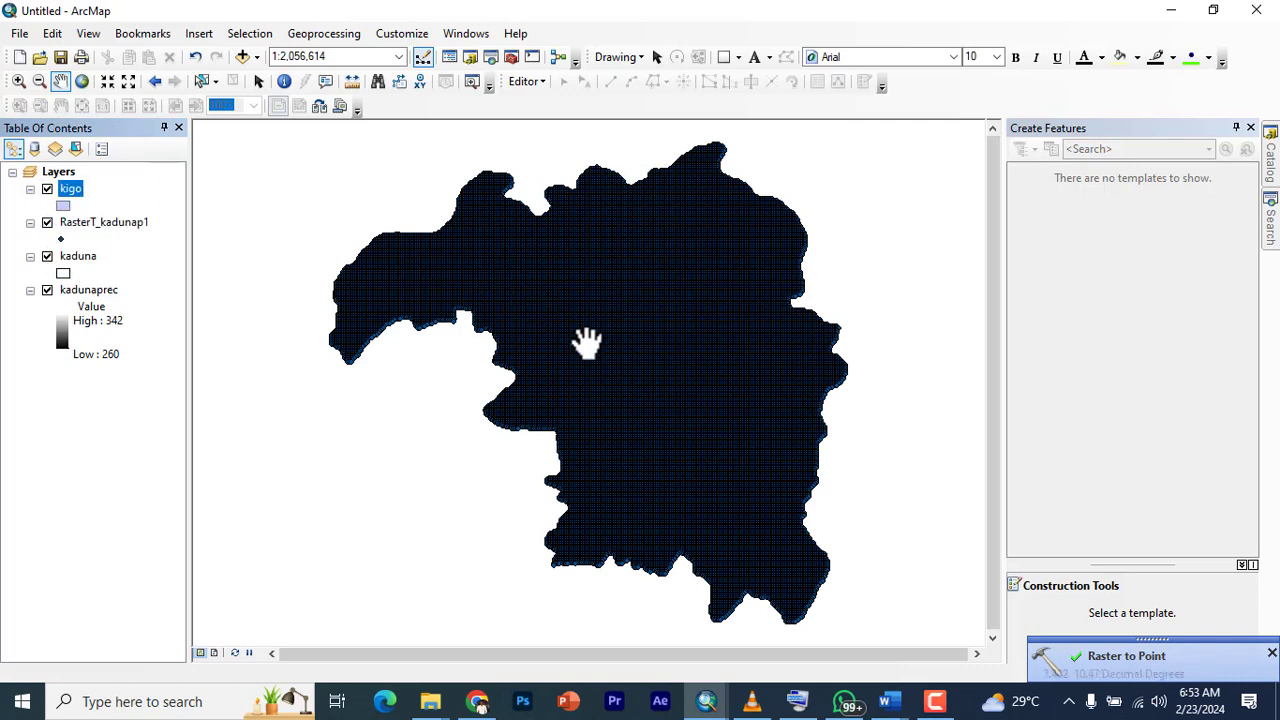
- Change the symbol of the new RasterT_kadunap1 point layer
click(64, 206)
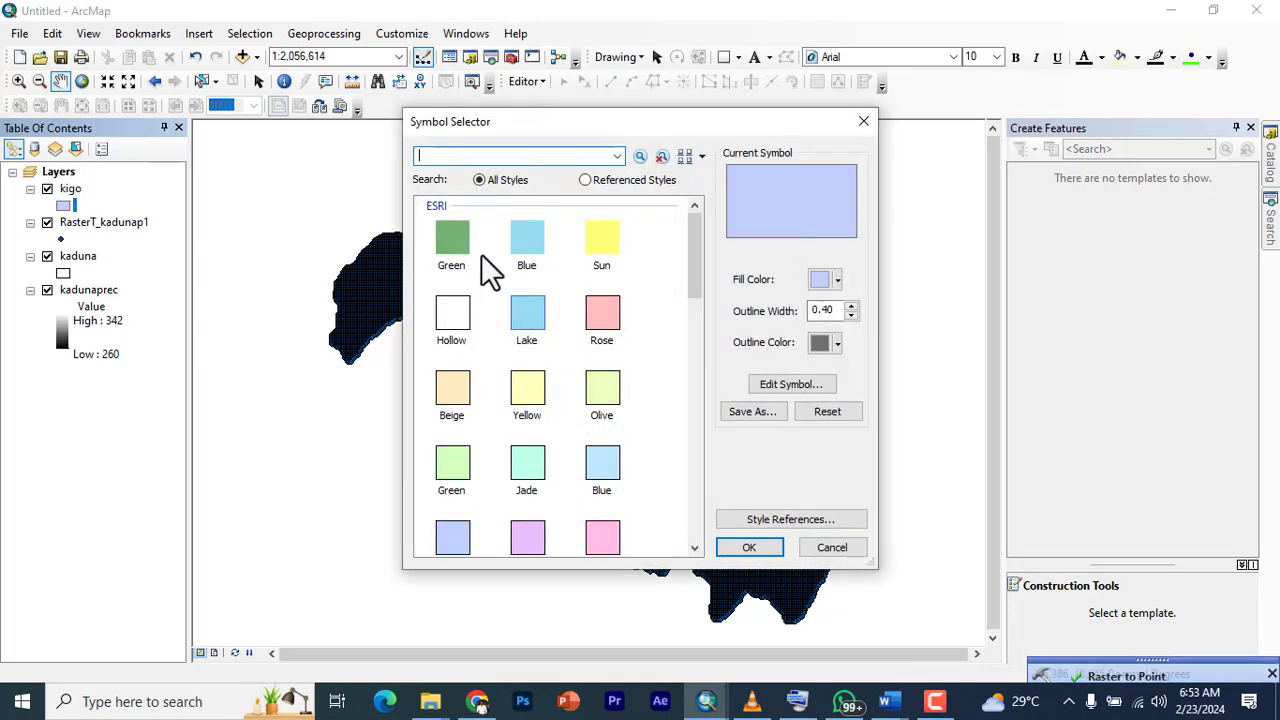
click(748, 548)
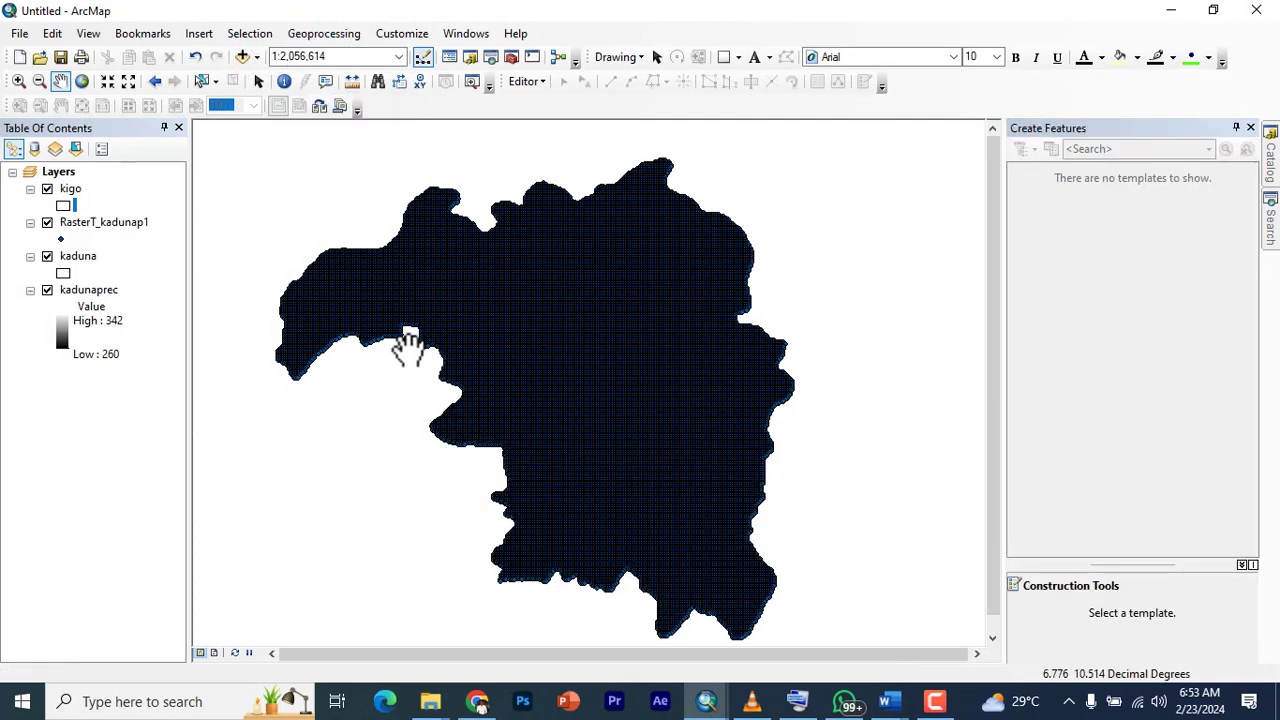
click(324, 32)
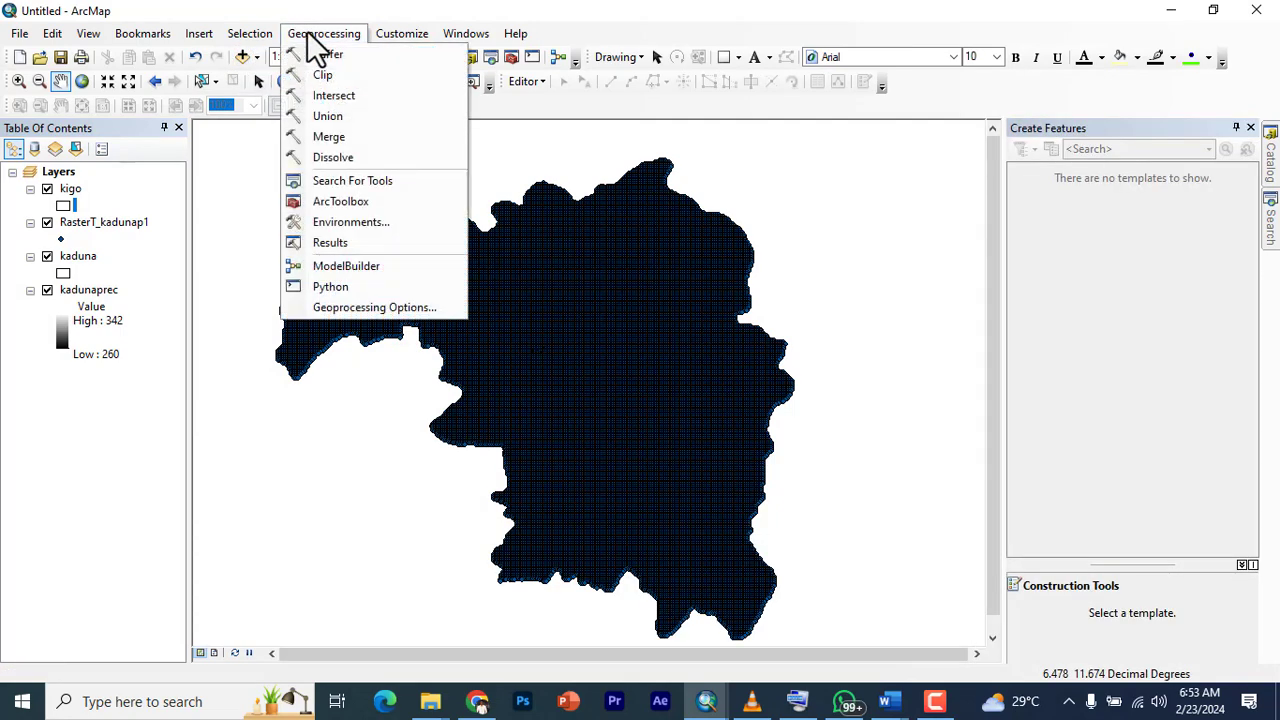
mouse_move(324, 76)
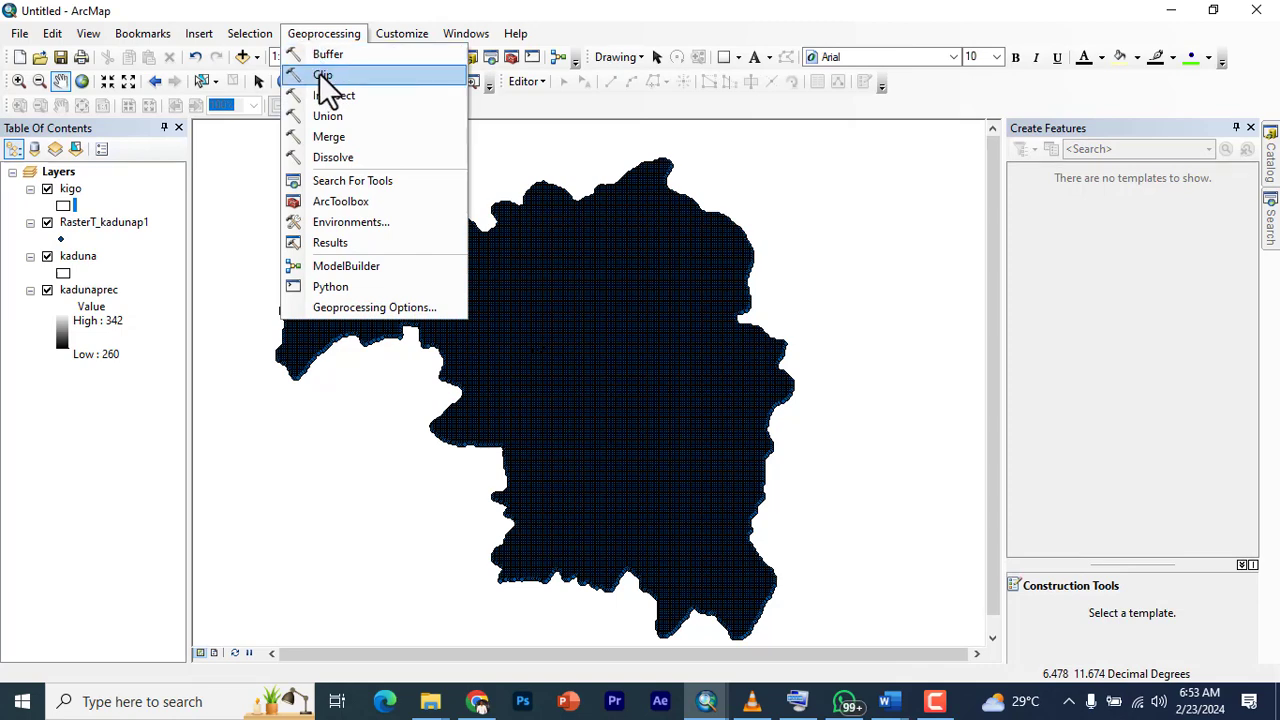
- Set Clip input features to RasterT_kadunap1 with kigo as the clip features
click(324, 76)
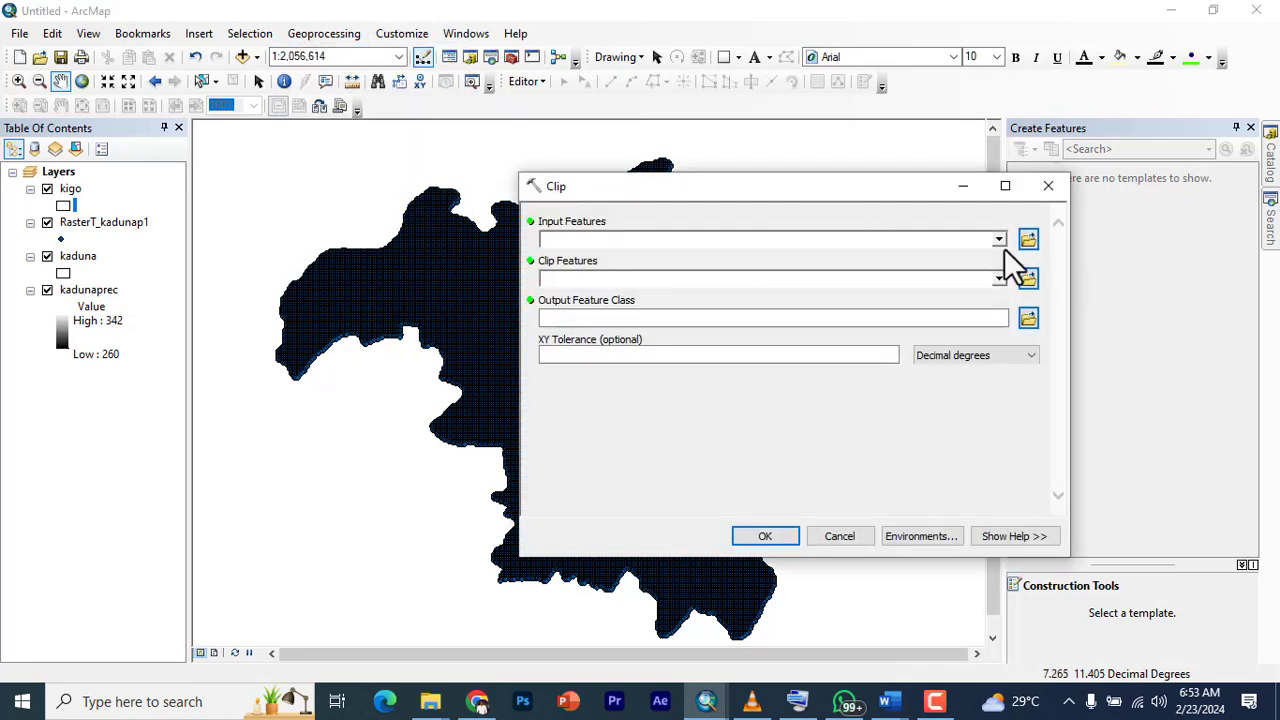
click(996, 238)
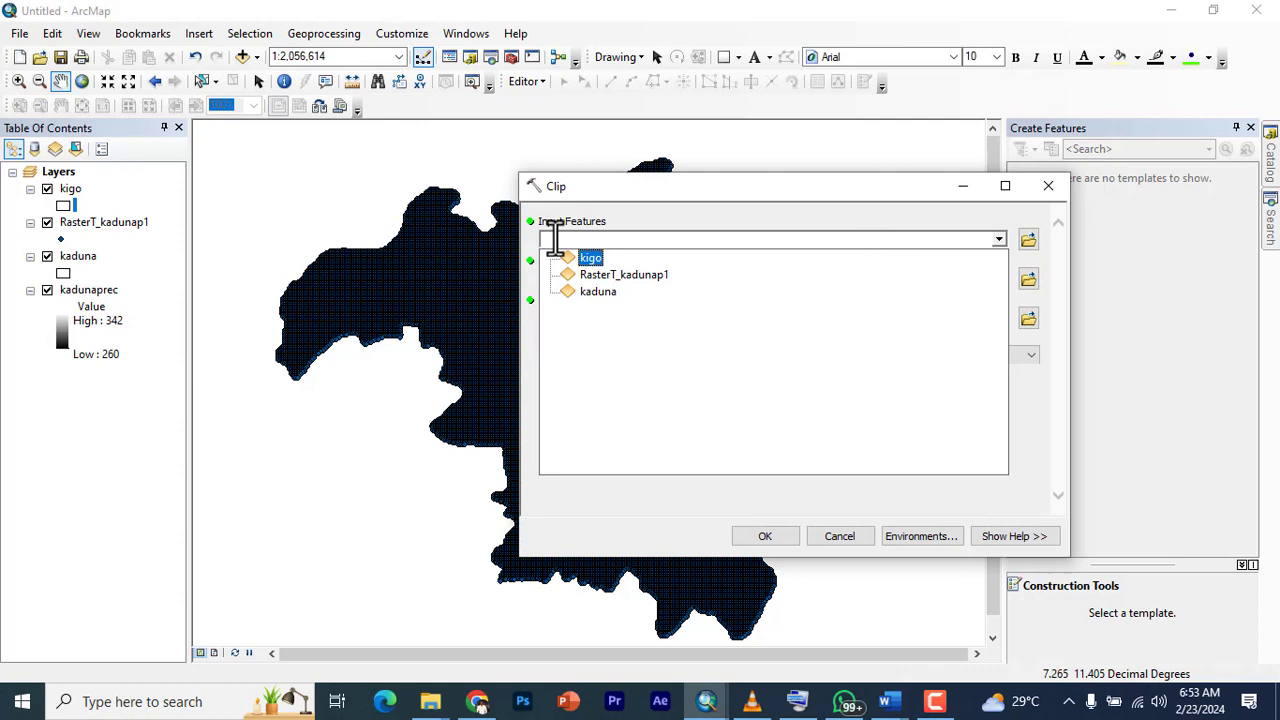
click(624, 274)
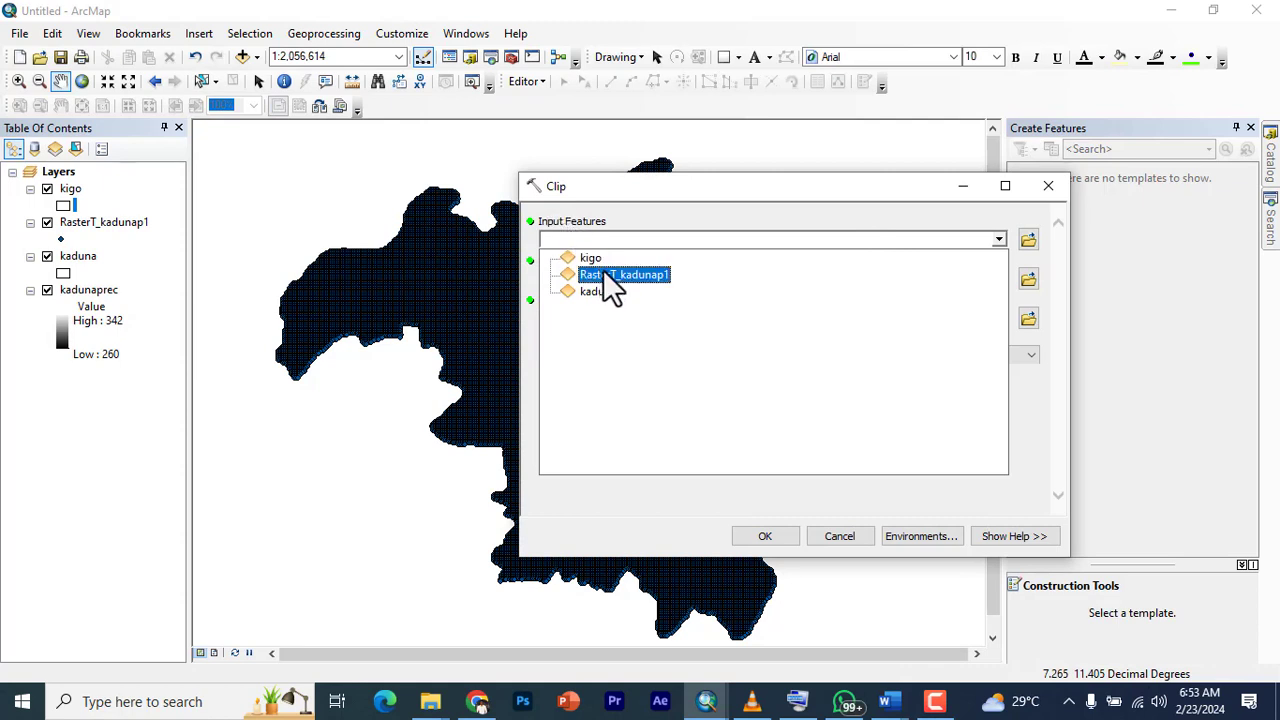
click(624, 274)
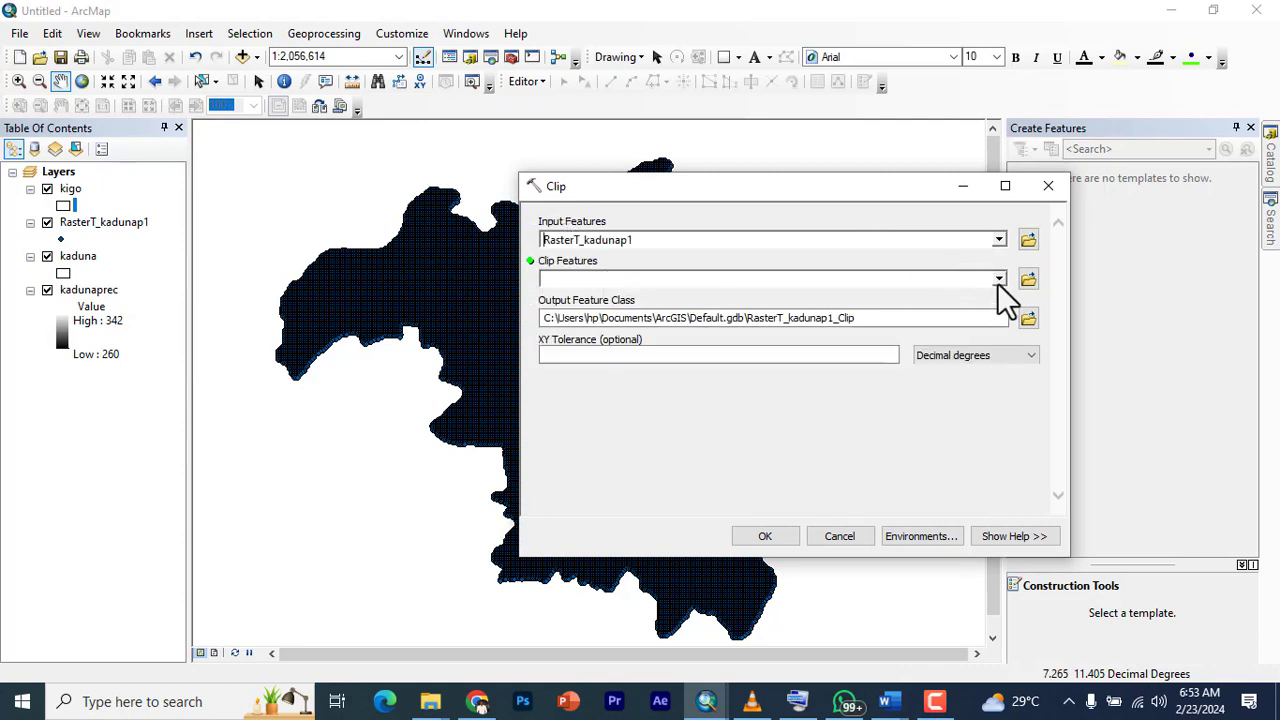
click(998, 278)
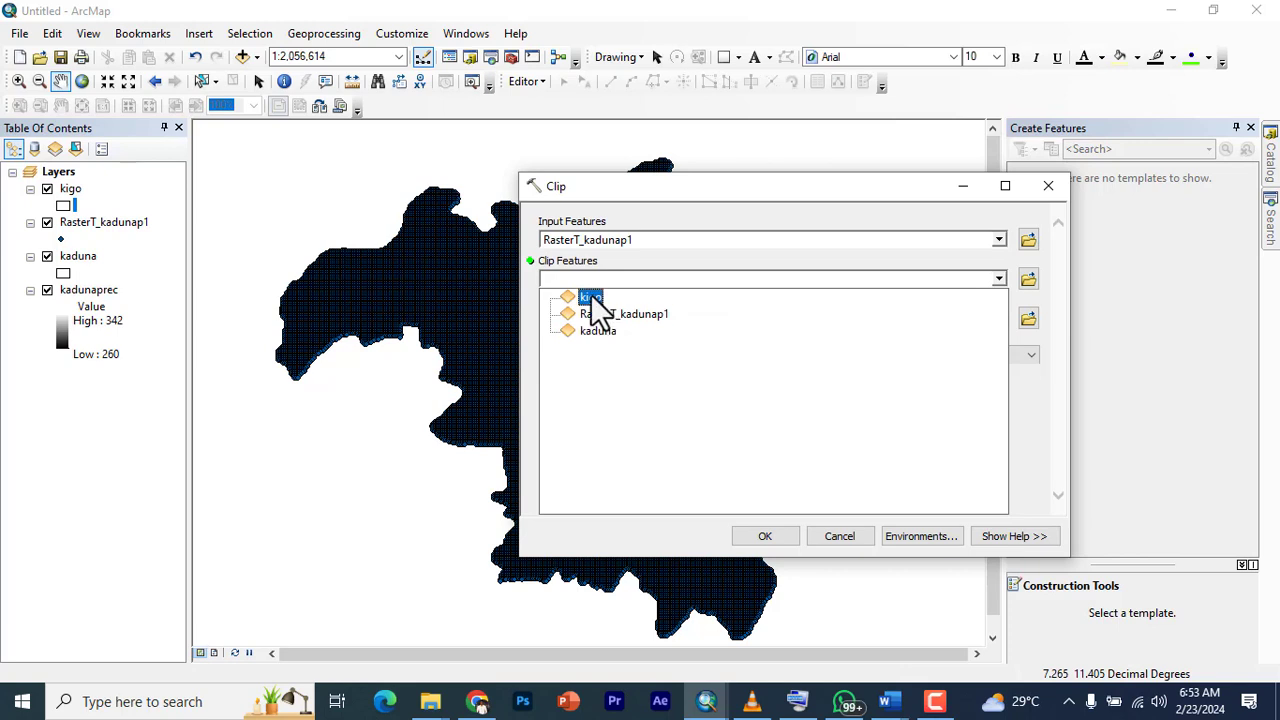
click(584, 296)
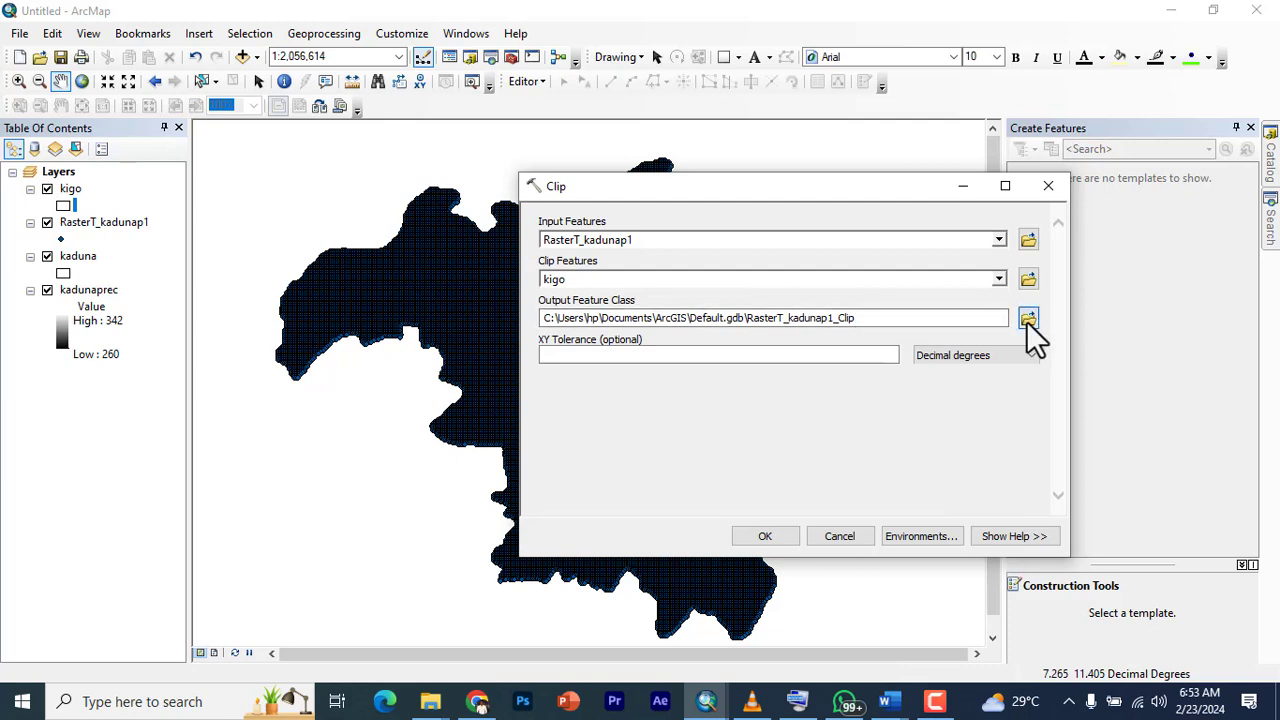
- Save the clipped points as studyarea.shp in hydr and run the clip
click(1028, 318)
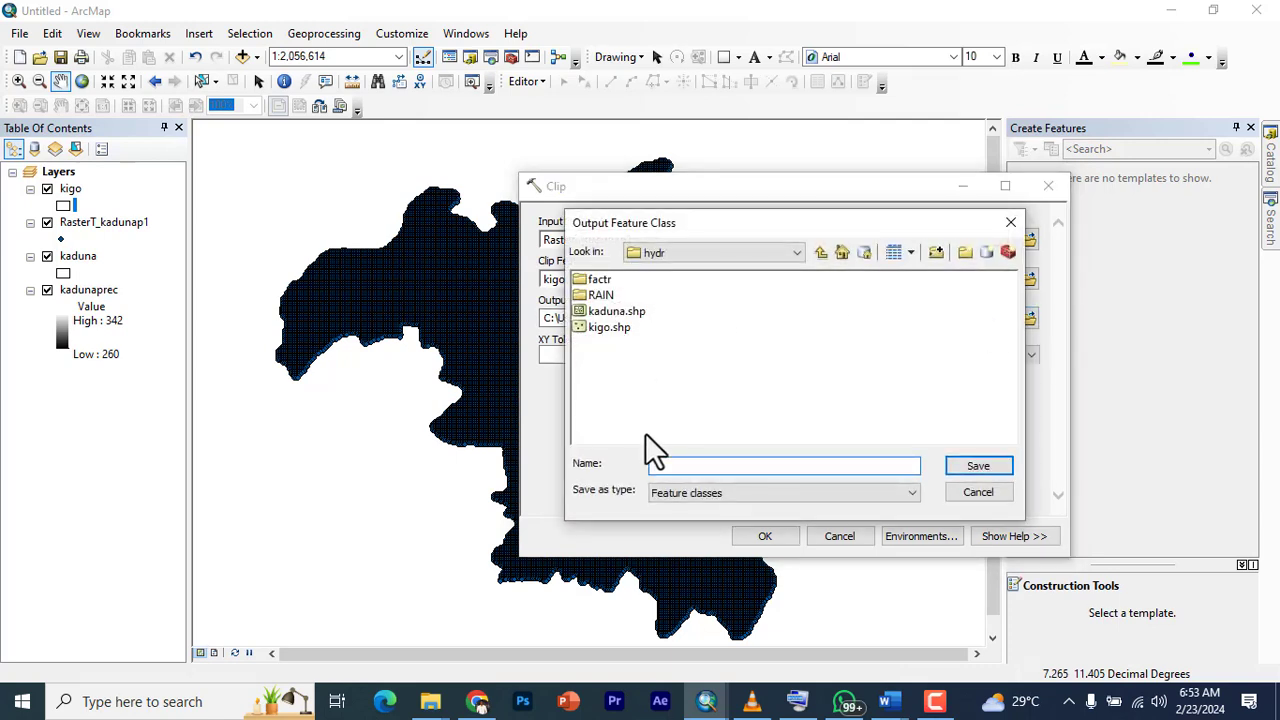
text(studyarea)
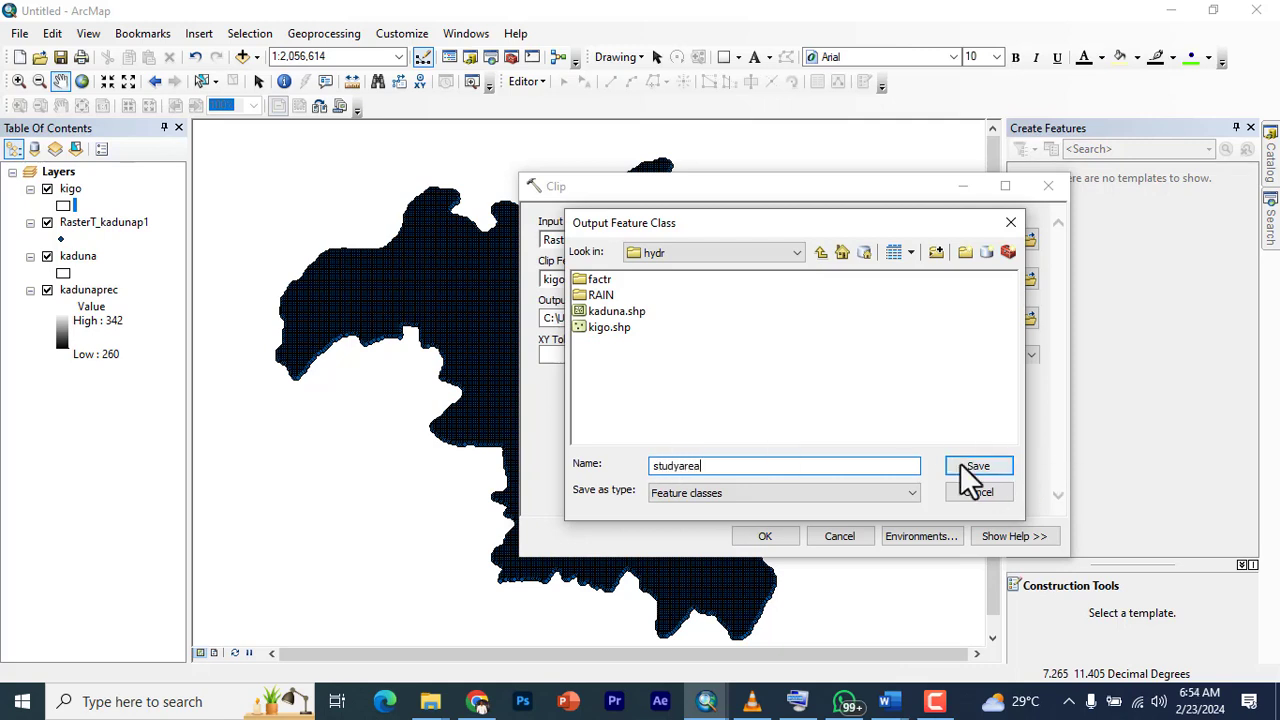
click(976, 466)
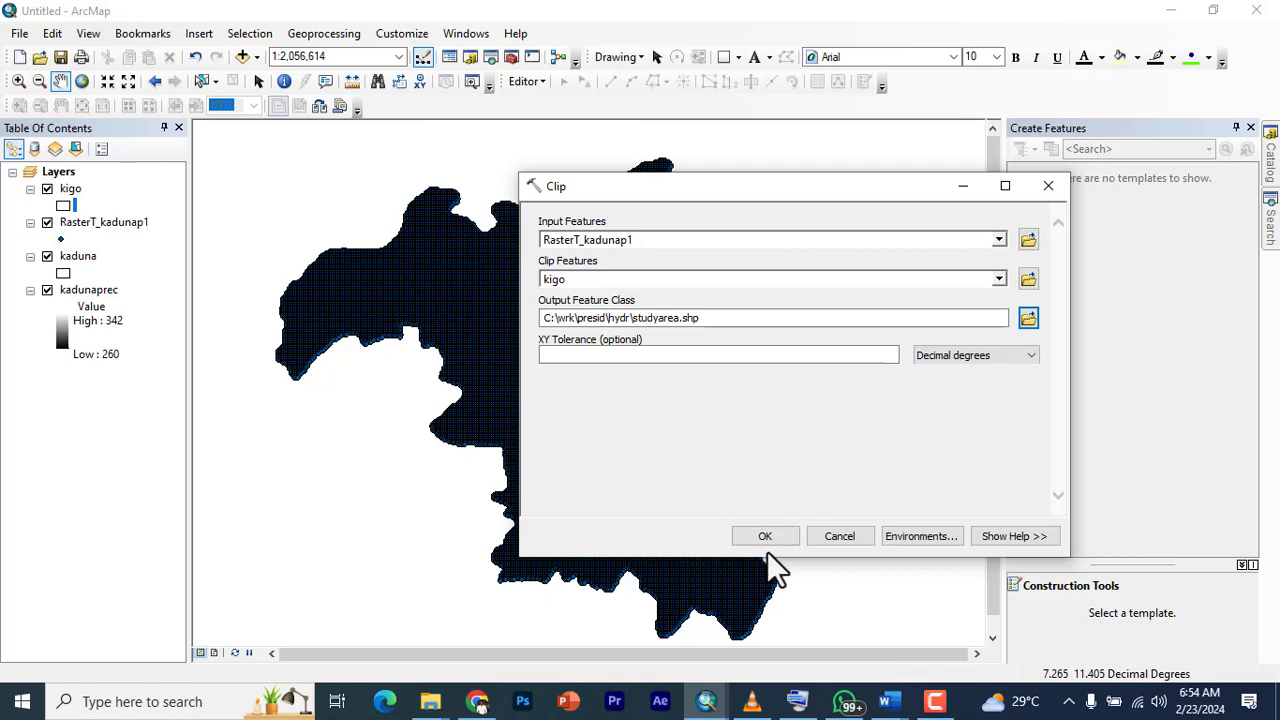
click(764, 536)
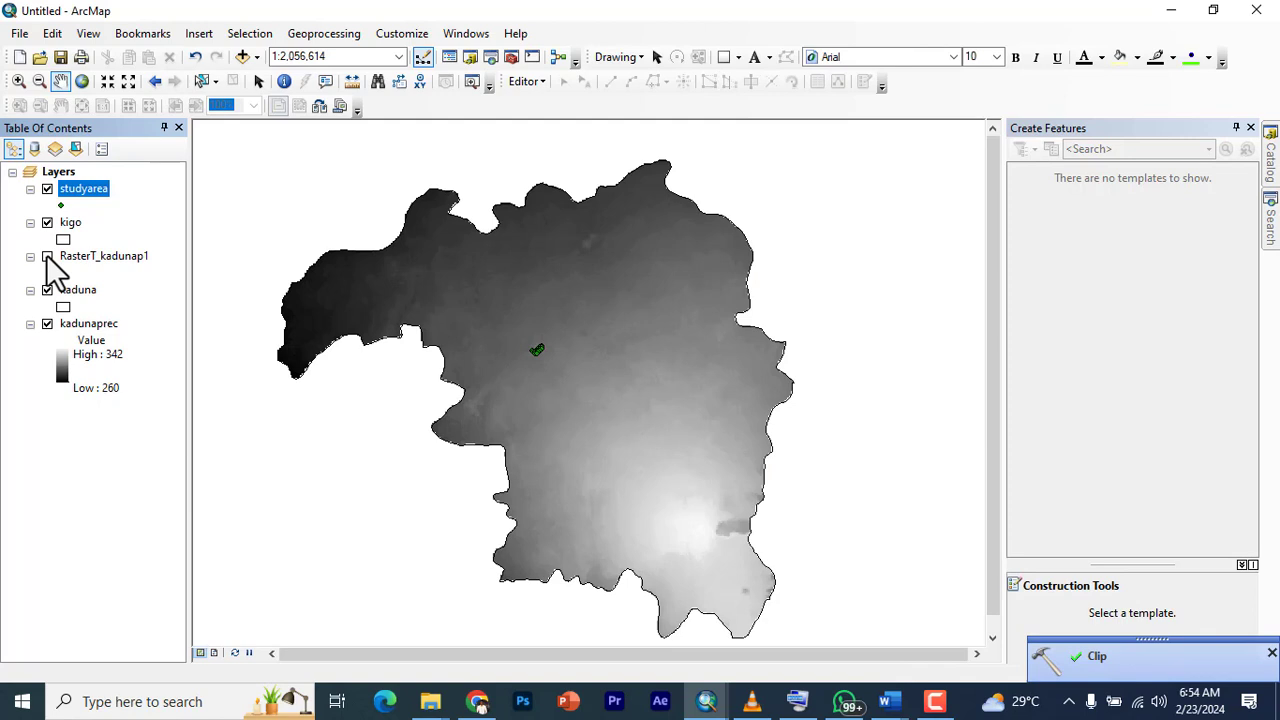
- Hide the state-wide point layer and pan to centre the kigo outline with its clipped points
click(46, 290)
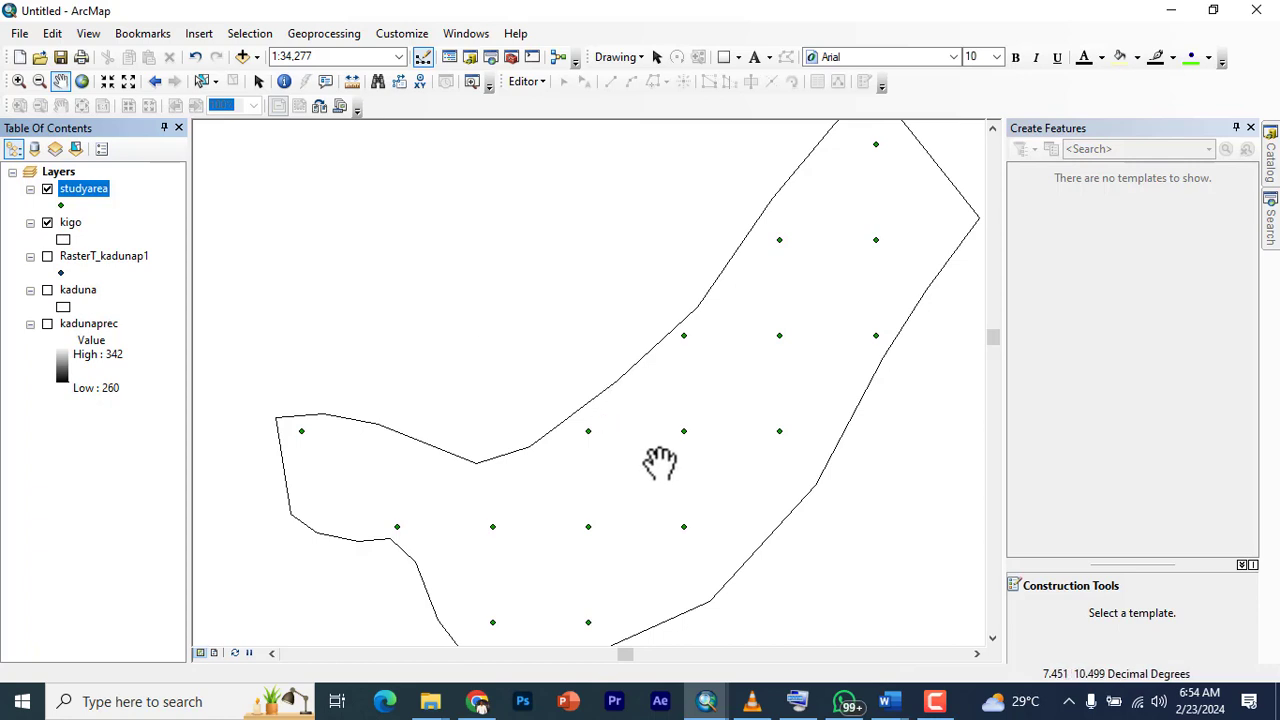
drag(660, 464, 838, 204)
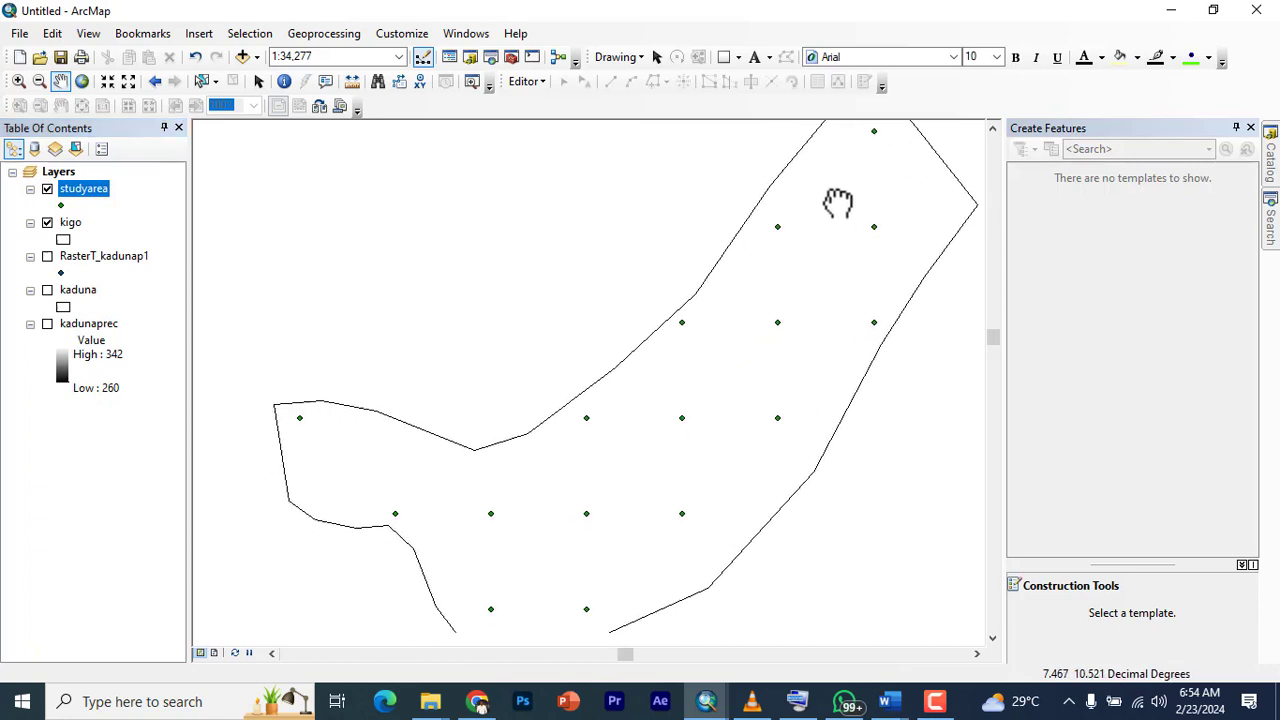
drag(838, 204, 272, 396)
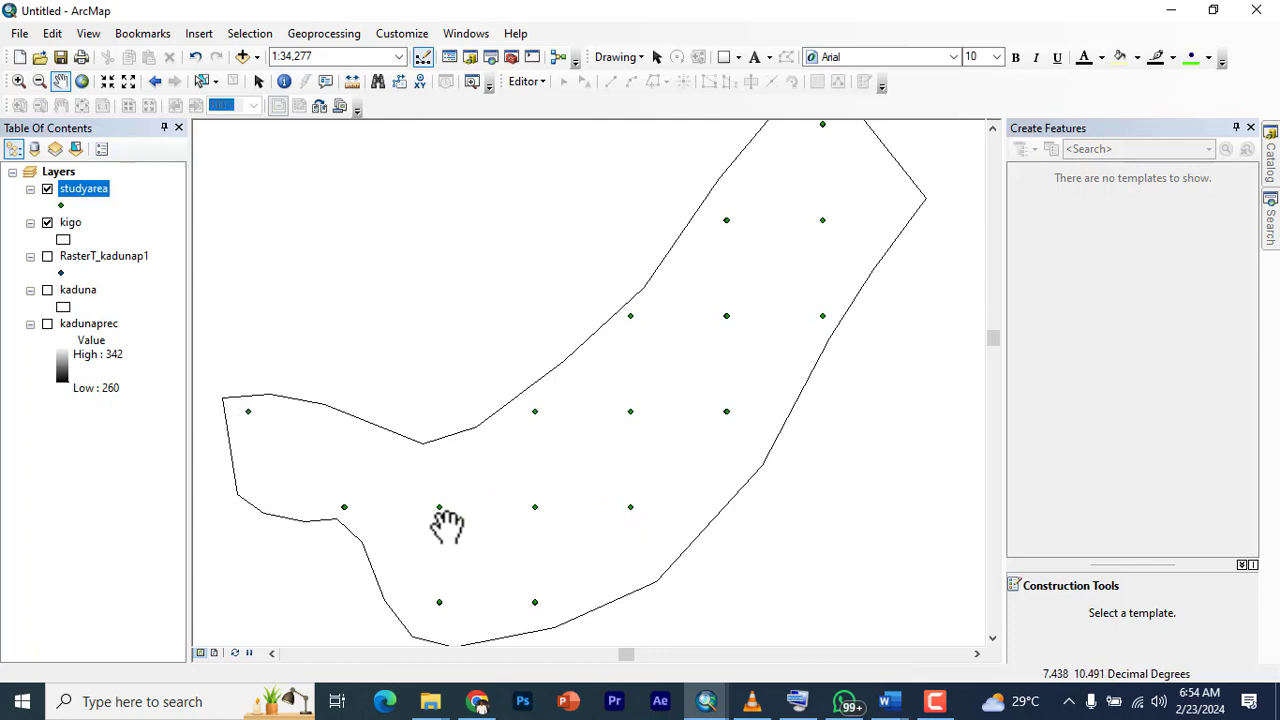
mouse_move(740, 380)
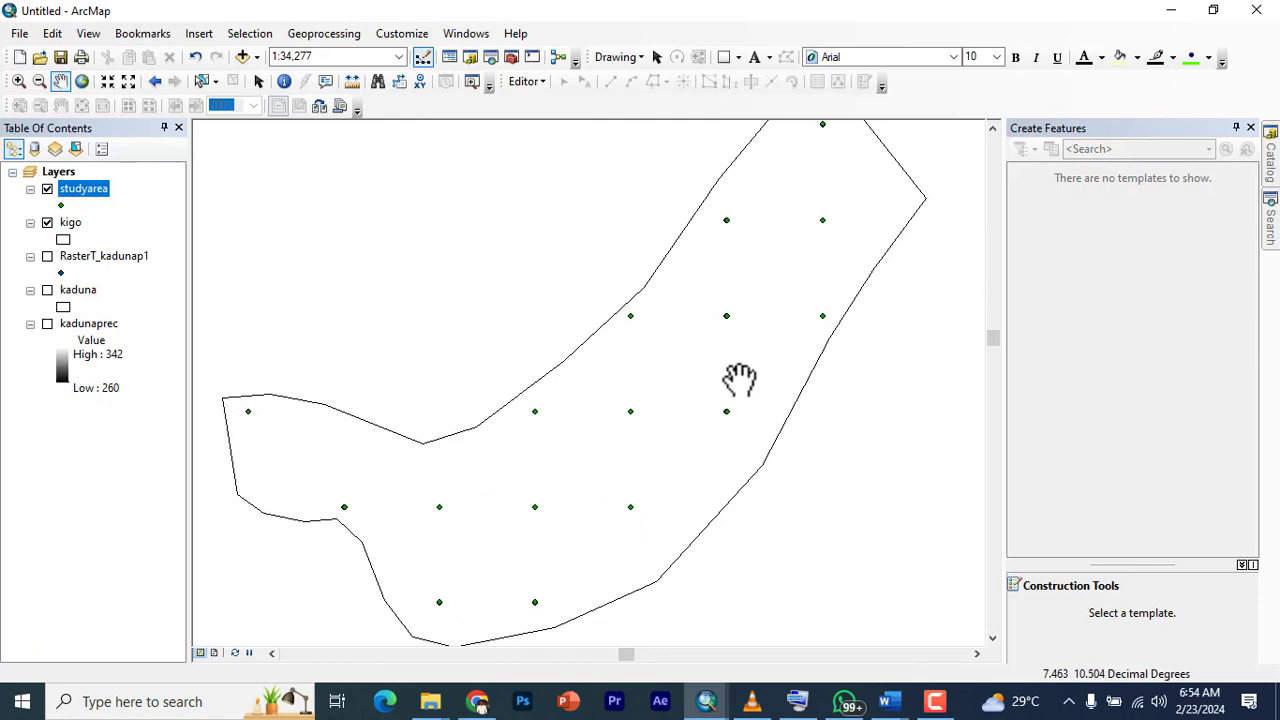
drag(740, 380, 738, 330)
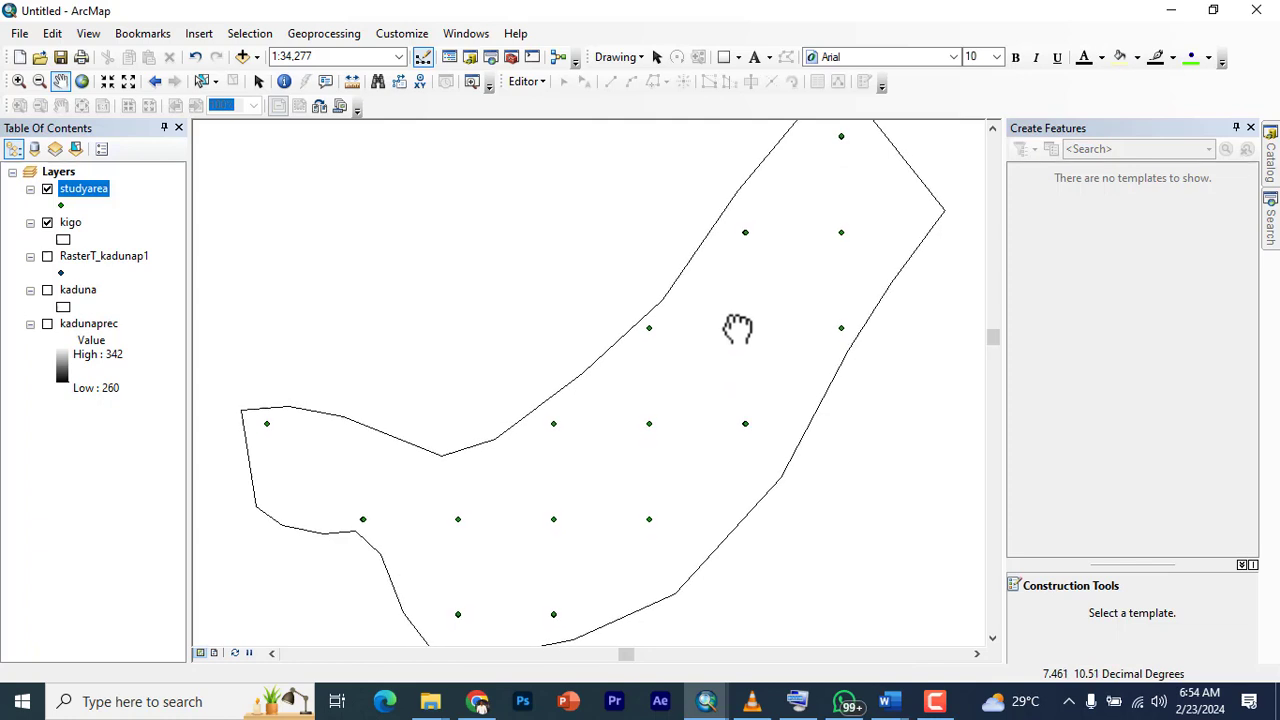
mouse_move(156, 280)
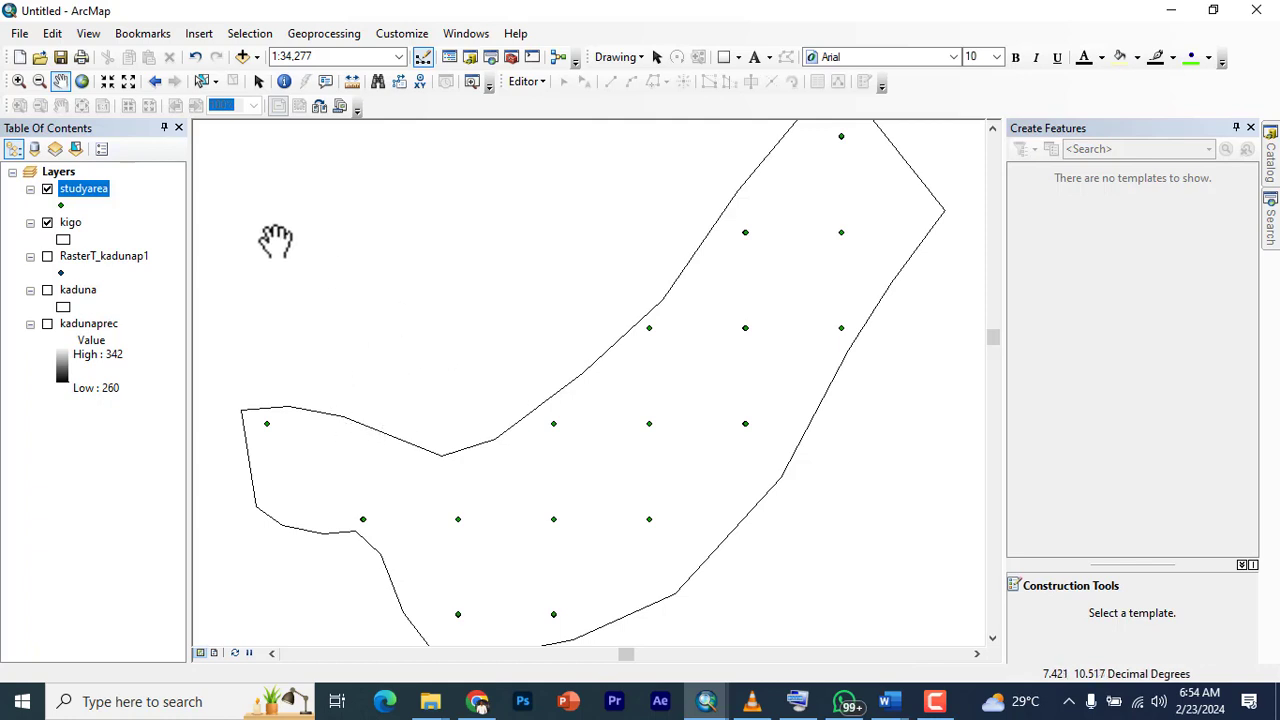
mouse_move(460, 304)
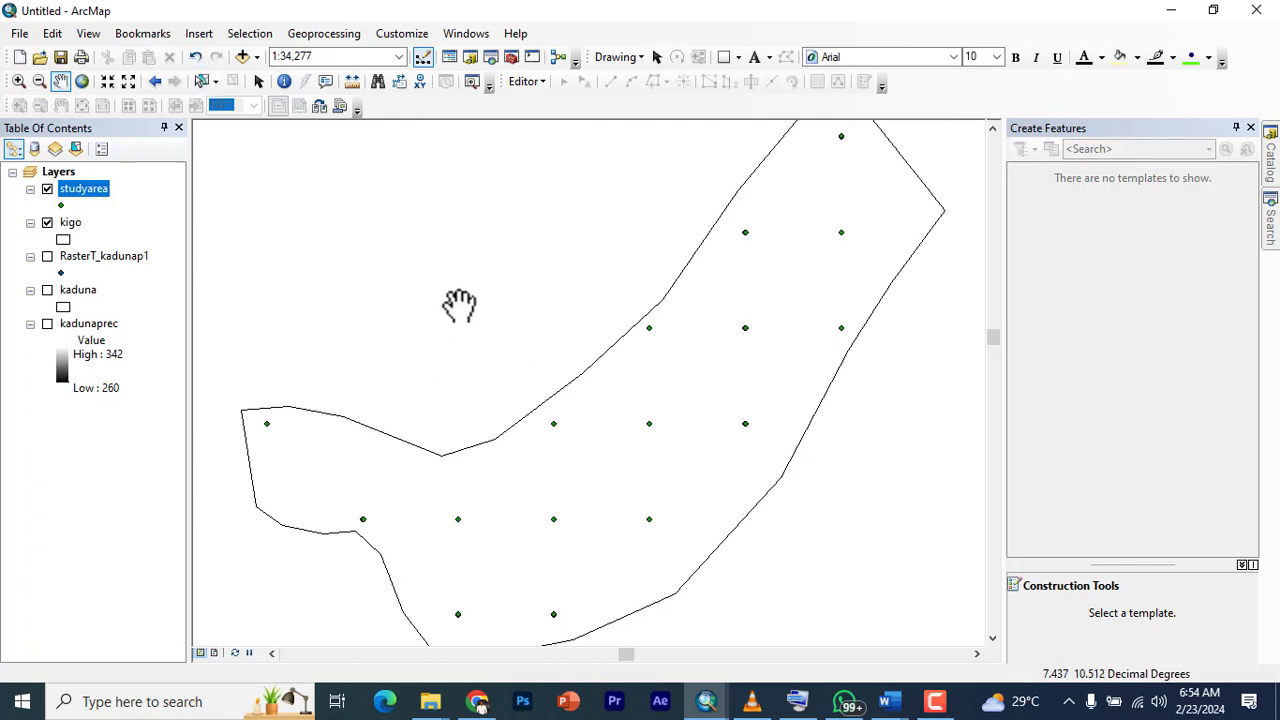
click(242, 56)
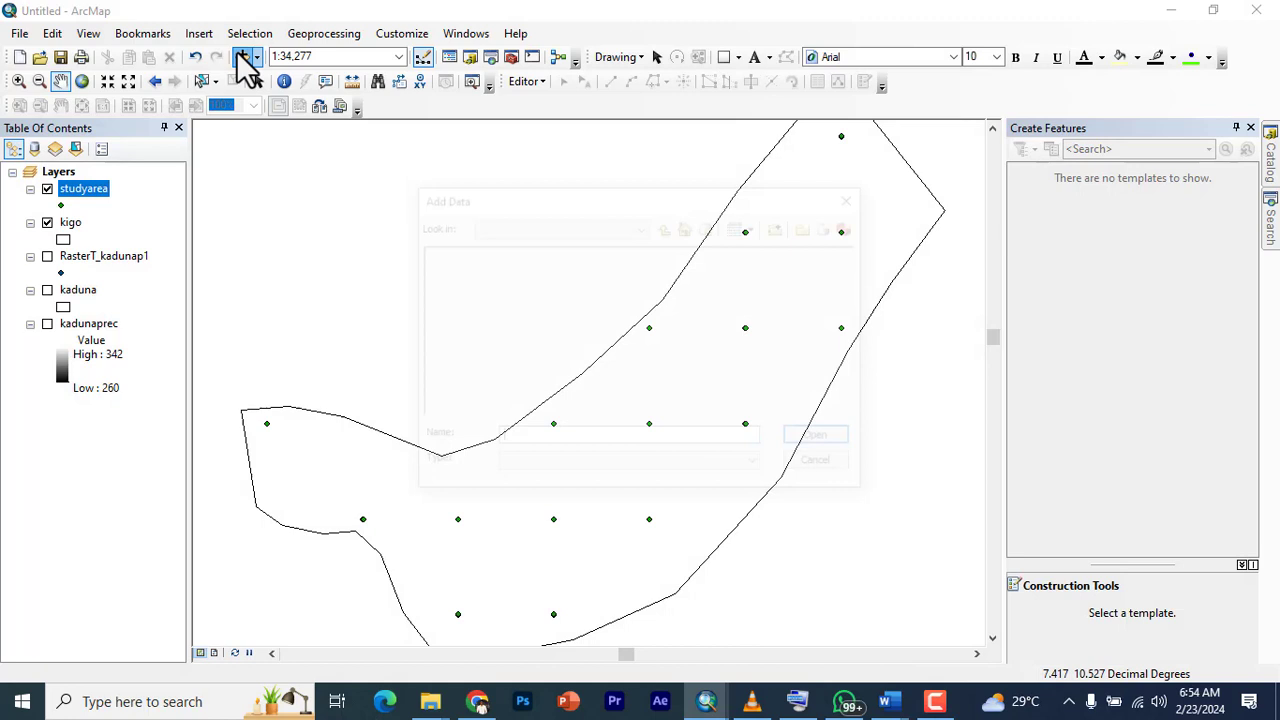
- Add the rain raster from the presid folder to the map
click(666, 224)
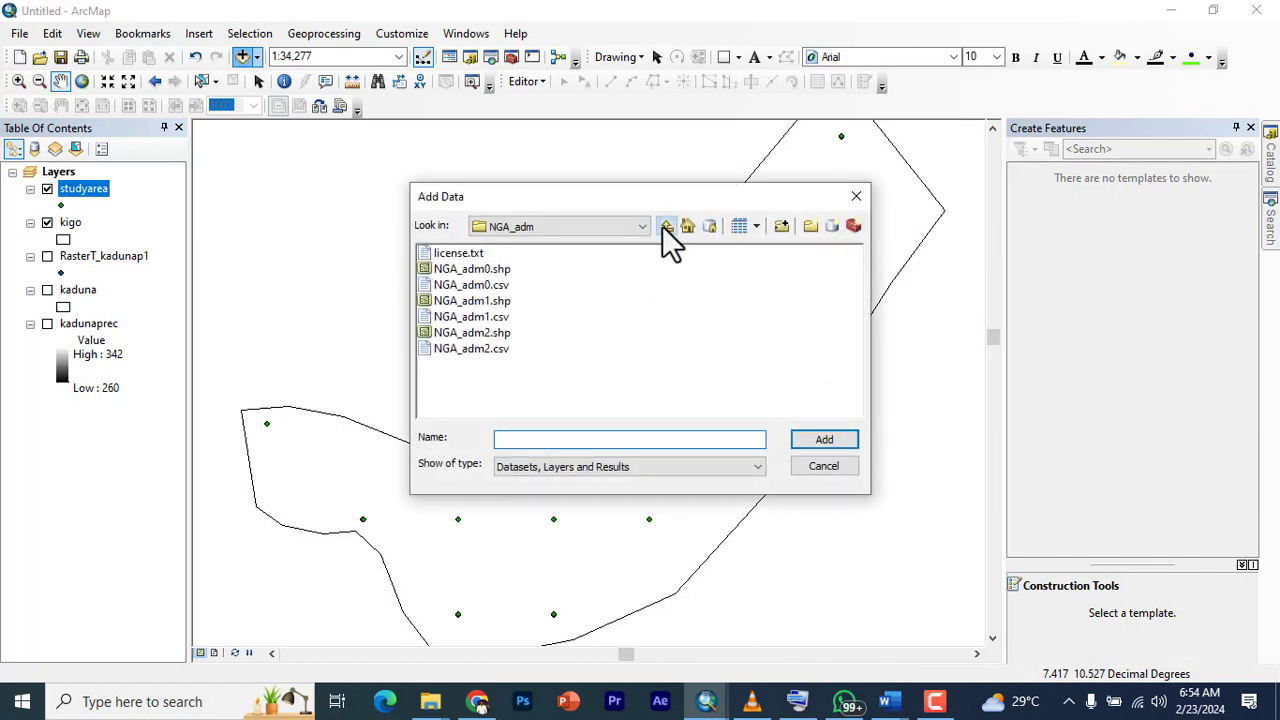
click(668, 224)
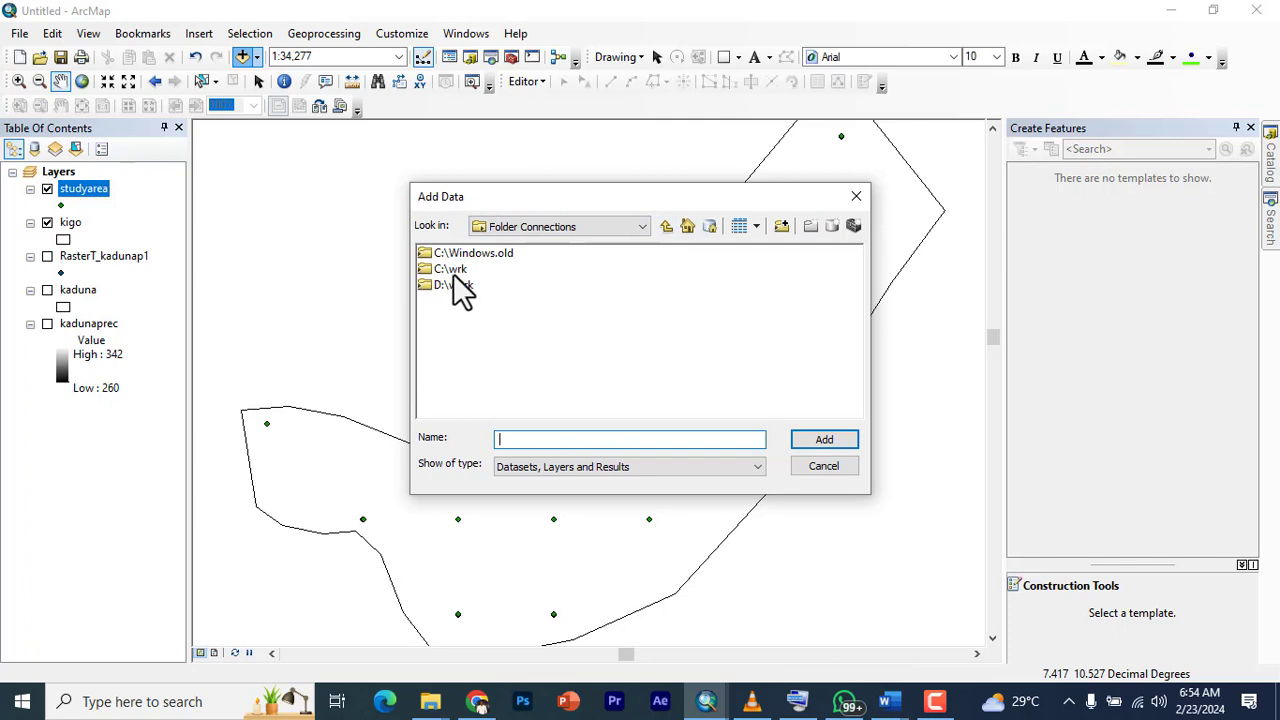
double_click(450, 268)
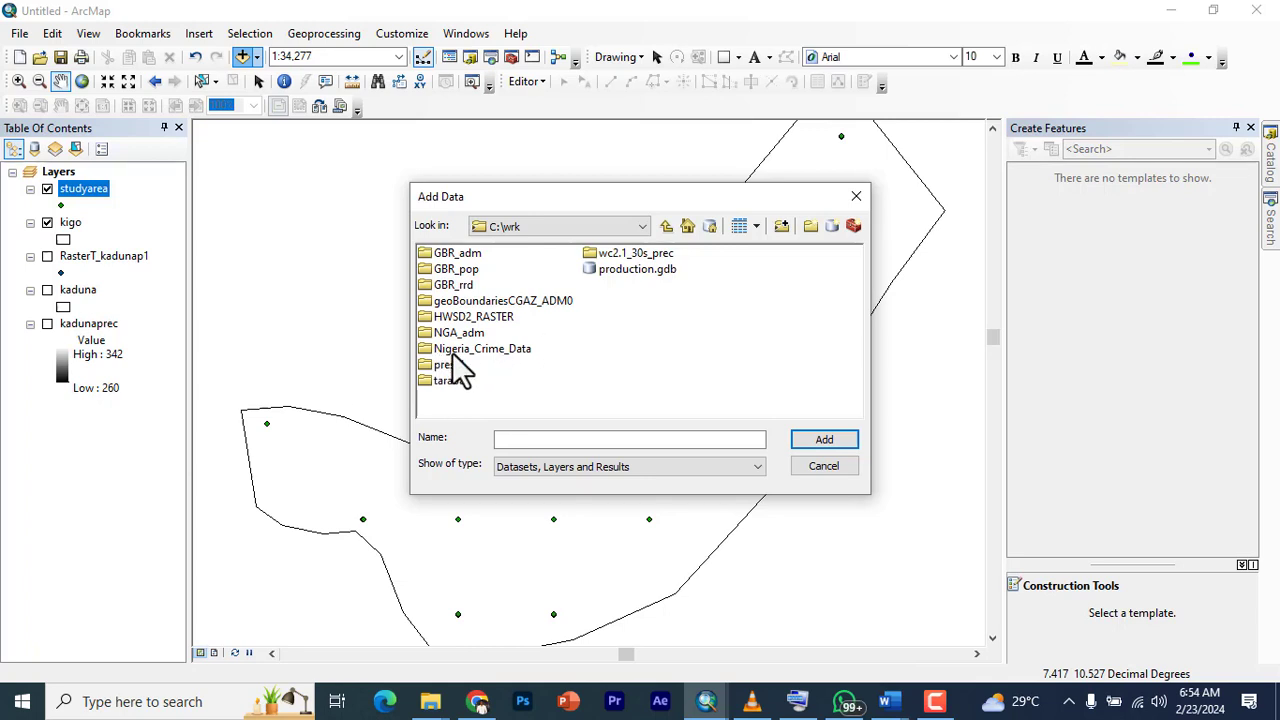
click(444, 364)
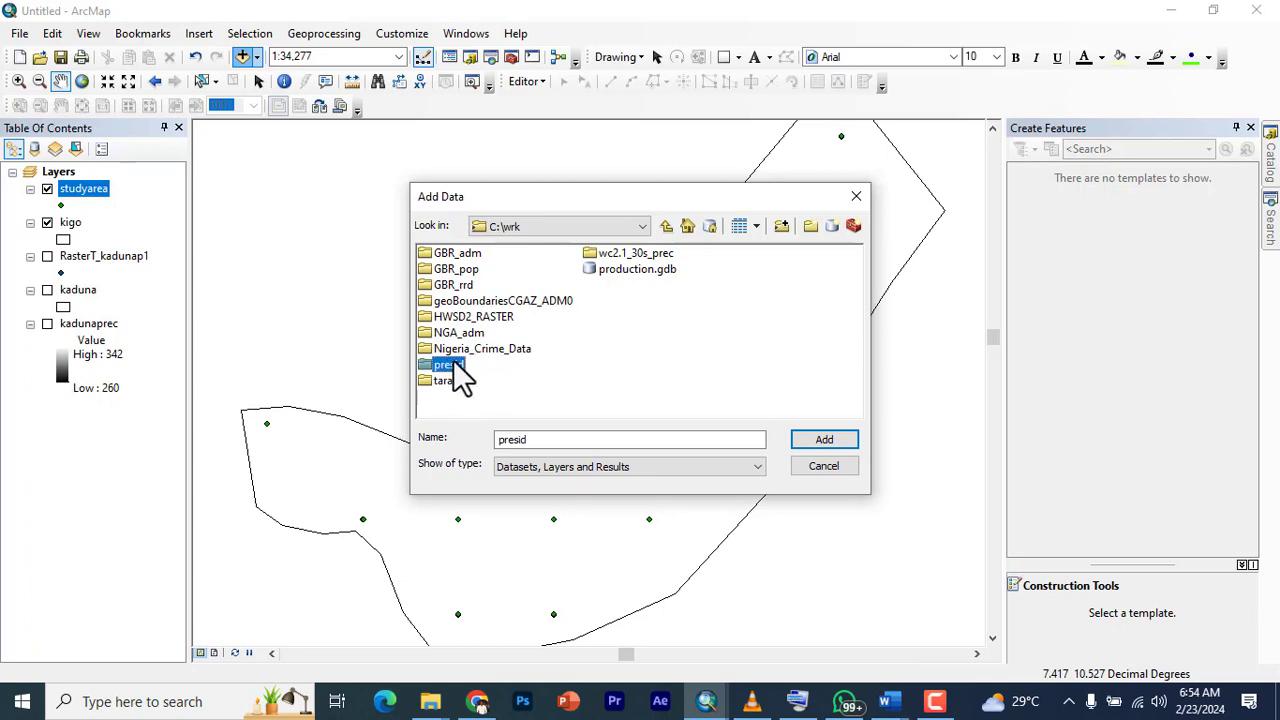
double_click(444, 364)
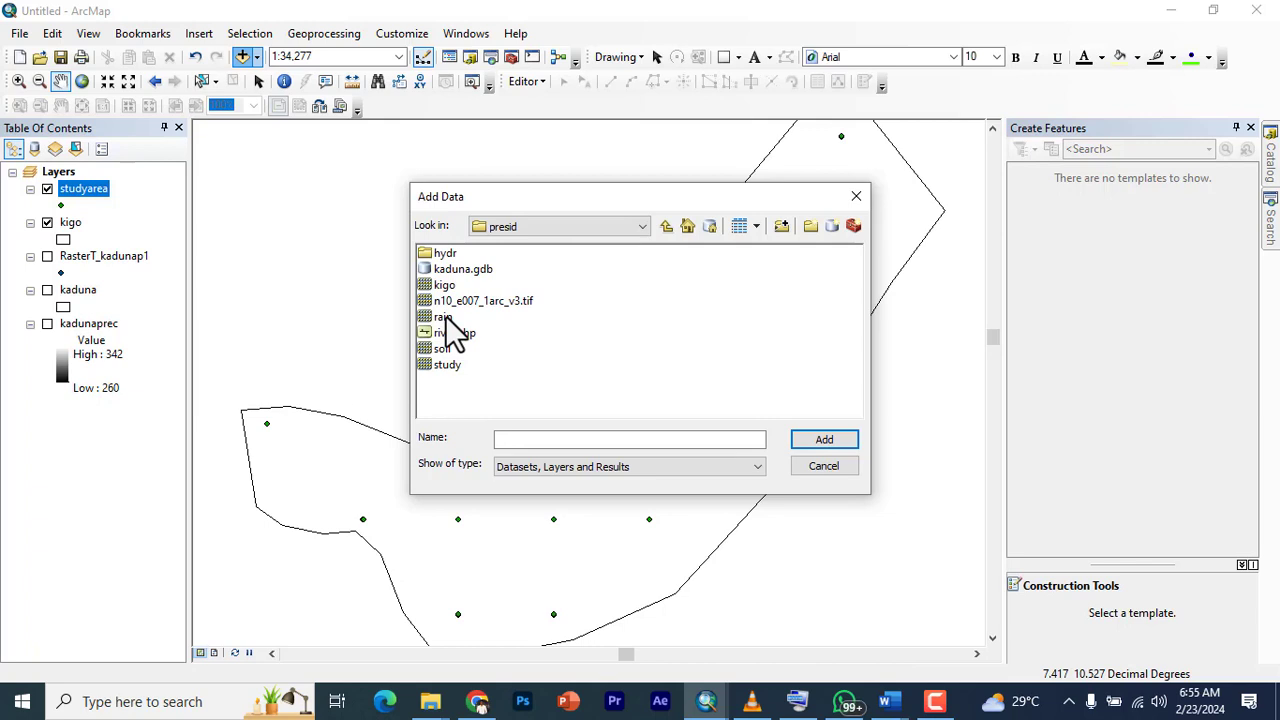
click(444, 316)
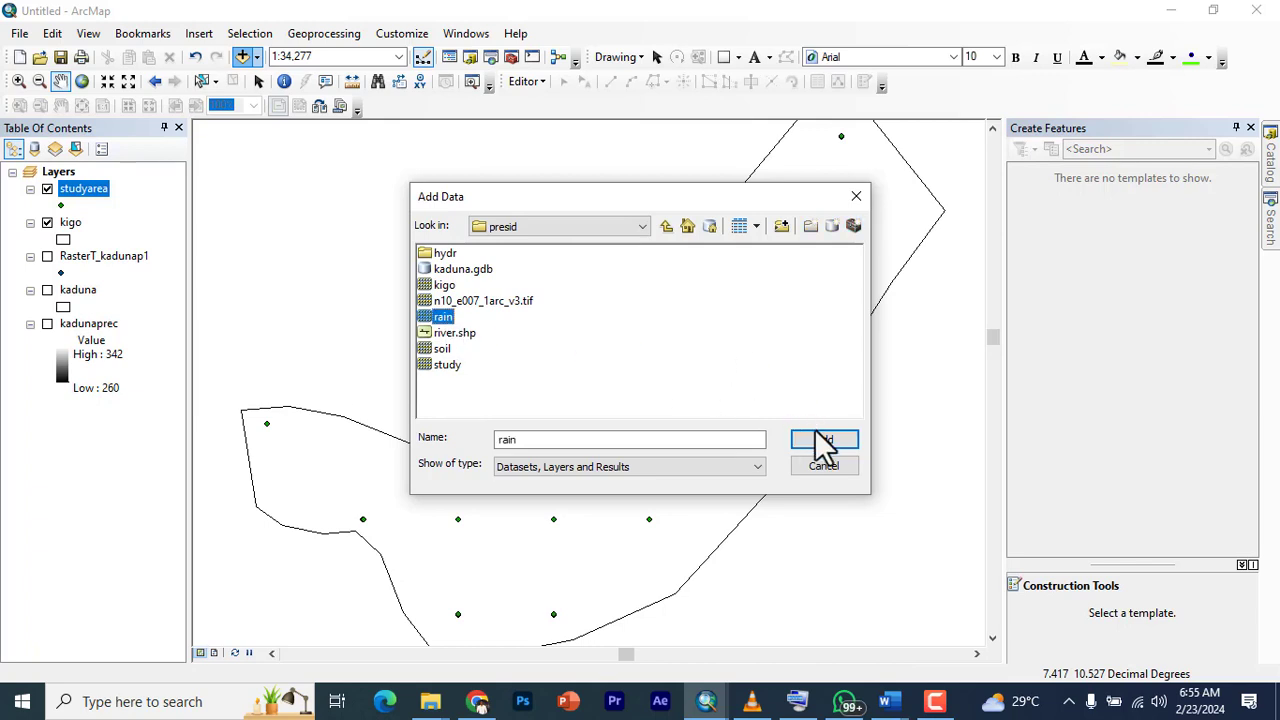
click(824, 440)
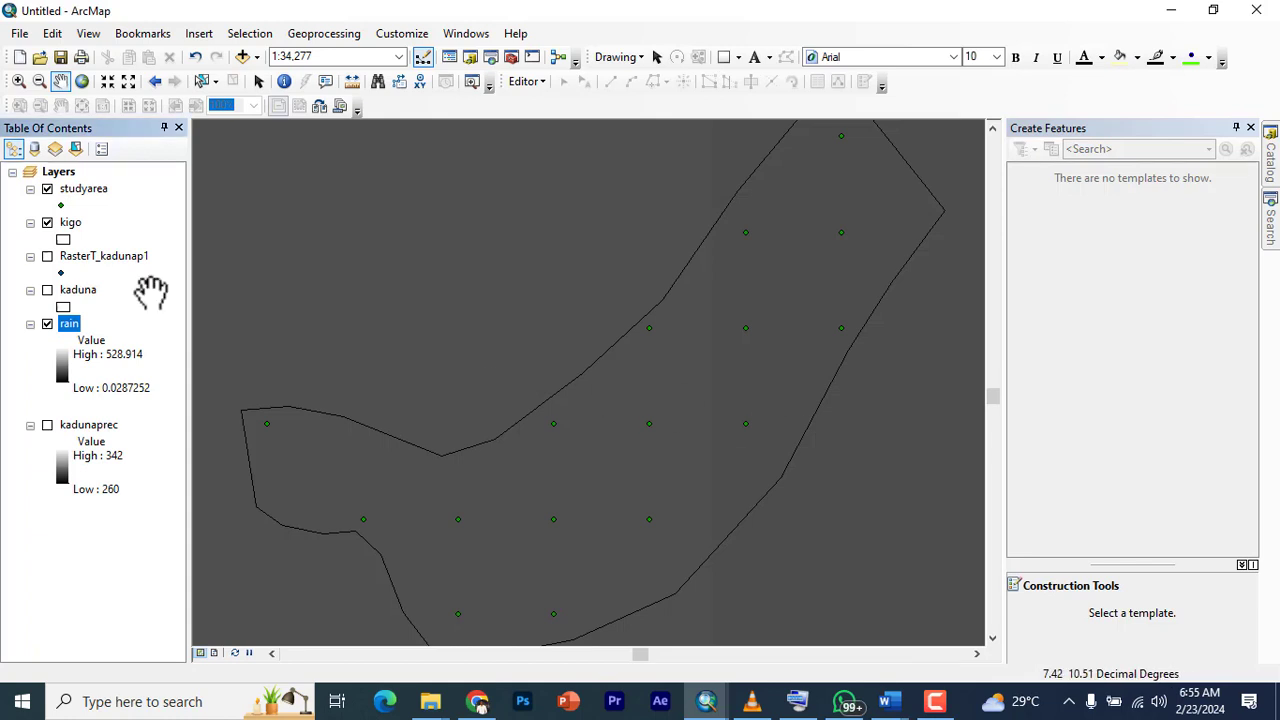
- Zoom to the rain raster's full worldwide extent
right_click(68, 324)
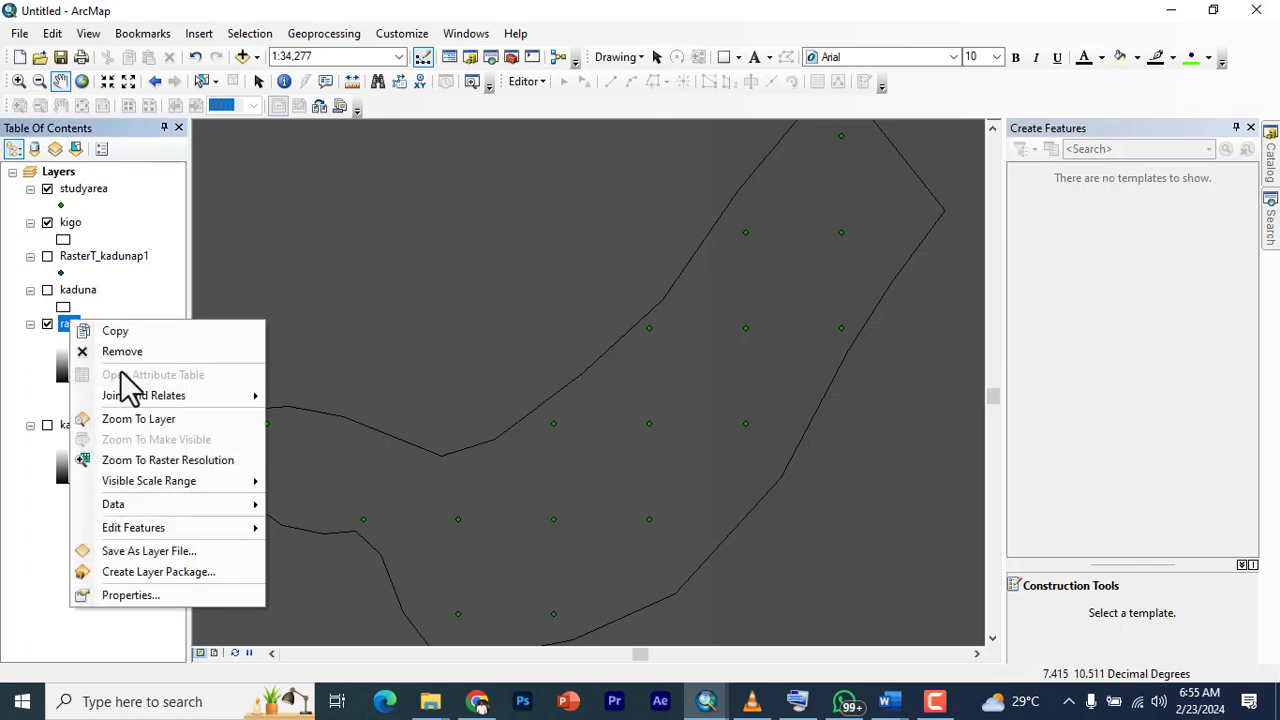
click(138, 418)
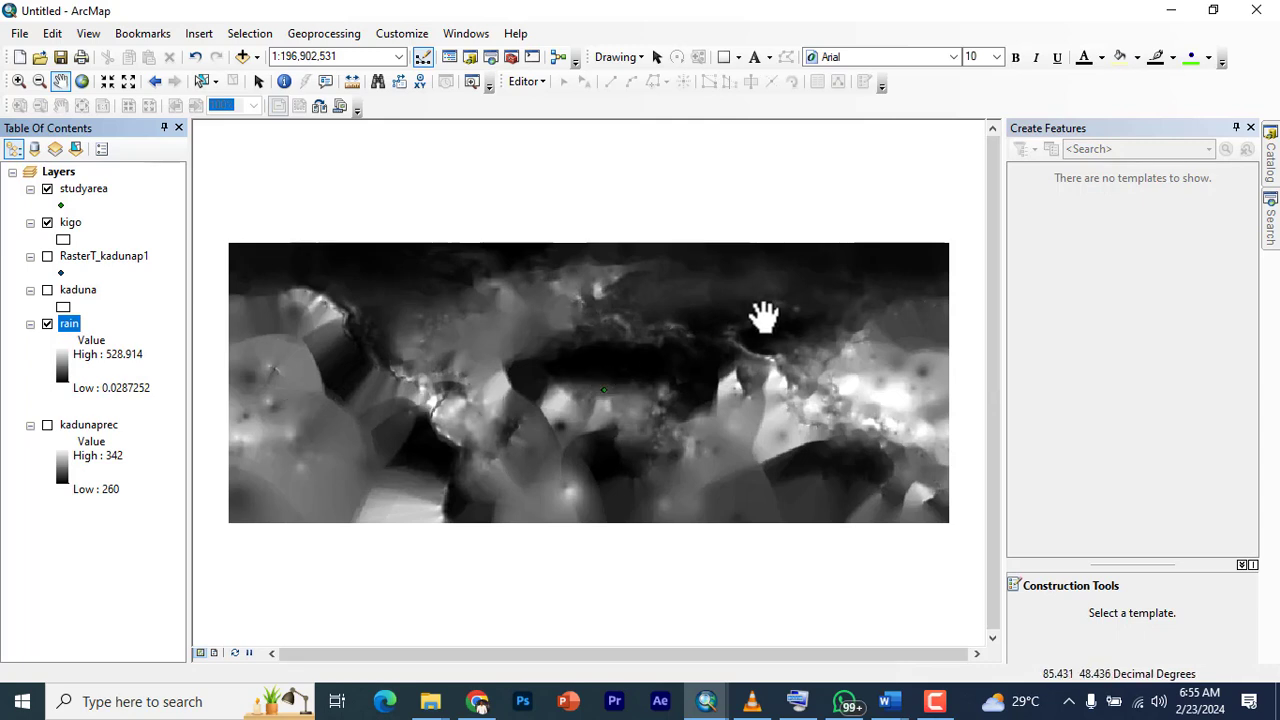
mouse_move(90, 328)
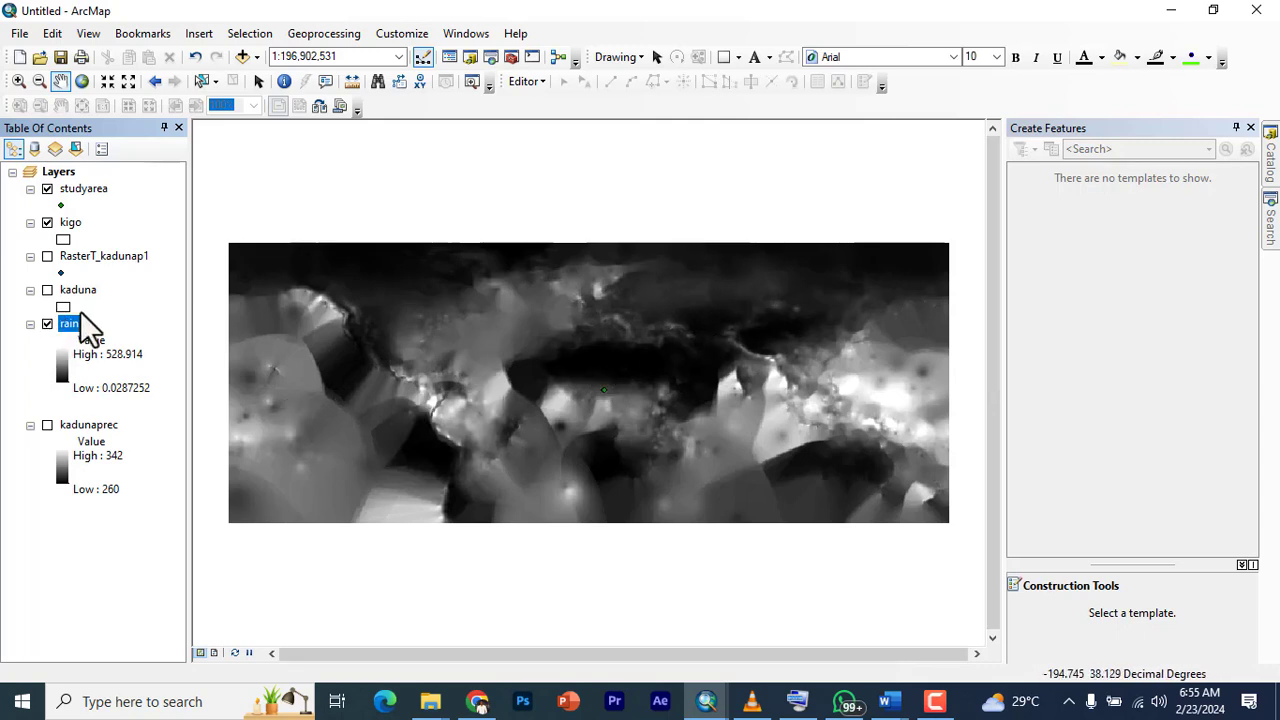
right_click(68, 324)
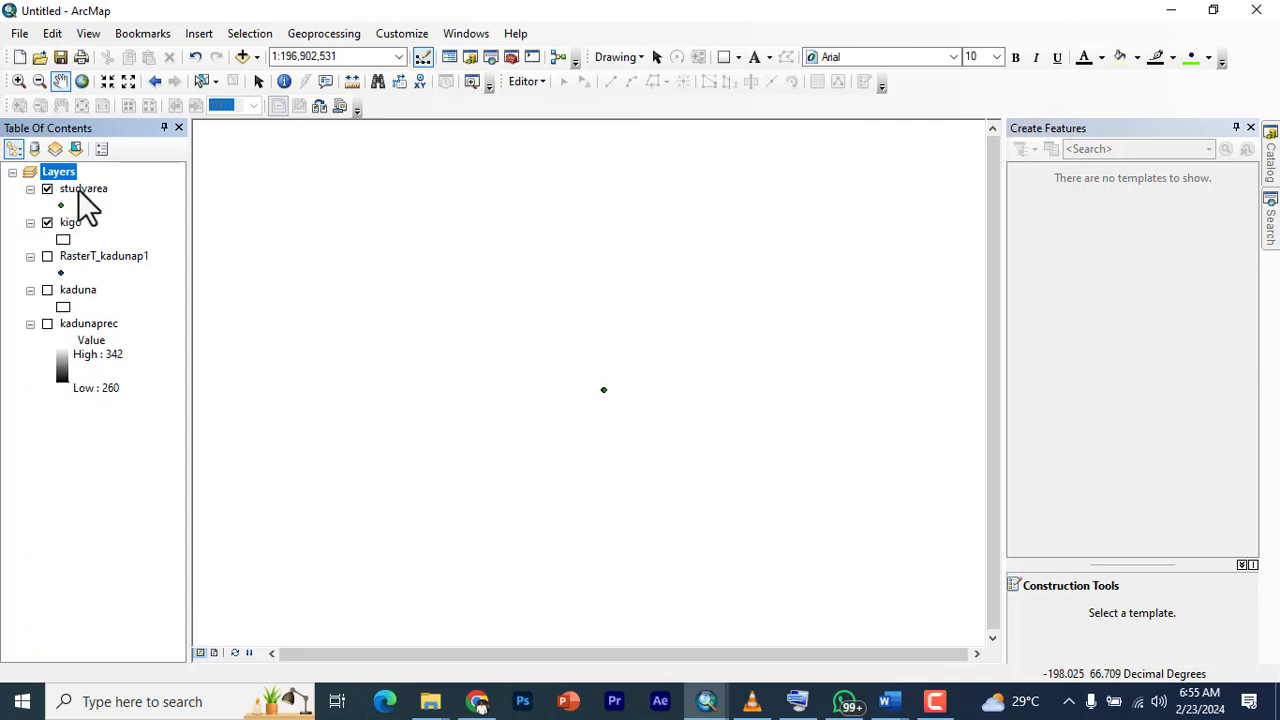
- Zoom the map to the studyarea layer and nudge the view slightly lower
right_click(84, 188)
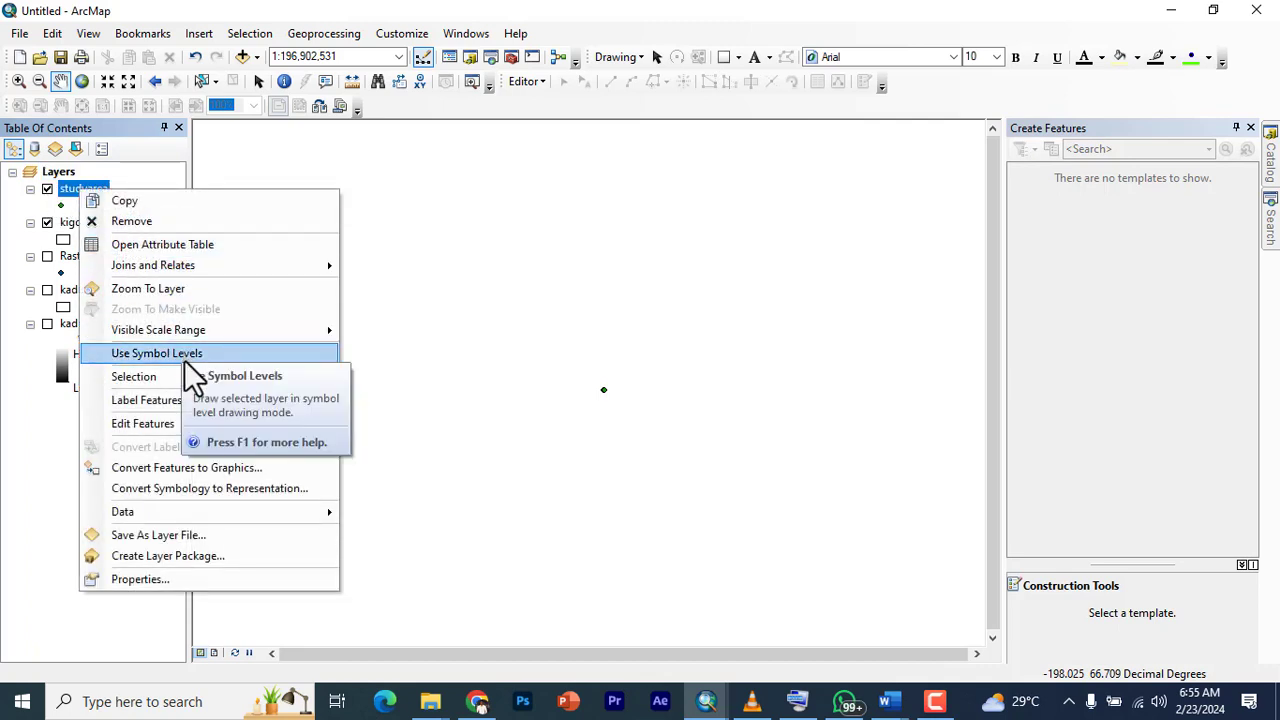
mouse_move(148, 288)
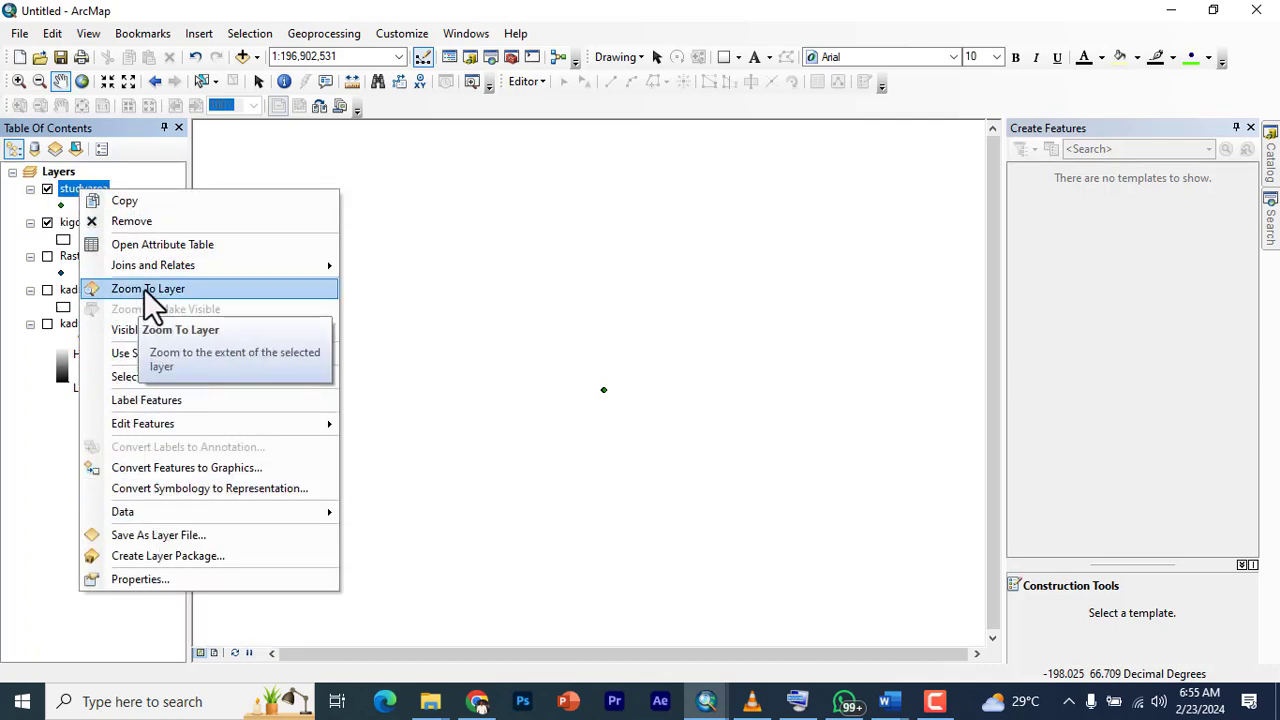
click(148, 288)
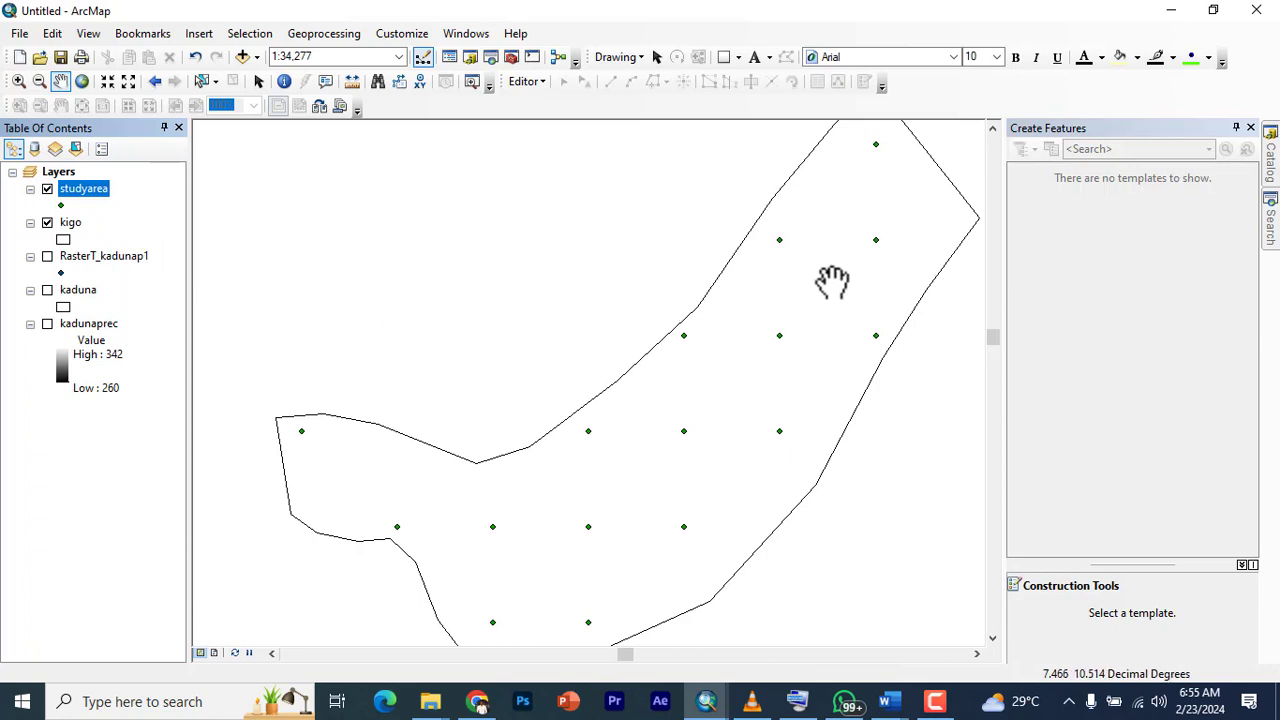
drag(832, 284, 792, 308)
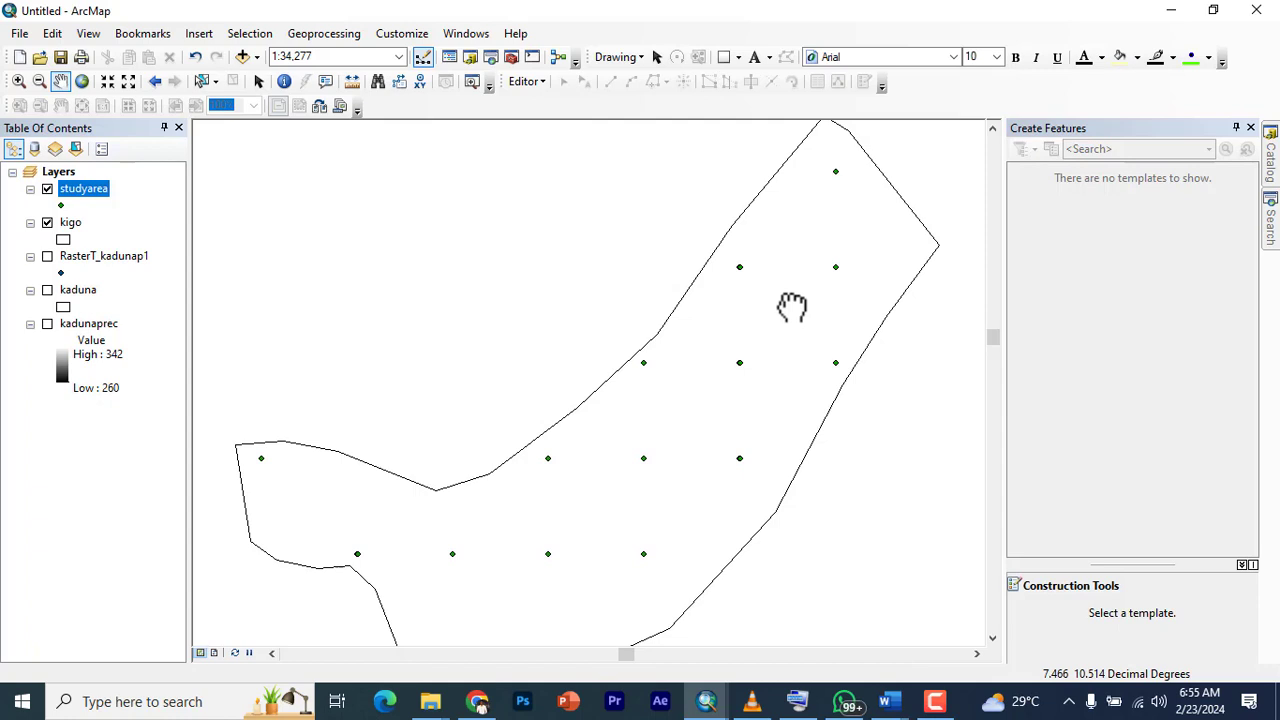
mouse_move(1256, 190)
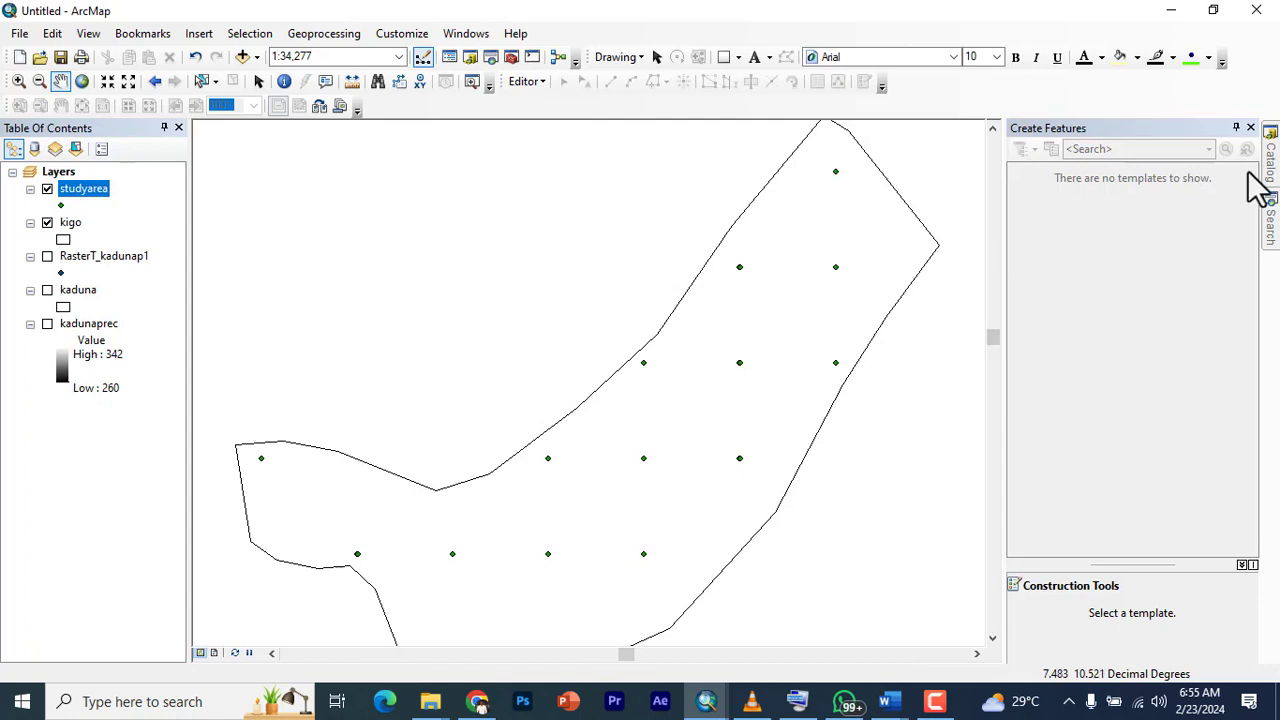
mouse_move(1270, 184)
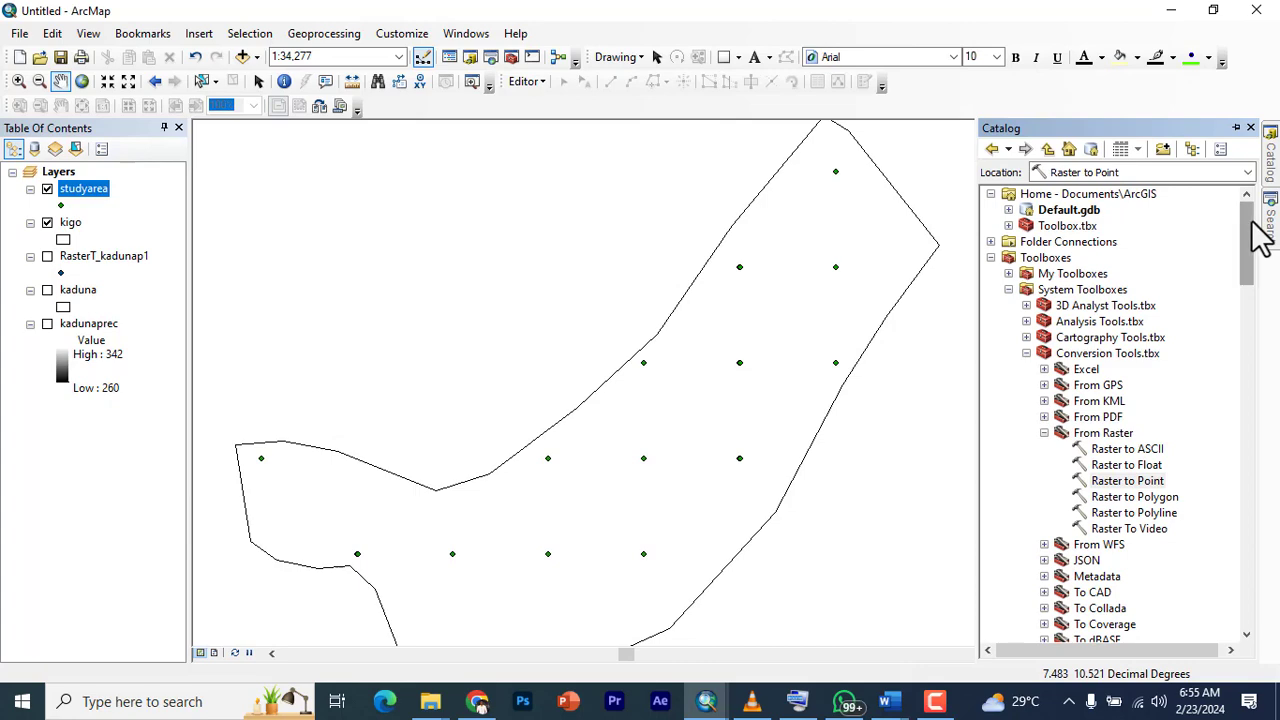
- Locate and select the IDW tool under Spatial Analyst Tools > Interpolation in the Catalog
scroll(down, 3)
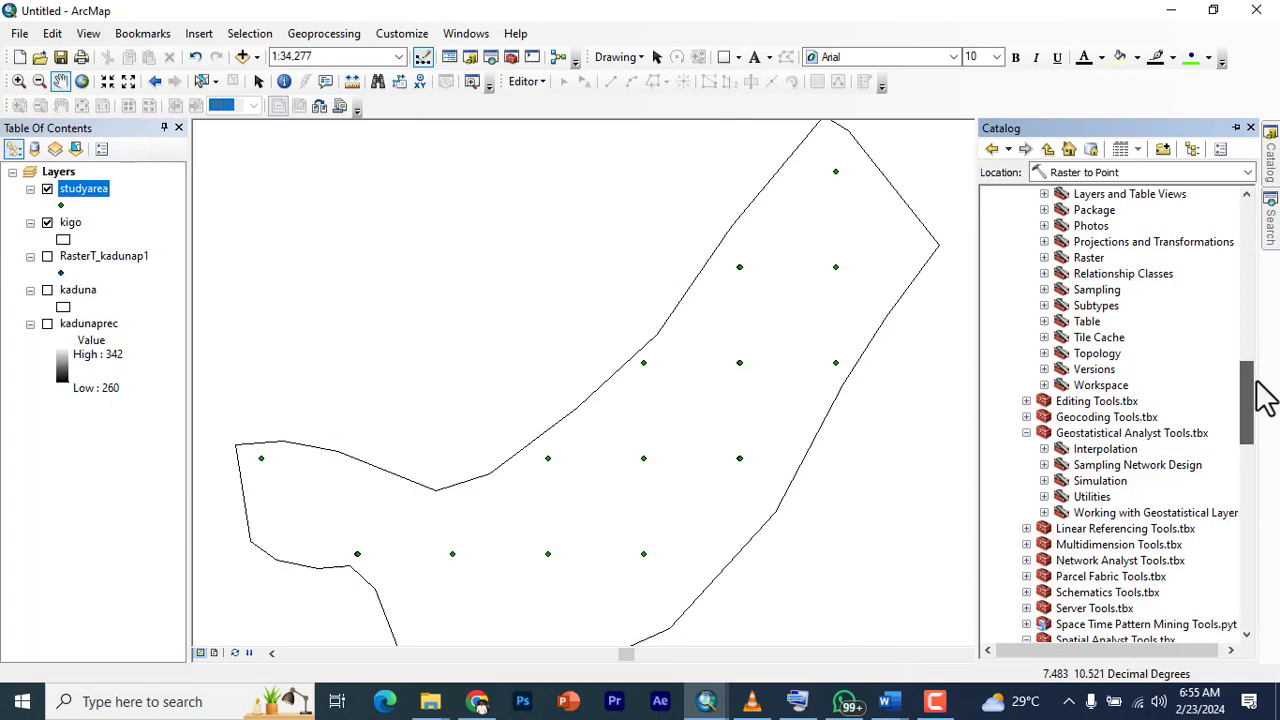
scroll(down, 3)
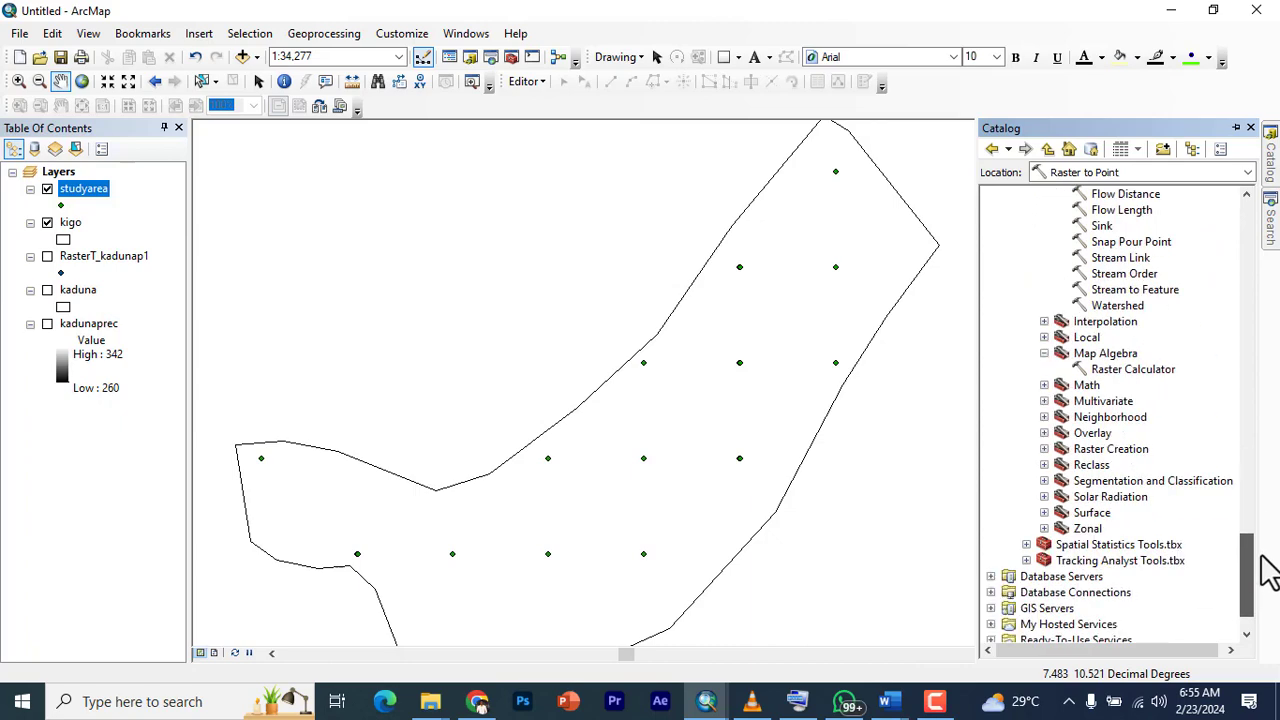
mouse_move(1062, 520)
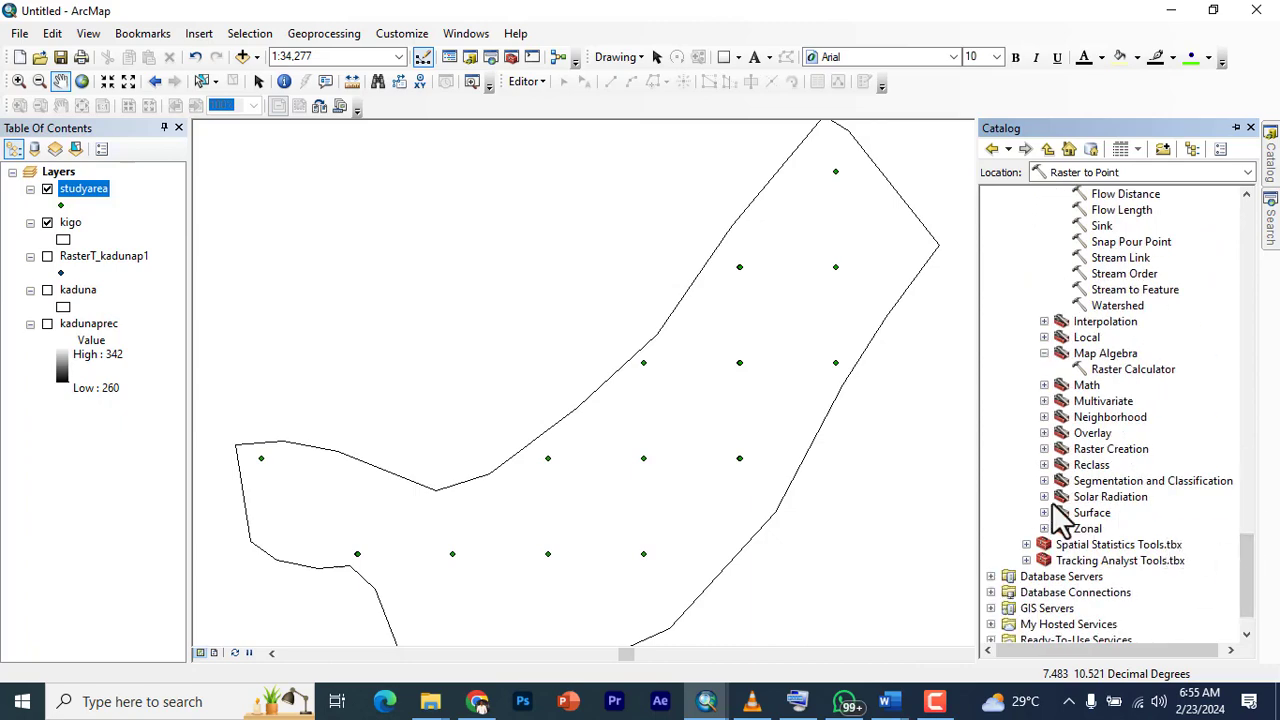
mouse_move(1050, 410)
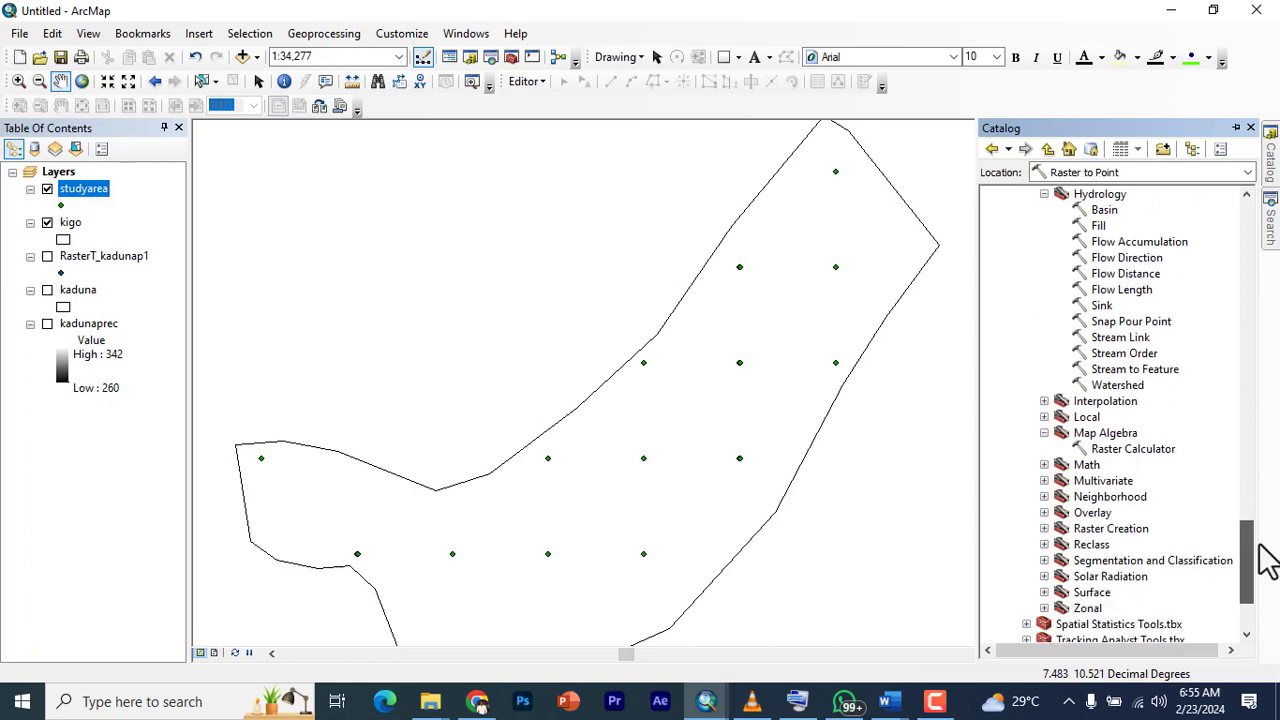
scroll(down, 3)
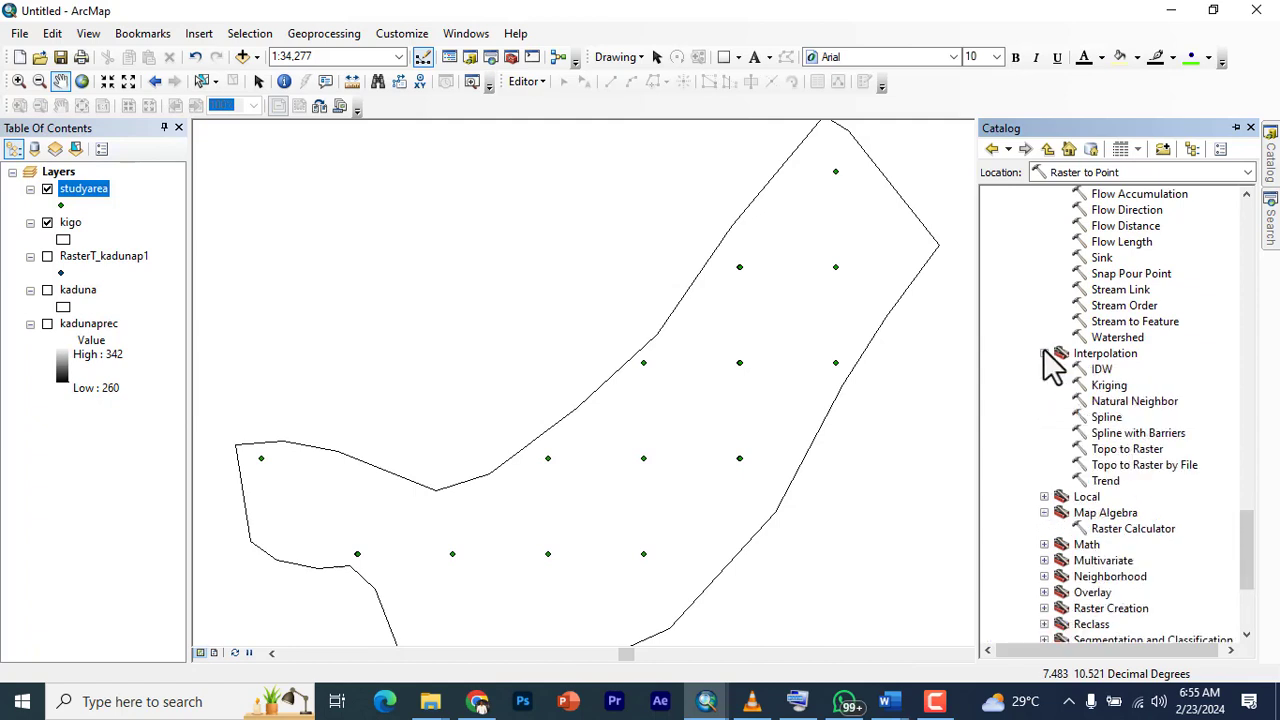
mouse_move(1100, 384)
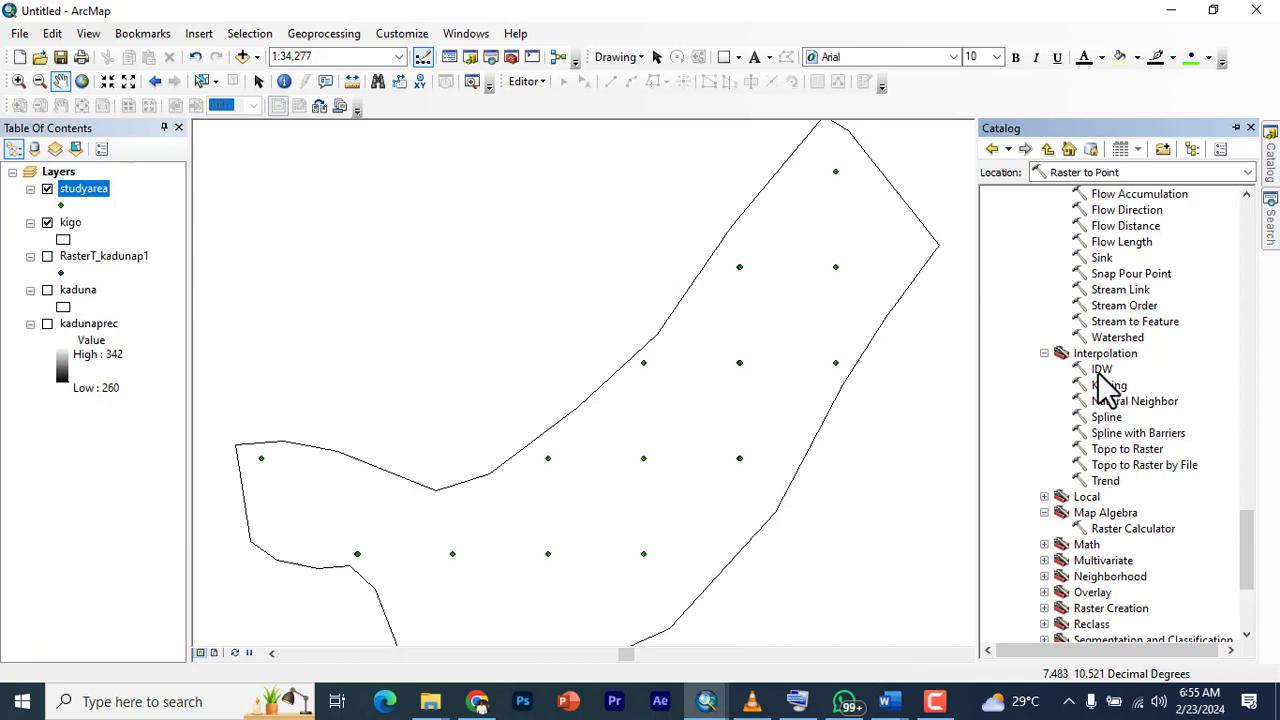
click(1102, 368)
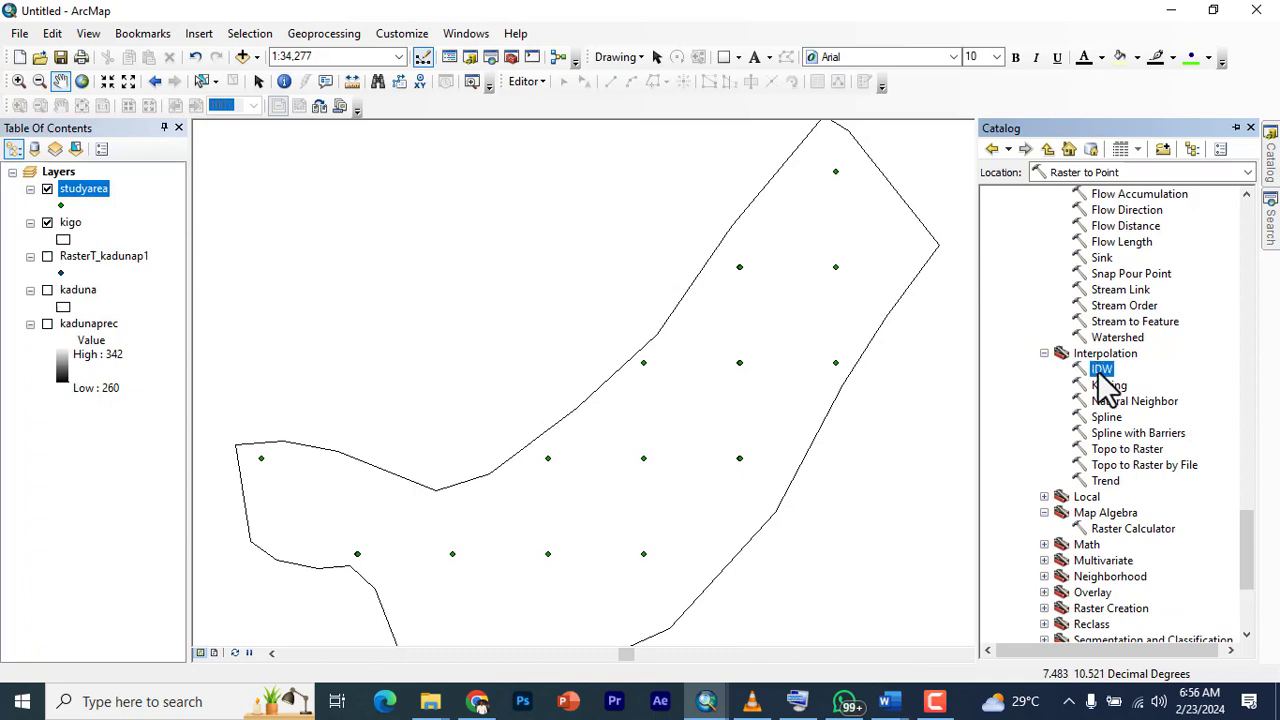
- In the IDW tool, use studyarea points as input with grid_code as the Z value field
double_click(1100, 368)
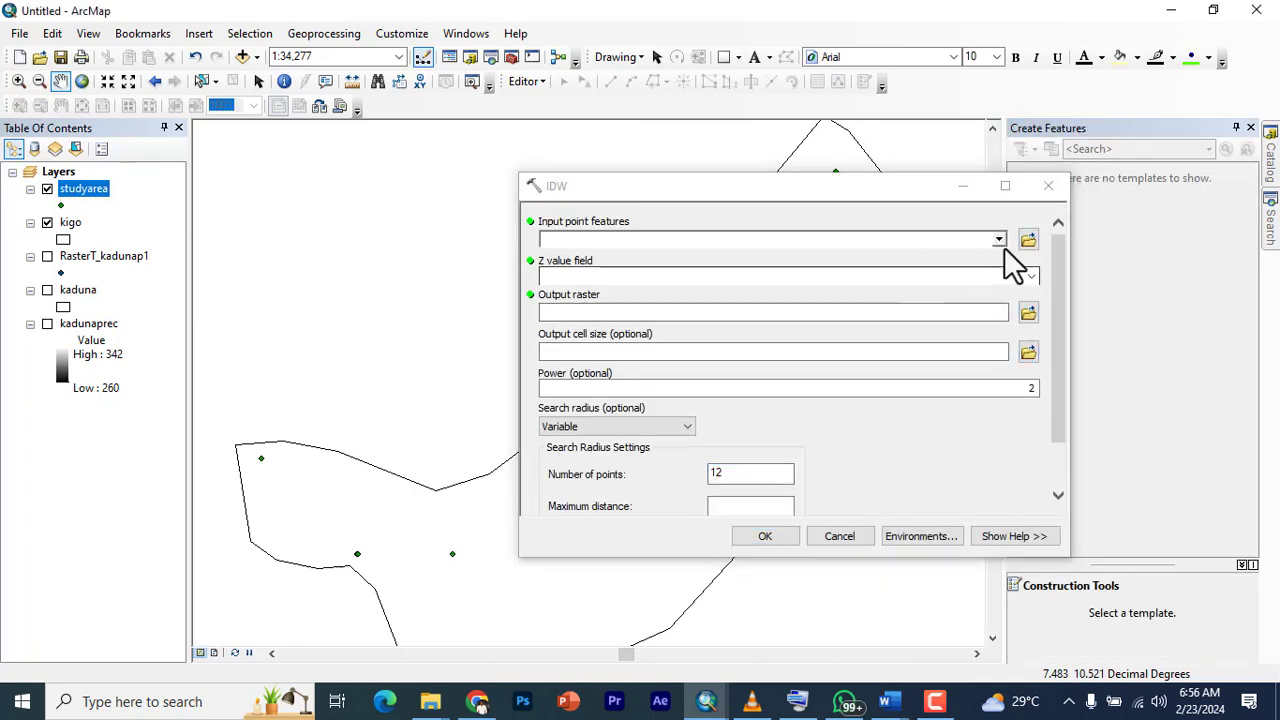
click(996, 240)
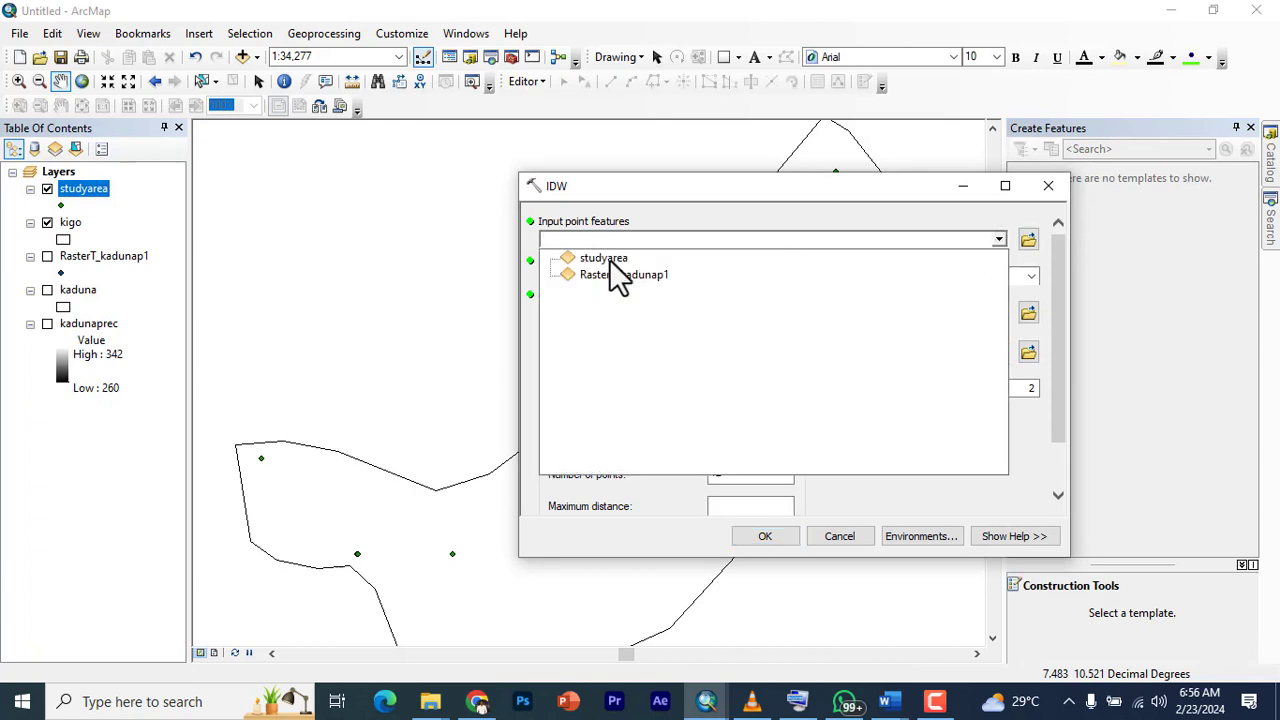
click(604, 256)
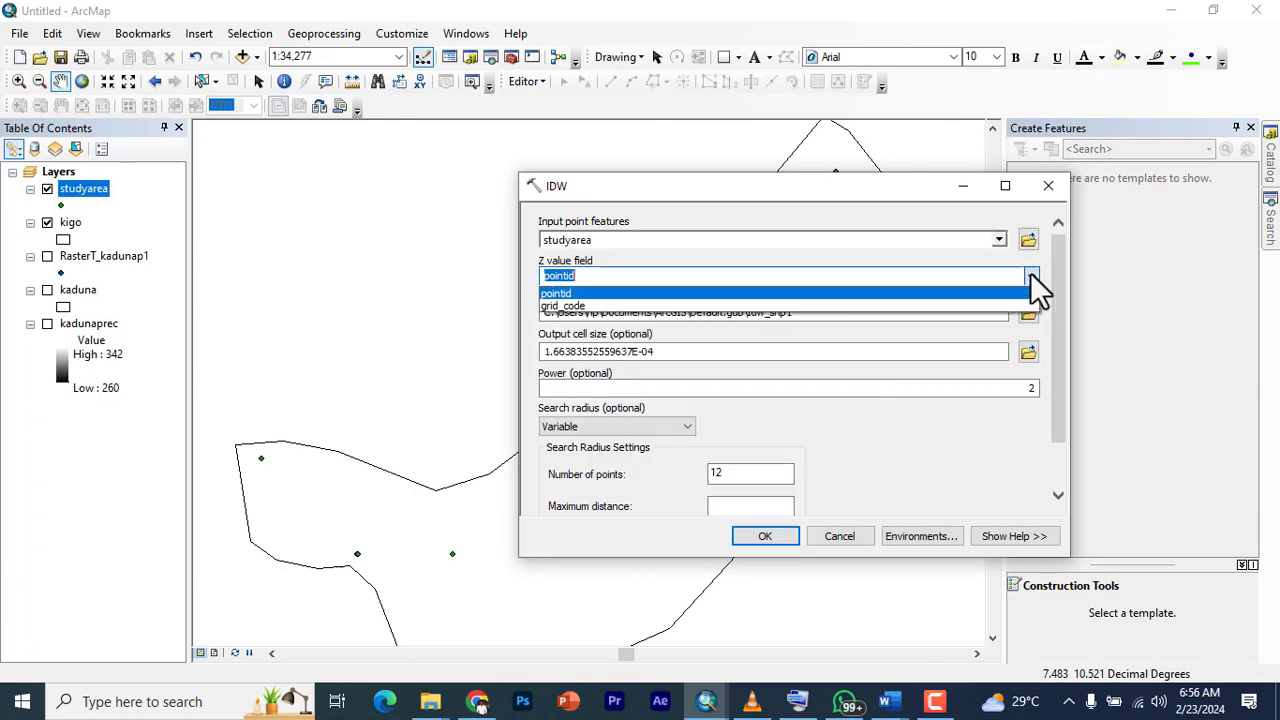
click(562, 304)
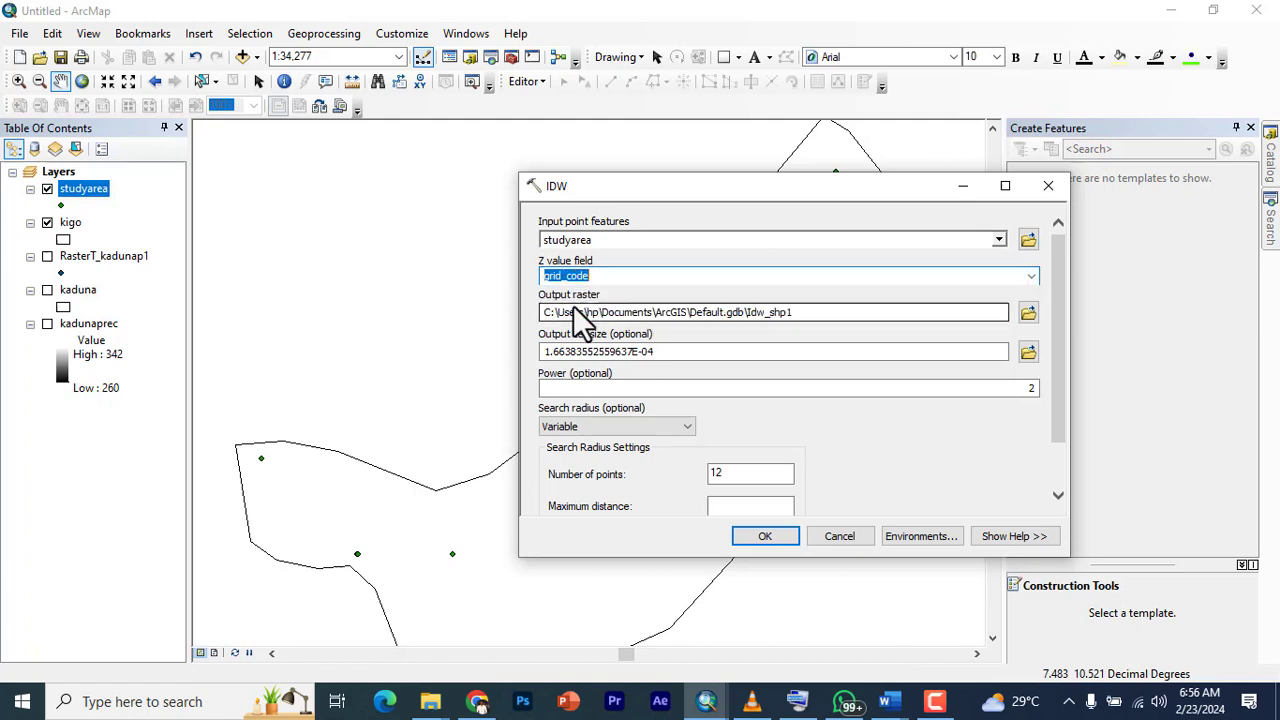
- Save the IDW output raster as rain in the hydr\RAIN folder
click(1028, 312)
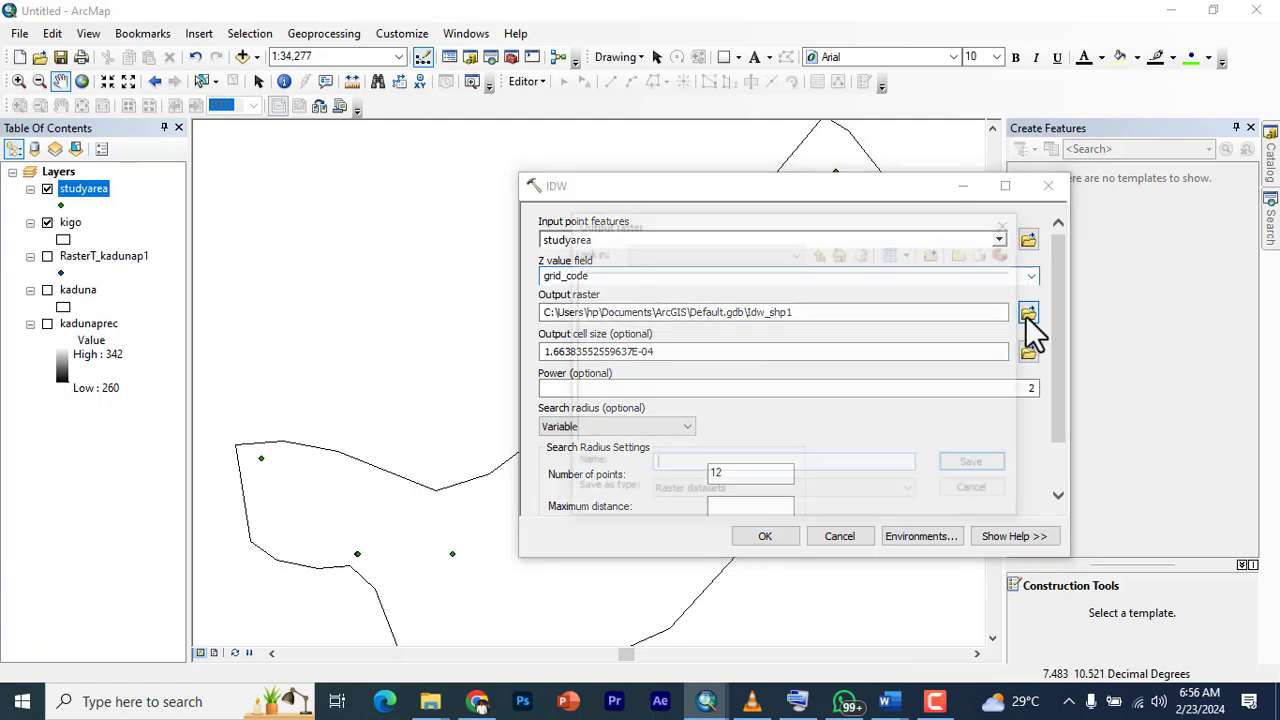
click(1028, 312)
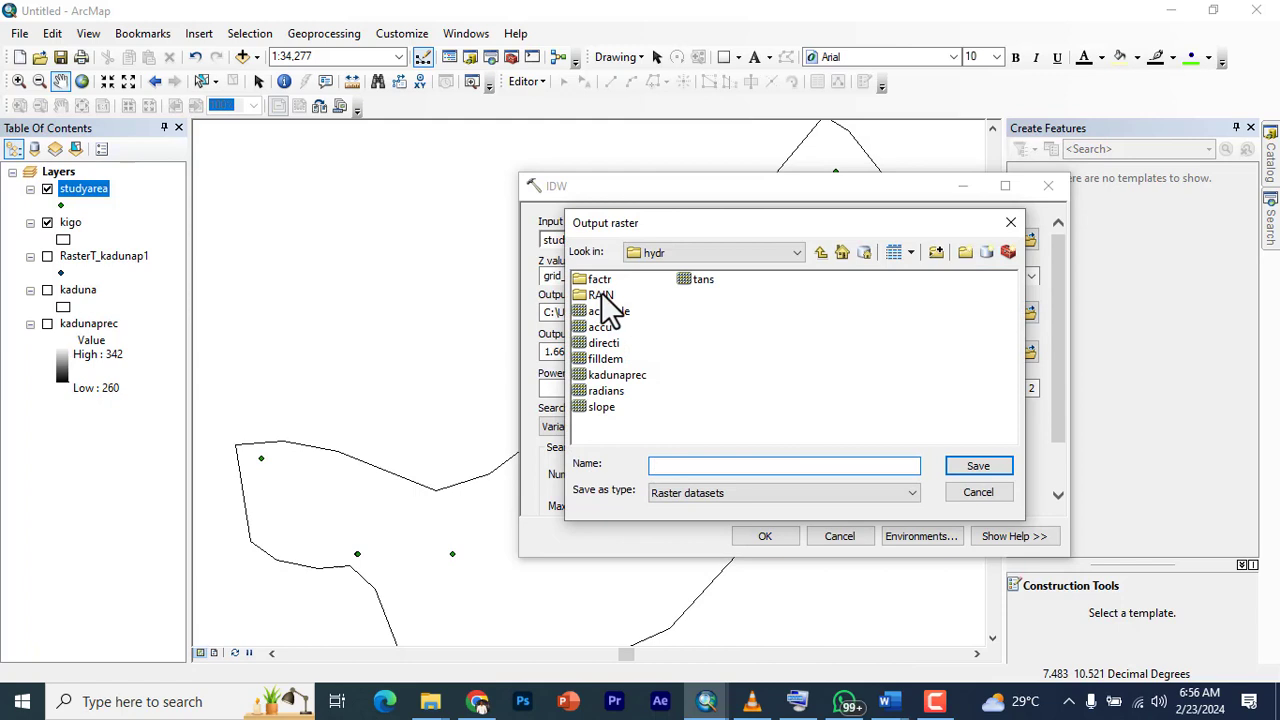
double_click(600, 294)
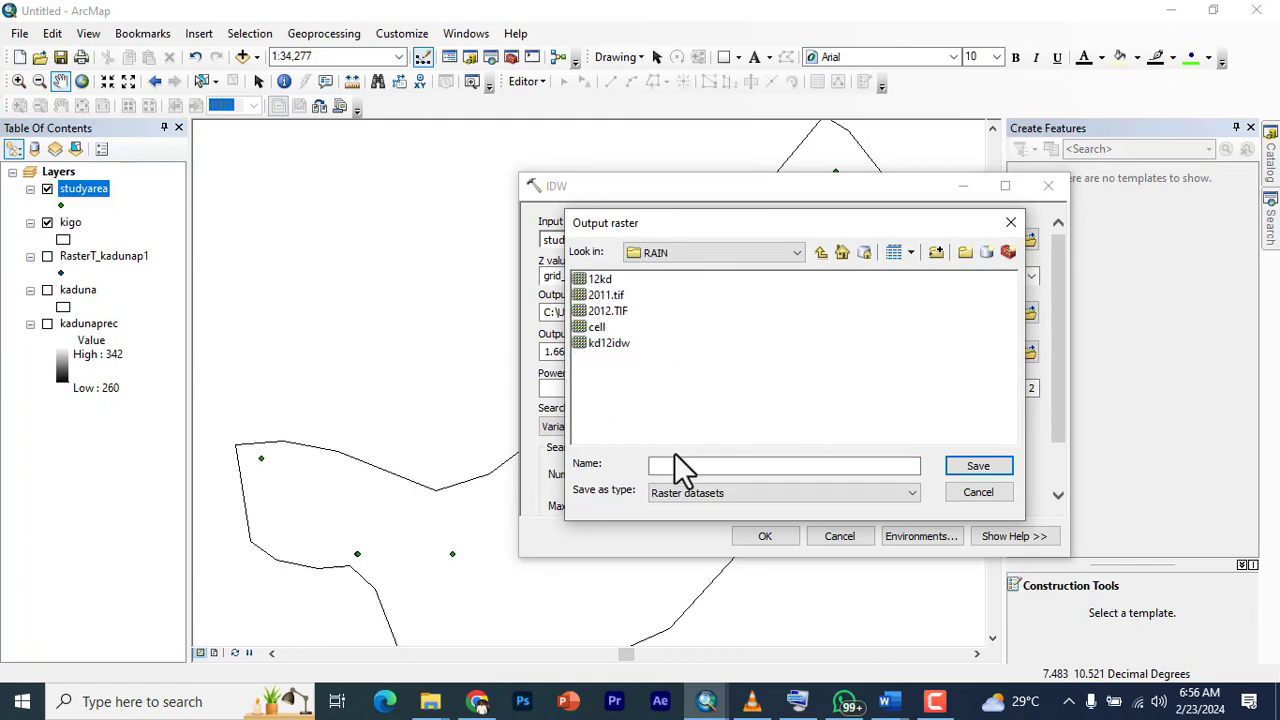
text(rain)
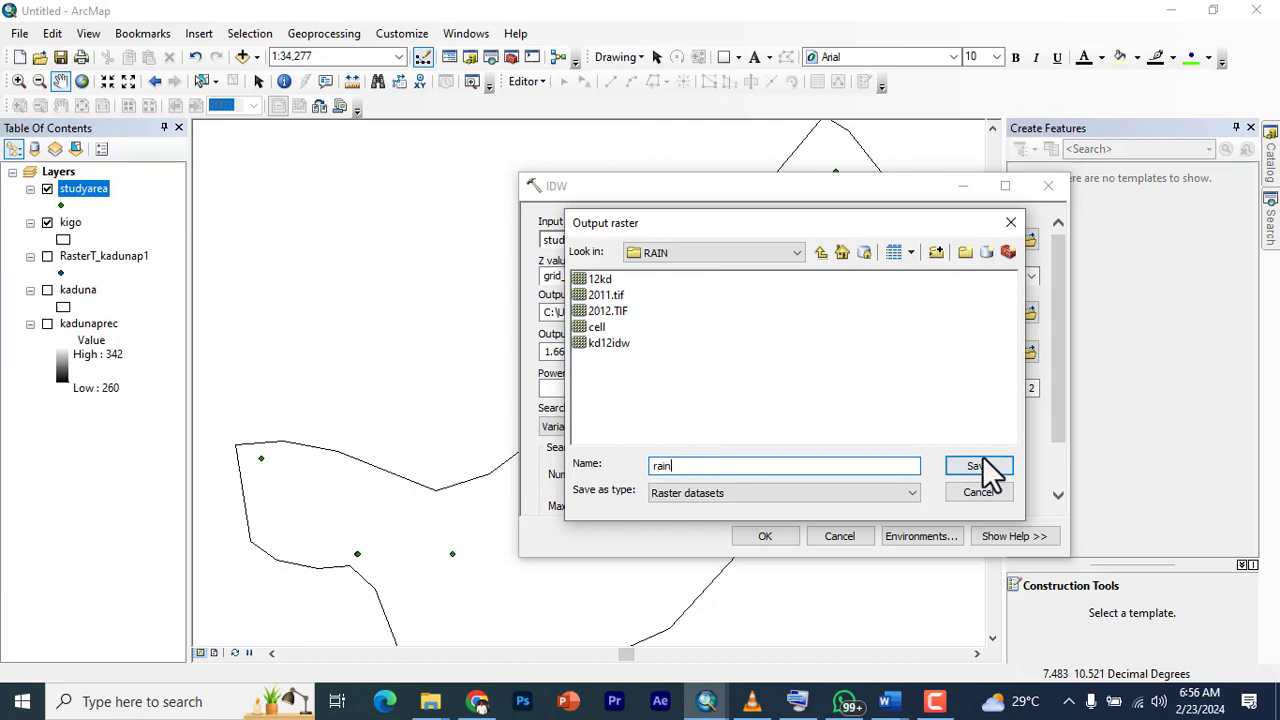
click(974, 464)
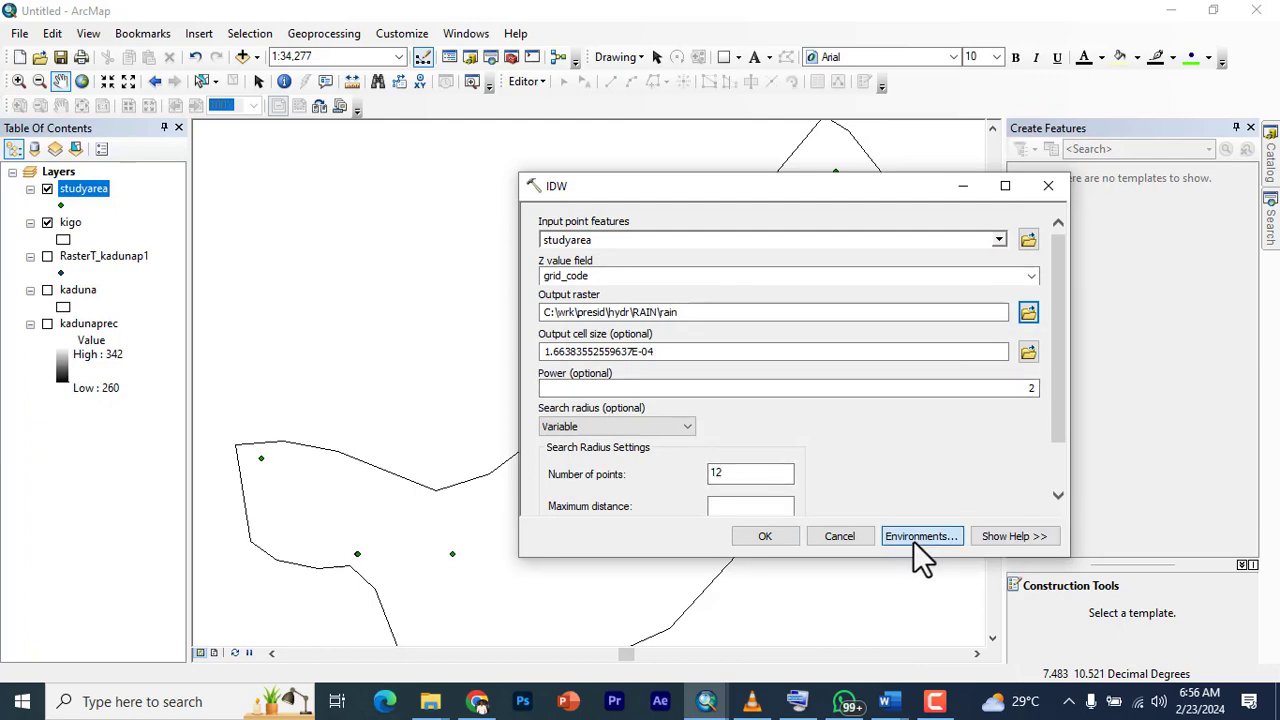
- Set the processing extent and raster analysis mask to the kigo layer in Environment Settings
click(920, 536)
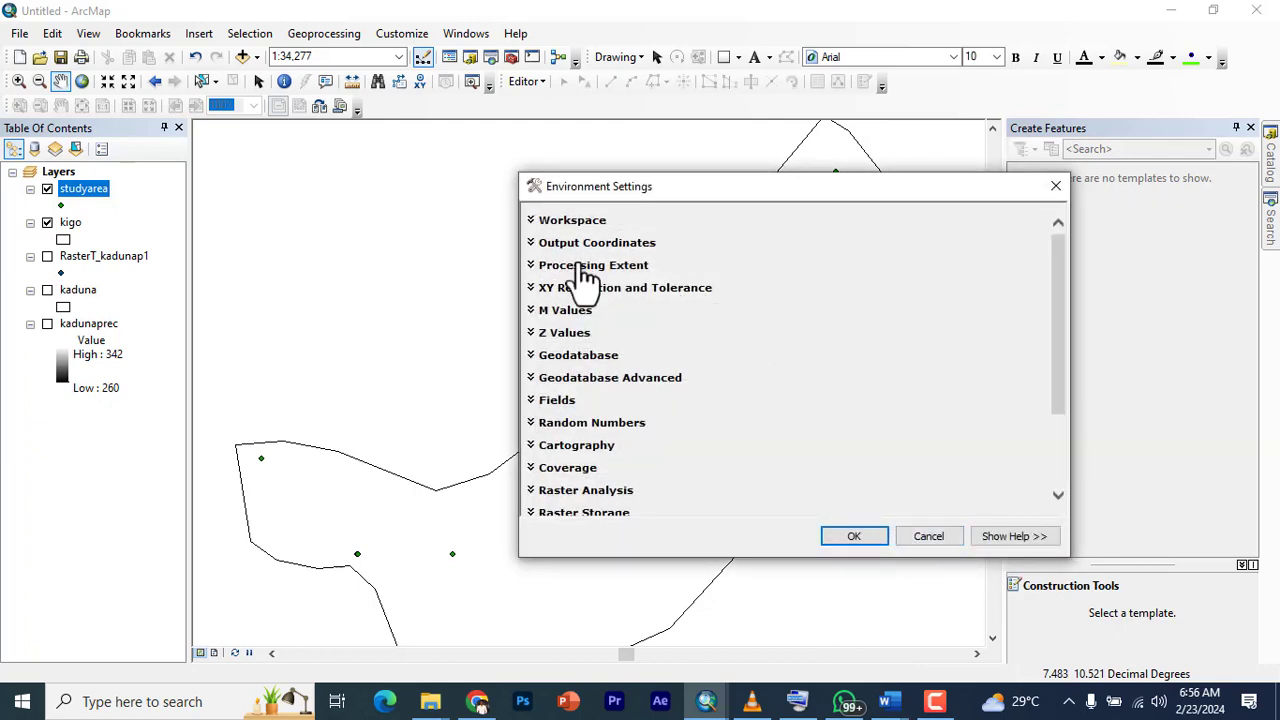
click(592, 264)
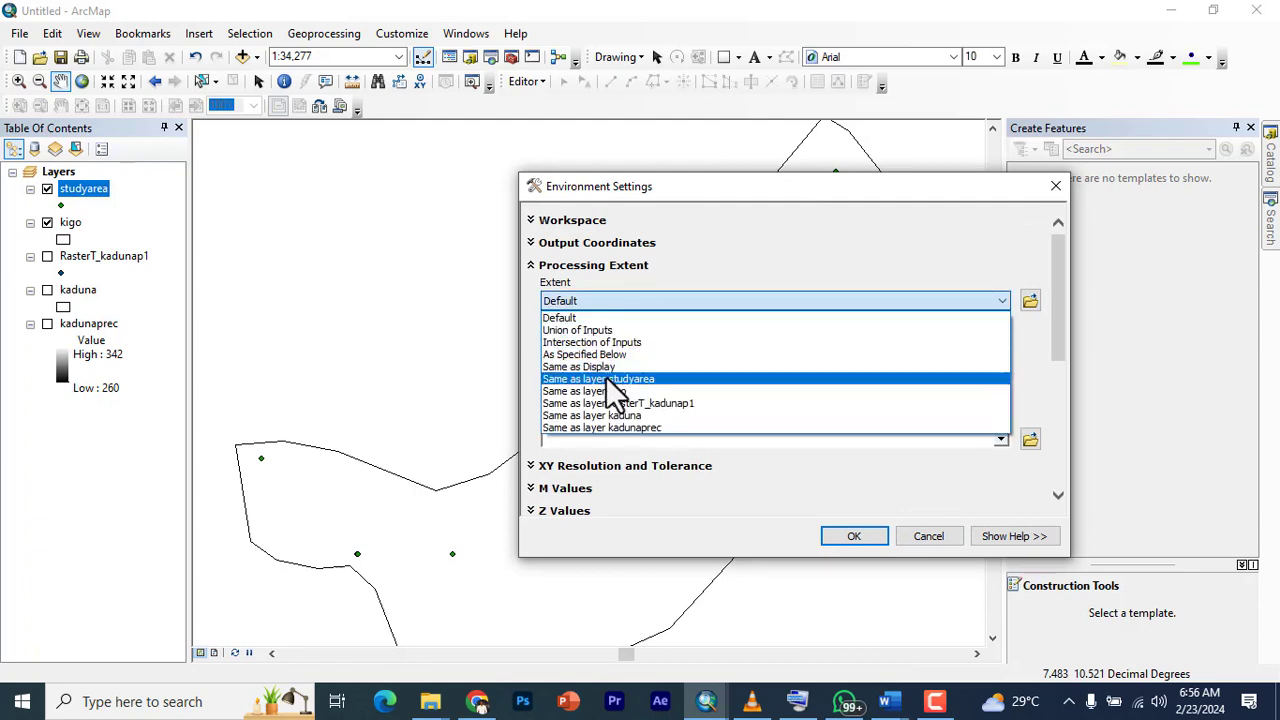
click(580, 390)
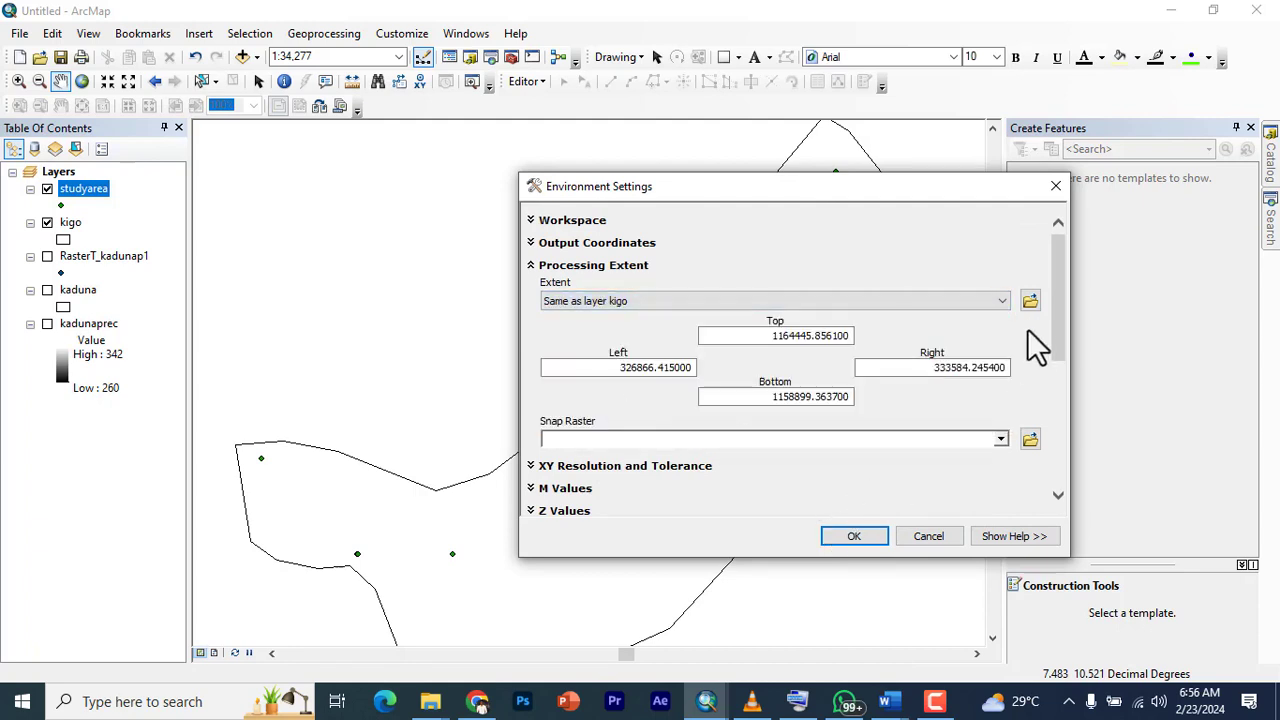
scroll(down, 3)
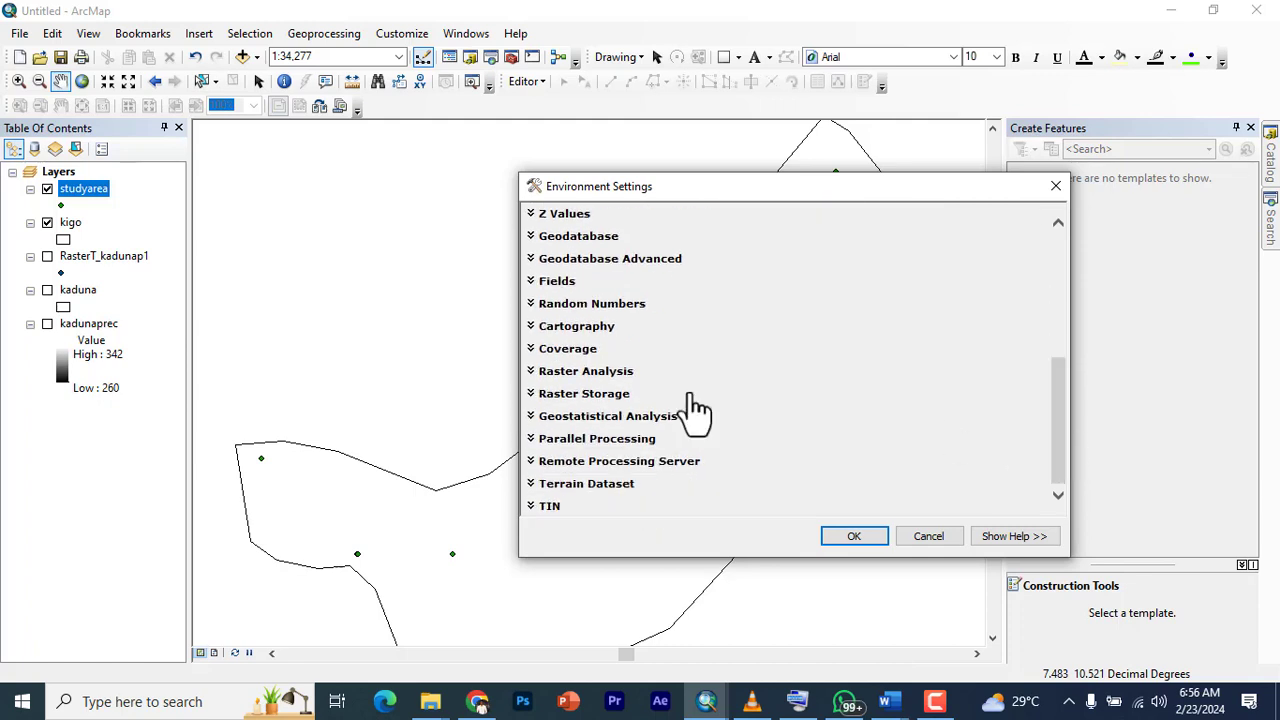
click(584, 370)
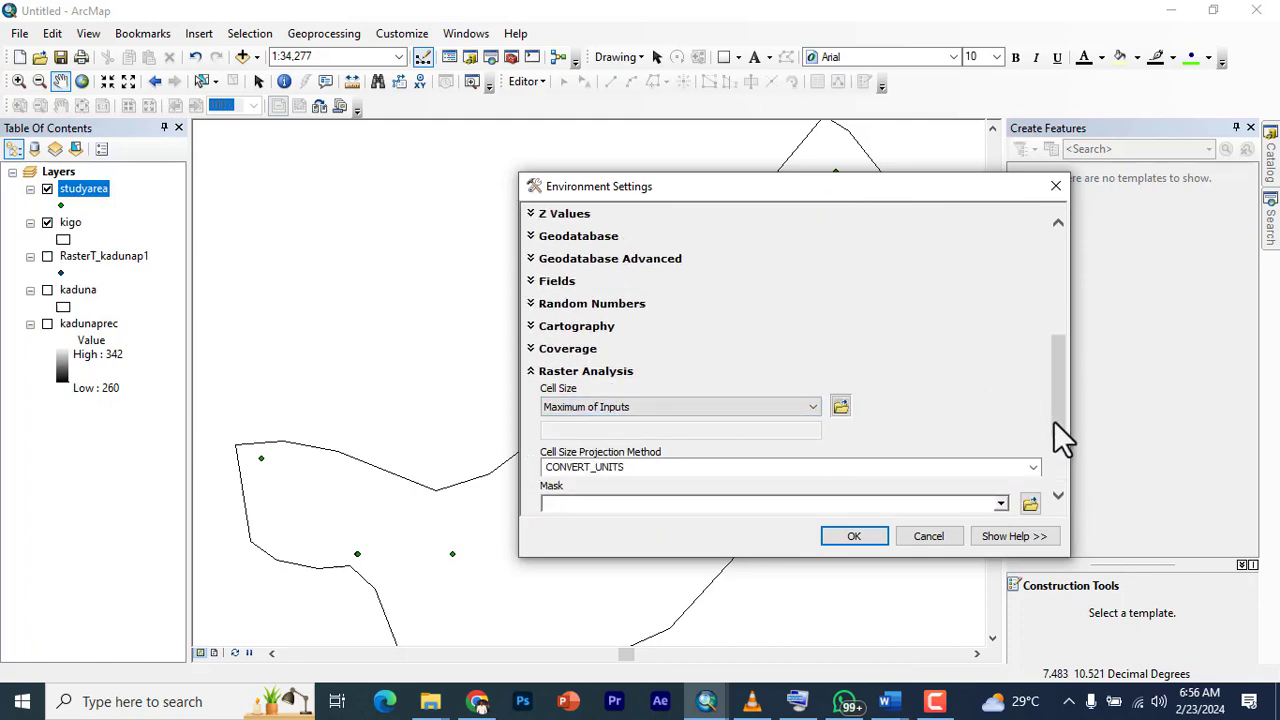
scroll(down, 3)
text(kigo)
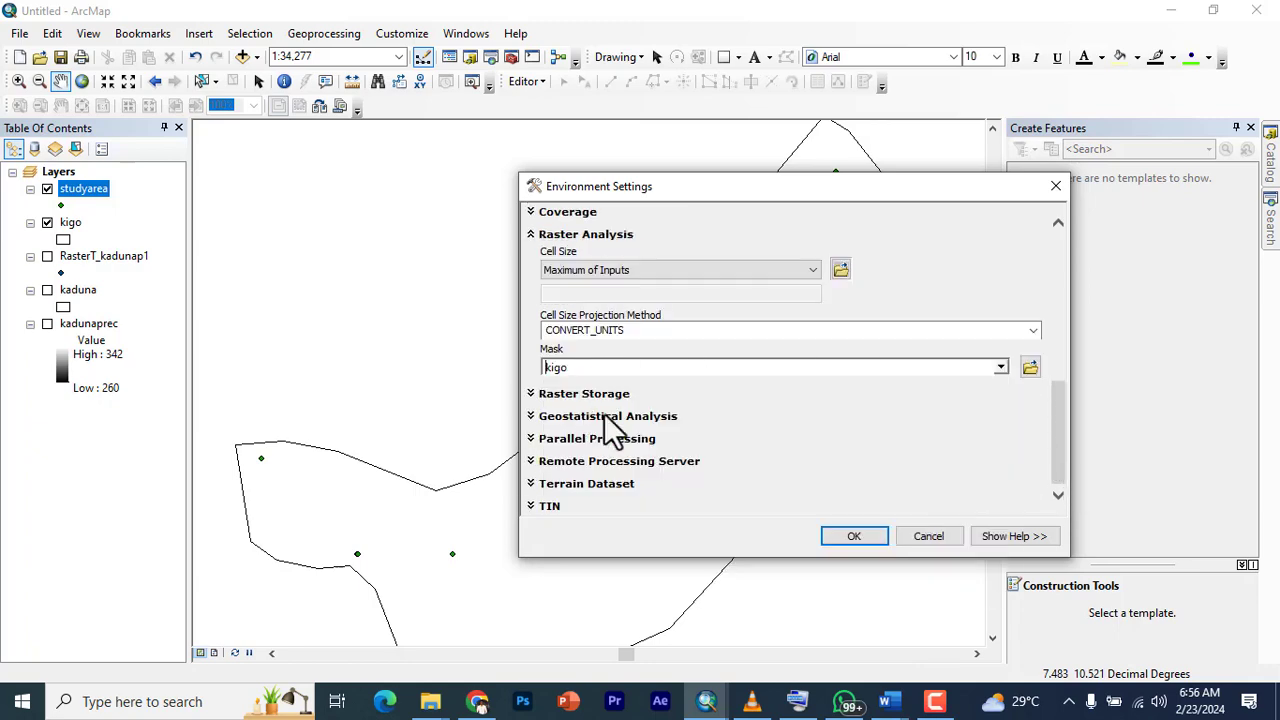
click(854, 536)
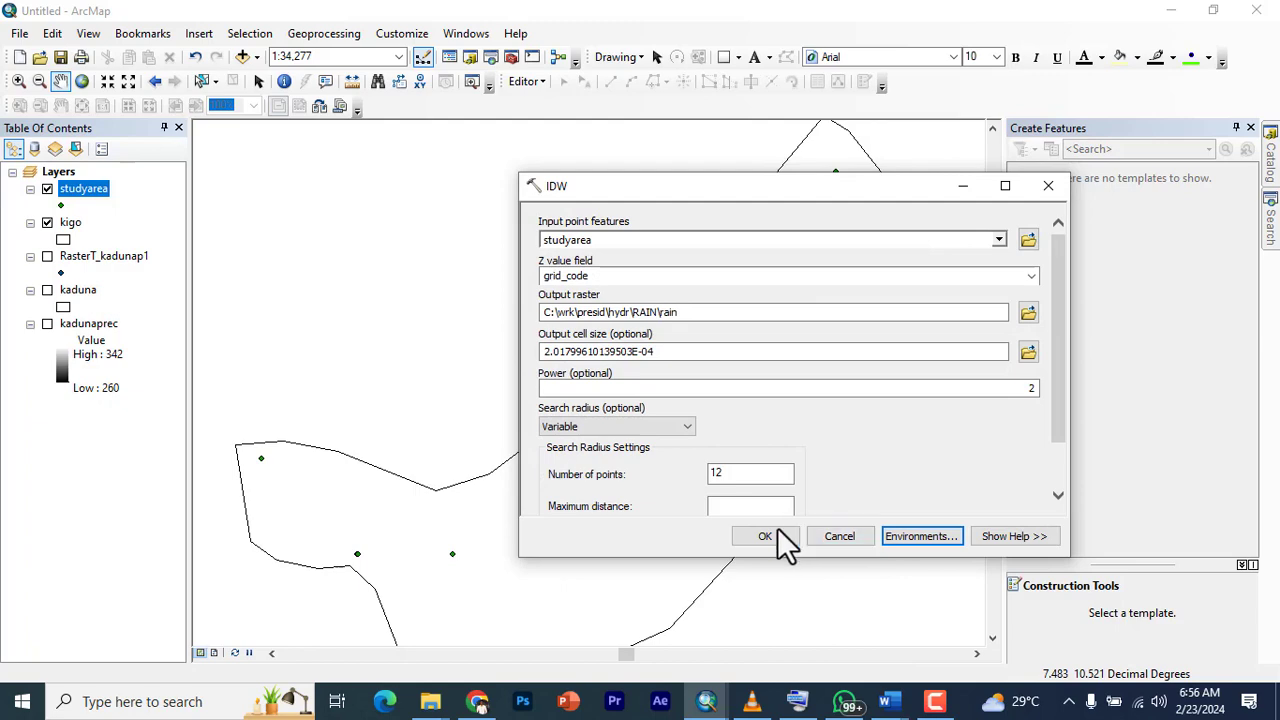
- Run the IDW interpolation to produce the rain surface over the study area
click(764, 536)
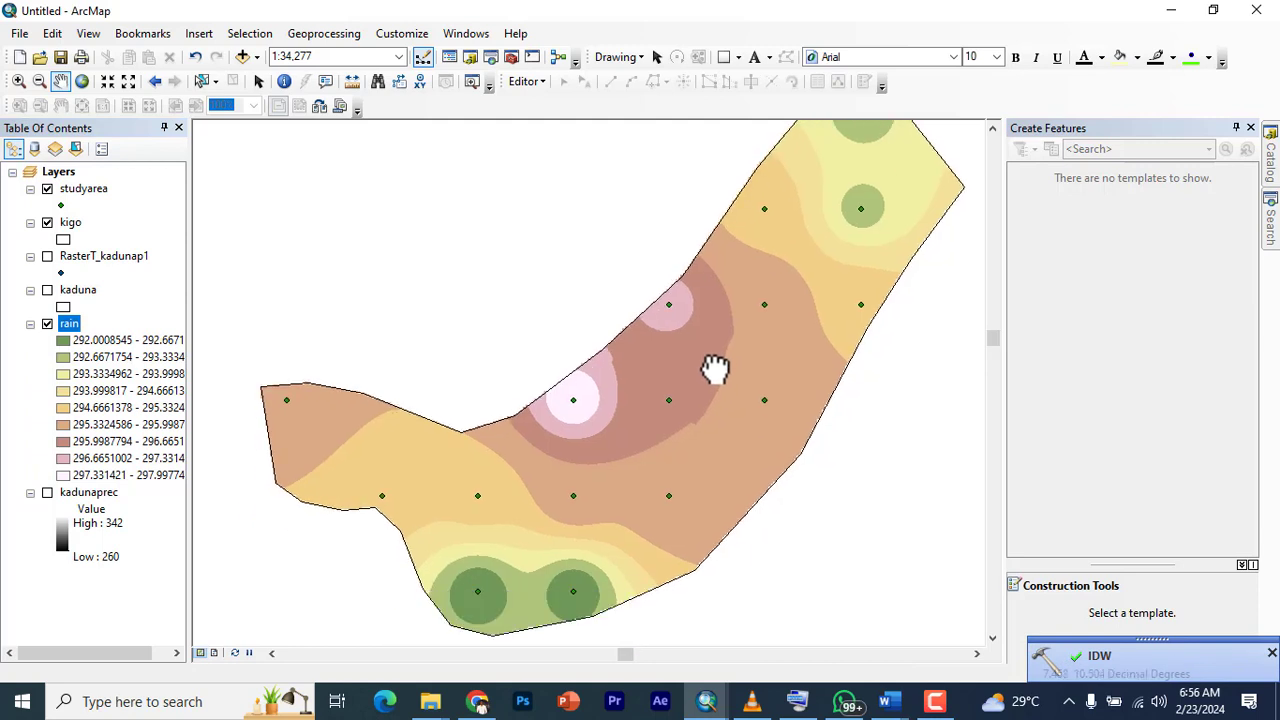
mouse_move(678, 430)
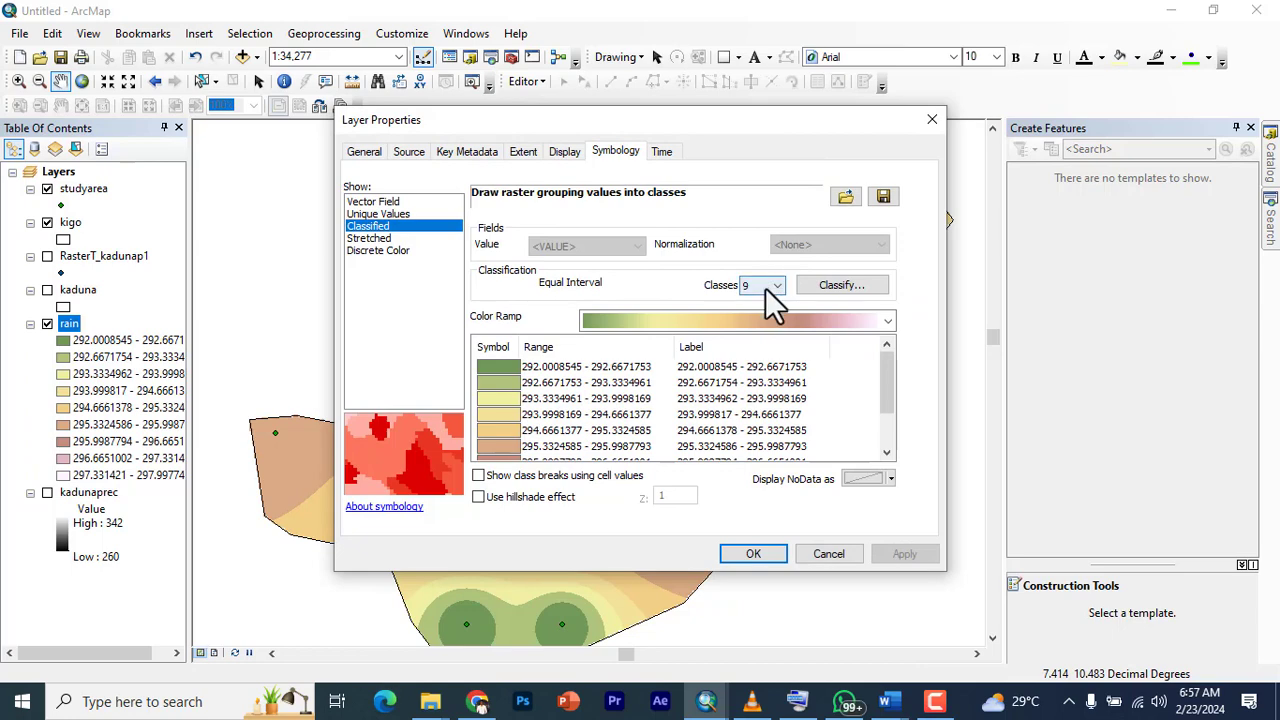
- Classify the rain layer into 5 classes on a red-to-green colour ramp
click(780, 284)
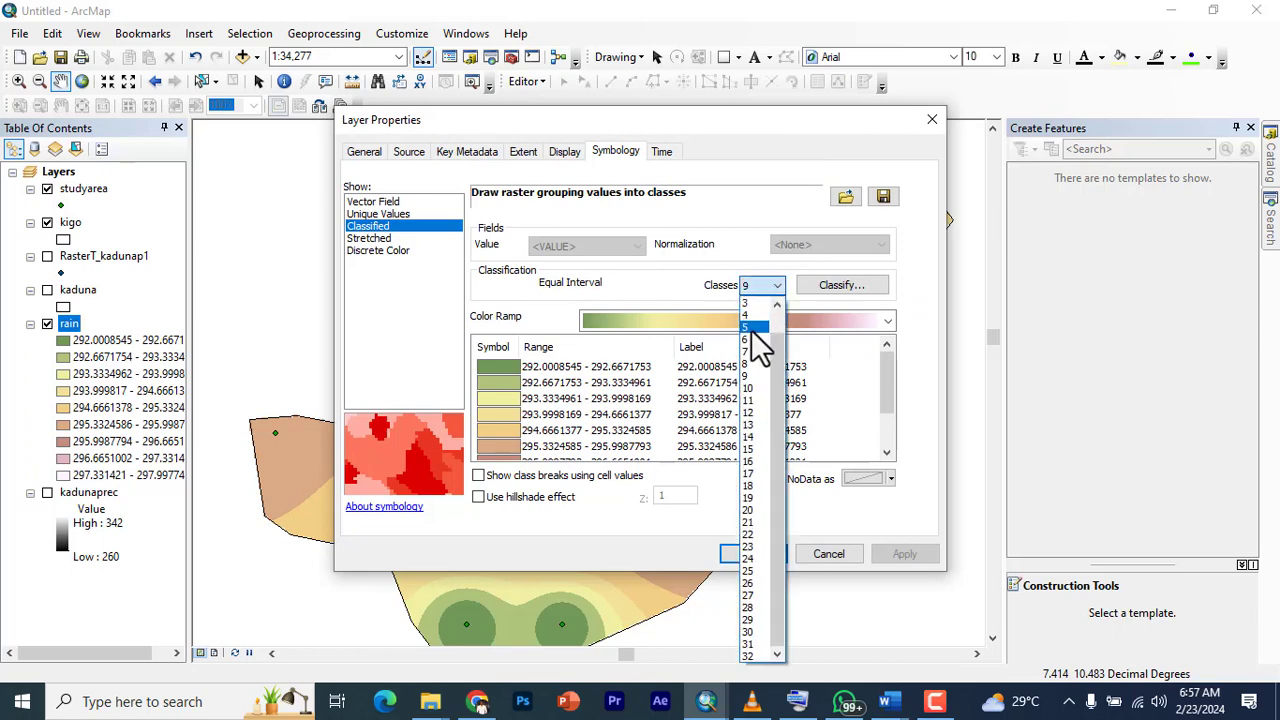
click(872, 320)
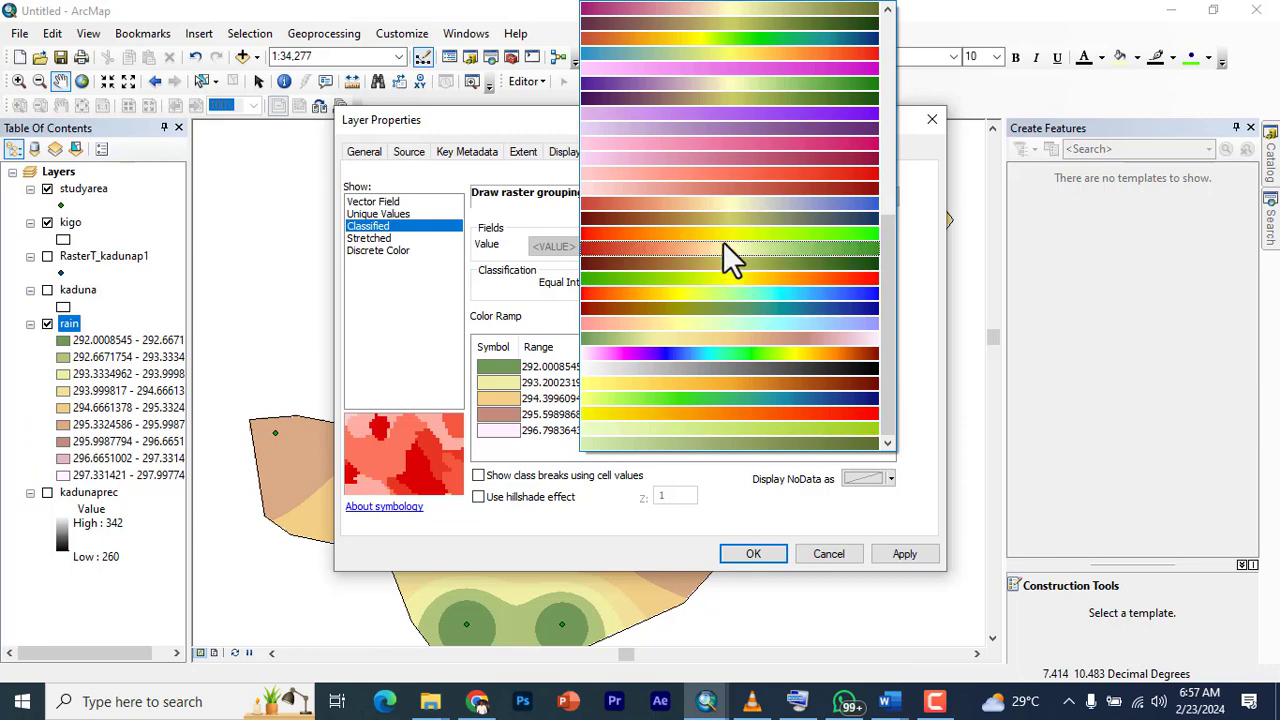
click(730, 234)
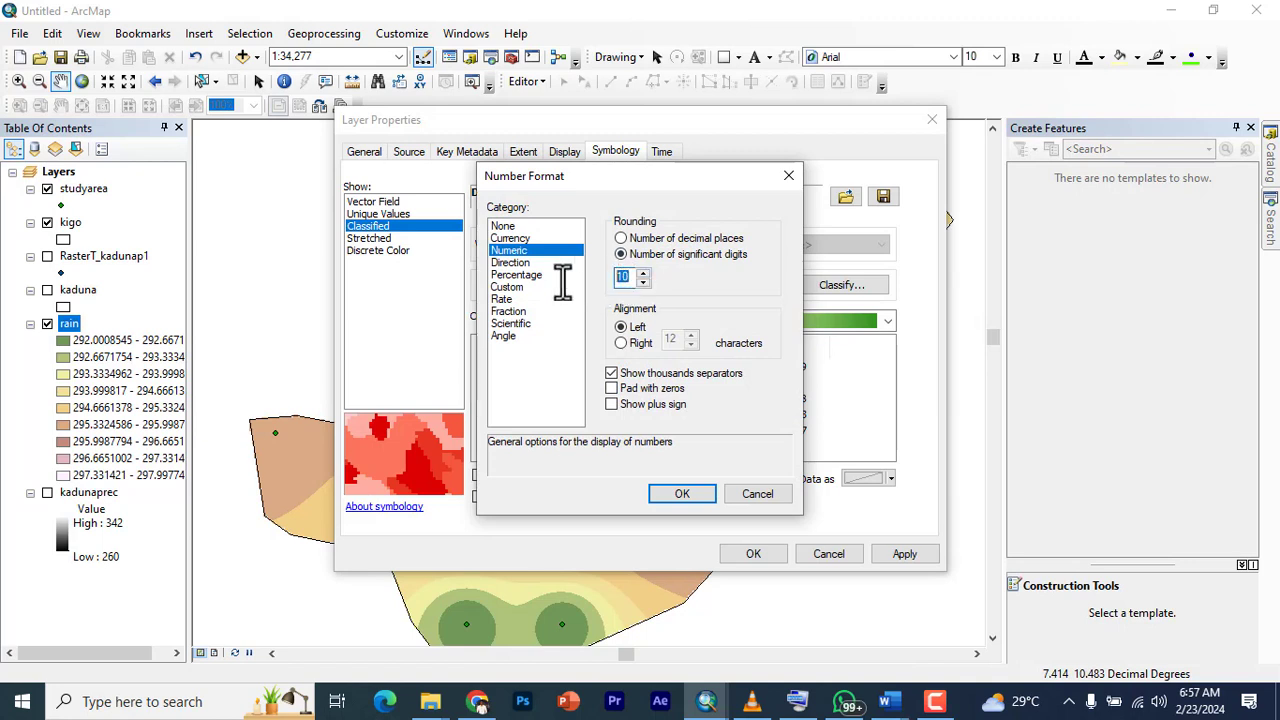
- Format the class labels to 3 decimal places and apply the symbology
text(3)
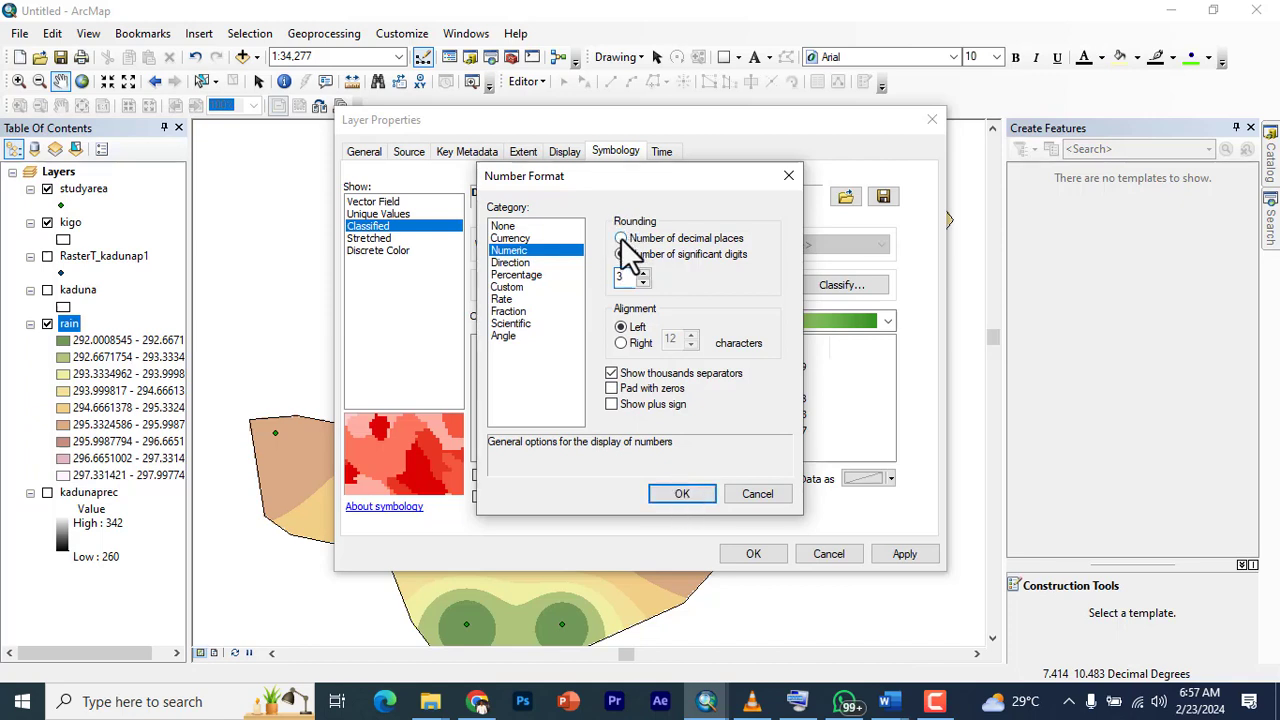
click(620, 254)
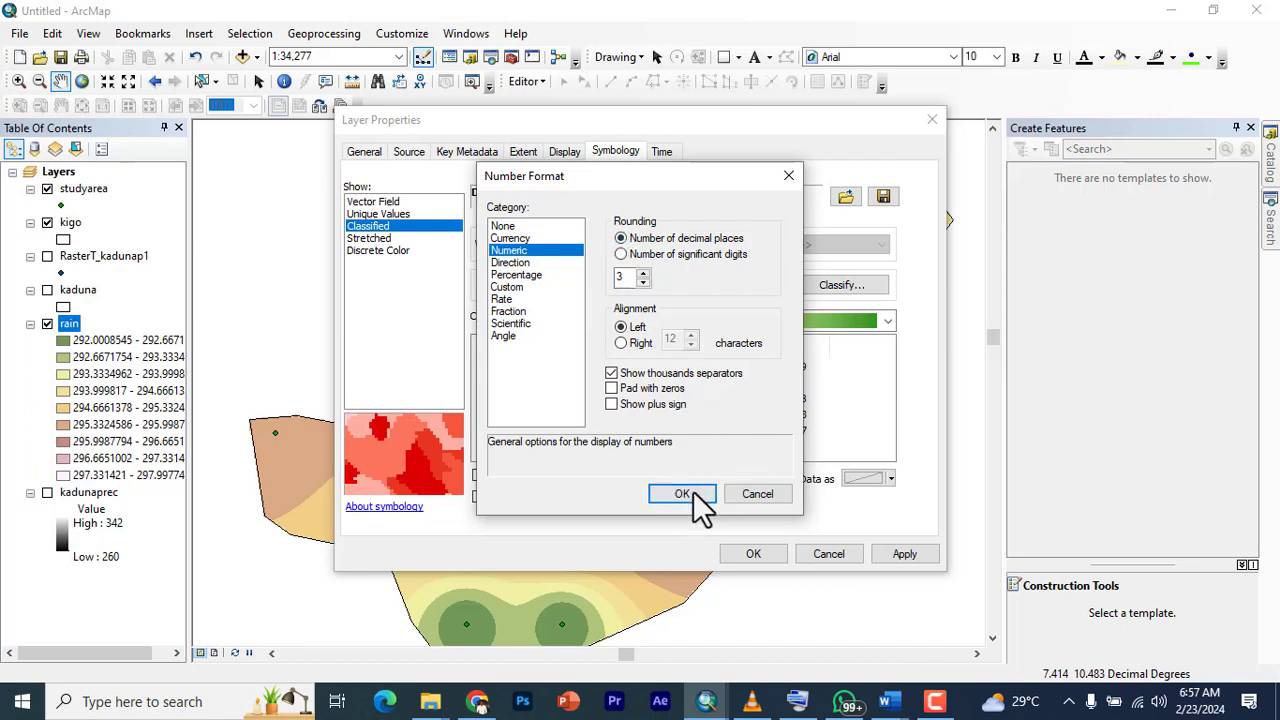
click(682, 492)
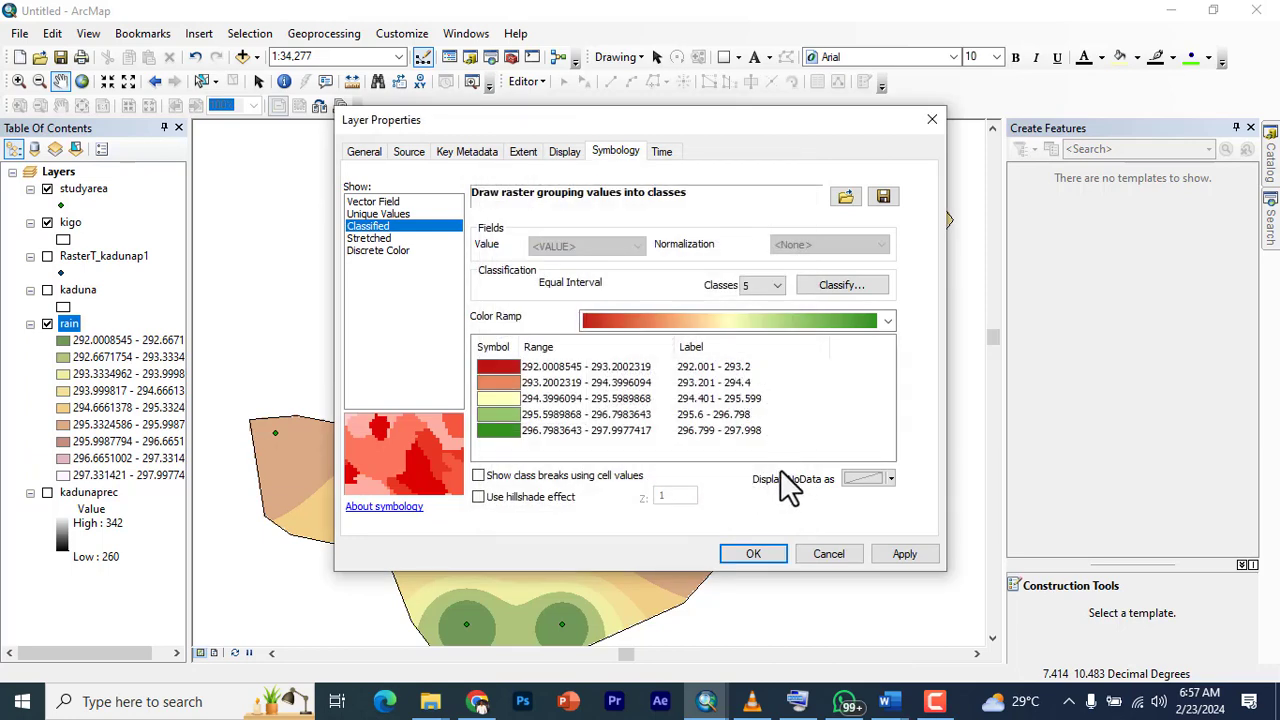
click(752, 554)
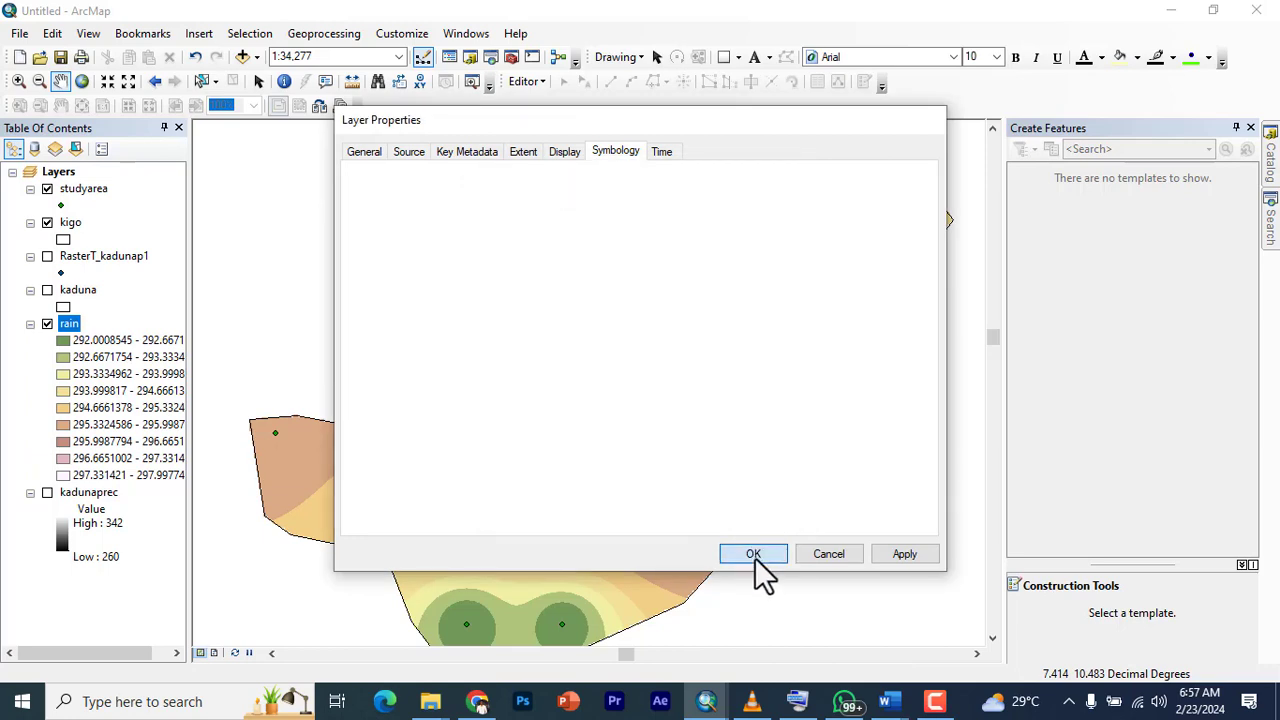
click(752, 552)
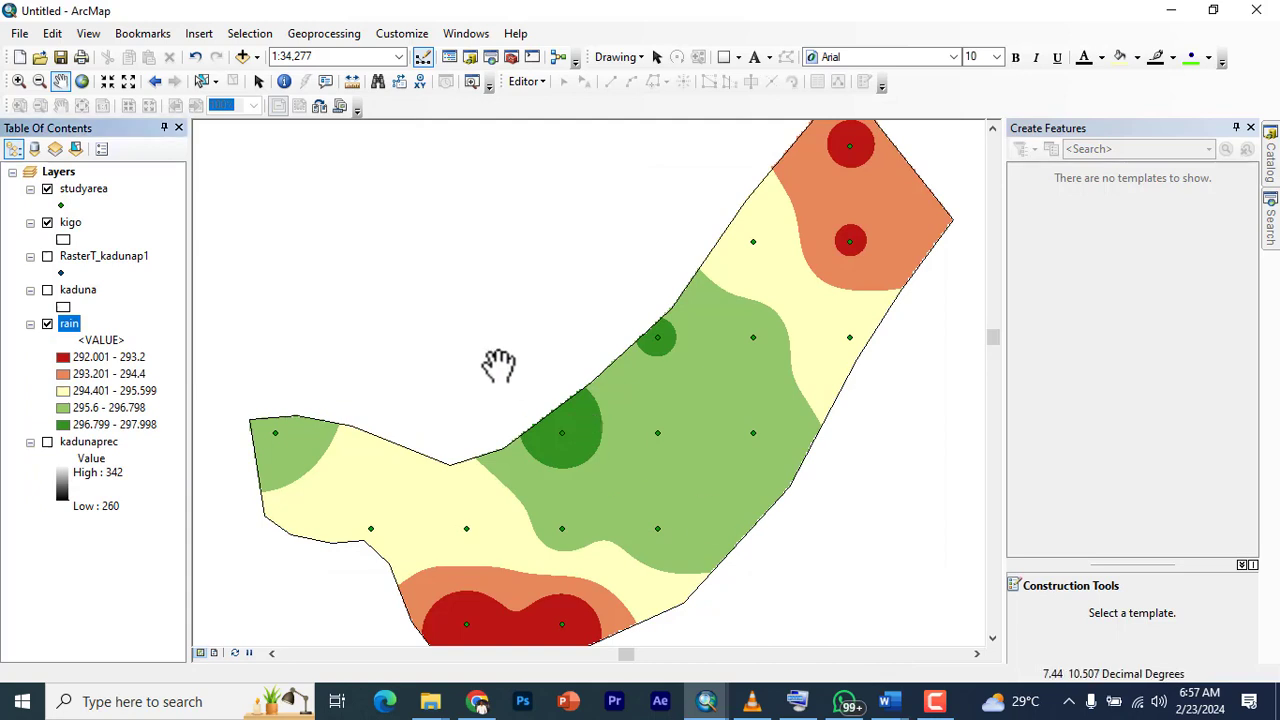
drag(498, 364, 700, 320)
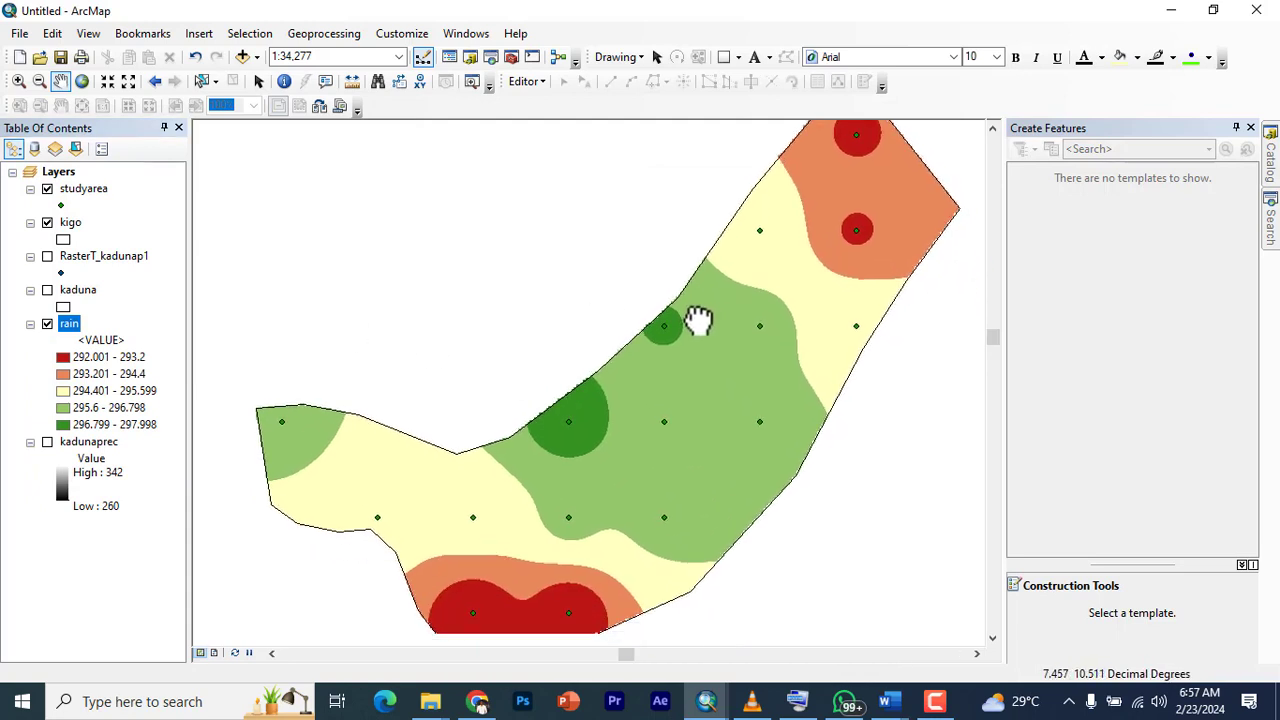
drag(700, 320, 512, 366)
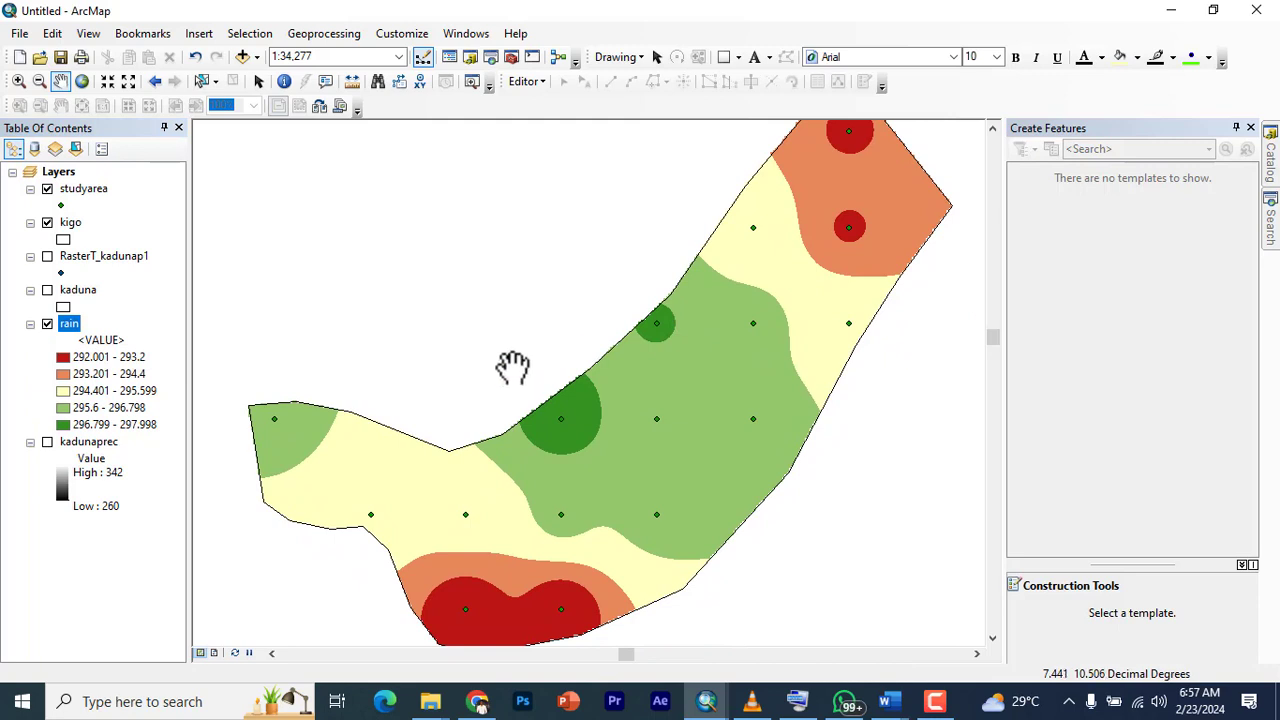
mouse_move(518, 490)
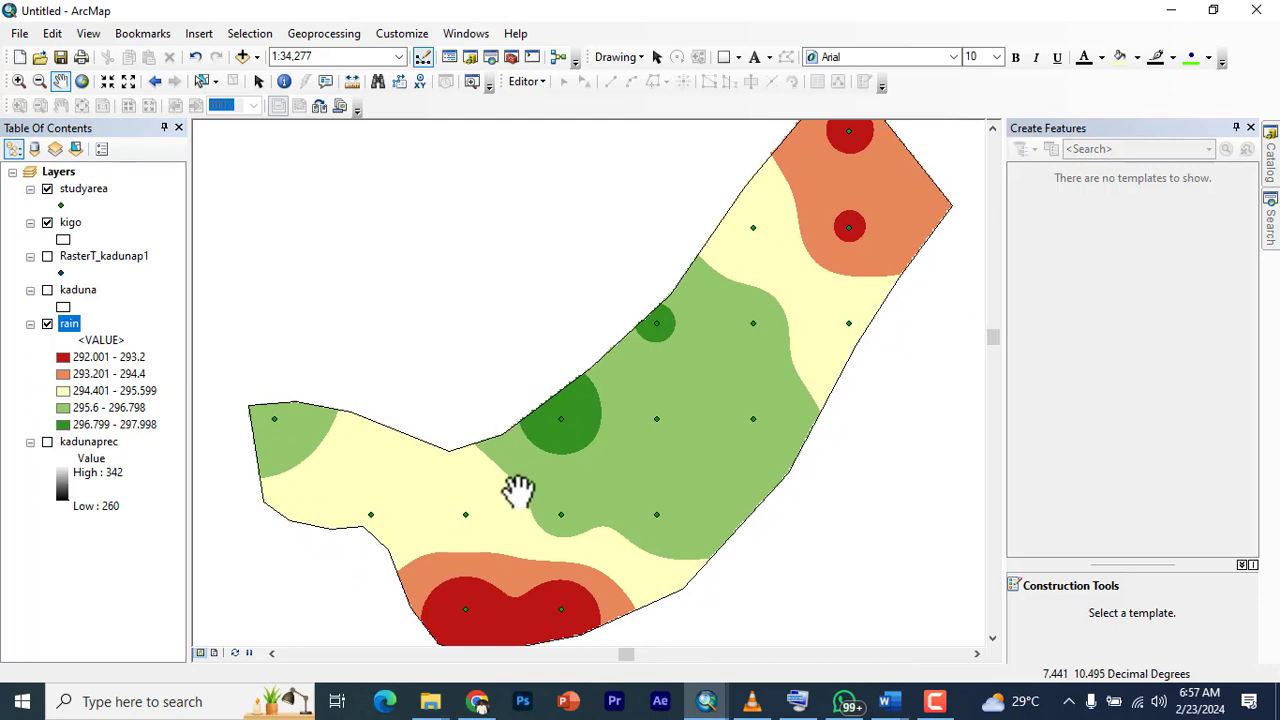
mouse_move(150, 460)
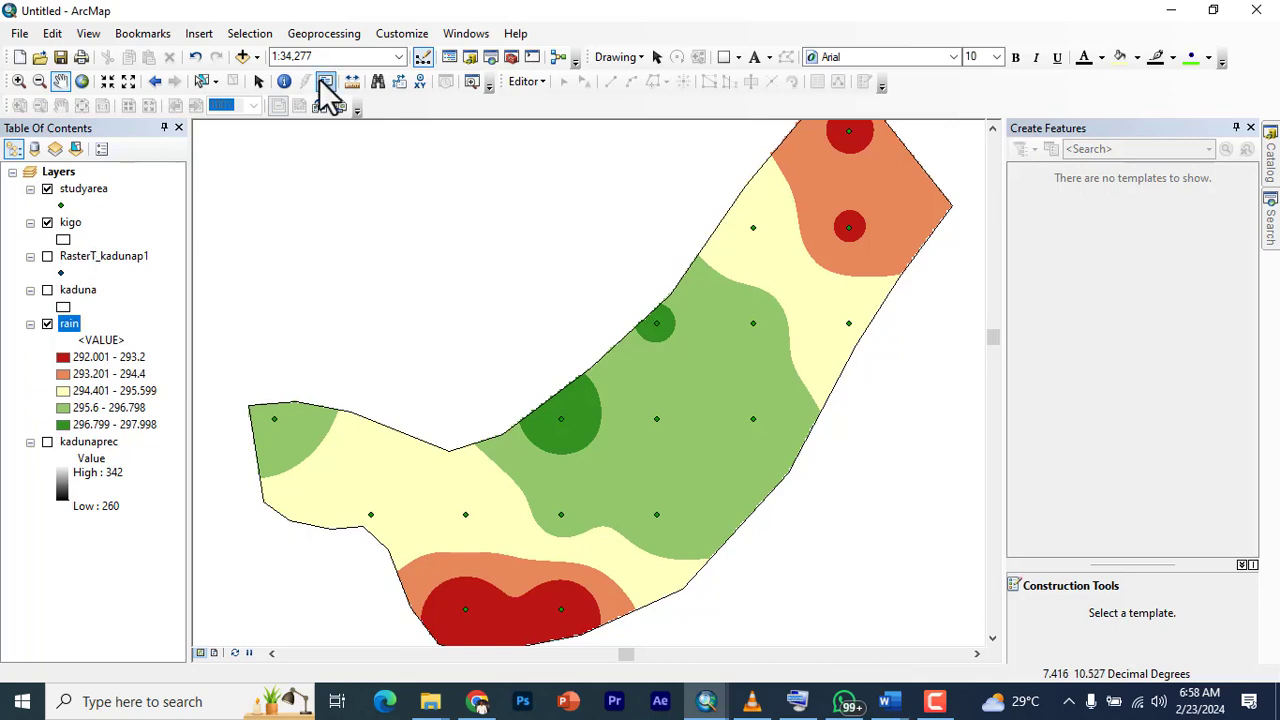
mouse_move(248, 60)
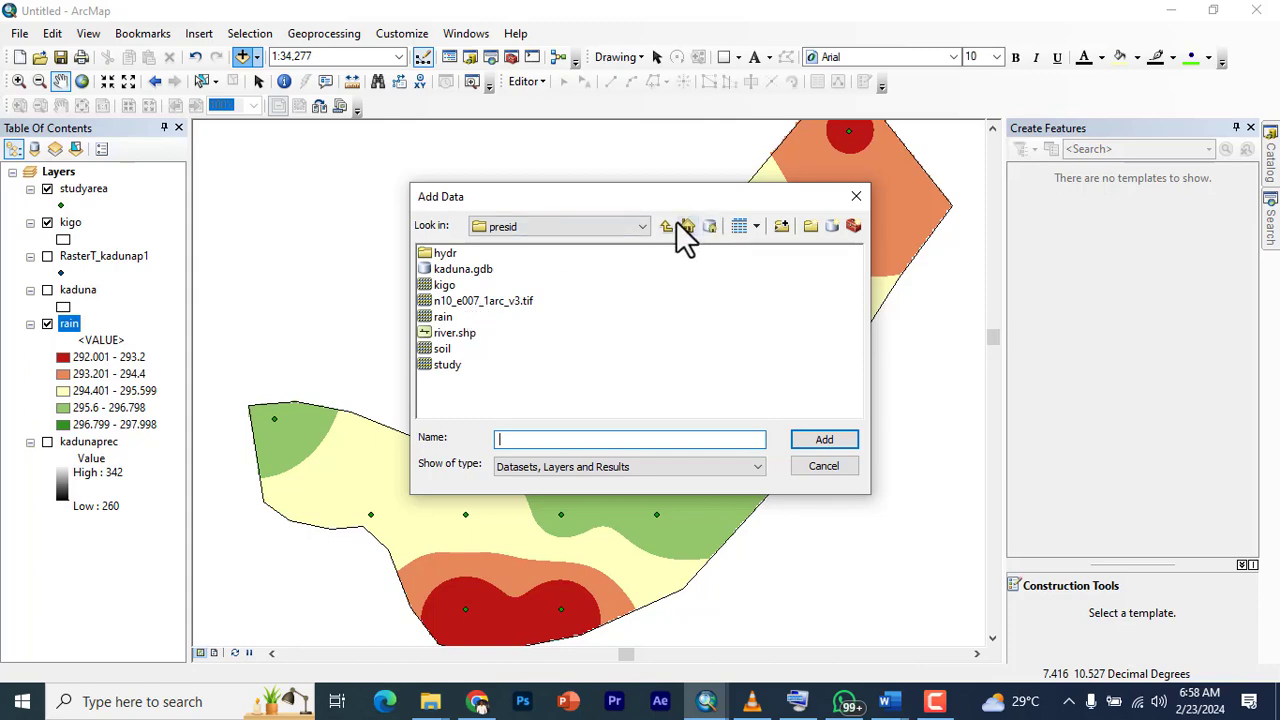
click(668, 224)
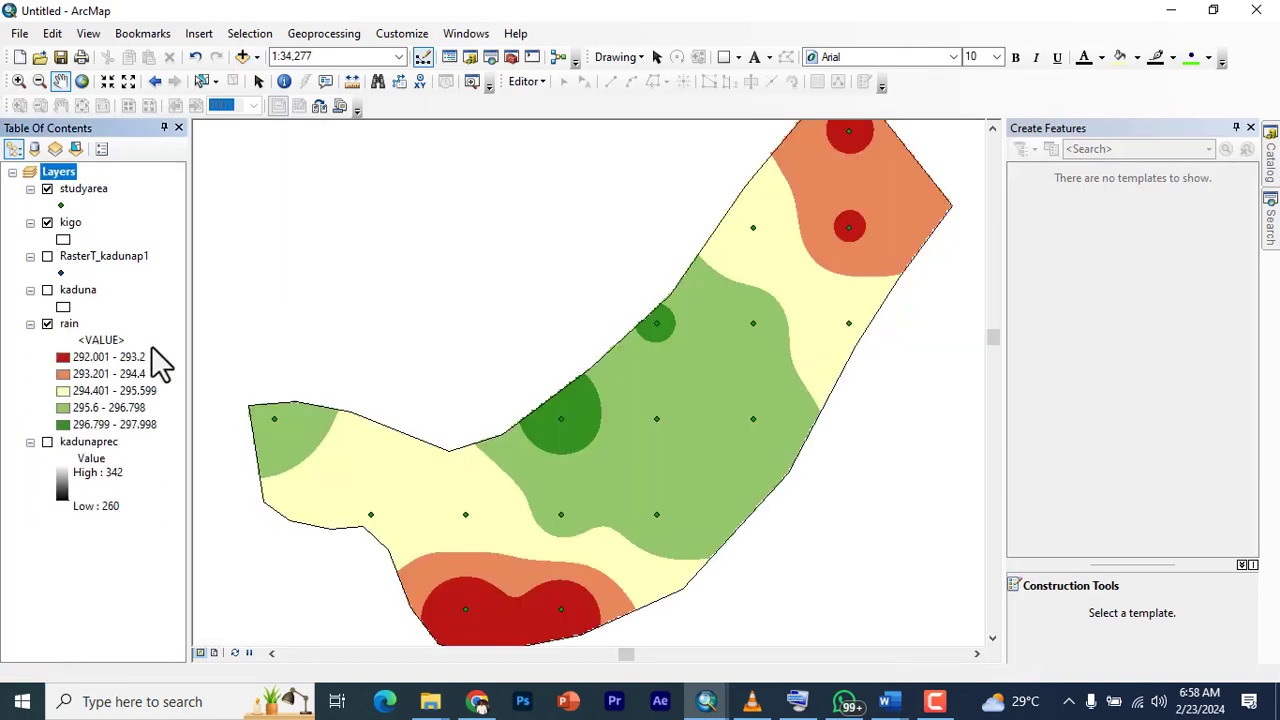
mouse_move(596, 390)
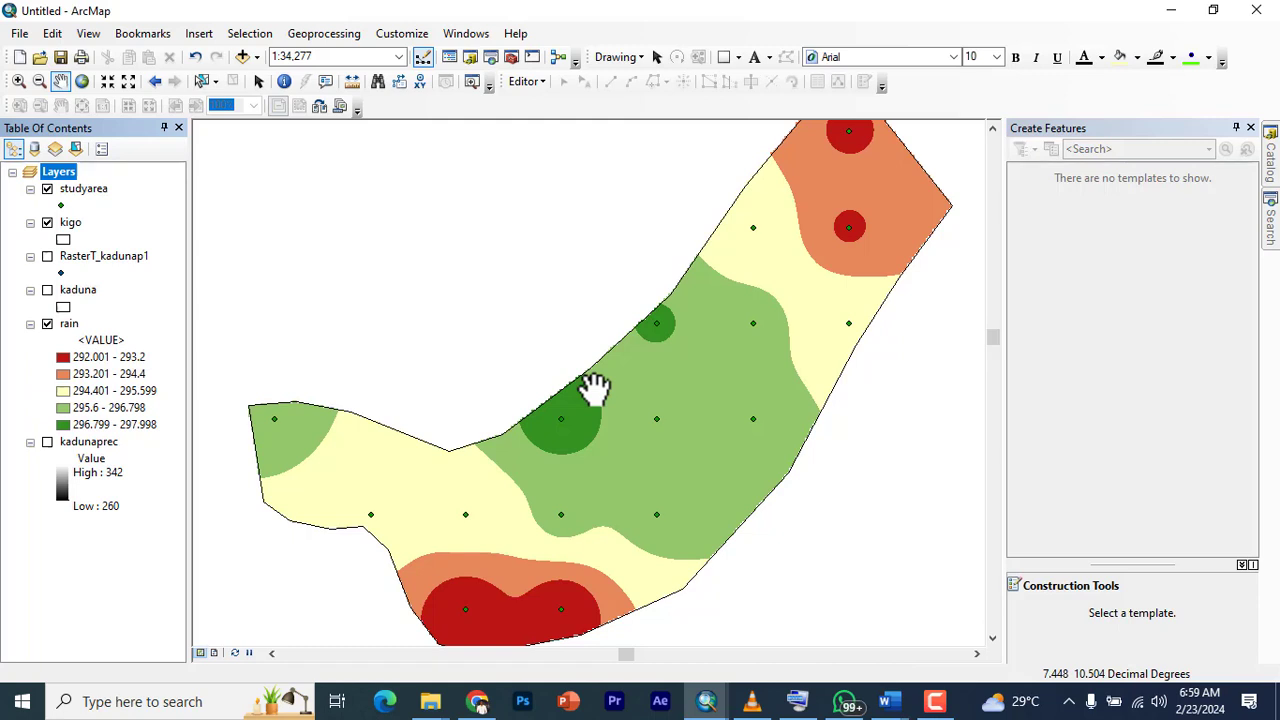
mouse_move(628, 400)
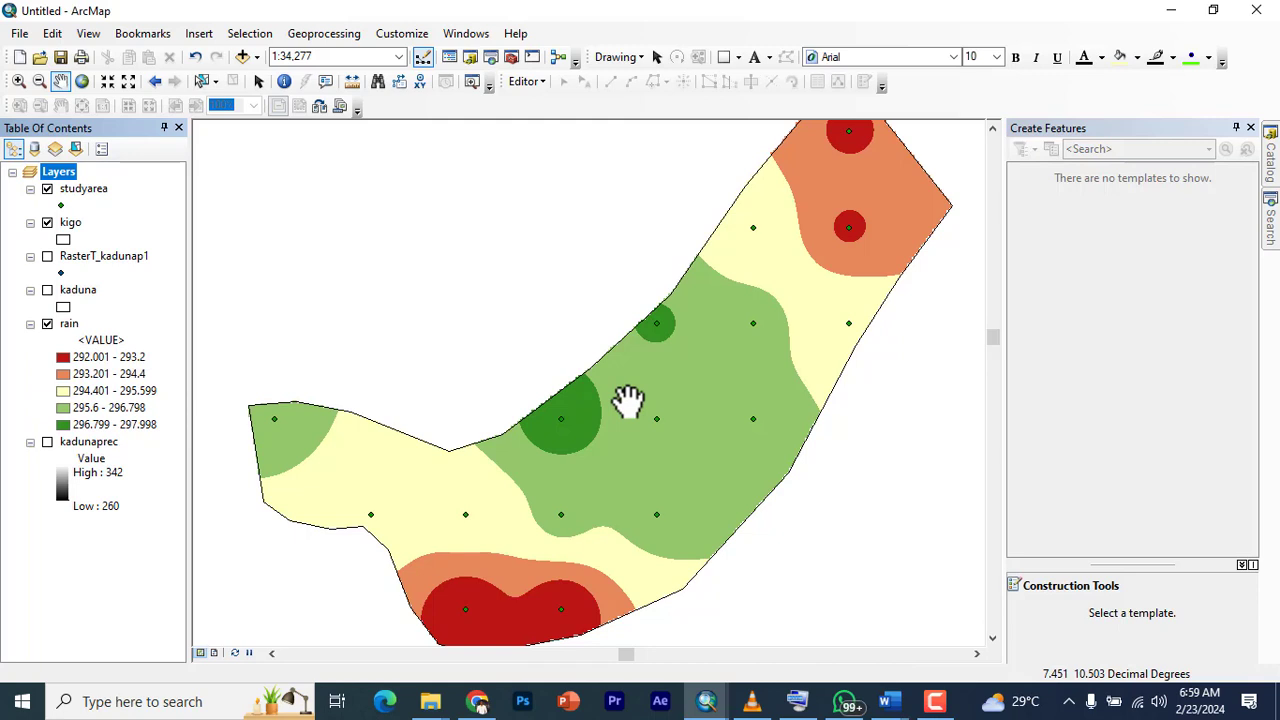
mouse_move(676, 390)
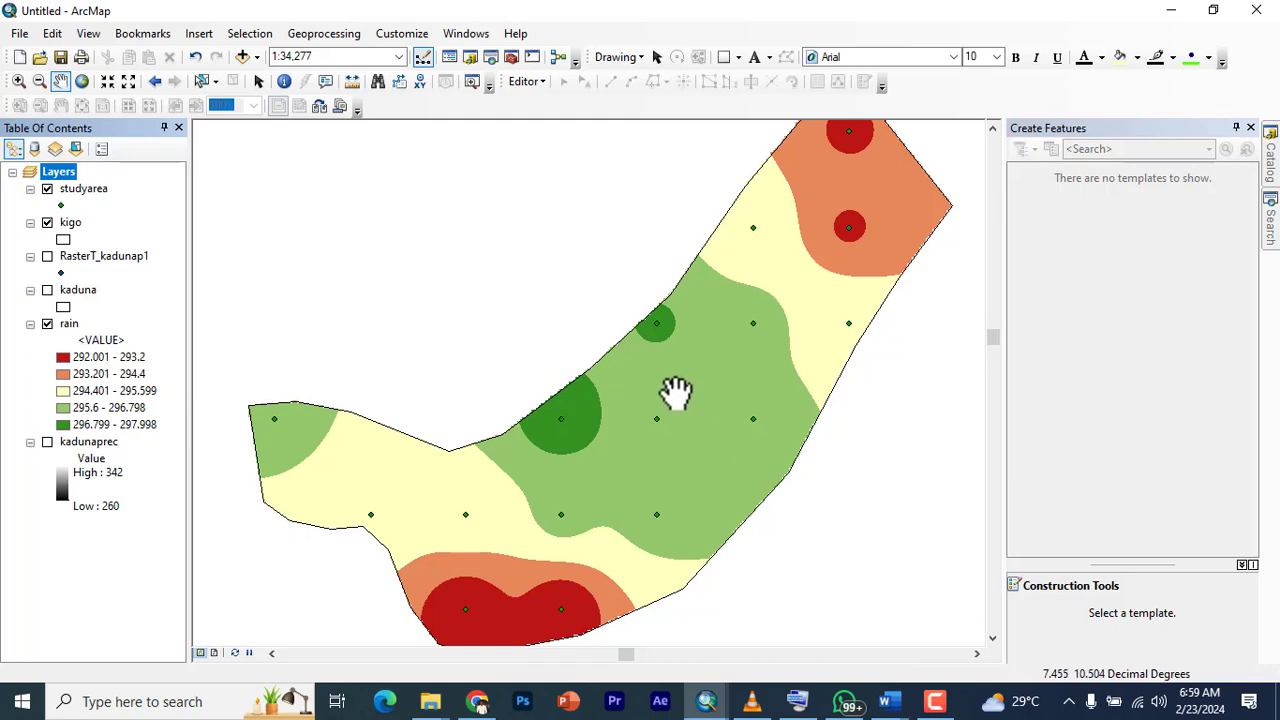